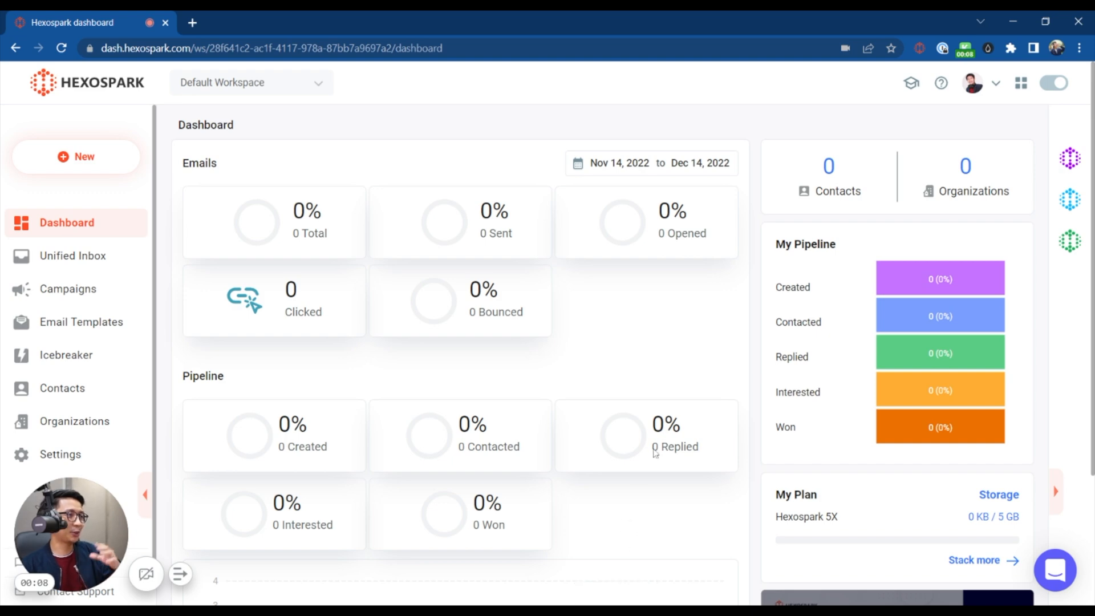
Toggle the dashboard to dark mode and back, then collapse the side navigation to icons only
scroll(down, 3)
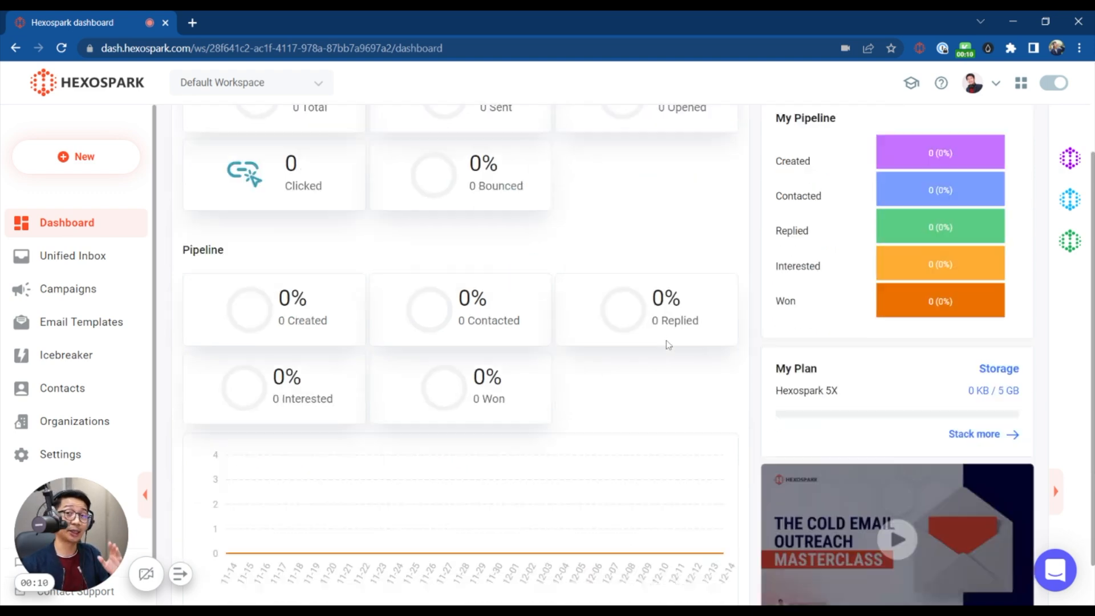
scroll(up, 3)
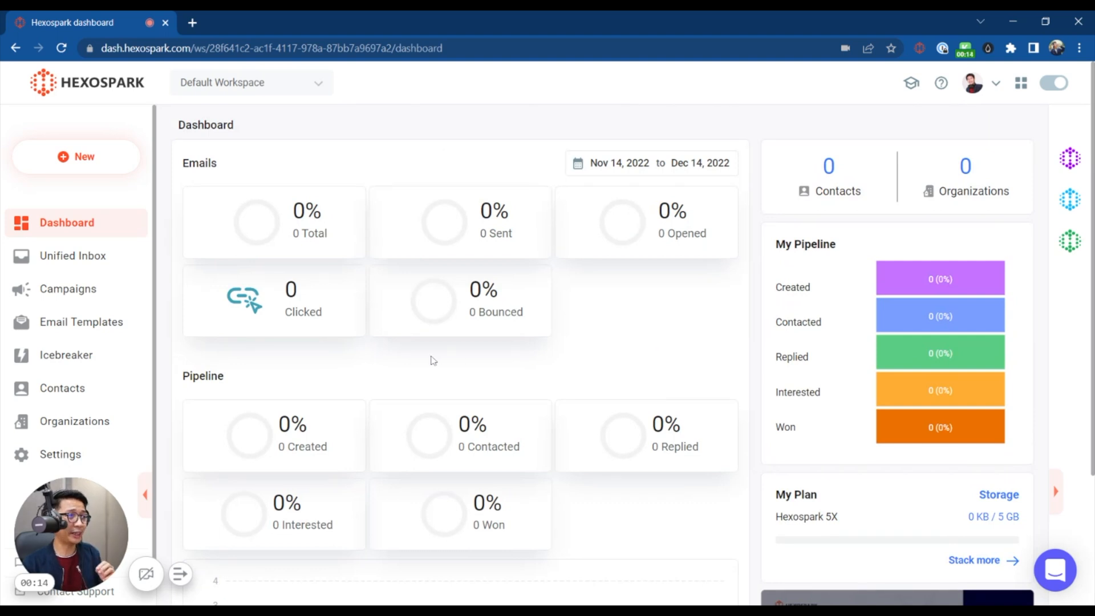
mouse_move(507, 348)
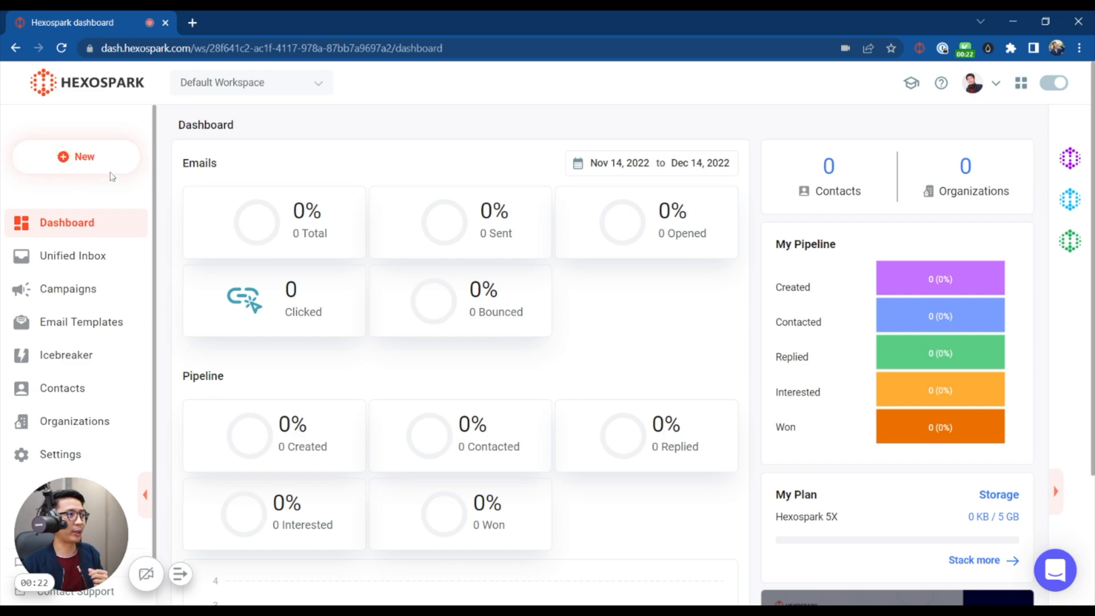
mouse_move(80, 223)
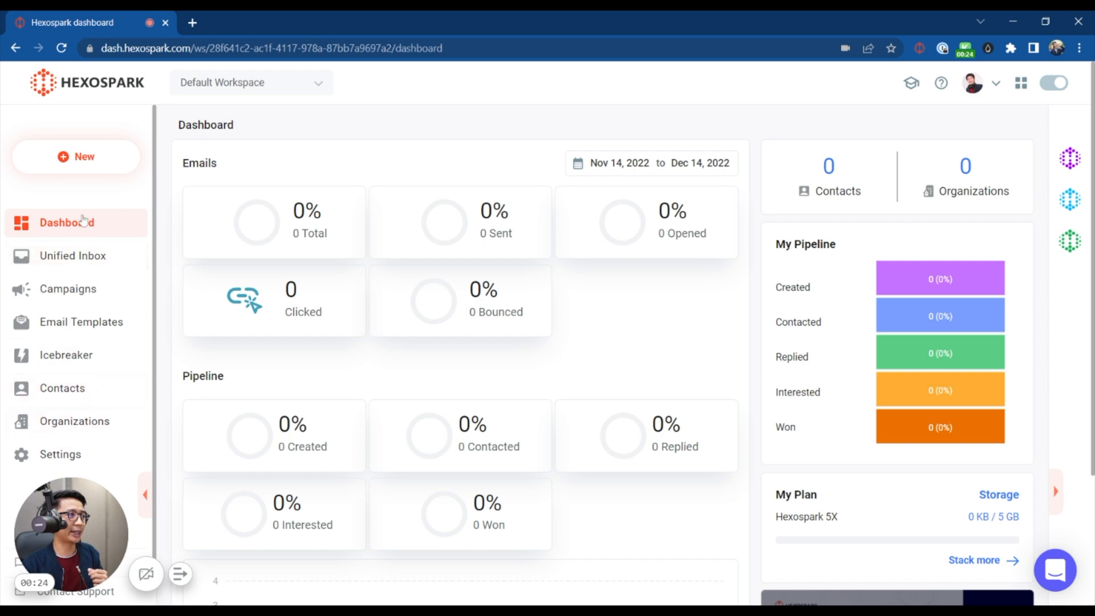
mouse_move(1066, 113)
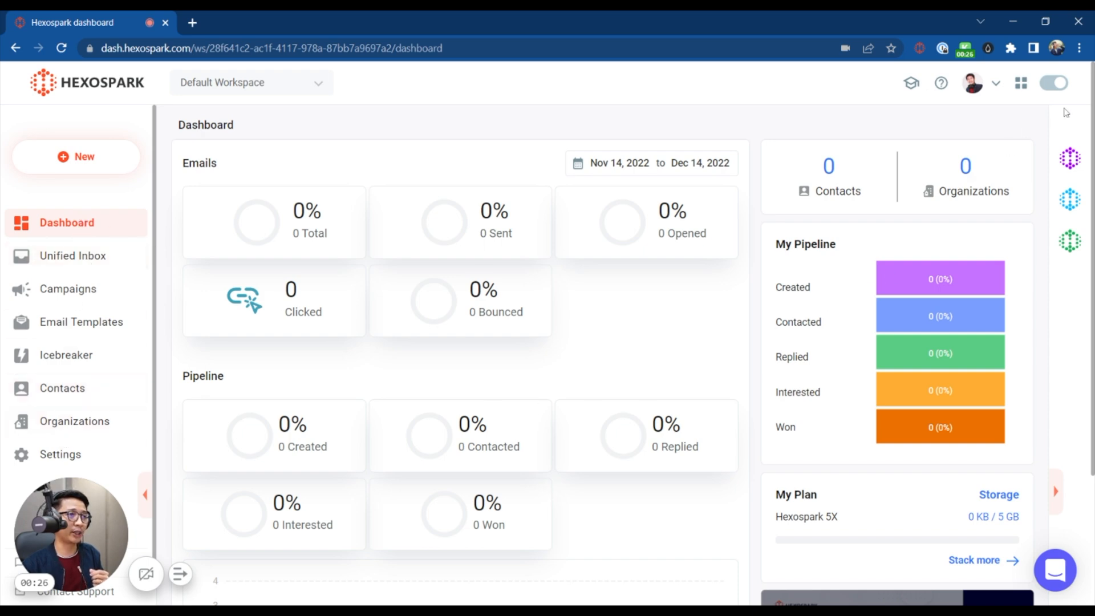
click(1054, 82)
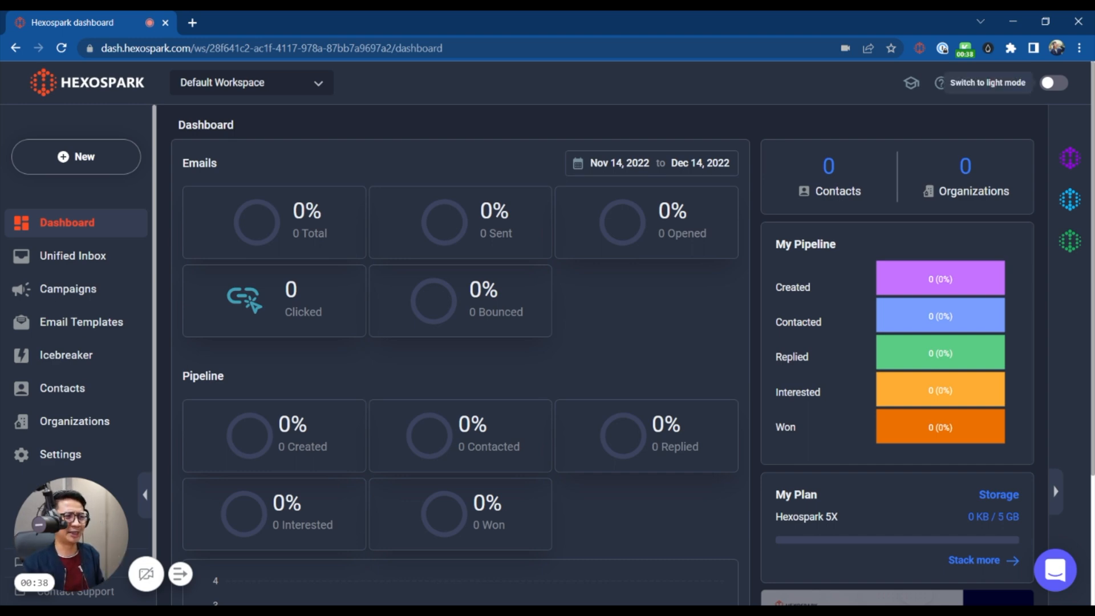
click(1054, 82)
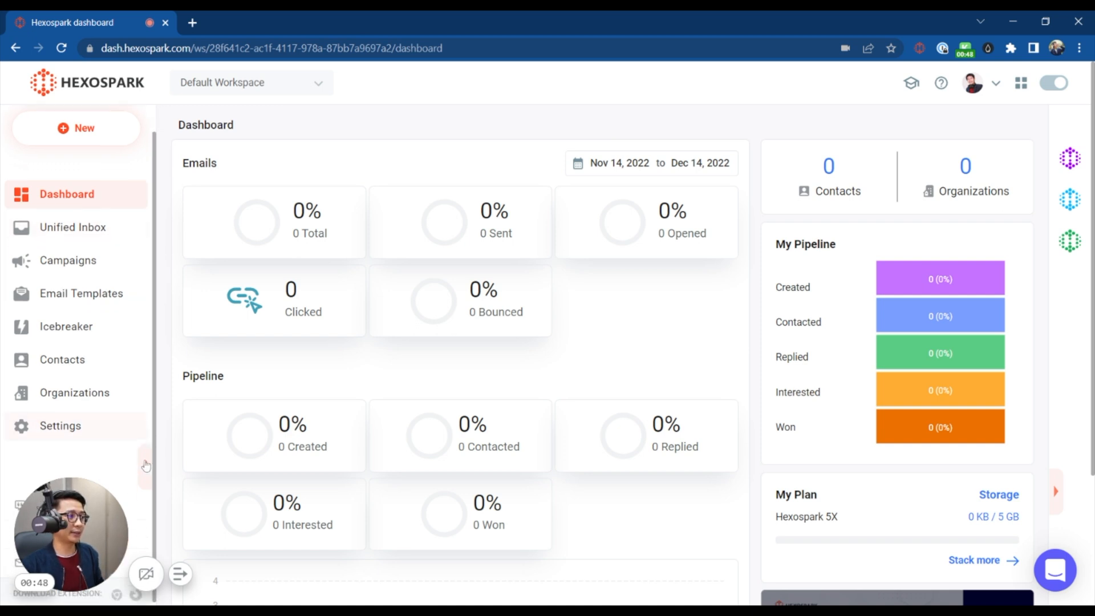
click(147, 465)
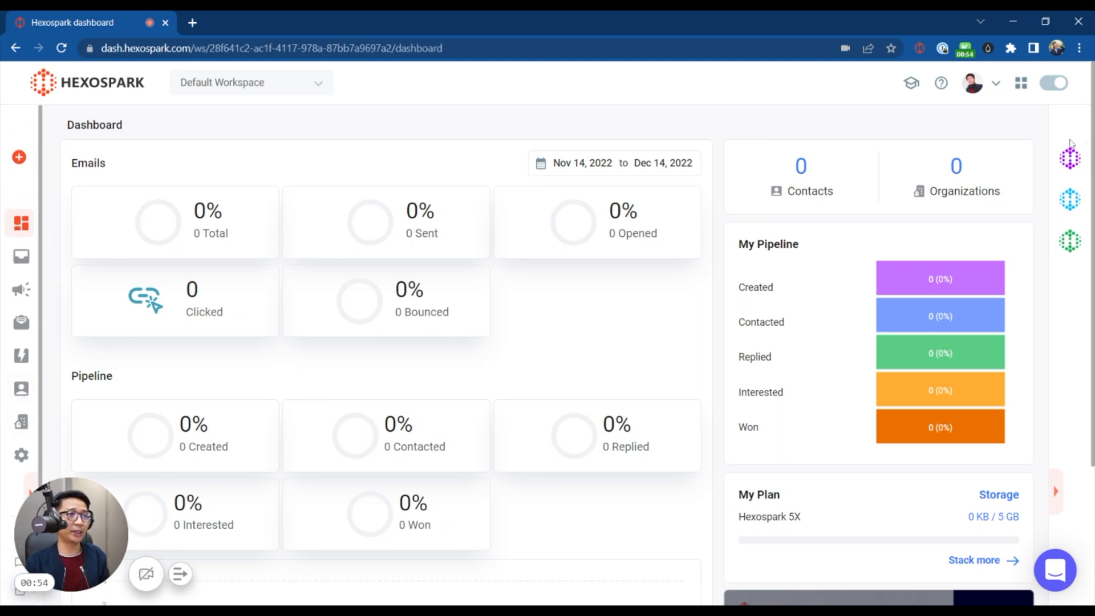
mouse_move(1069, 156)
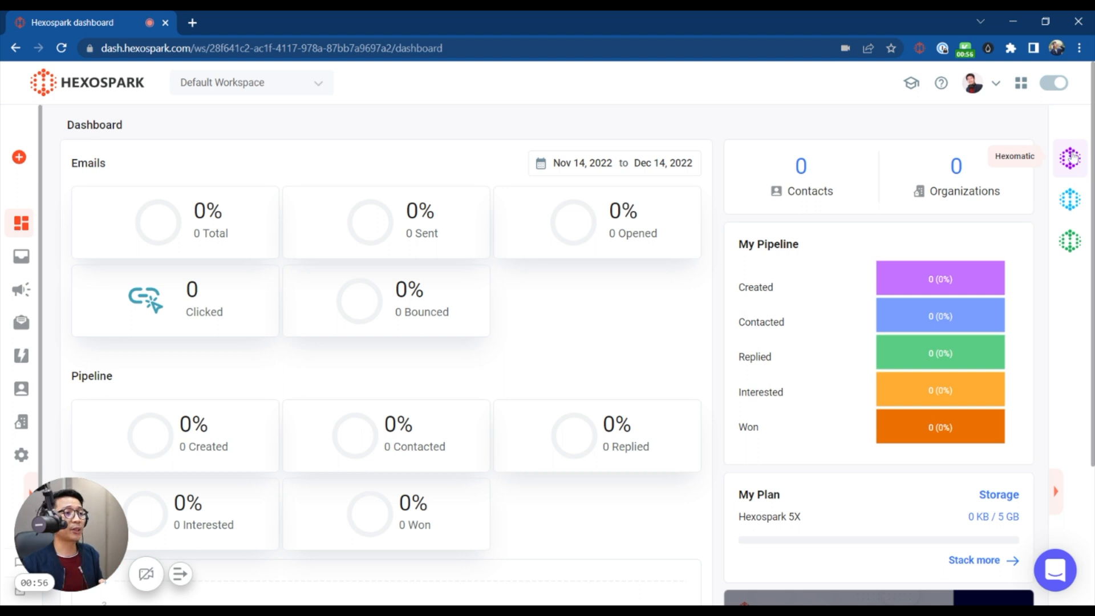
mouse_move(1069, 240)
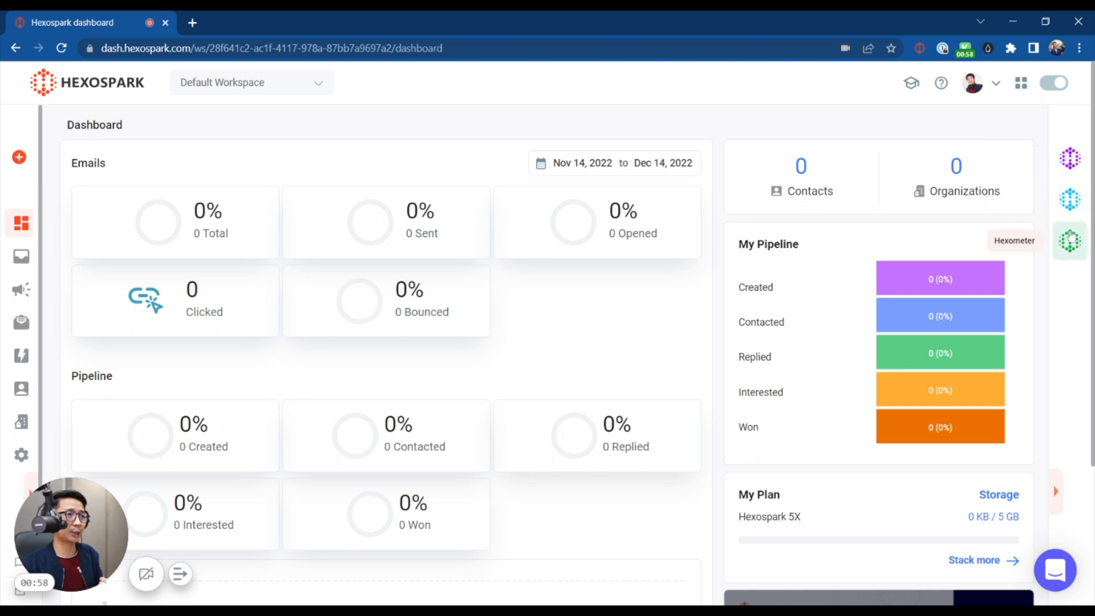
mouse_move(830, 293)
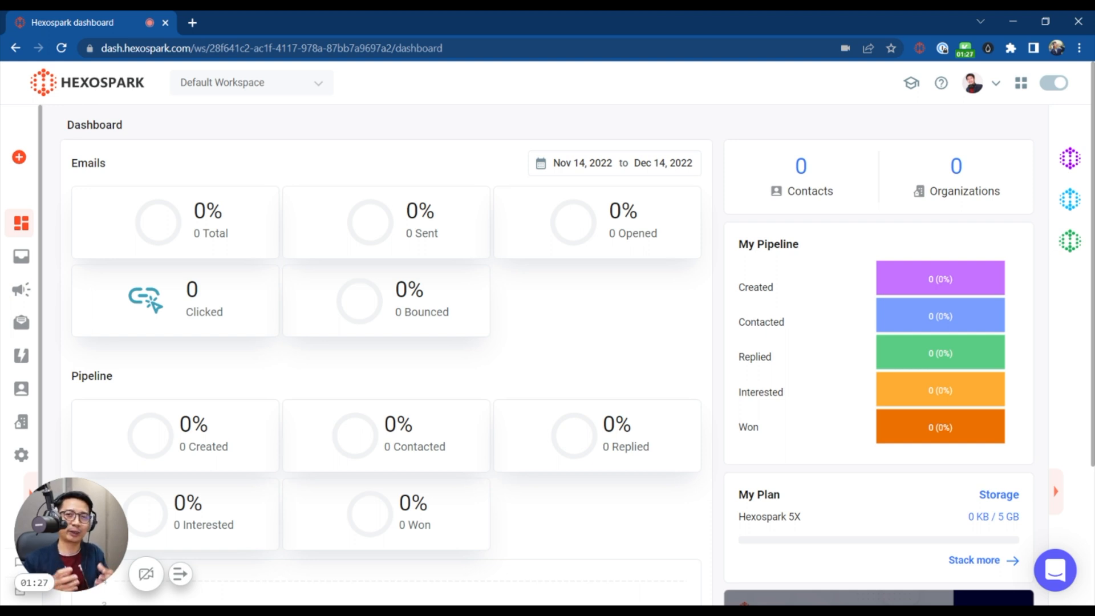
mouse_move(1066, 137)
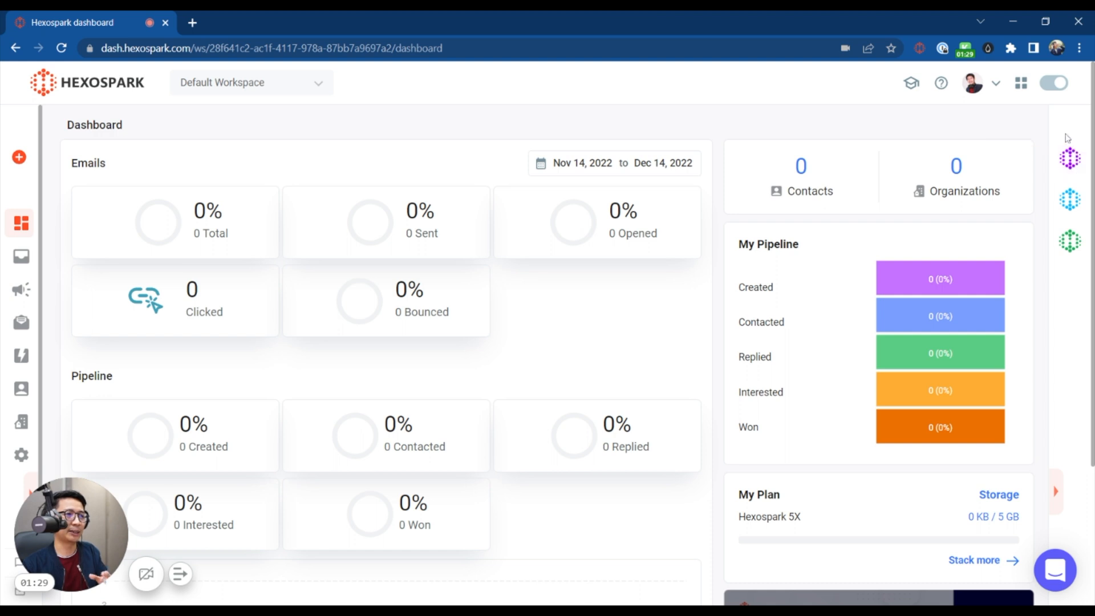
mouse_move(1070, 198)
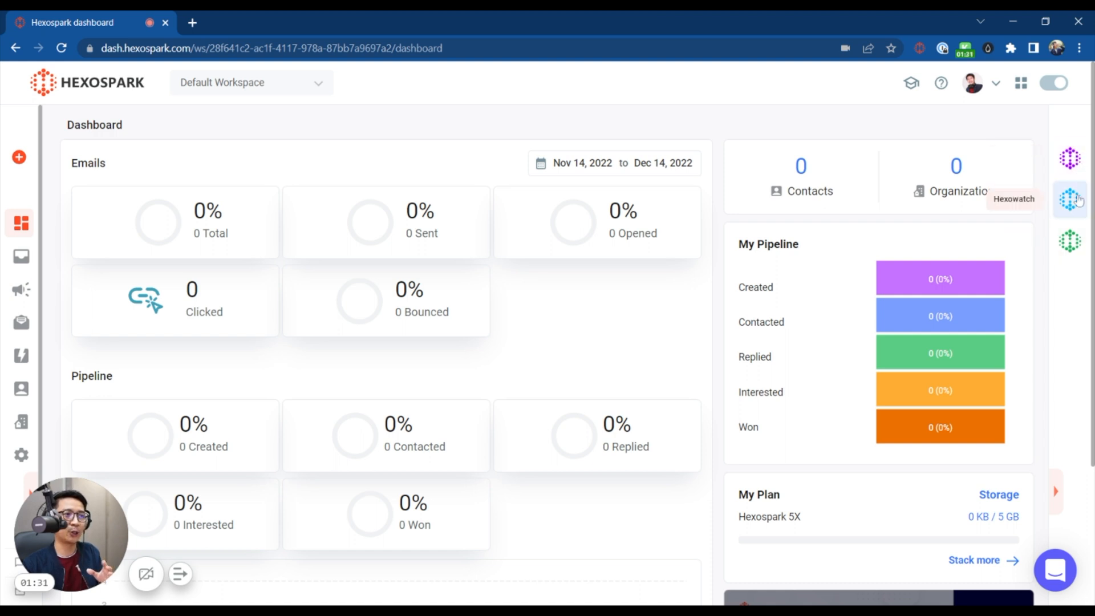
mouse_move(1058, 497)
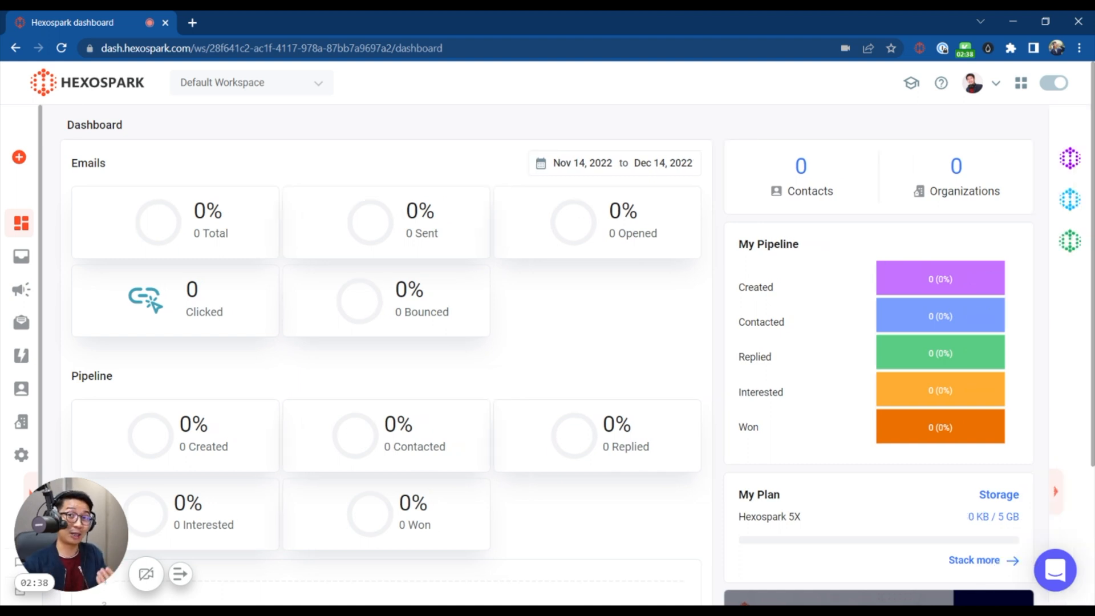
mouse_move(1069, 199)
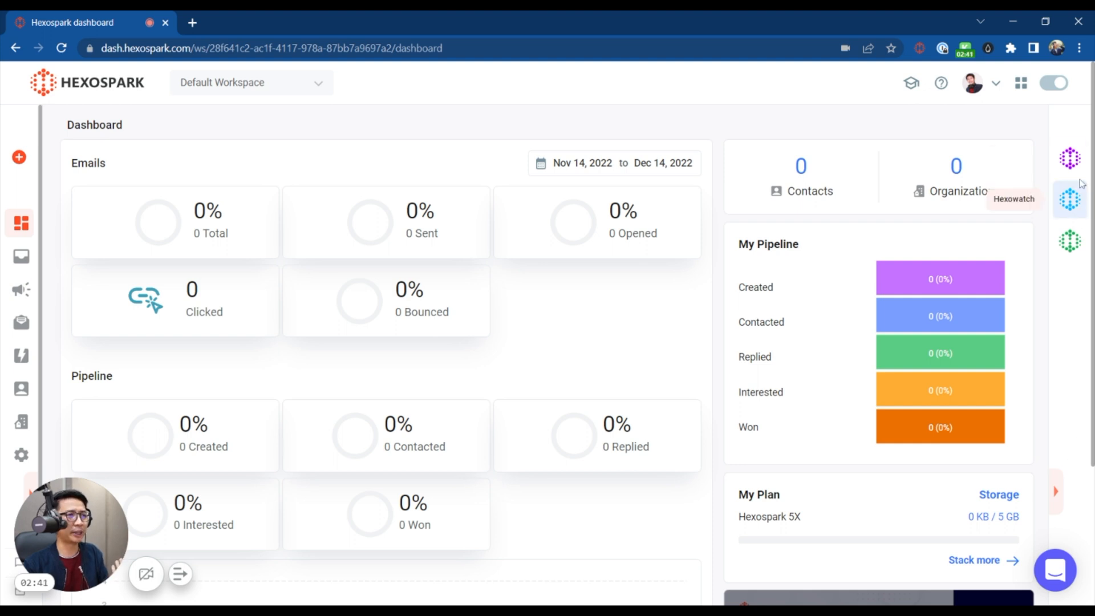
mouse_move(1070, 157)
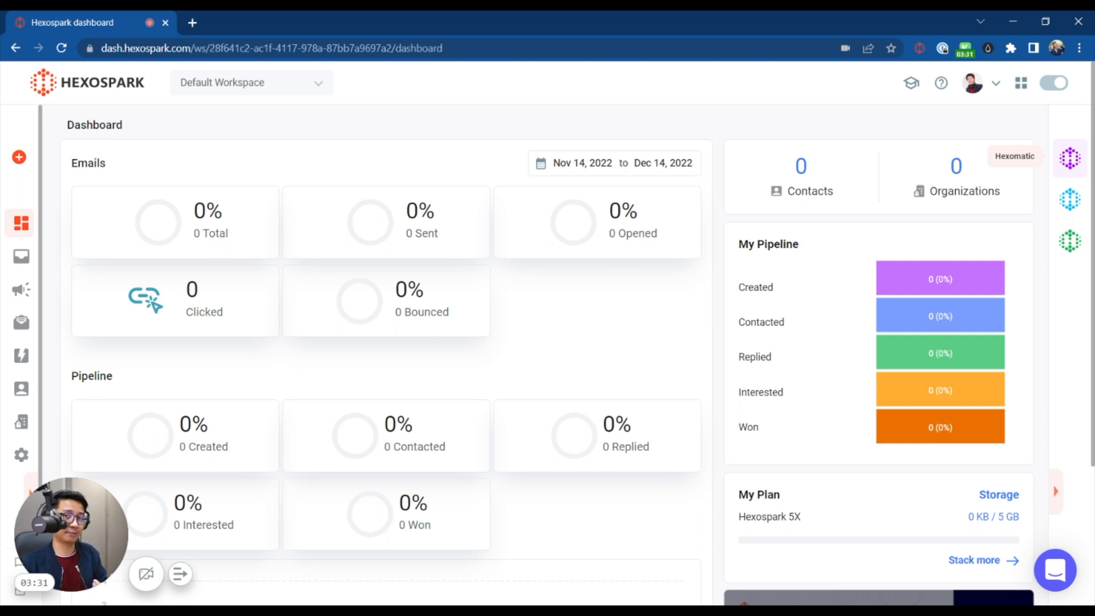
scroll(down, 3)
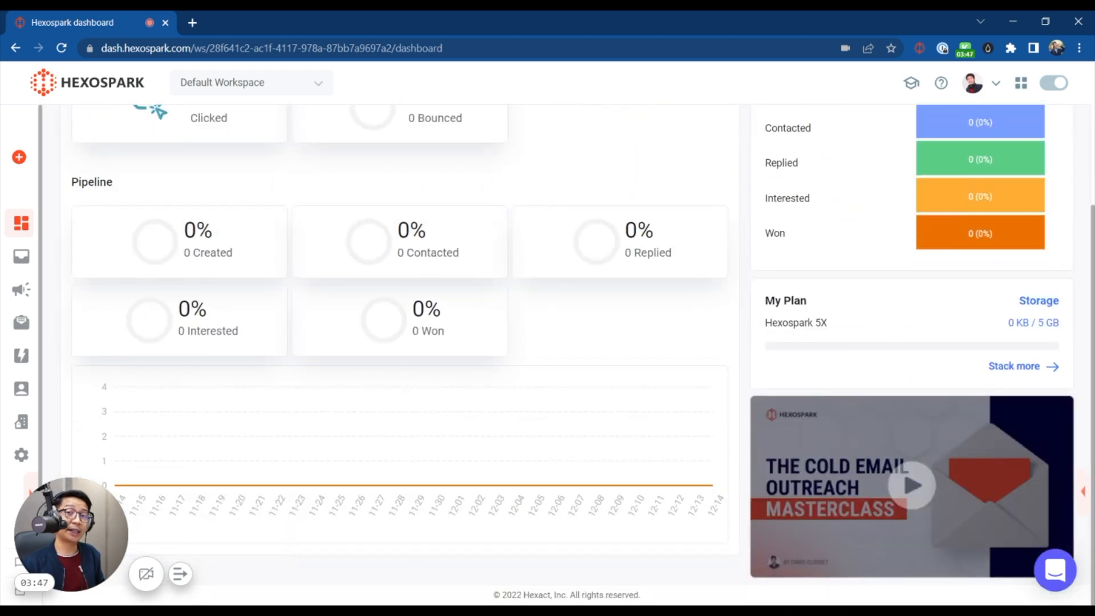
scroll(up, 3)
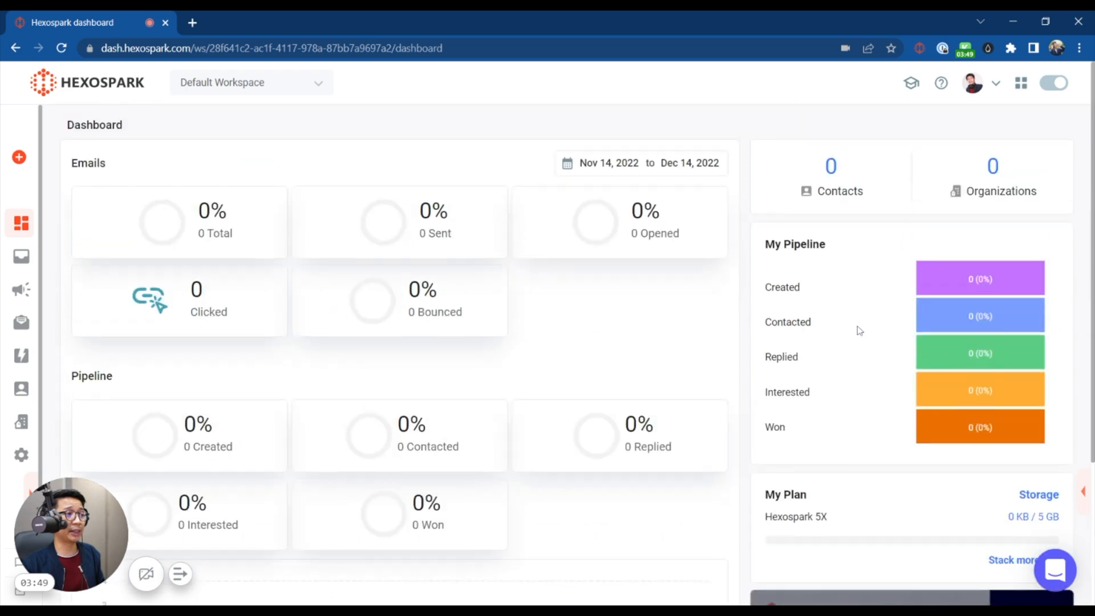
mouse_move(430, 144)
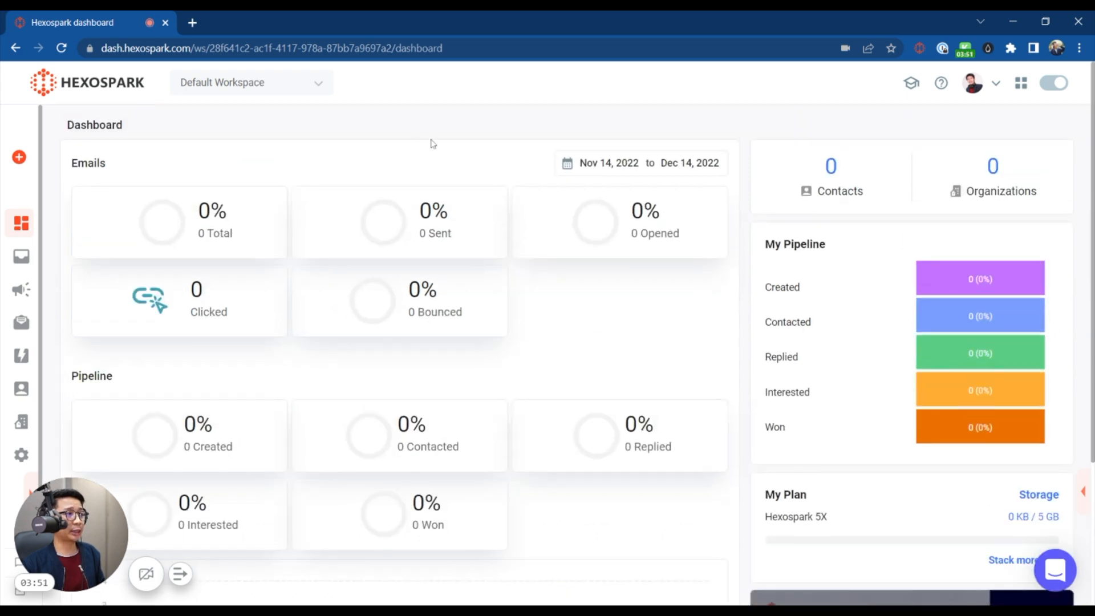
mouse_move(372, 86)
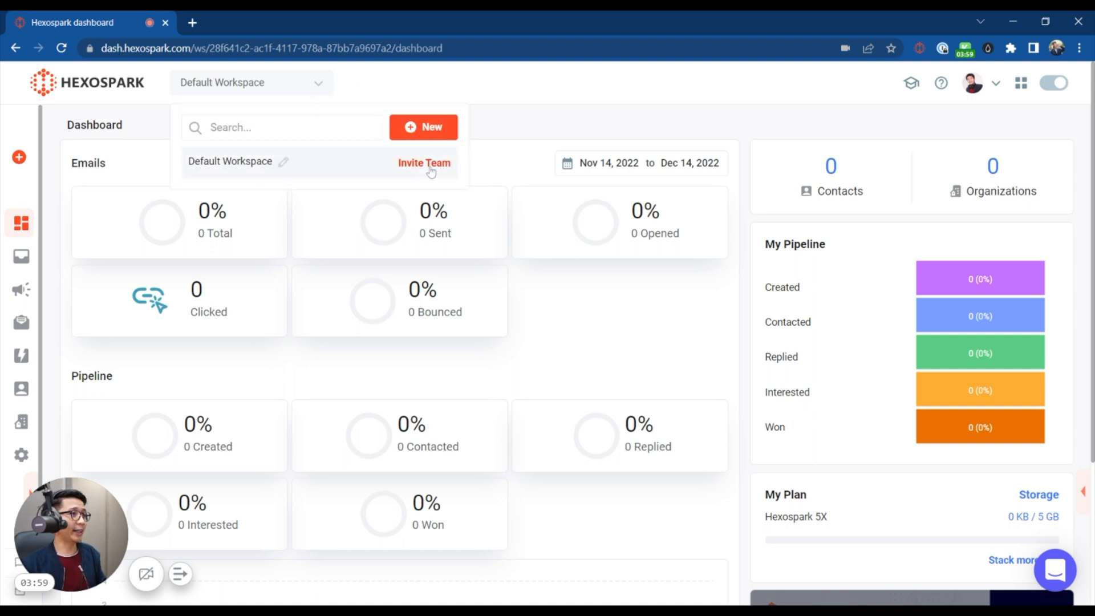
click(423, 163)
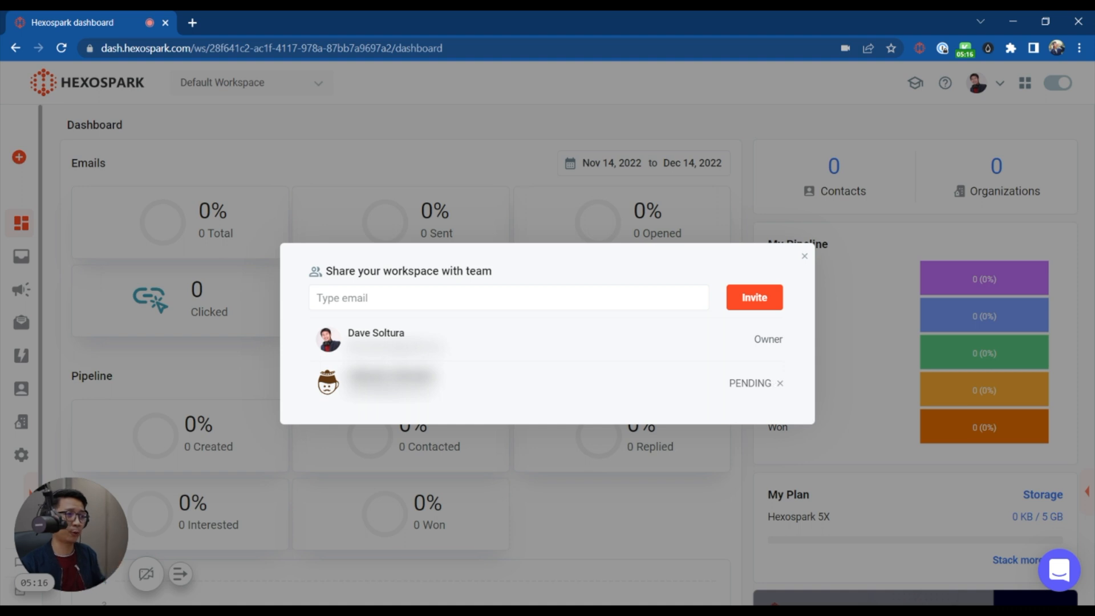
mouse_move(766, 396)
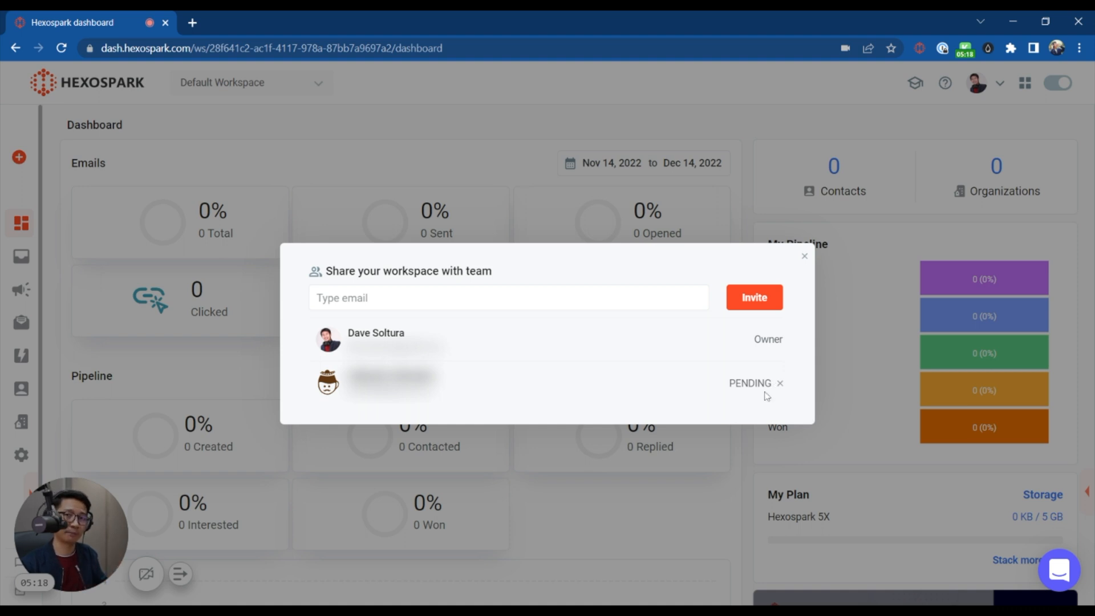
click(804, 255)
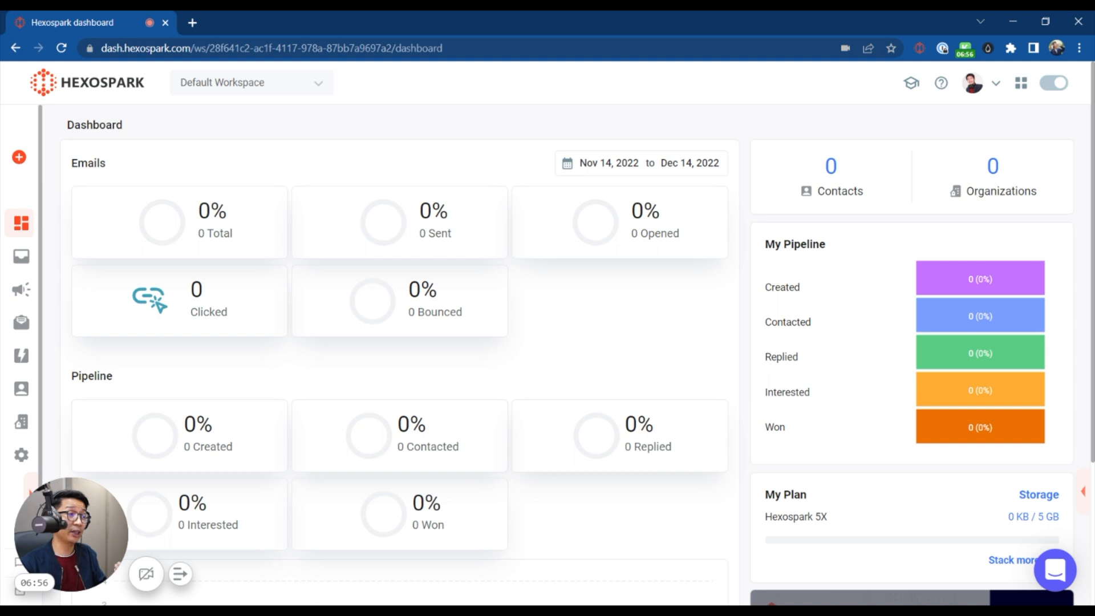
mouse_move(443, 251)
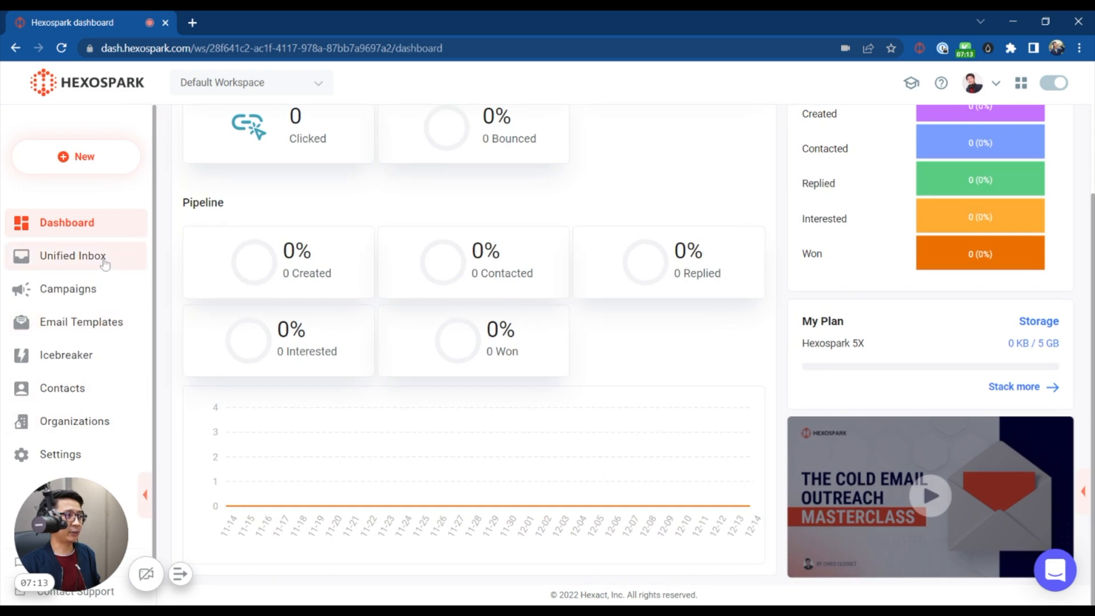
Check the empty unified inbox, then create a new campaign opened on its empty contacts step
click(73, 256)
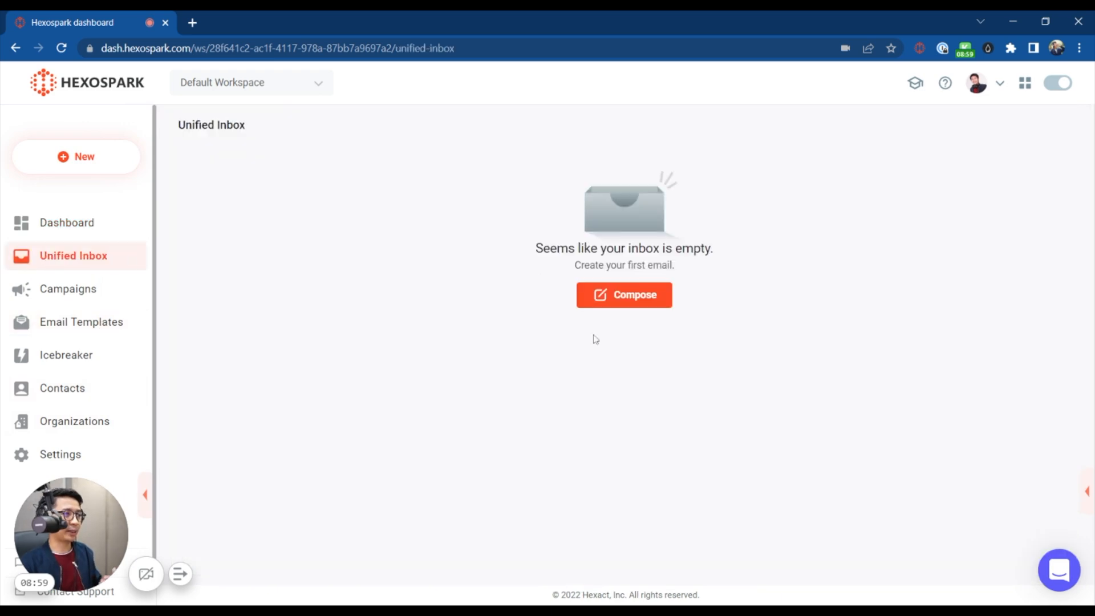
click(67, 289)
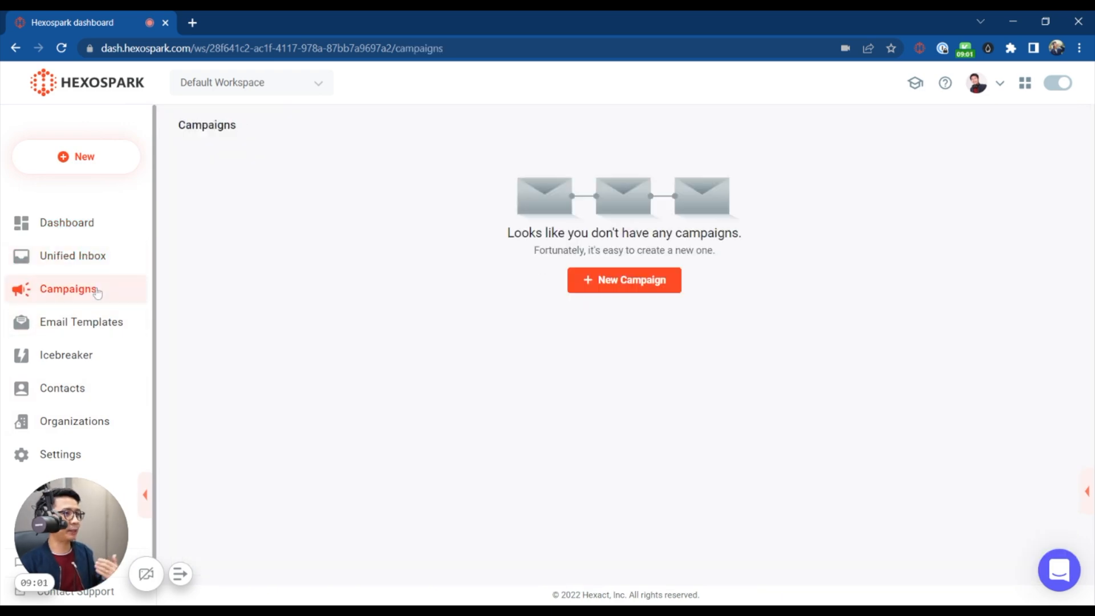
click(624, 280)
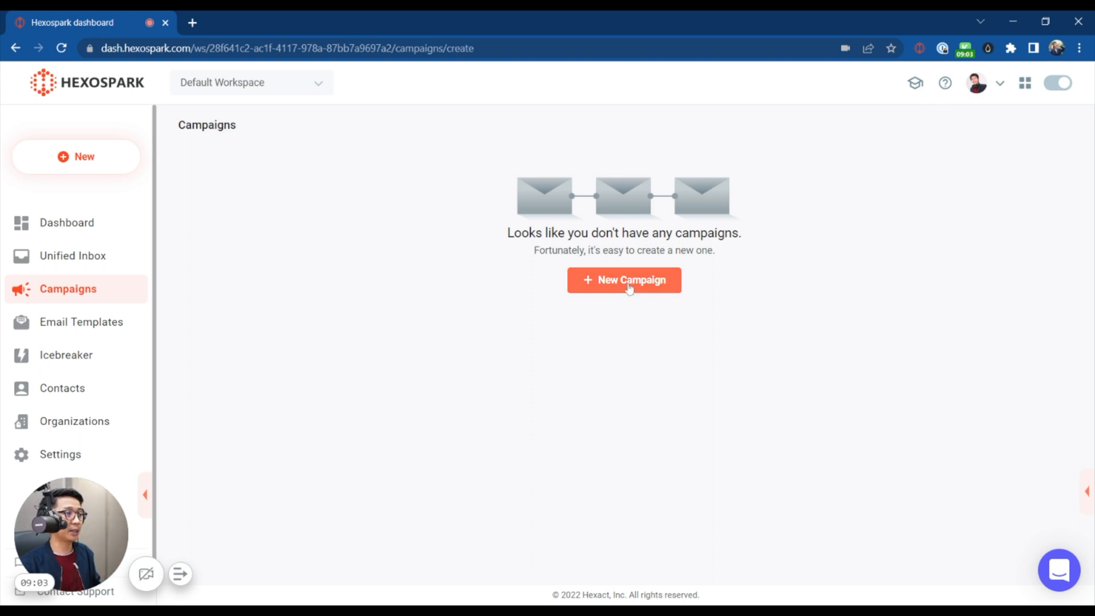
click(622, 281)
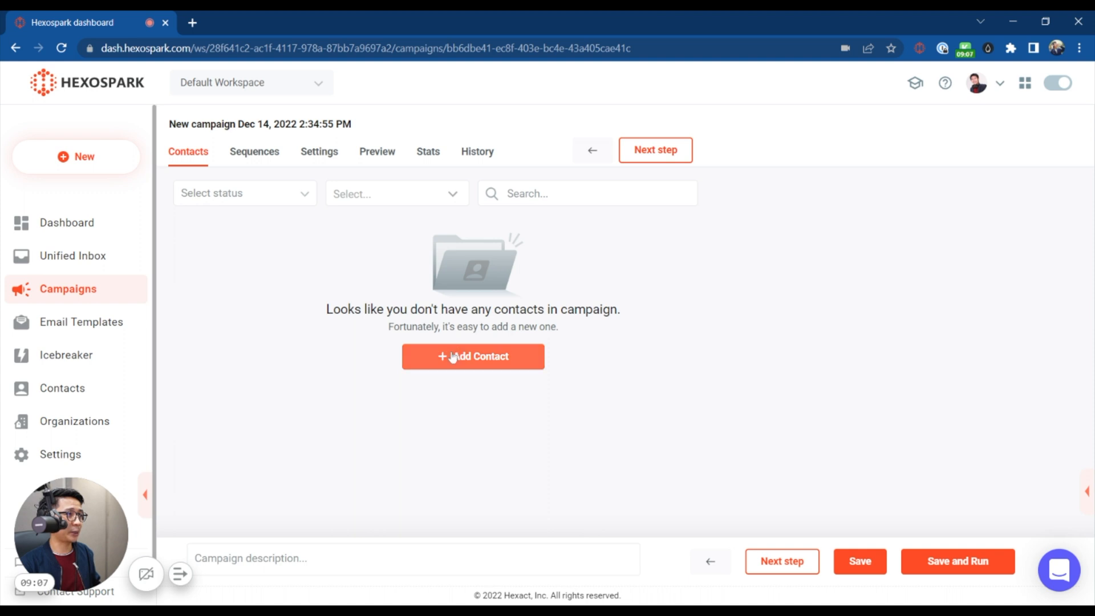
mouse_move(520, 281)
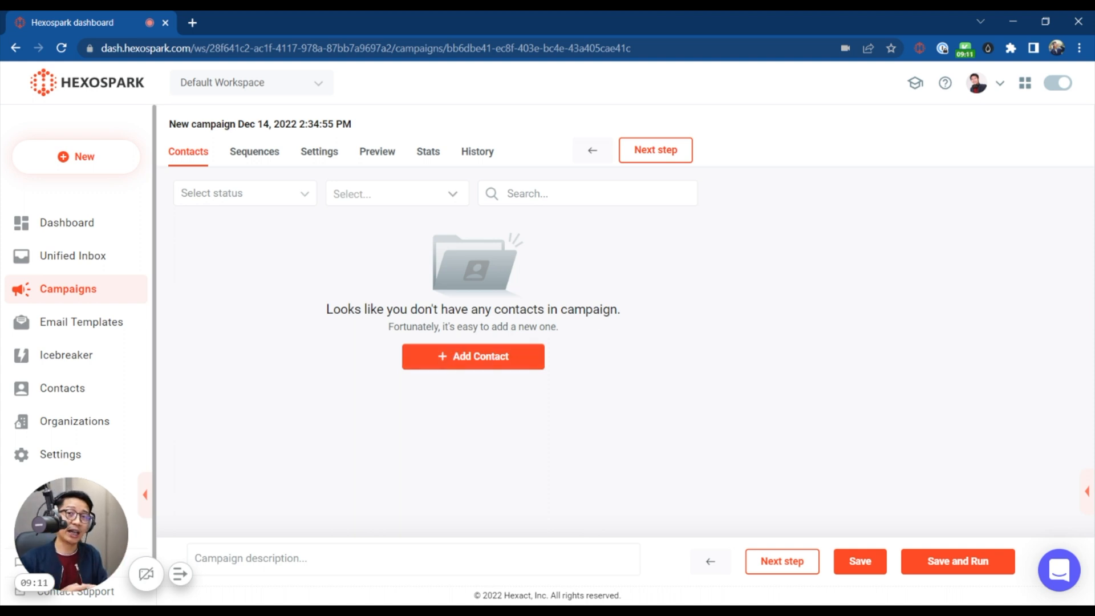
Start a new email template and bring up the ready-made template library
click(81, 322)
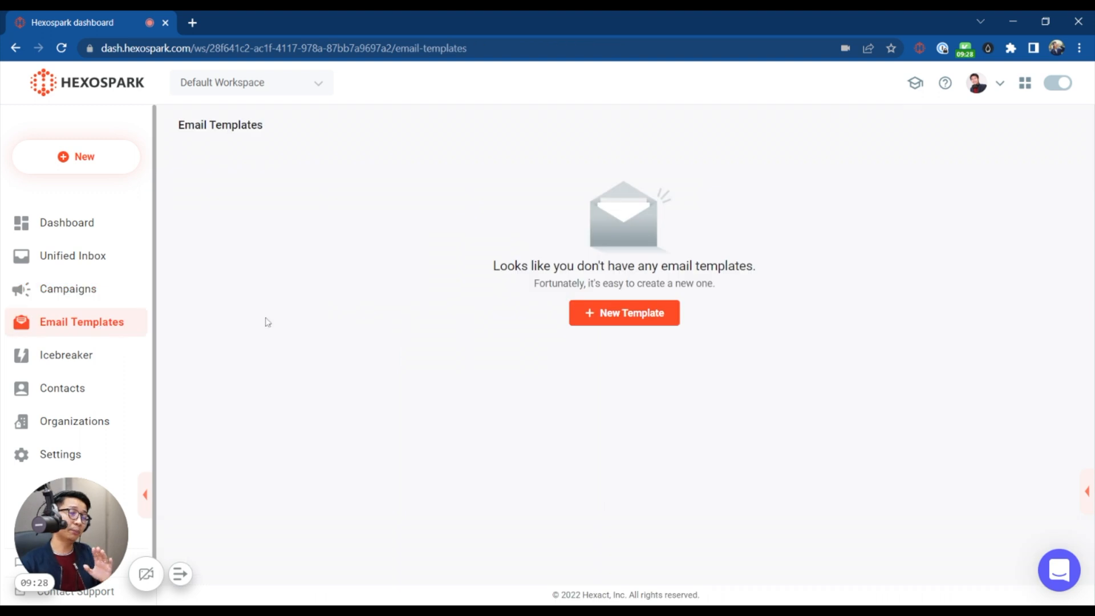
click(624, 313)
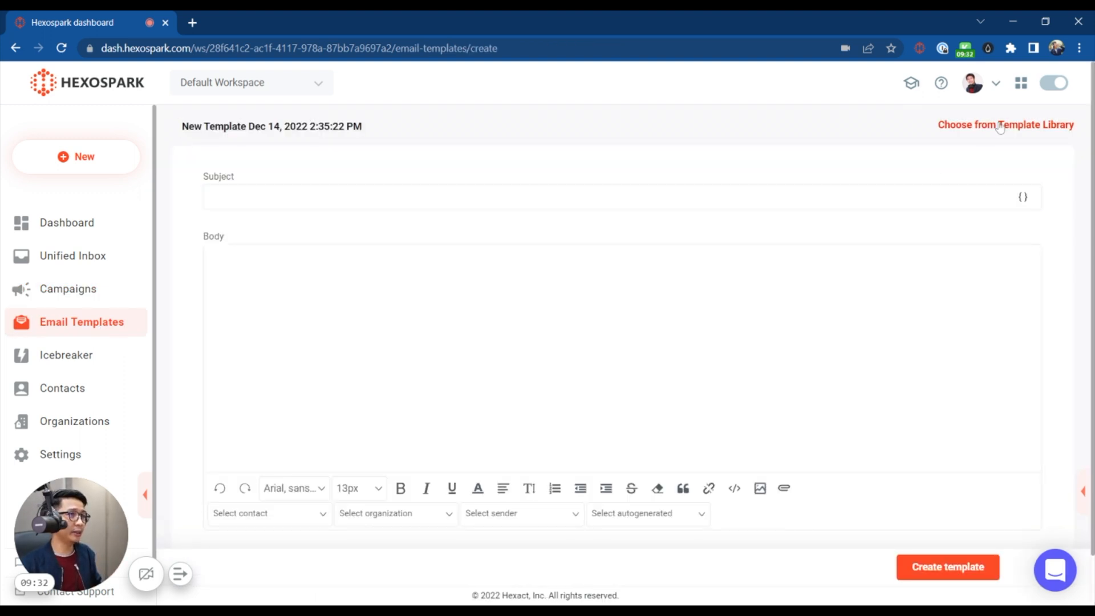
click(1005, 124)
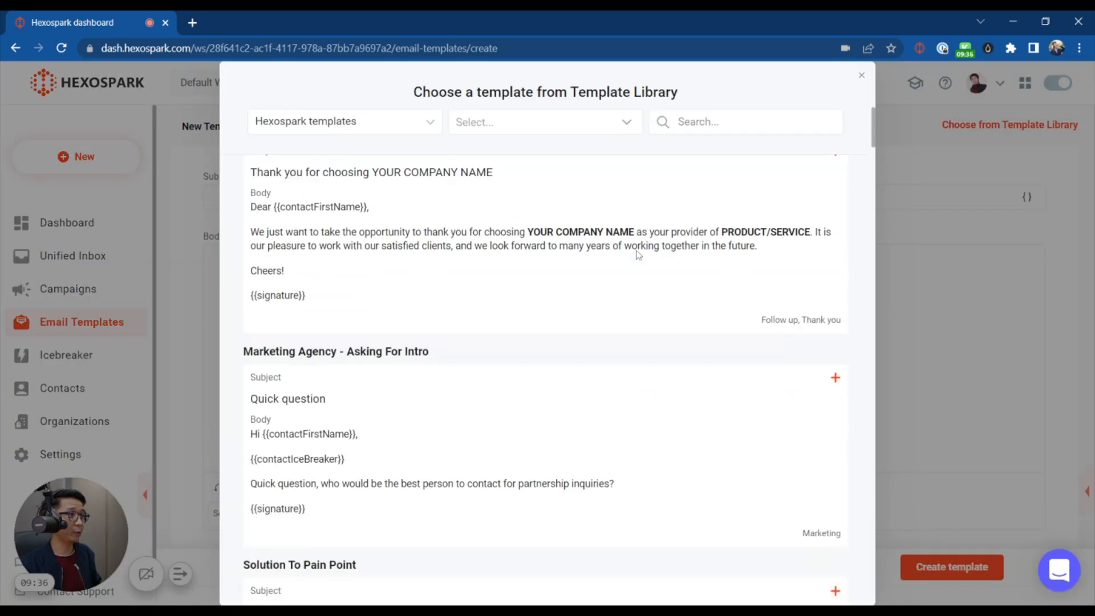
Browse through the template library and close it without choosing one, leaving the blank template
scroll(down, 3)
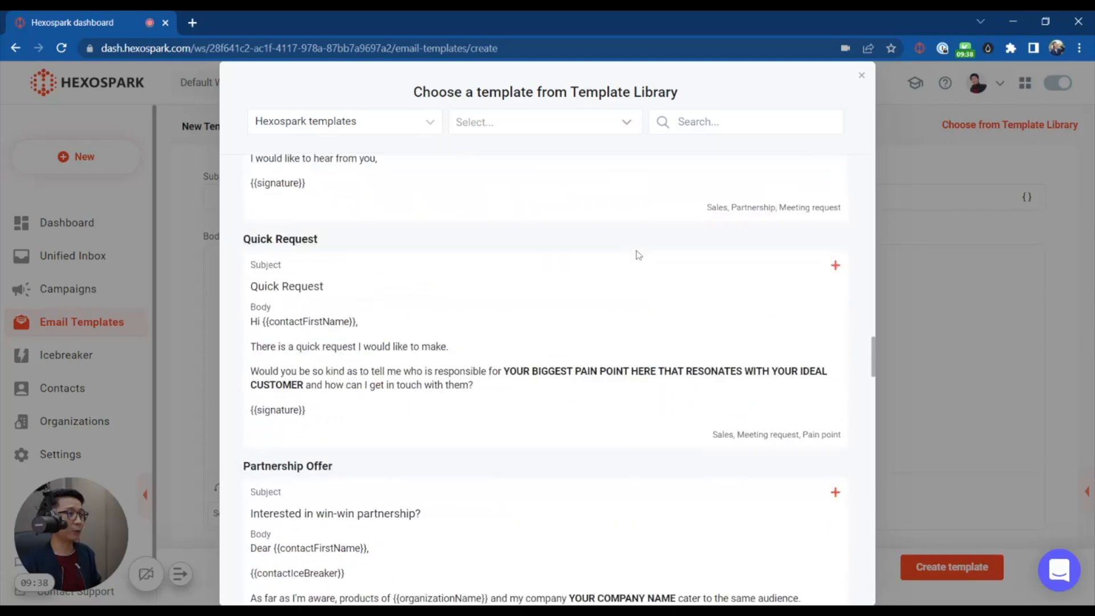
scroll(down, 3)
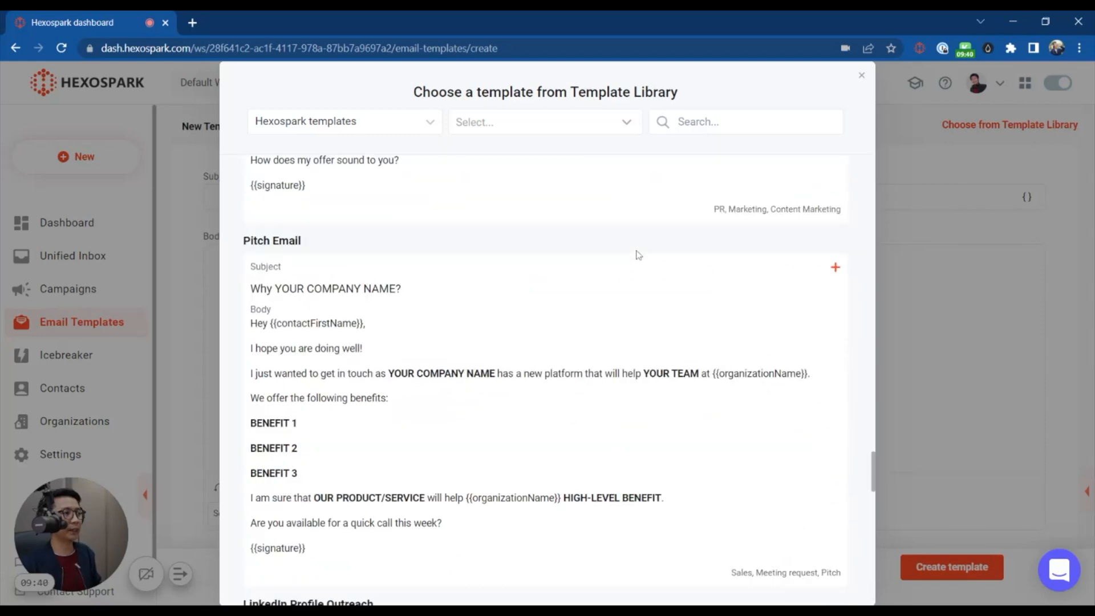
scroll(up, 3)
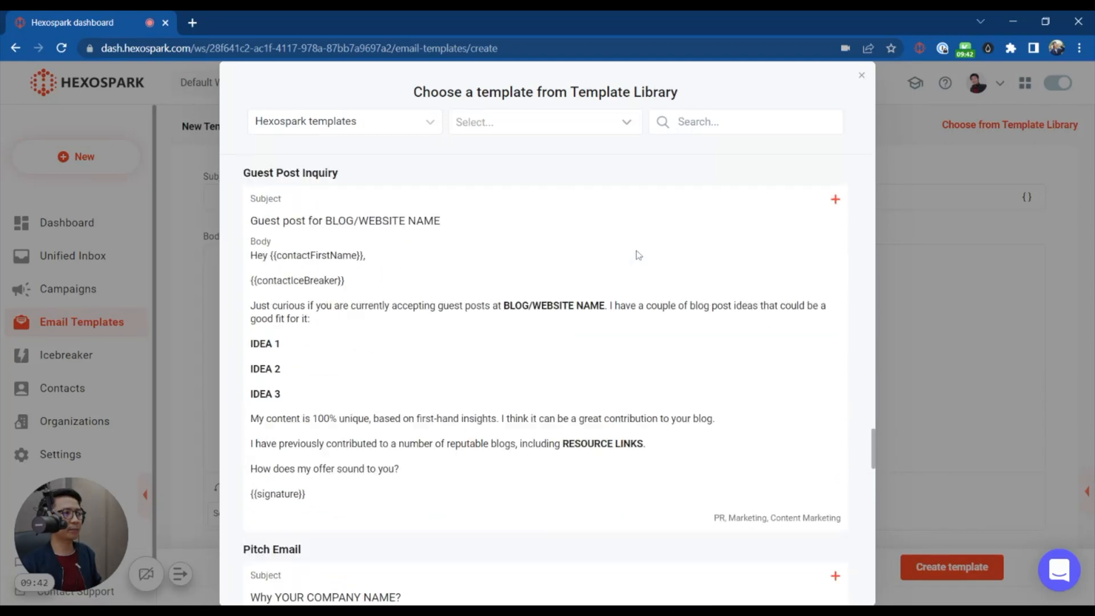
scroll(down, 3)
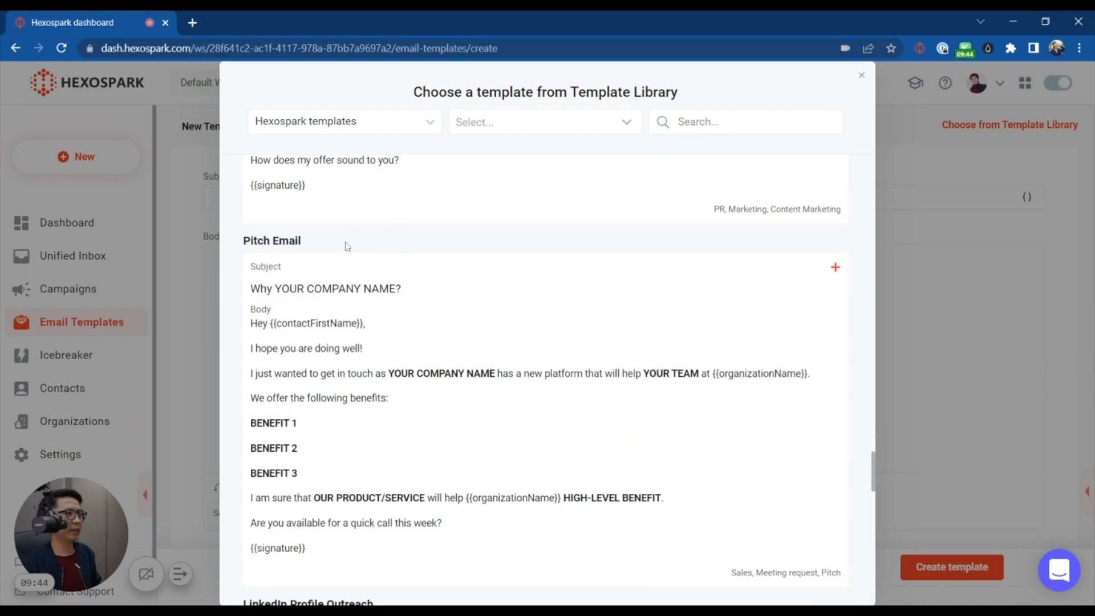
scroll(down, 3)
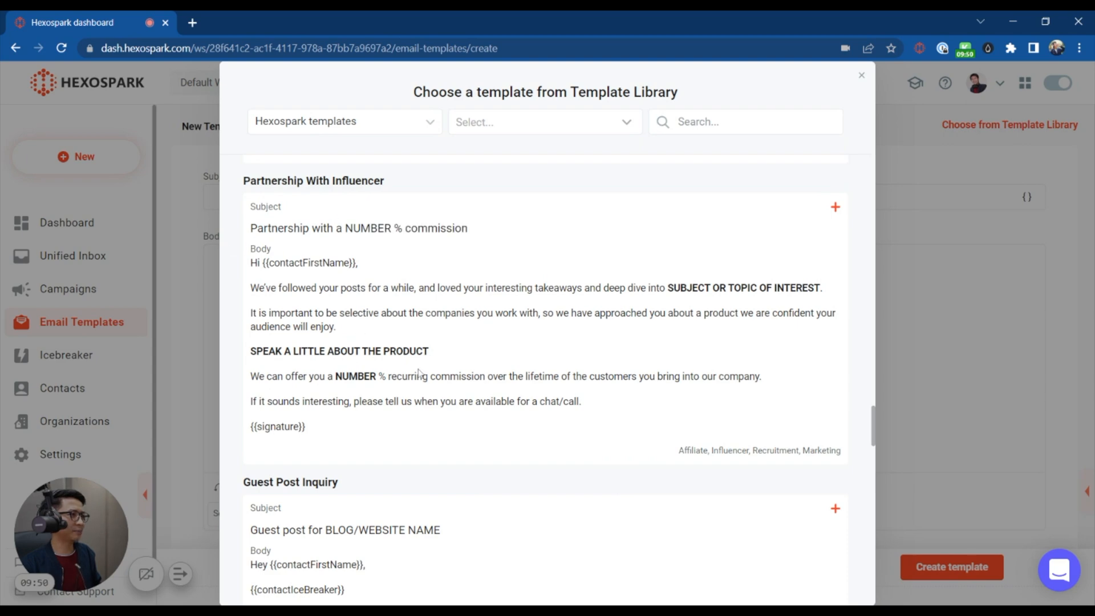
scroll(down, 3)
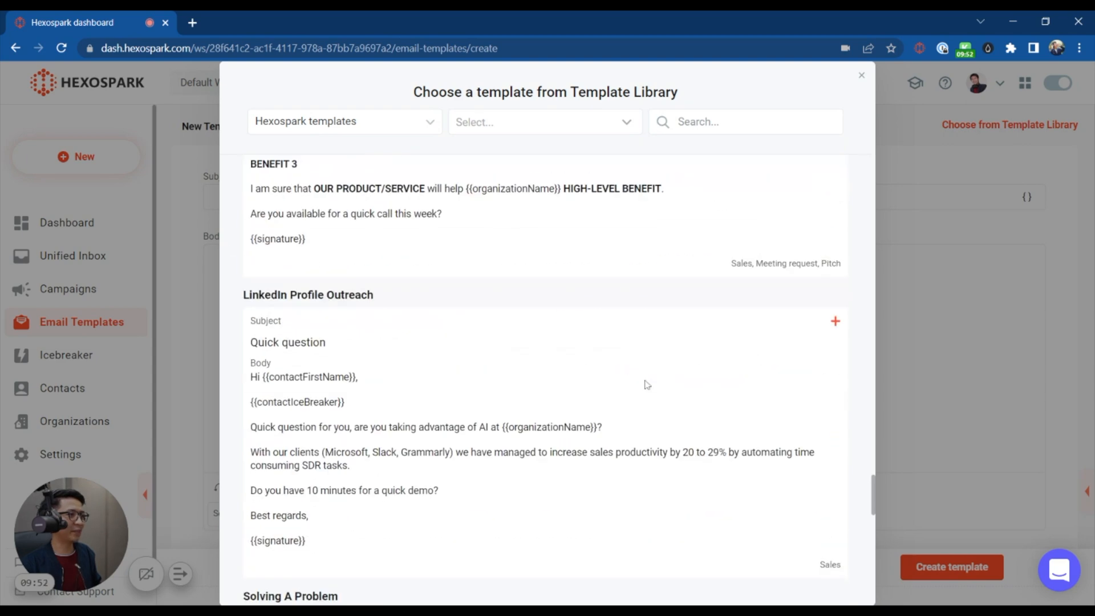
scroll(down, 3)
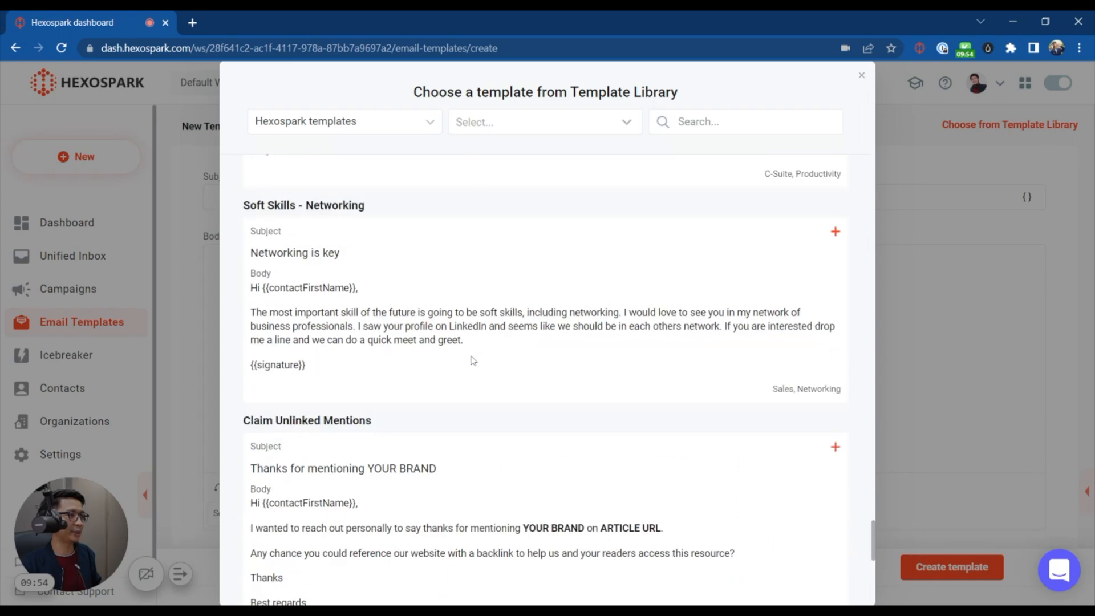
scroll(down, 3)
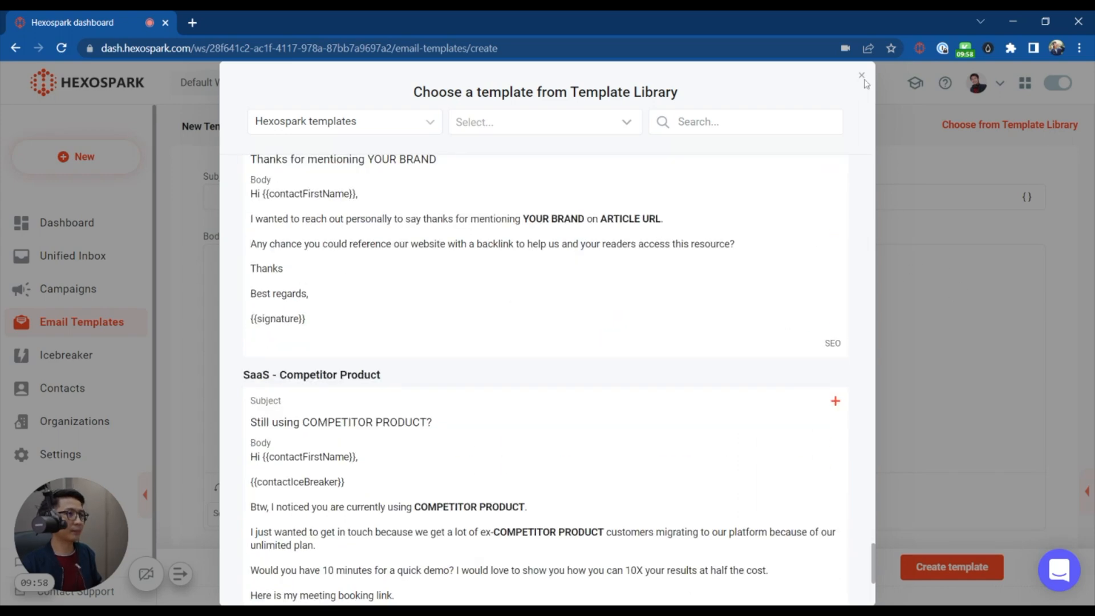
click(862, 75)
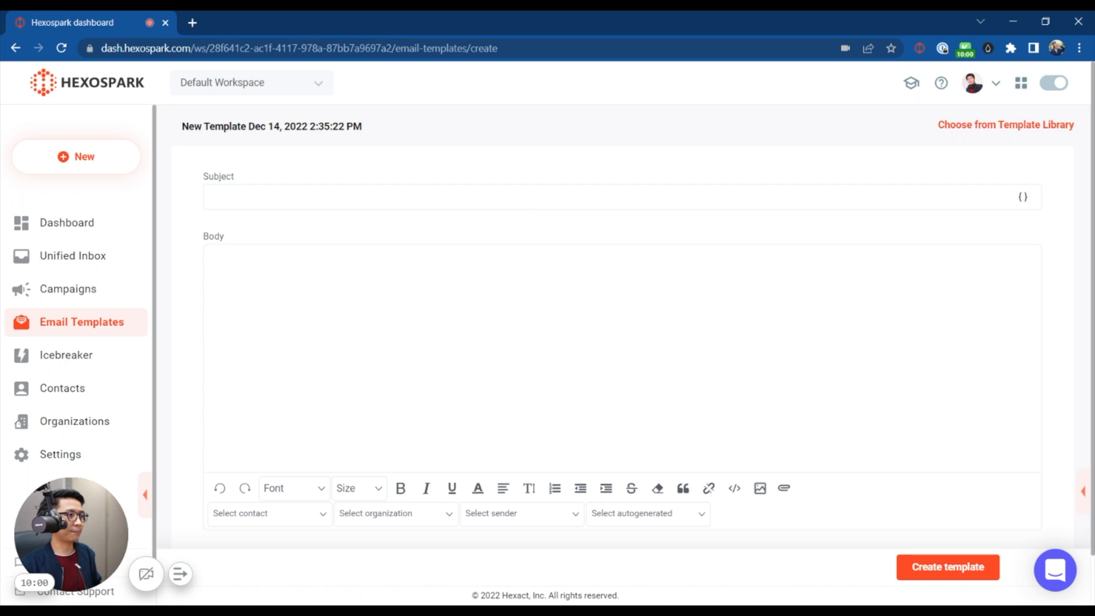
Start a new icebreaker and bring up the library of ready-made opening lines
click(66, 354)
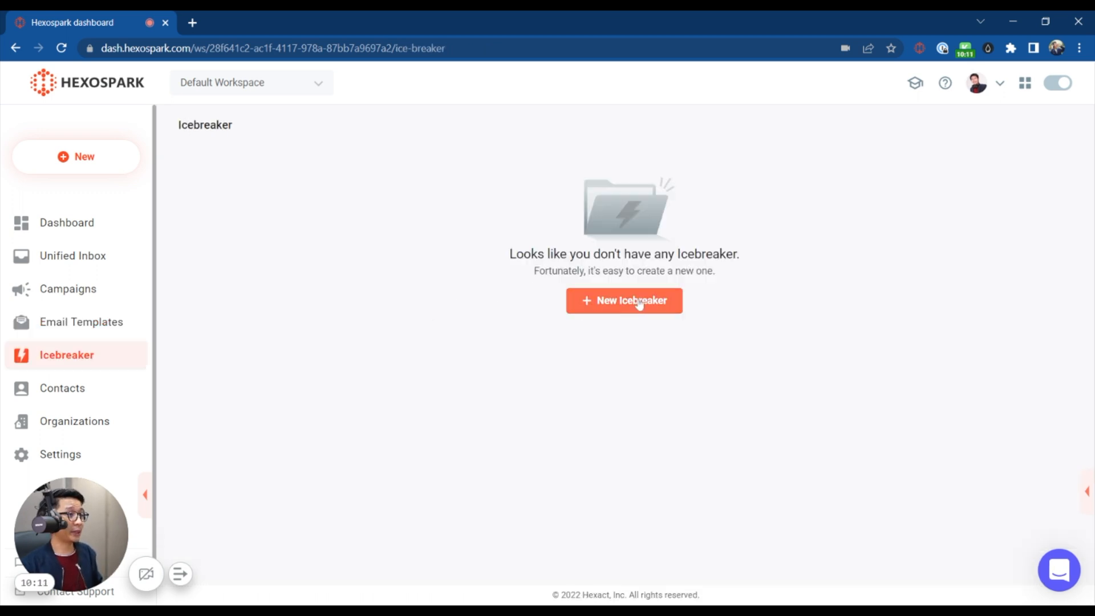
click(624, 300)
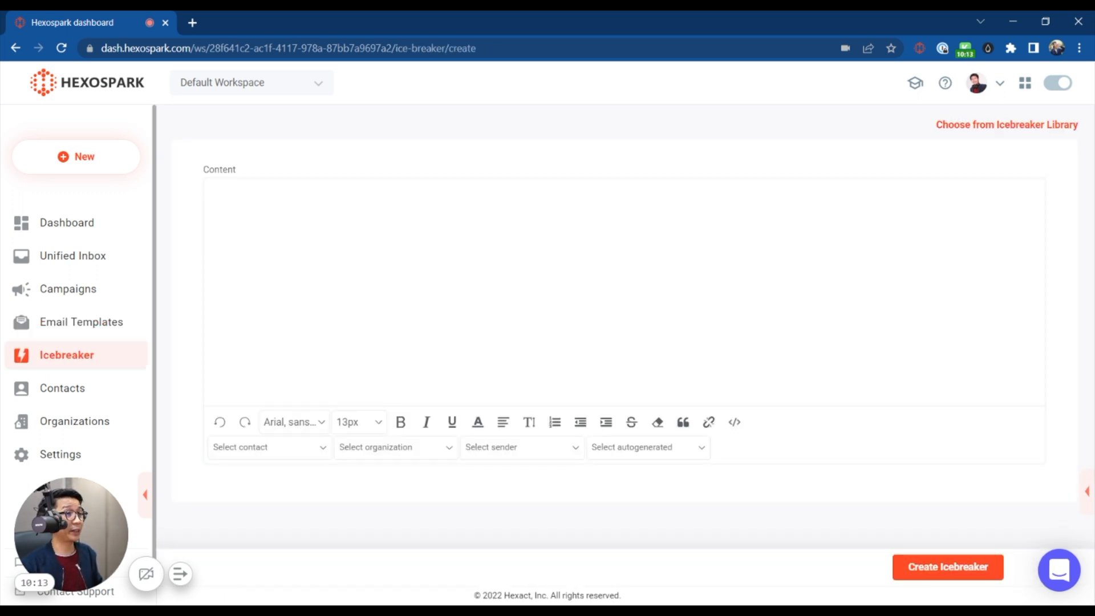
click(1006, 125)
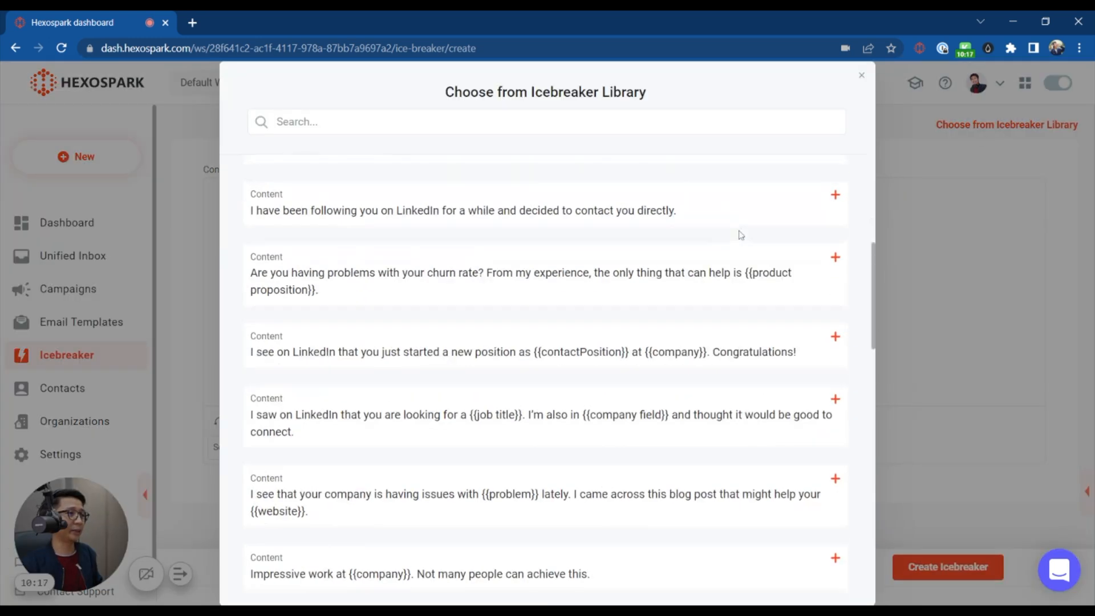
Browse the icebreaker suggestions and highlight the contactFirstName placeholder in a sample line
scroll(down, 3)
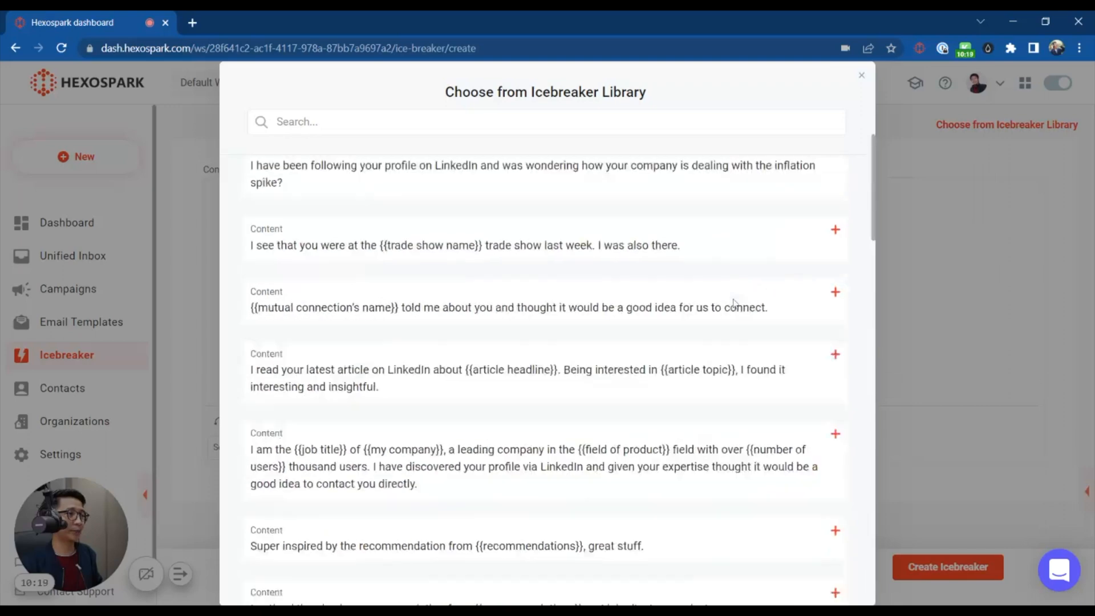
scroll(up, 3)
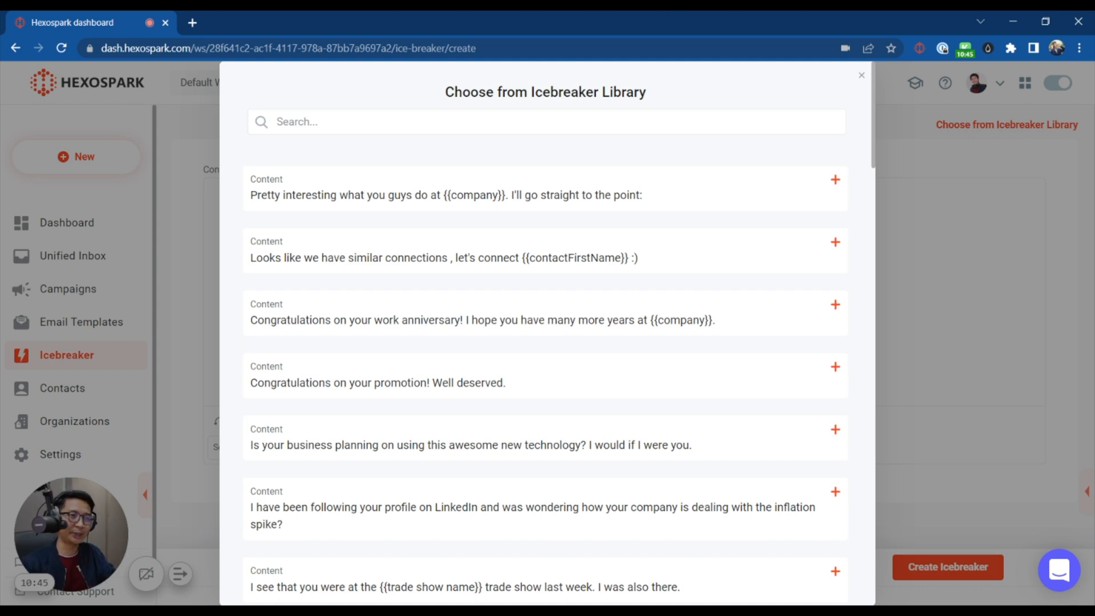
mouse_move(752, 235)
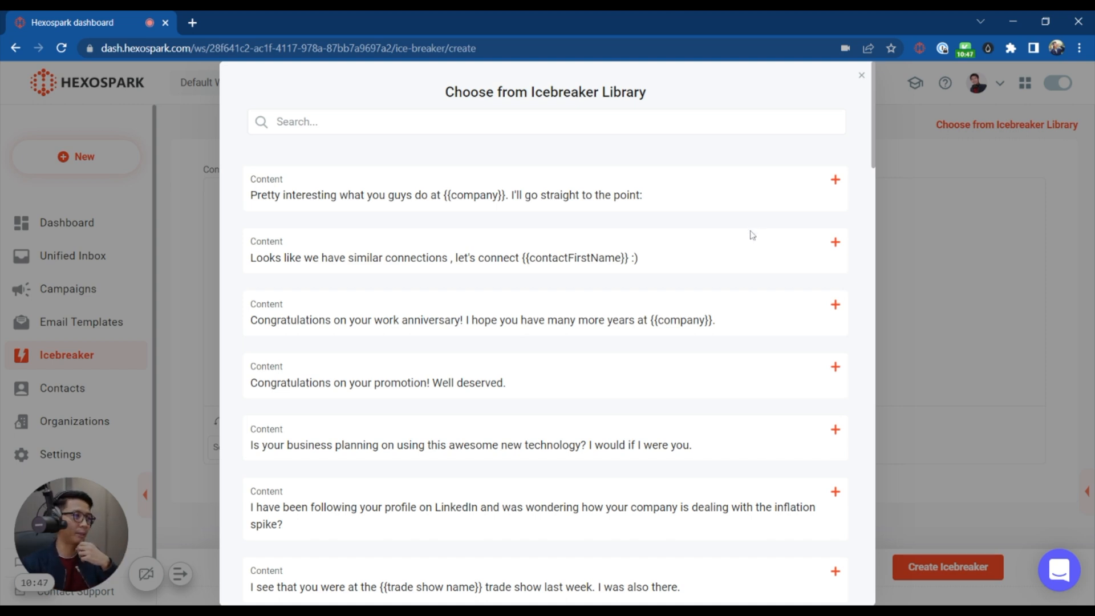
mouse_move(772, 251)
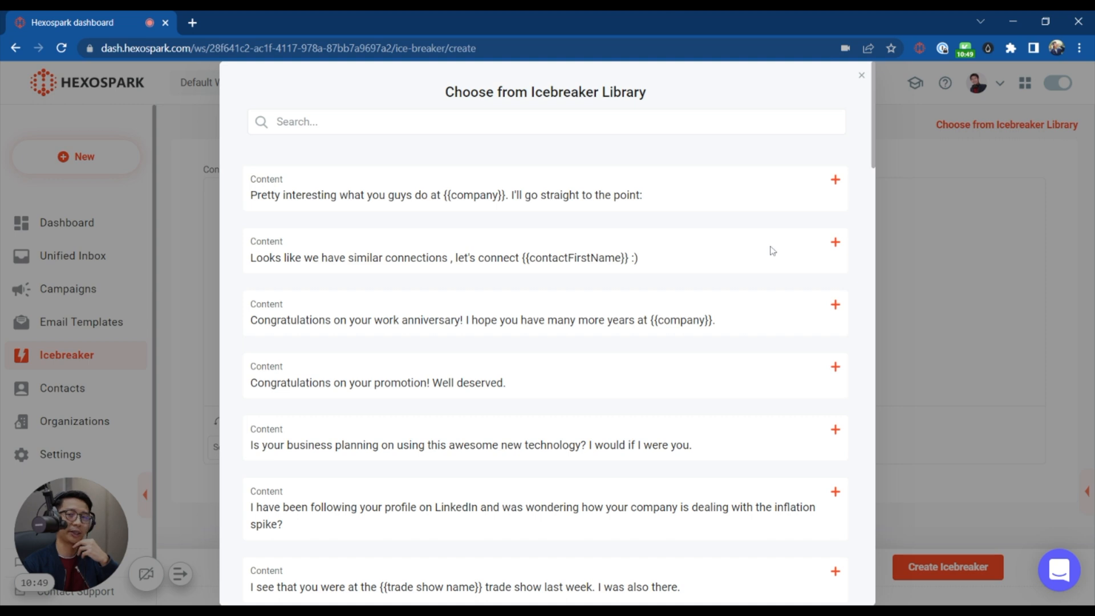
scroll(down, 3)
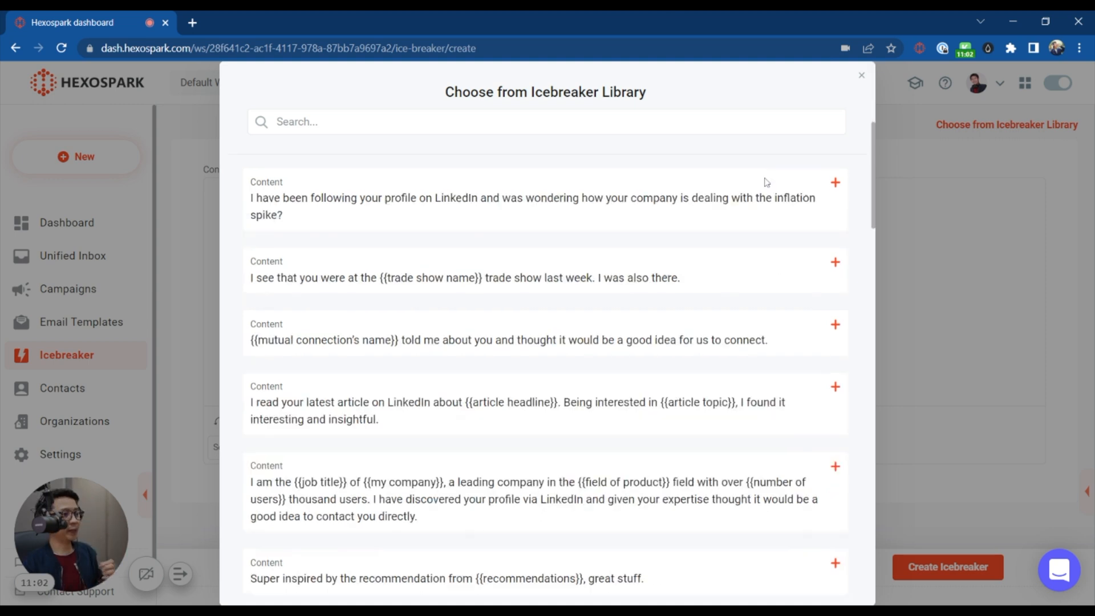
mouse_move(714, 417)
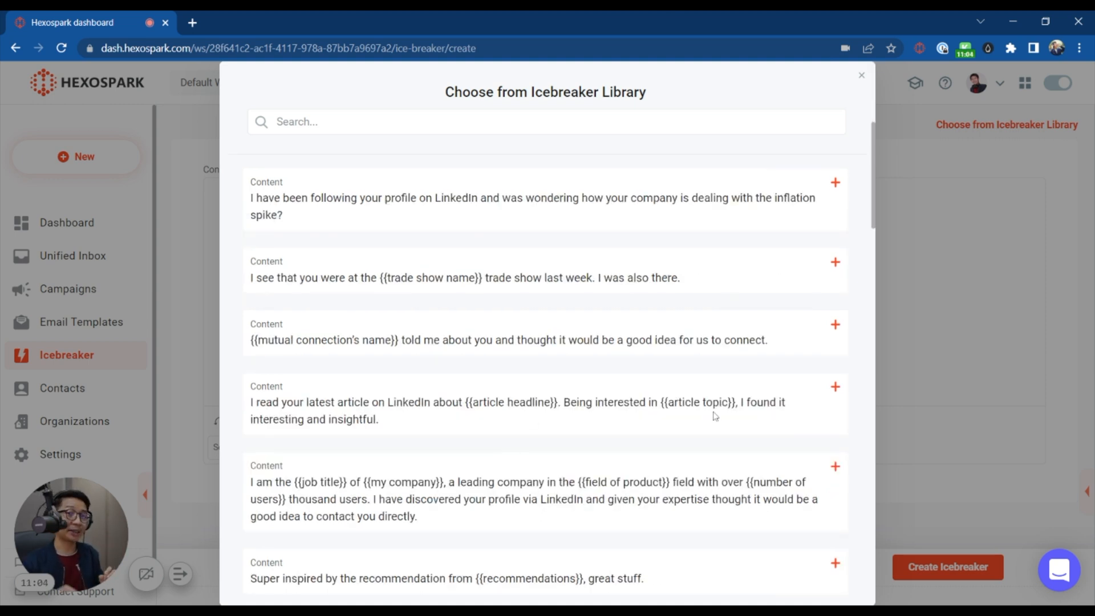
scroll(up, 3)
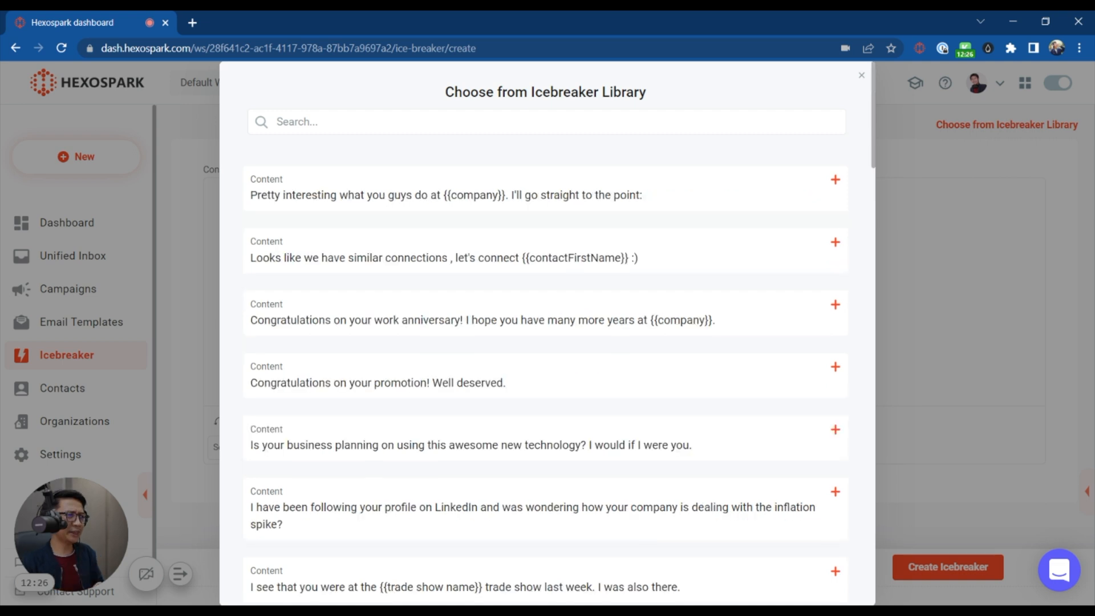
double_click(578, 258)
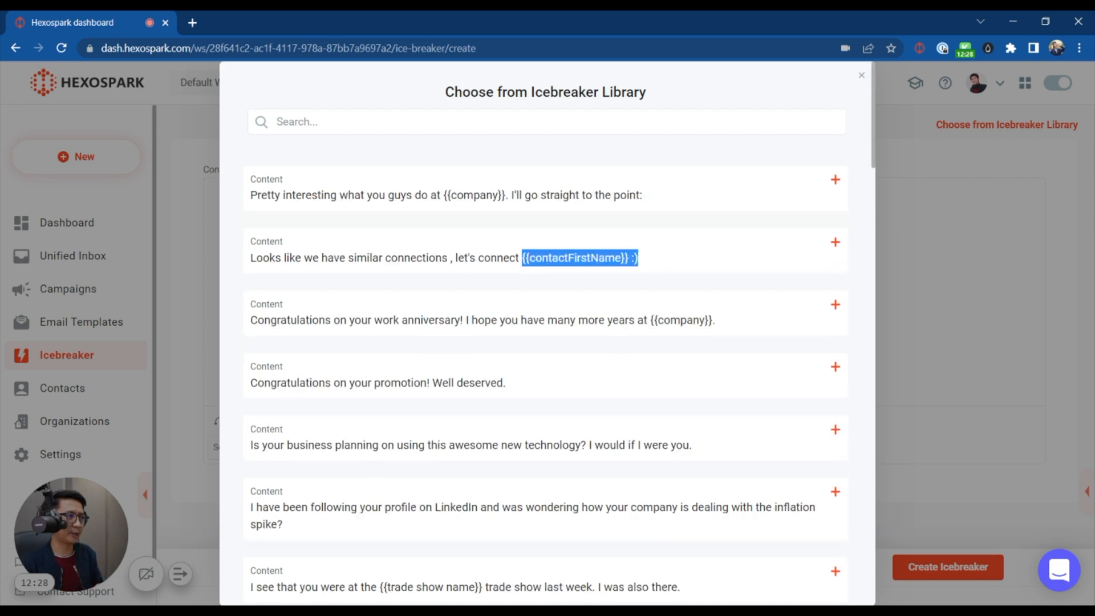
mouse_move(665, 256)
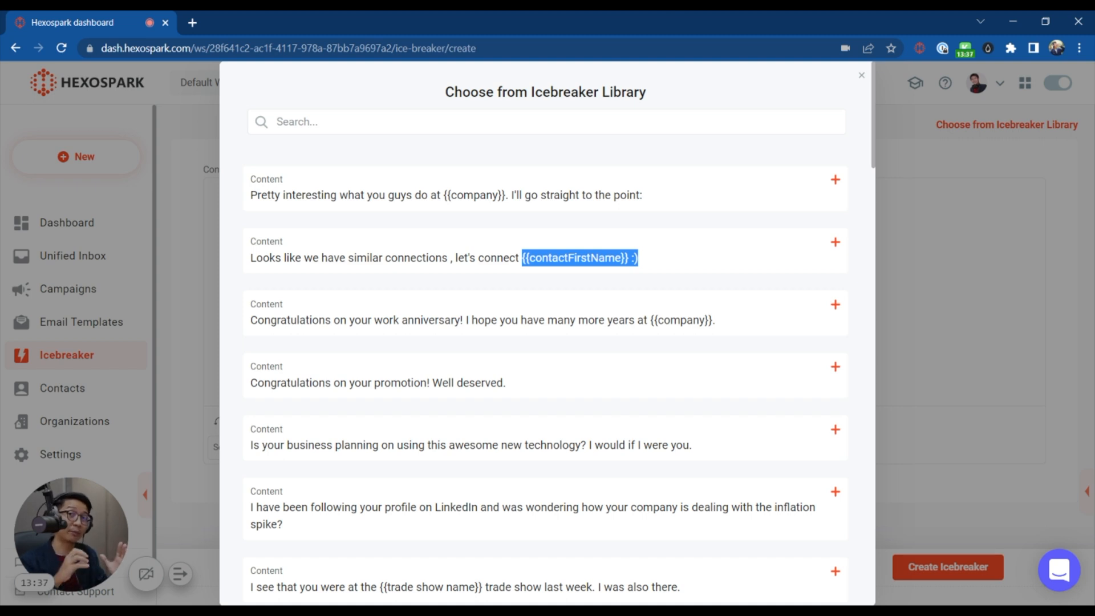
Show the Contact, Folder and Import CSV options, briefly viewing and closing the single-contact form
click(61, 388)
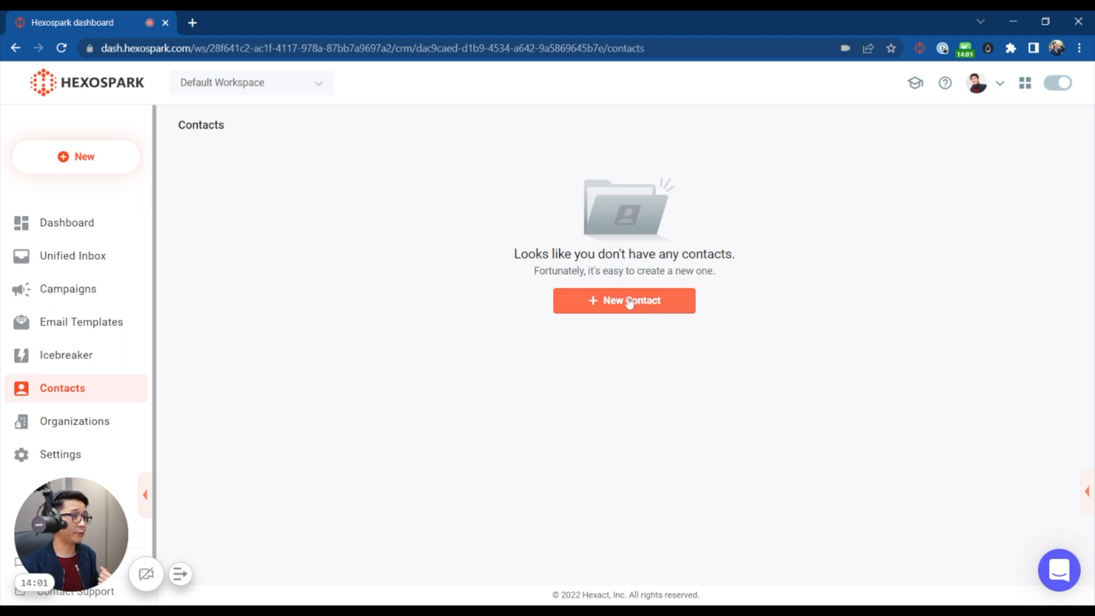
click(623, 300)
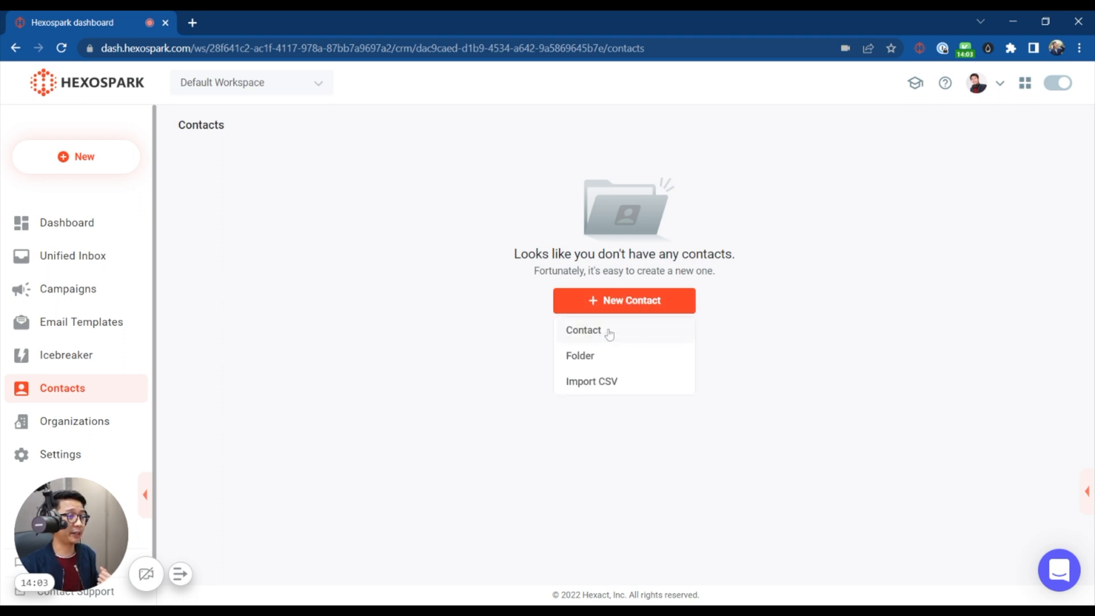
click(582, 330)
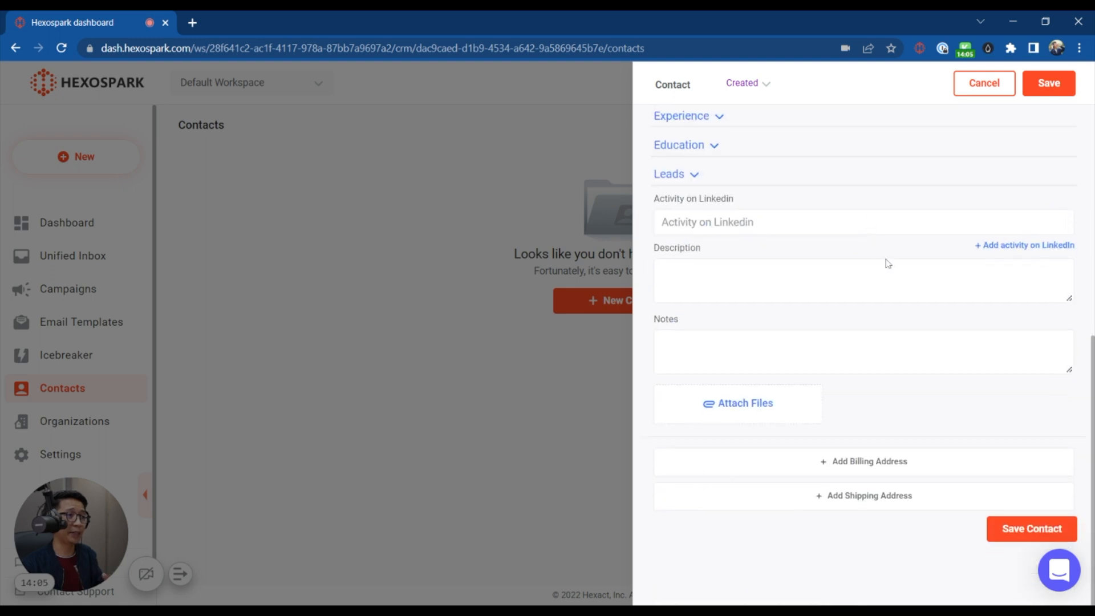
click(983, 83)
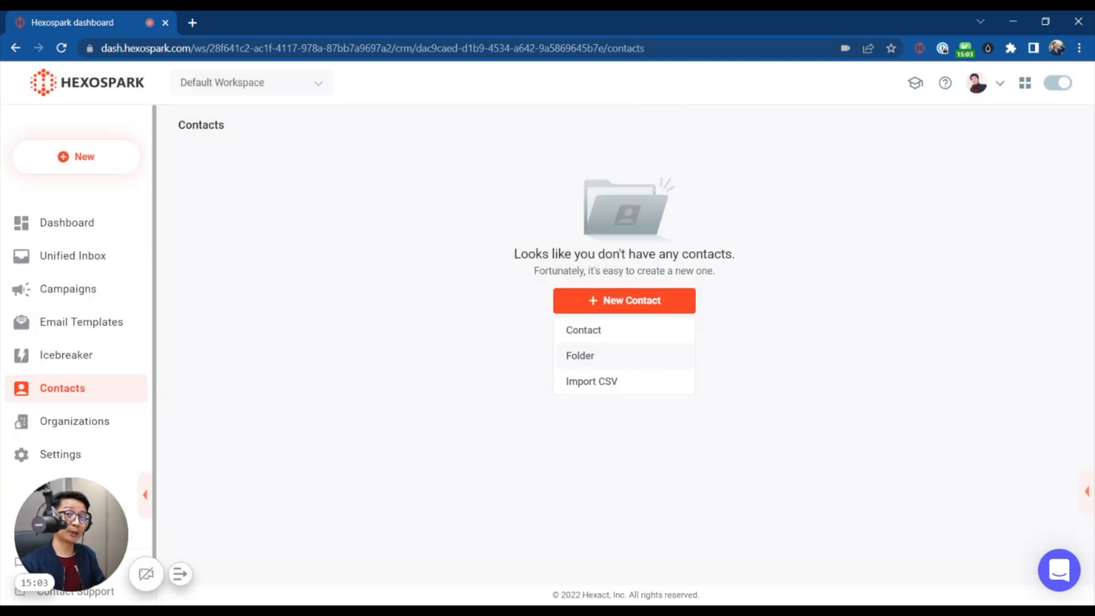
mouse_move(621, 355)
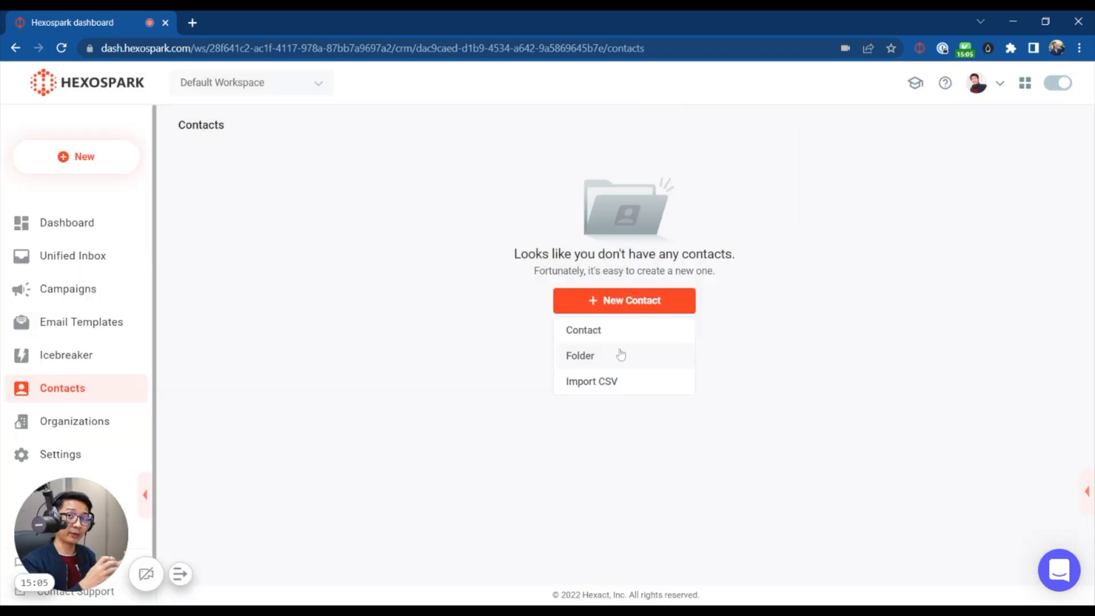
mouse_move(632, 377)
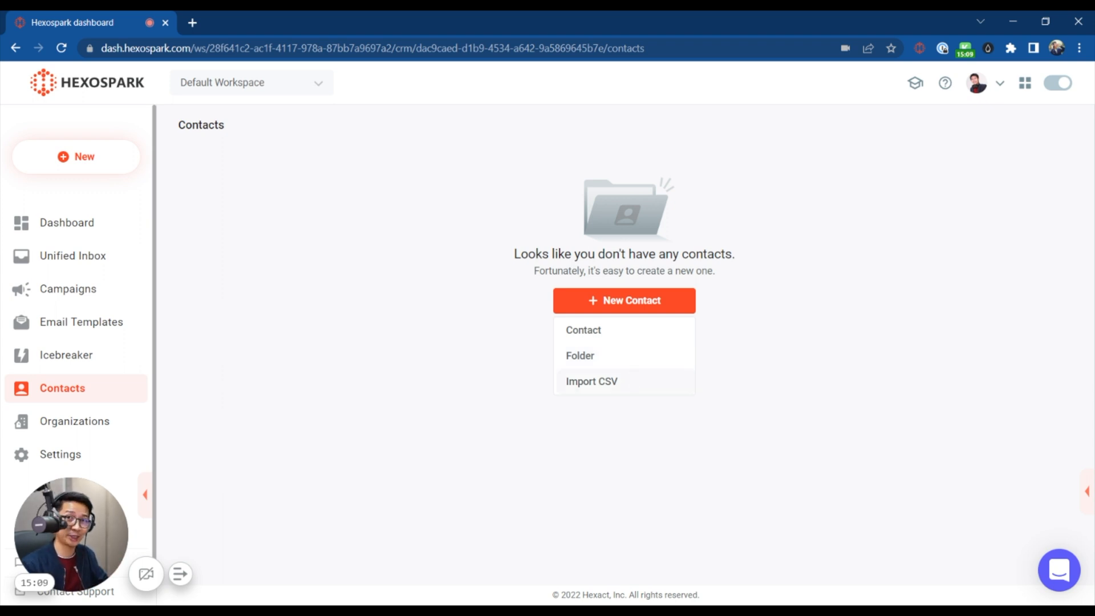
View the empty organizations page, then move on to the settings page
click(75, 420)
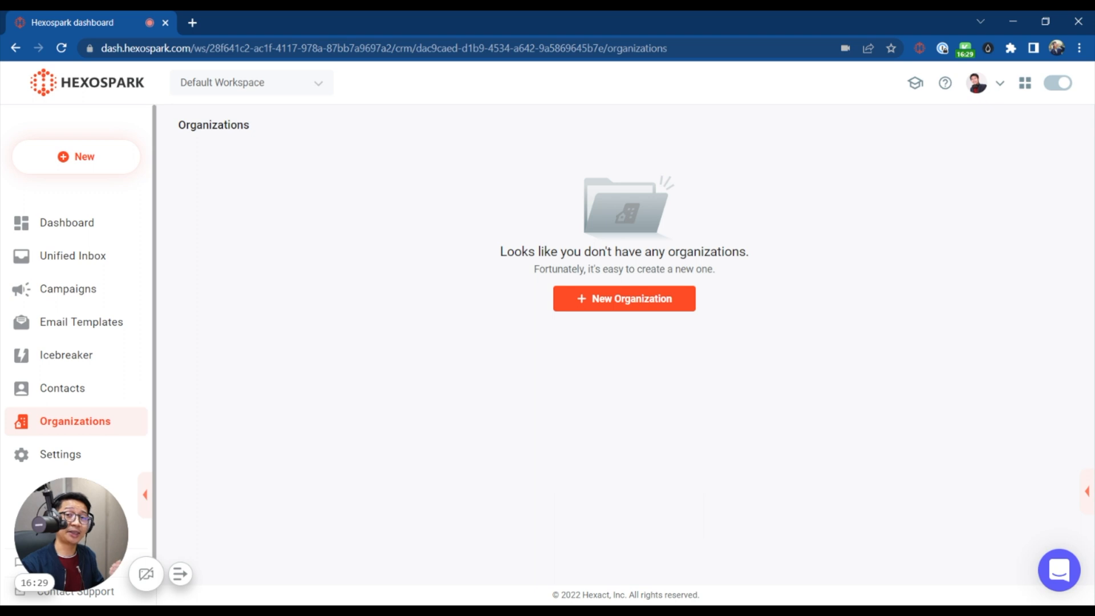
click(60, 454)
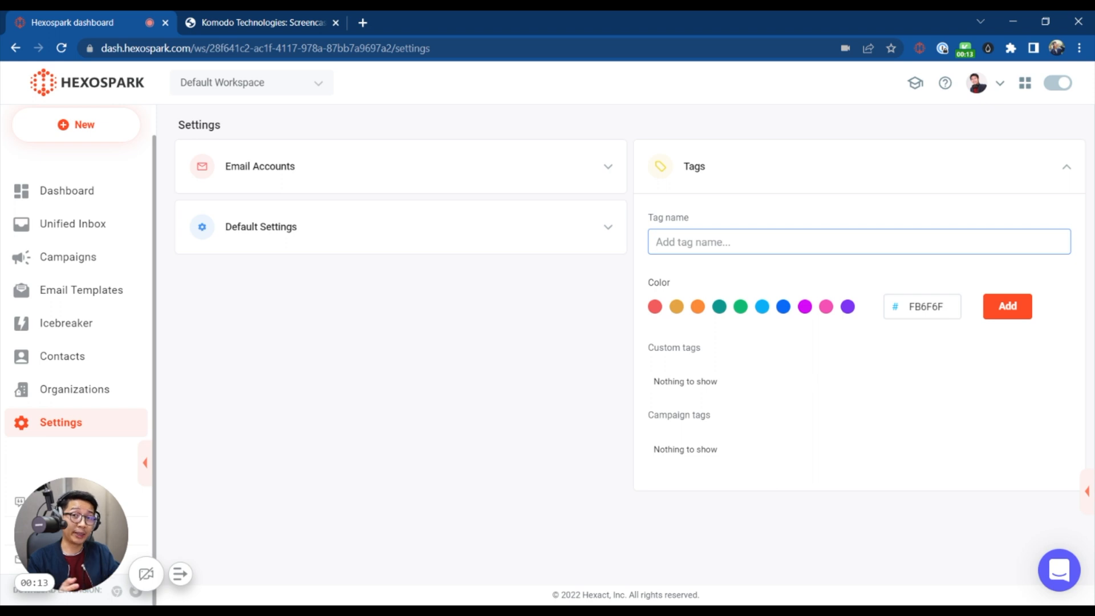
mouse_move(819, 214)
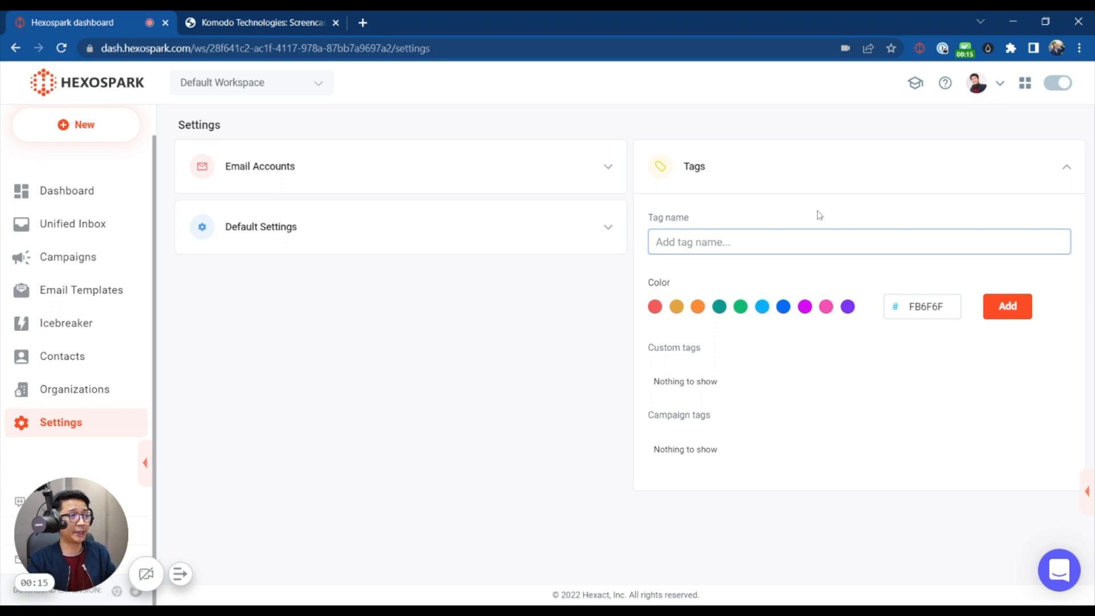
Add a custom tag 'Warm', then add a 'Priority' tag coloured green
text(Warm)
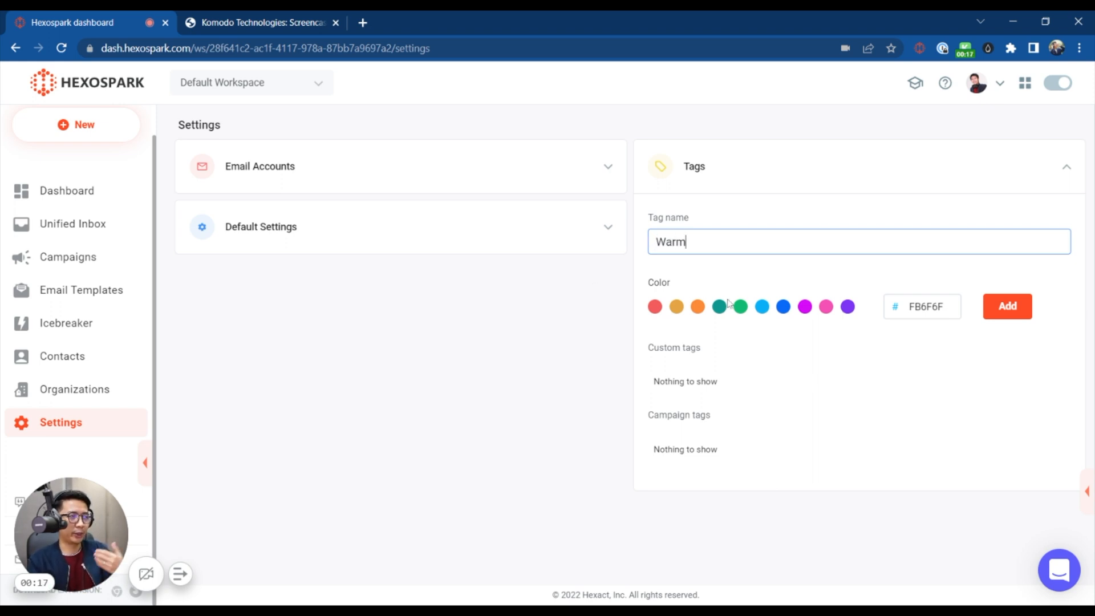
click(1006, 305)
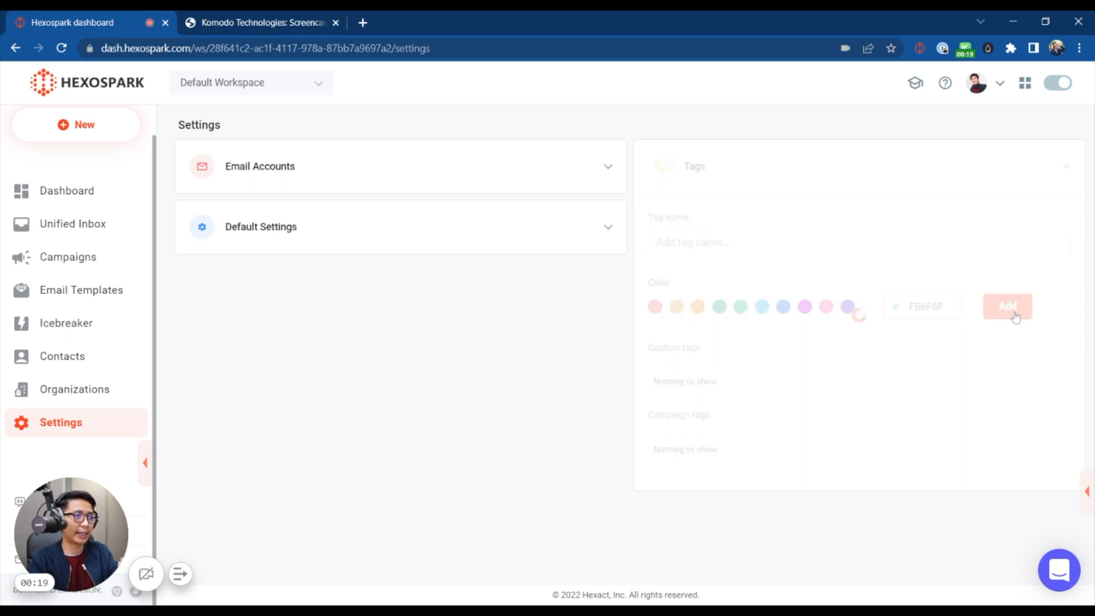
mouse_move(847, 254)
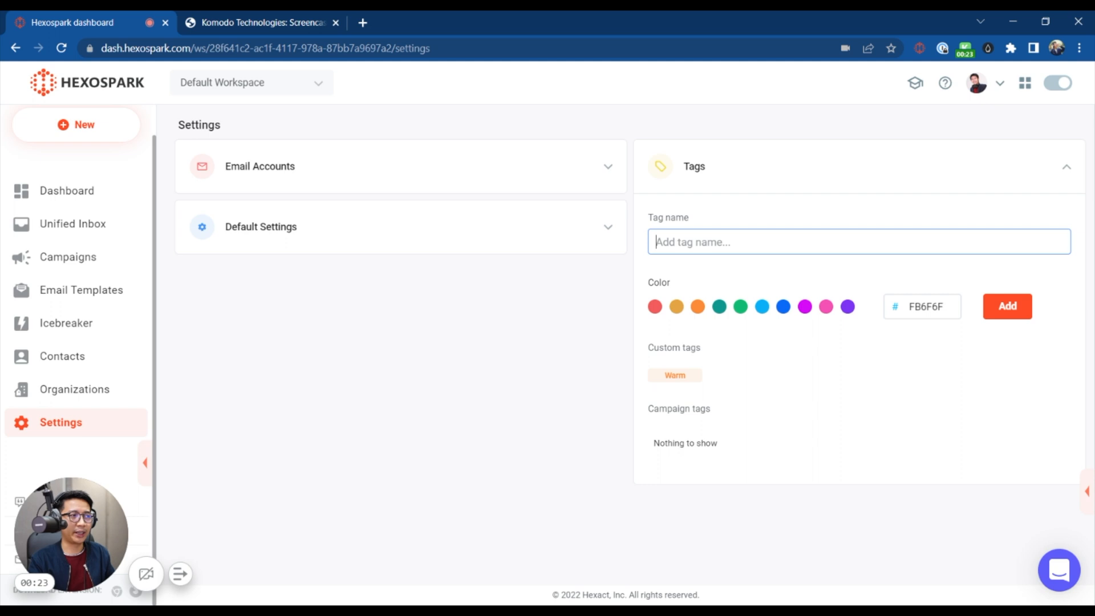
text(Priori)
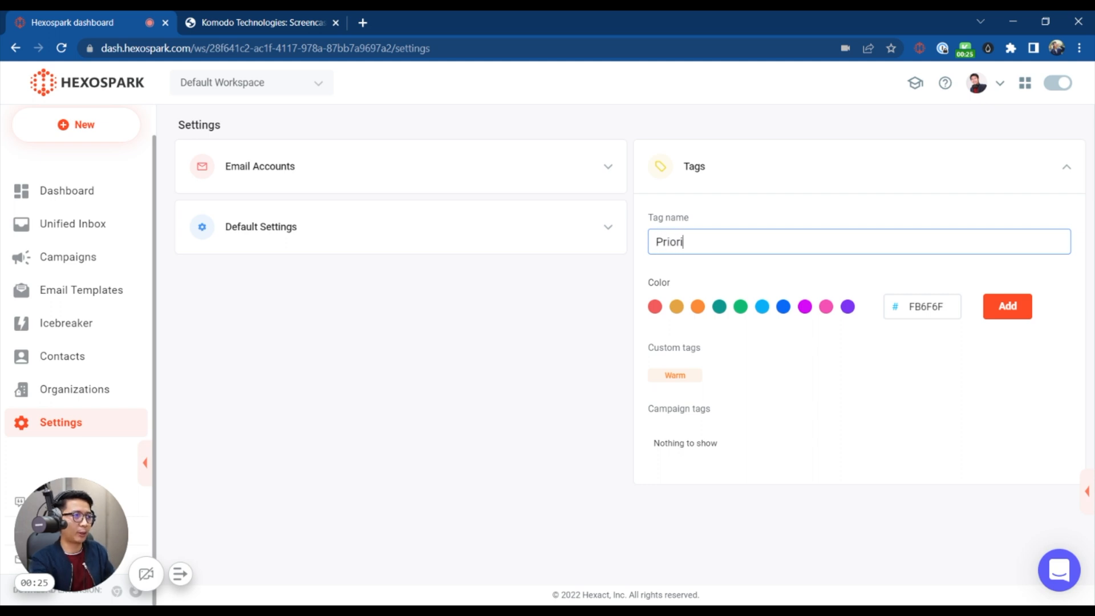
click(741, 306)
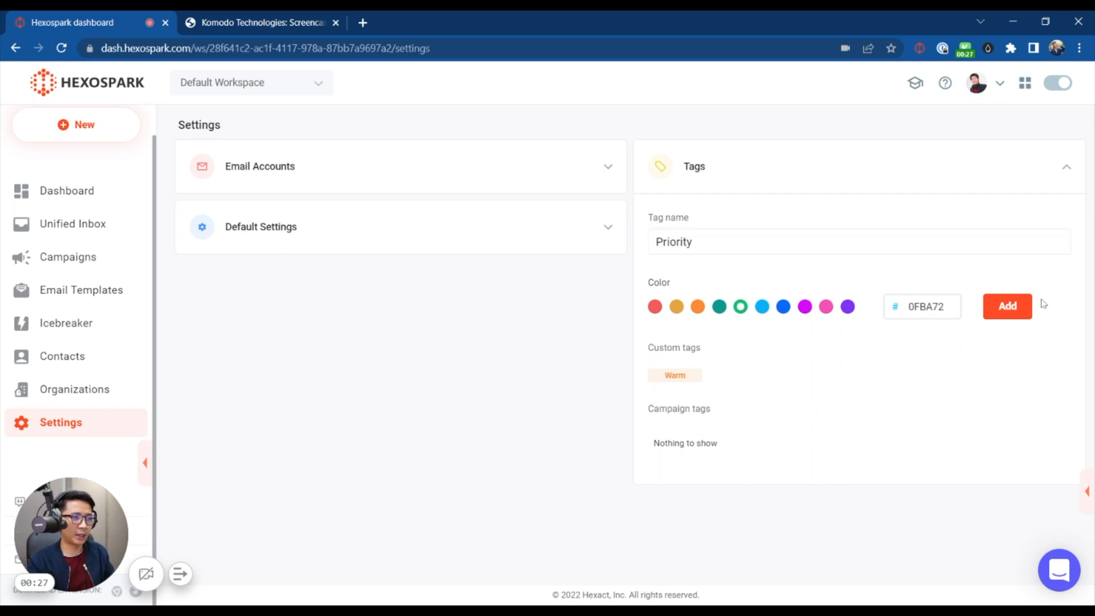
click(1007, 306)
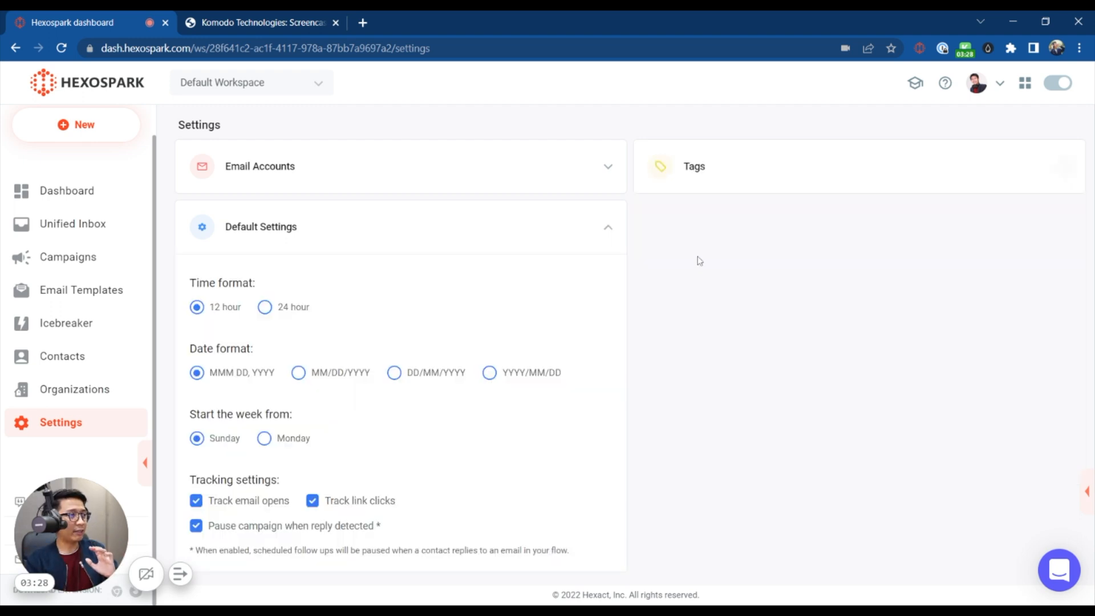
mouse_move(527, 236)
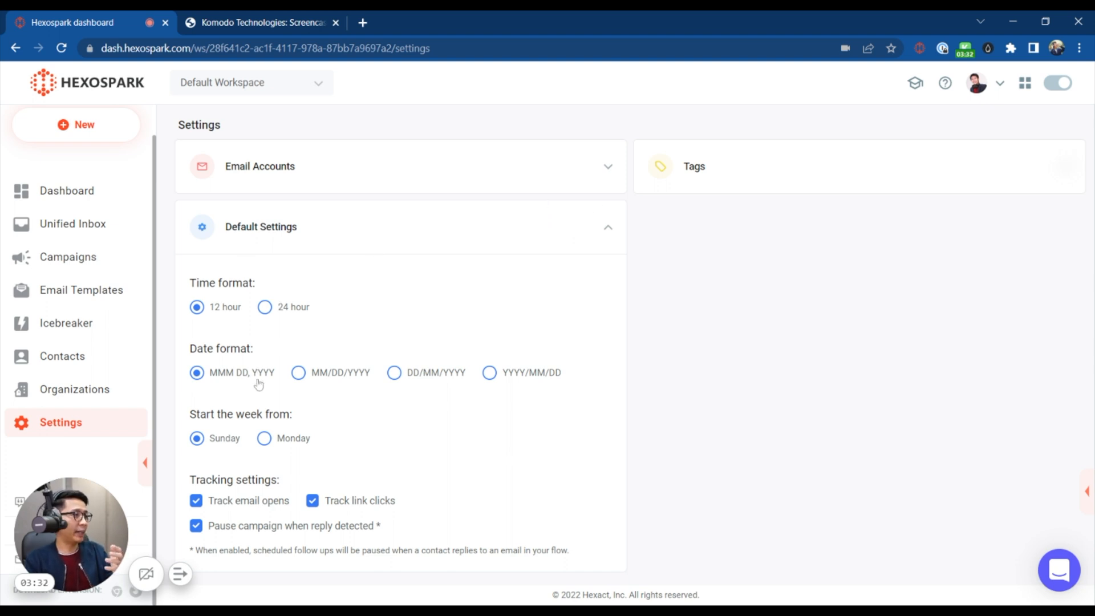
mouse_move(251, 428)
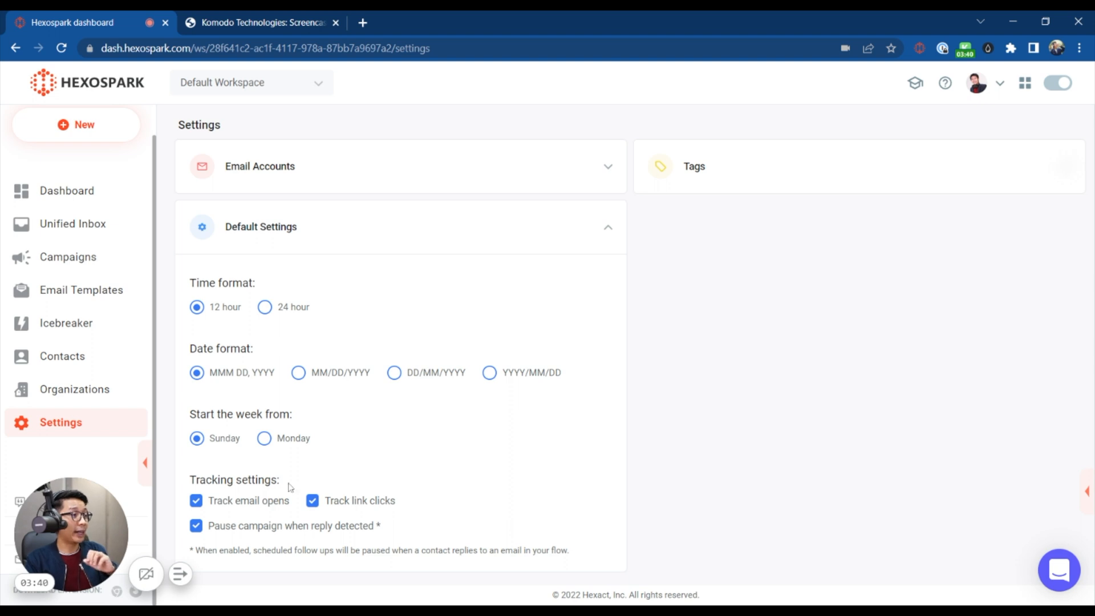
mouse_move(231, 504)
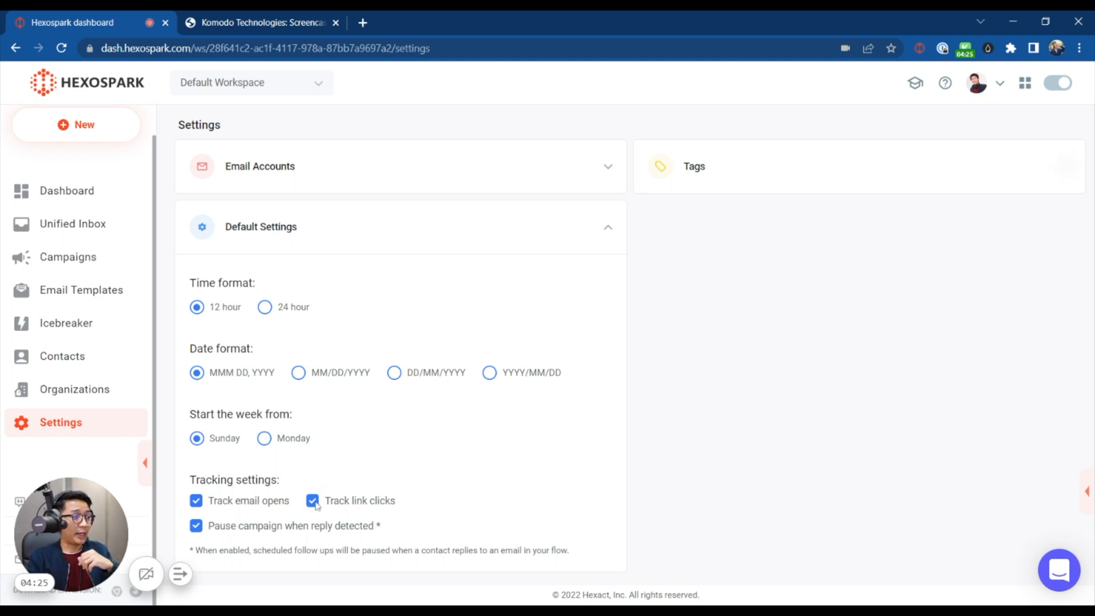
mouse_move(198, 546)
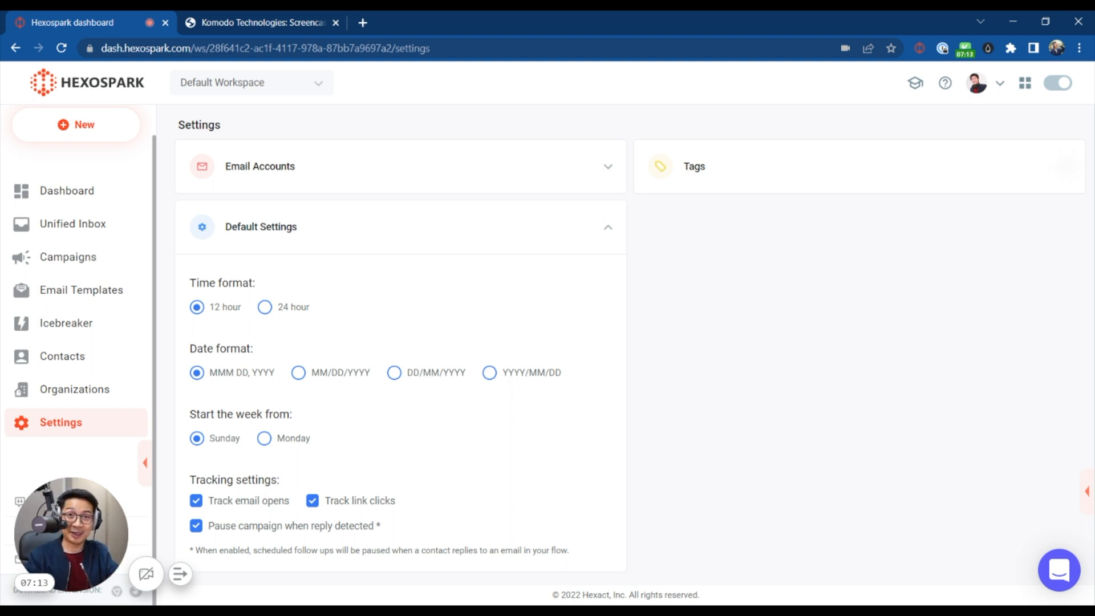
Switch the browser to the LinkedIn tab after reviewing the default settings
click(262, 22)
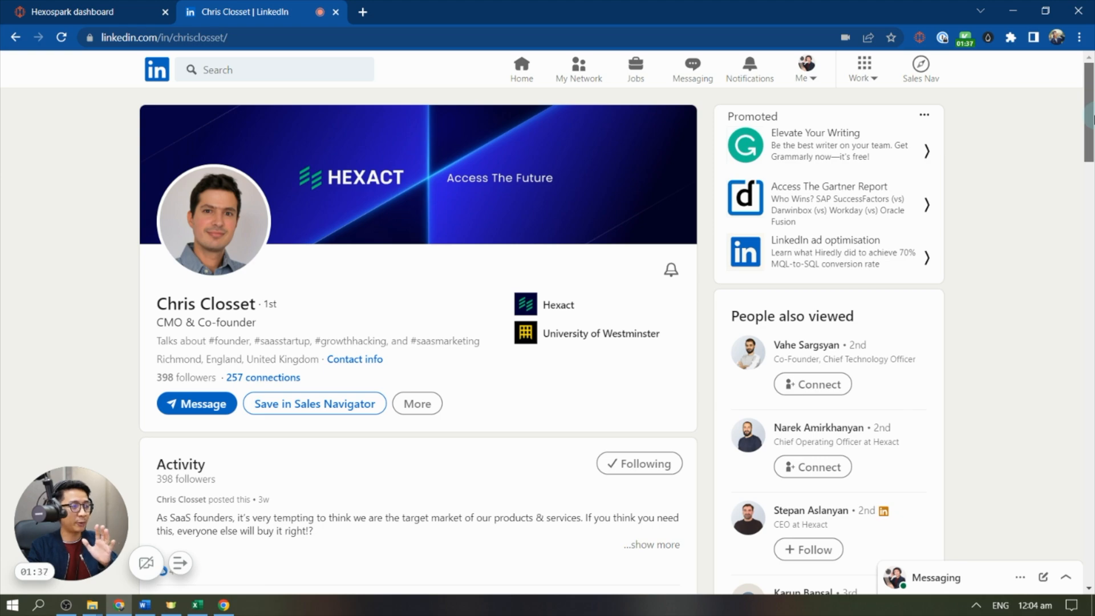
Scroll through the profile's experience, skills and interests sections and return to the top
scroll(down, 3)
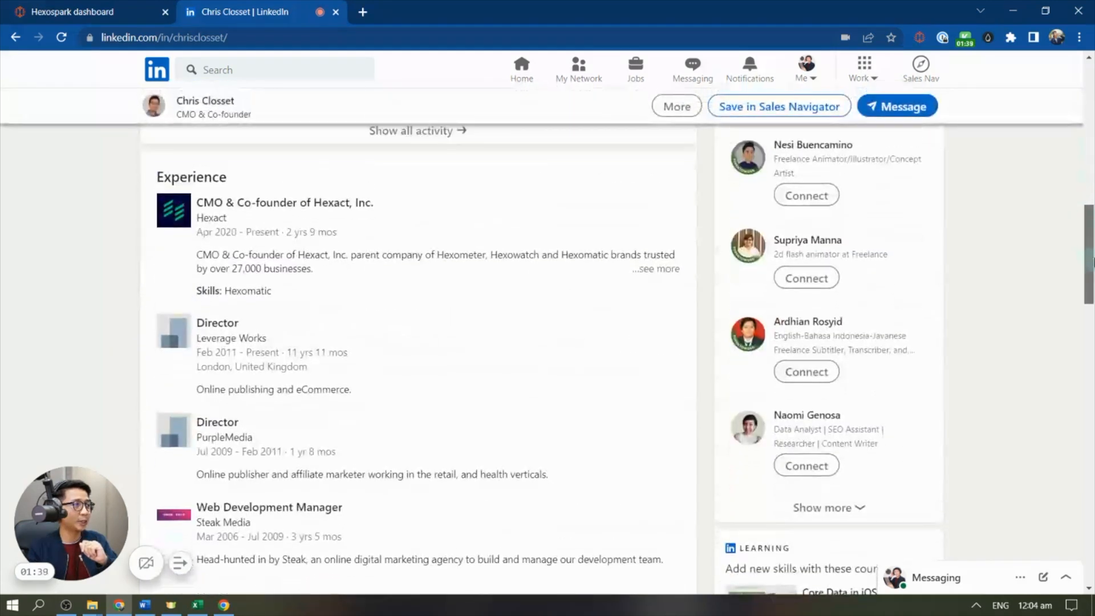
scroll(down, 3)
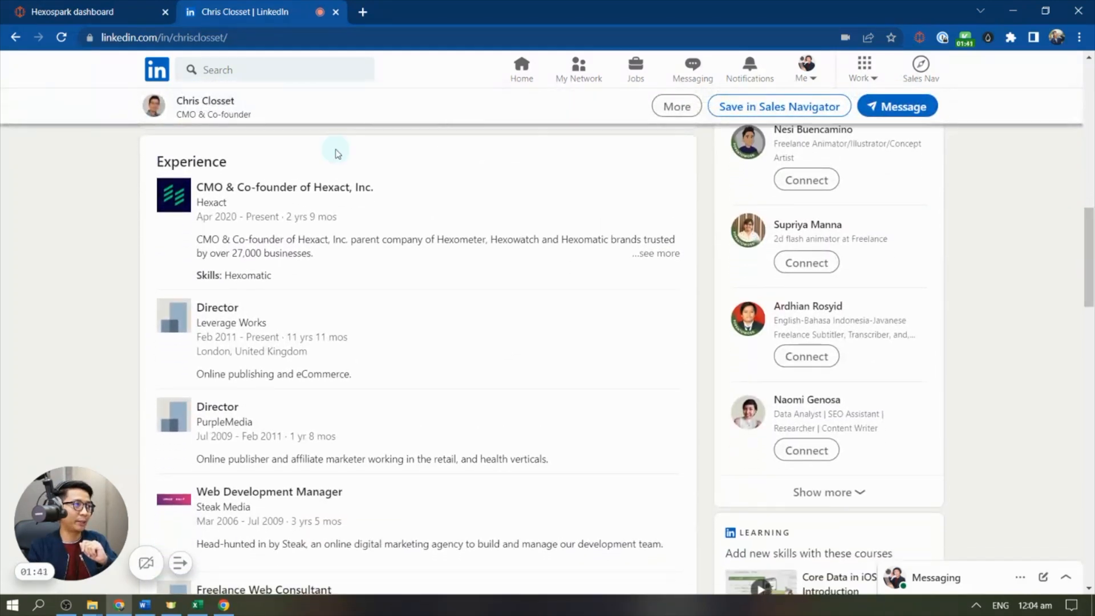
scroll(down, 3)
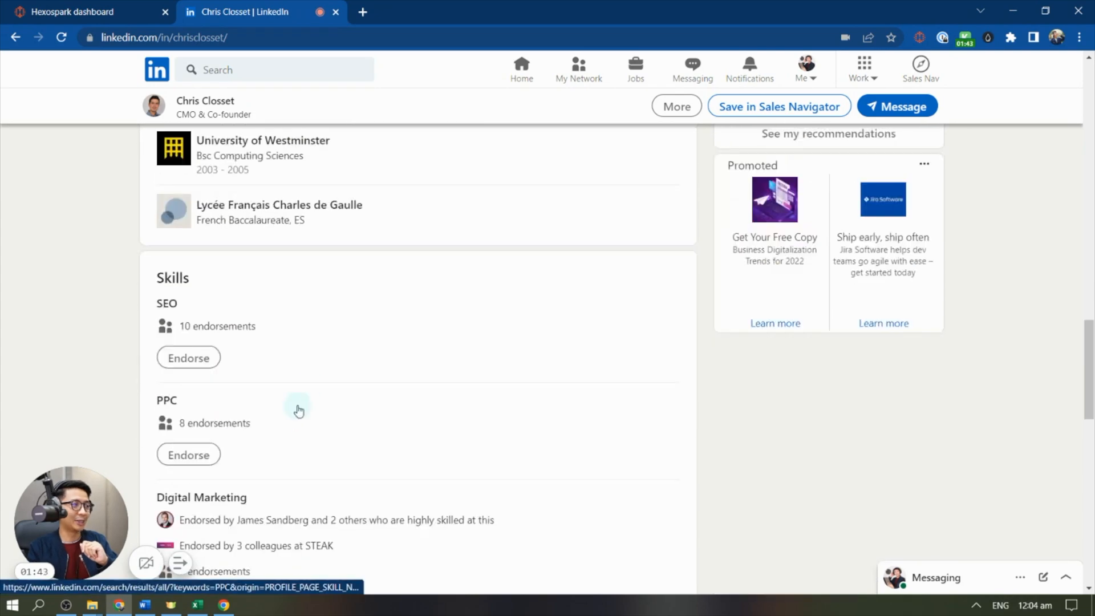
scroll(down, 3)
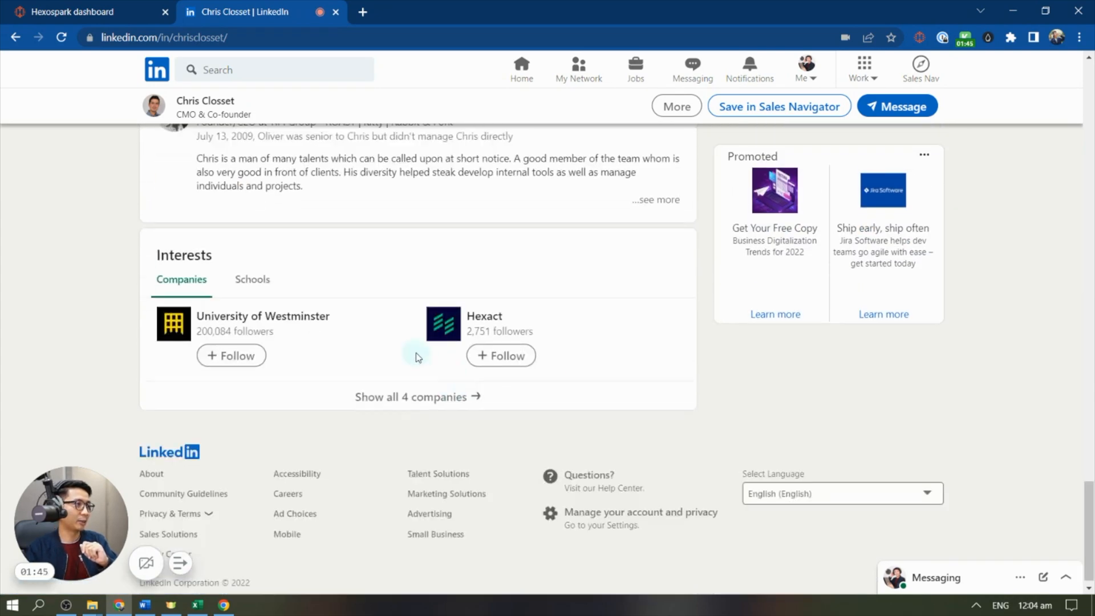
scroll(up, 3)
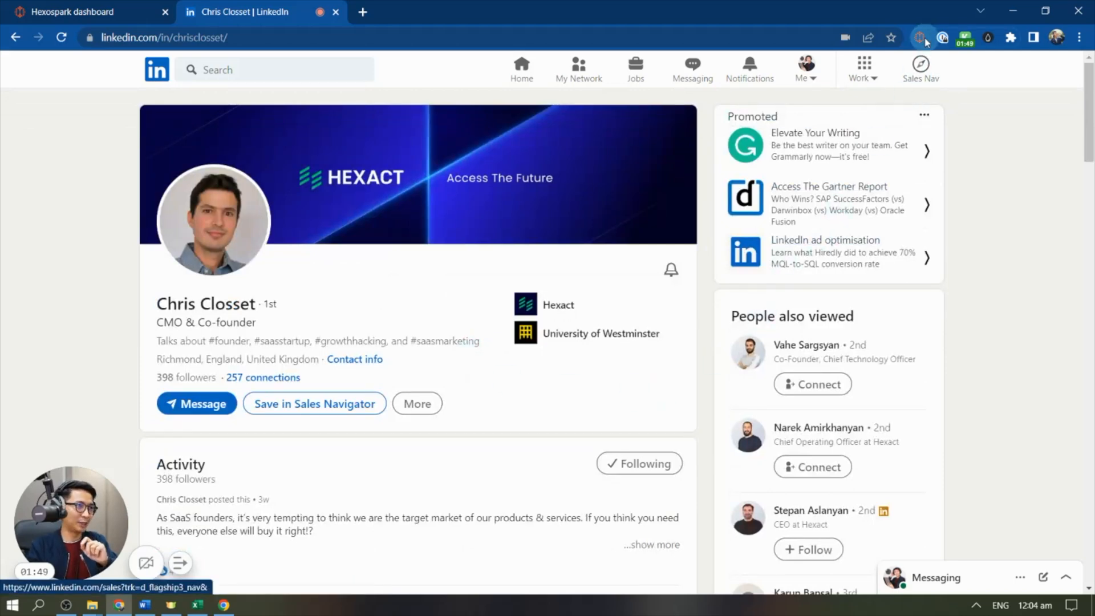
mouse_move(923, 38)
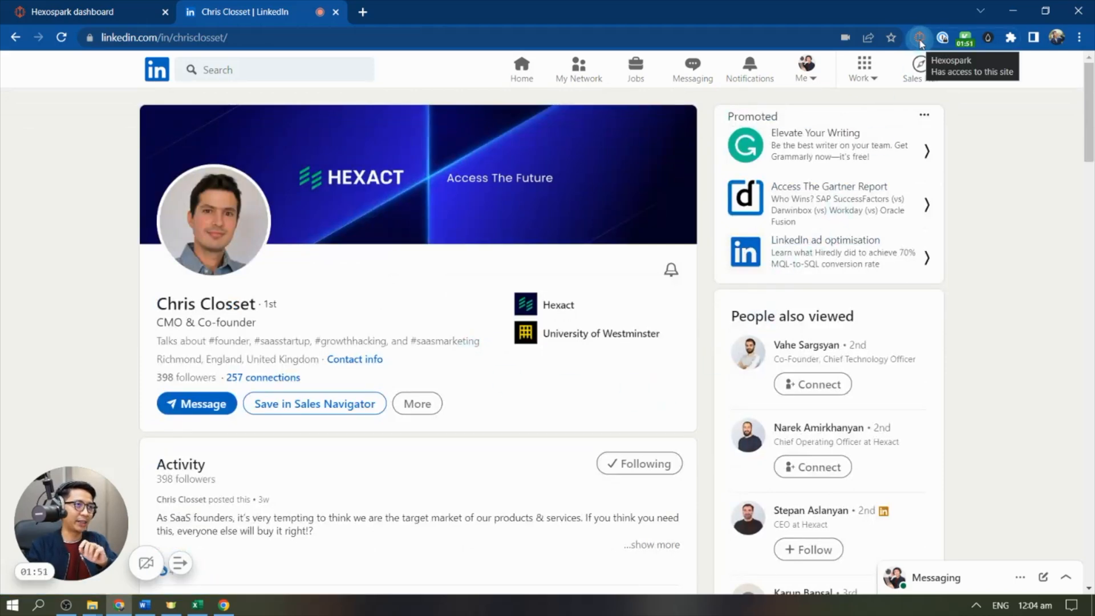
Capture the LinkedIn prospect into Hexospark via the extension and review the captured details
click(918, 38)
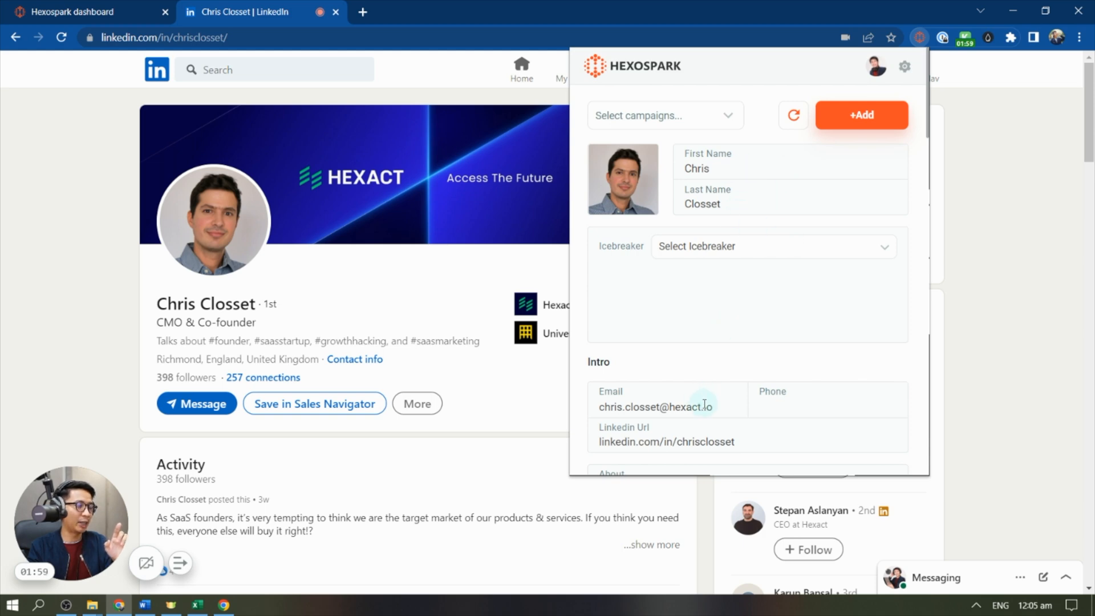
scroll(down, 3)
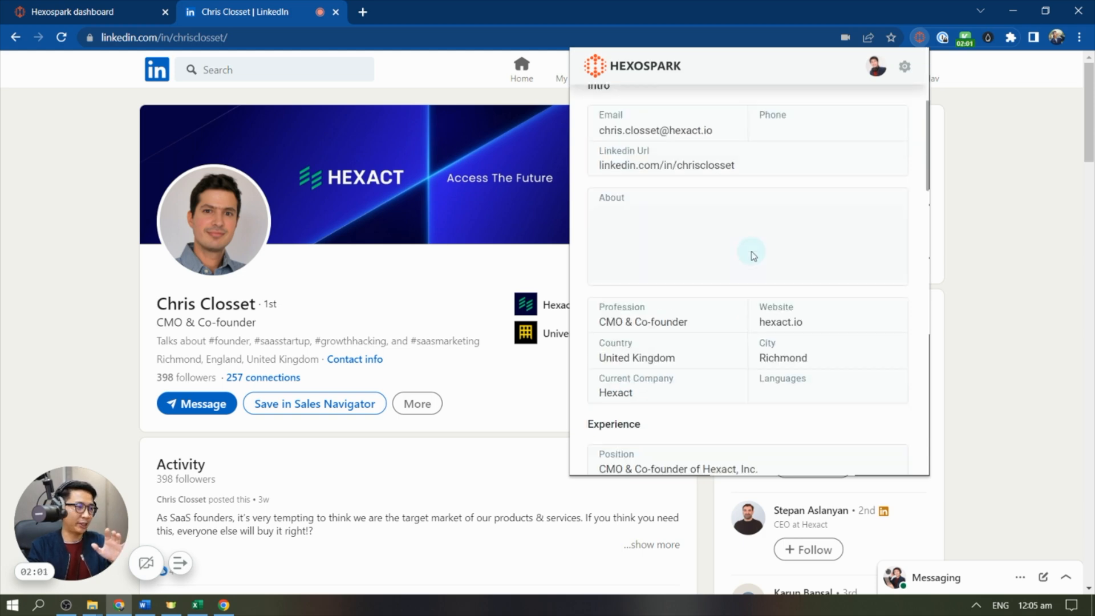
scroll(down, 3)
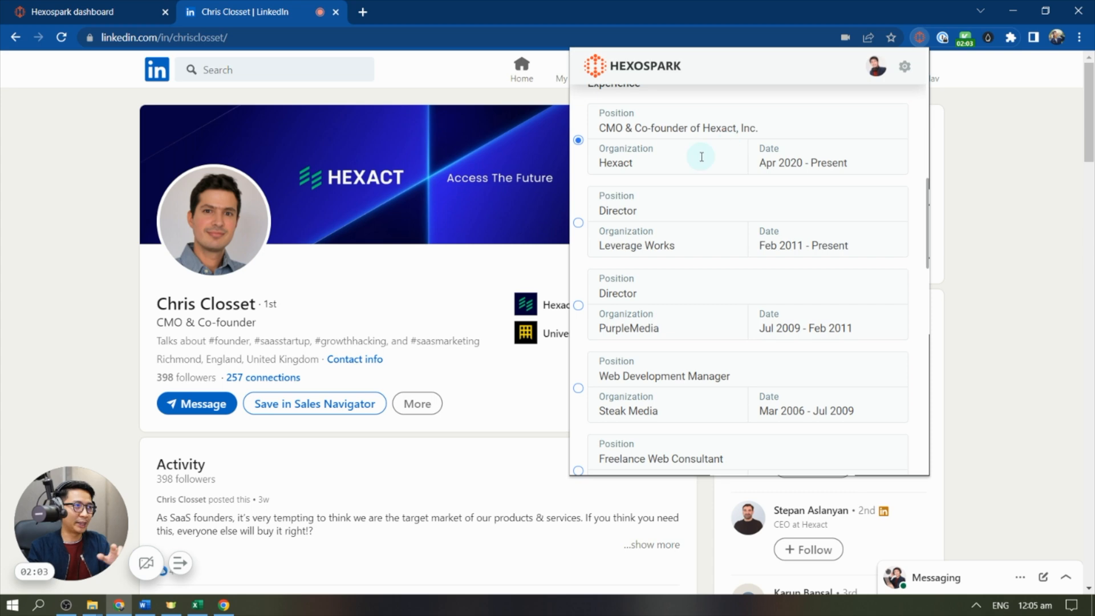
scroll(down, 3)
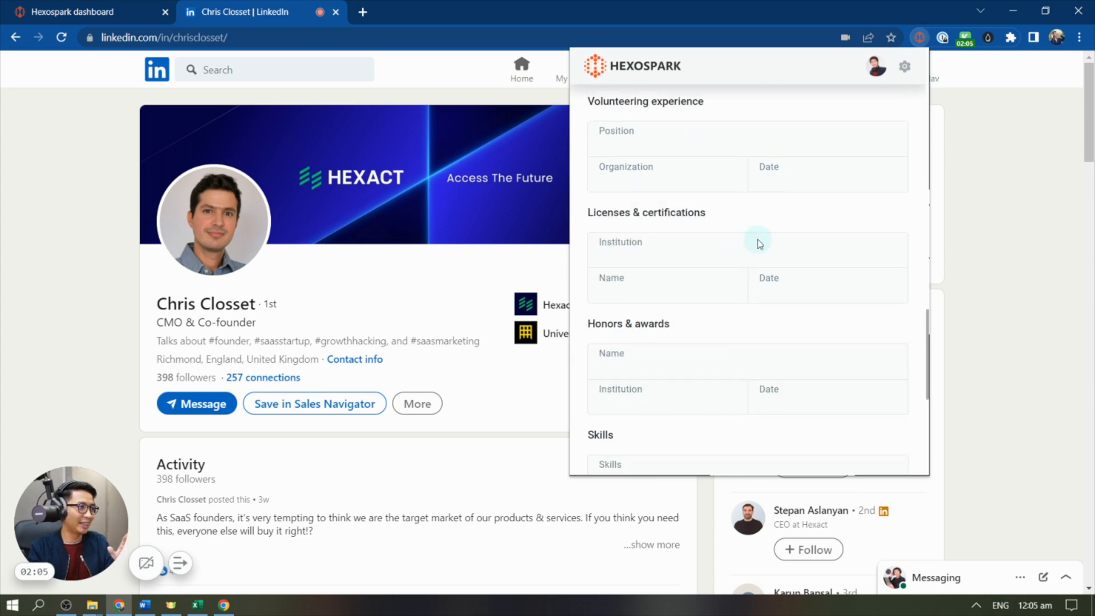
scroll(down, 3)
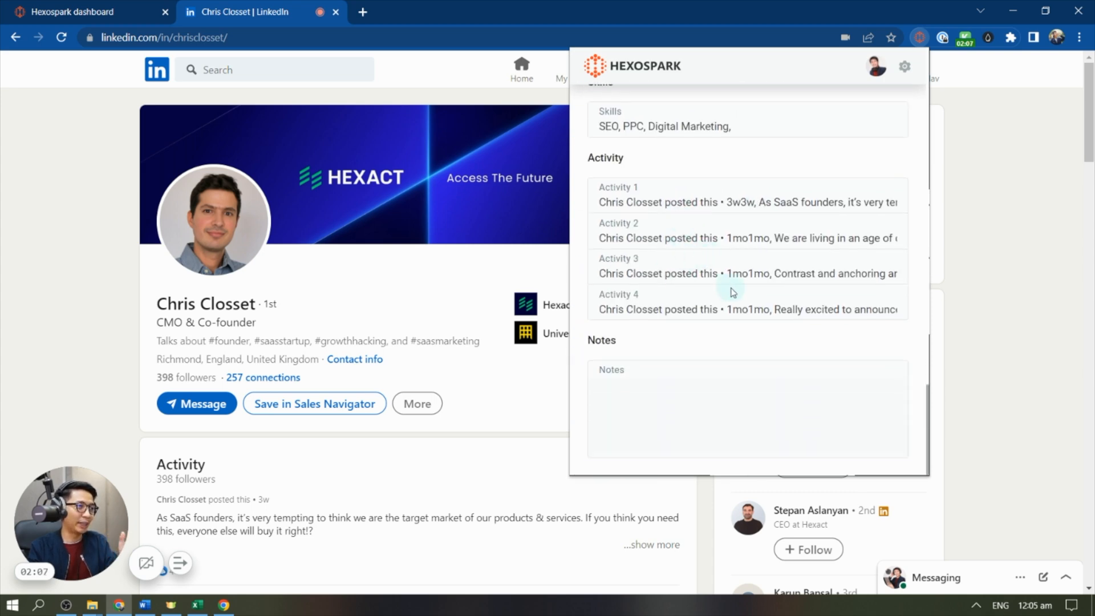
scroll(up, 3)
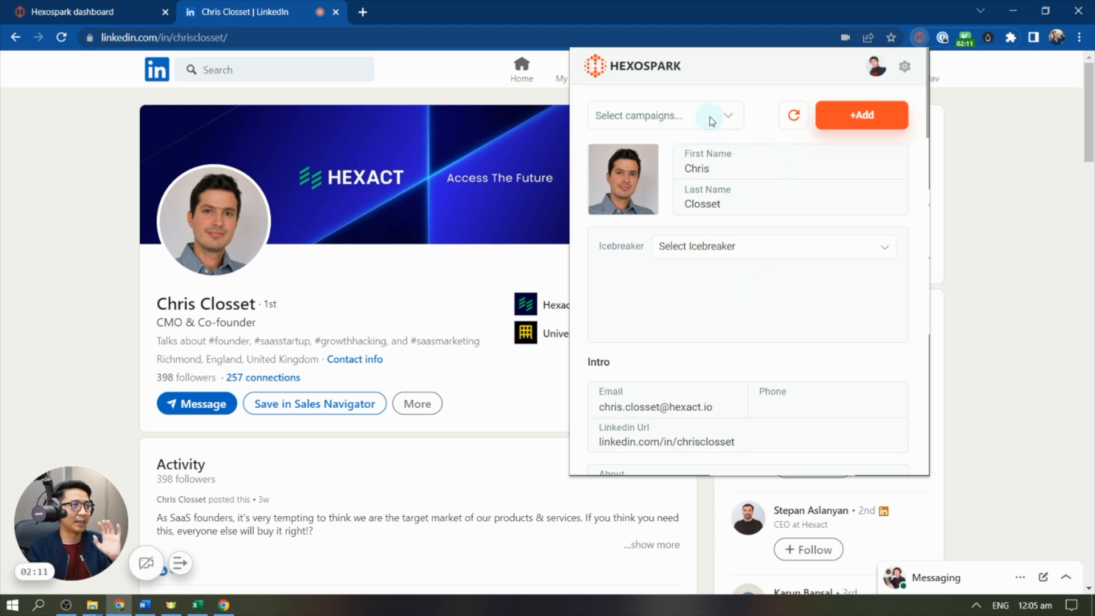
click(664, 115)
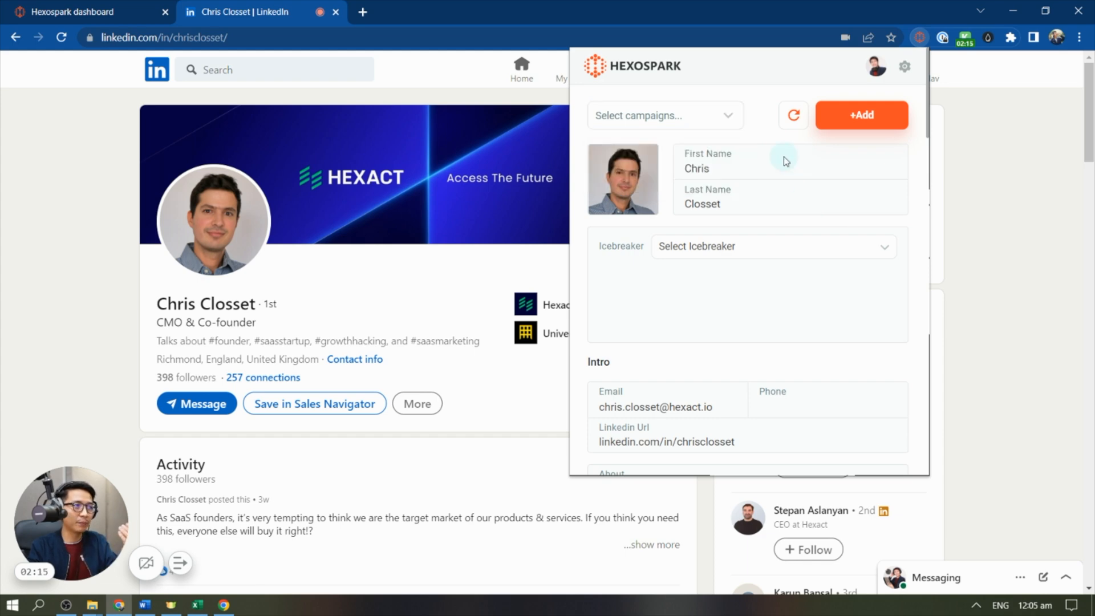
Choose the saved Hexact opener 'Pretty interesting what you guys do at Hexact...' as the contact's icebreaker
click(772, 246)
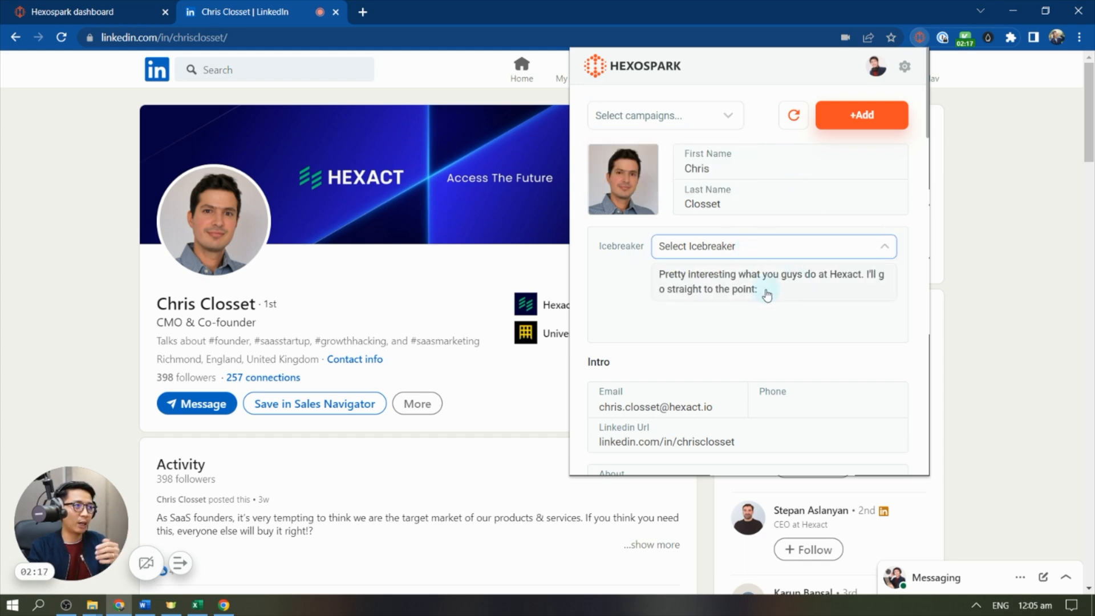
click(770, 280)
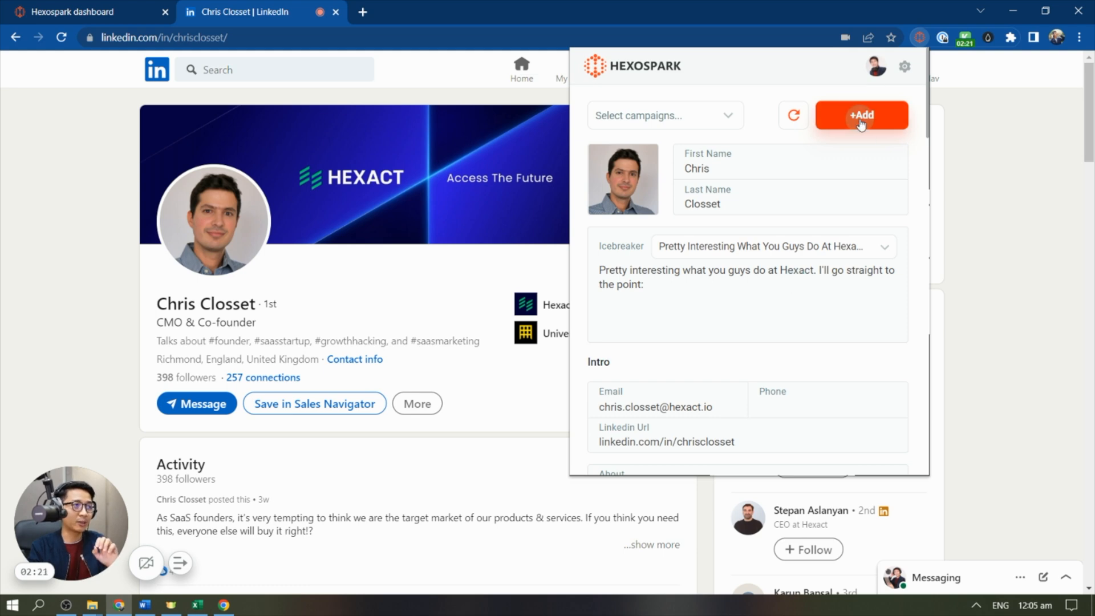
click(861, 114)
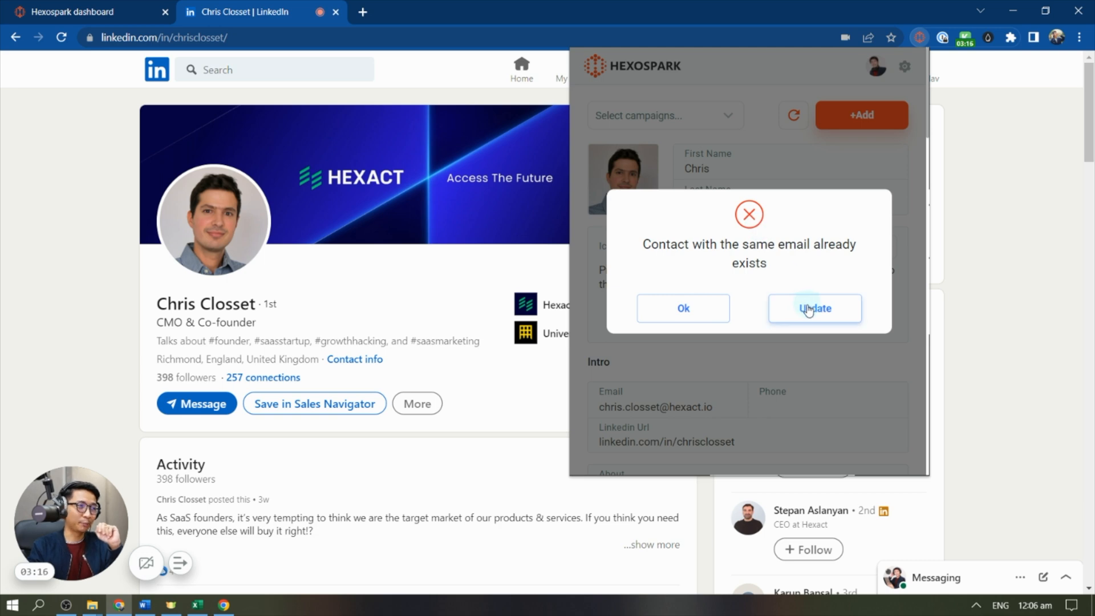
click(814, 308)
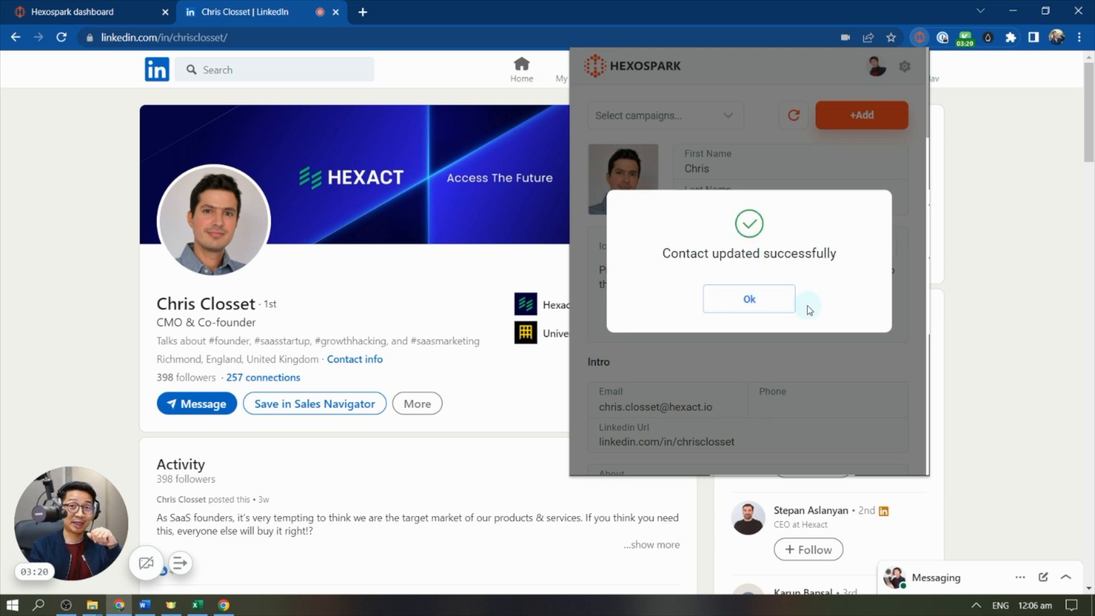
click(748, 299)
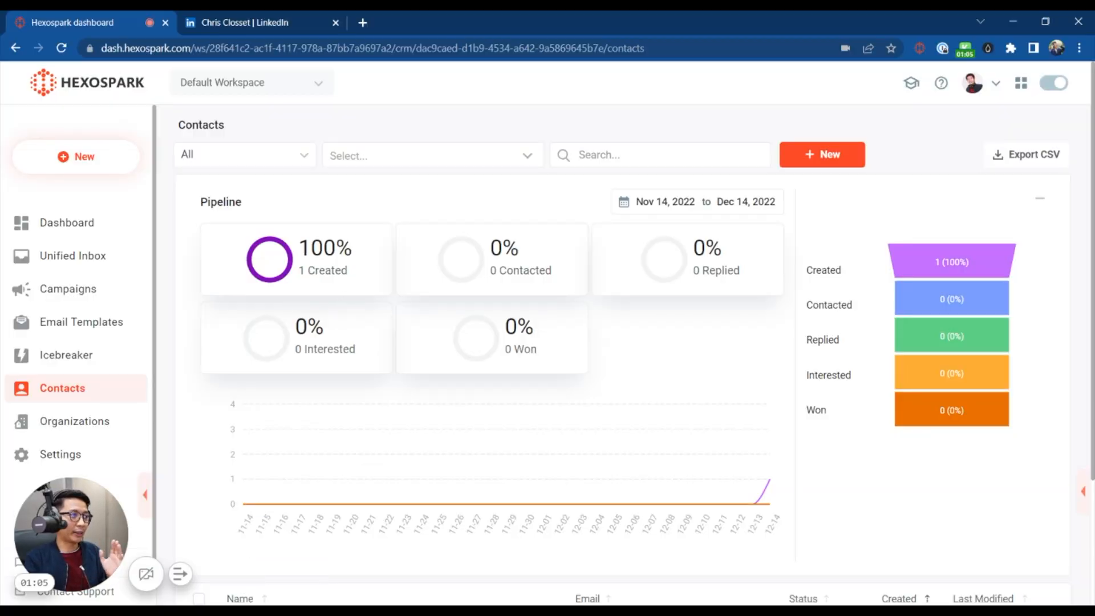
scroll(down, 3)
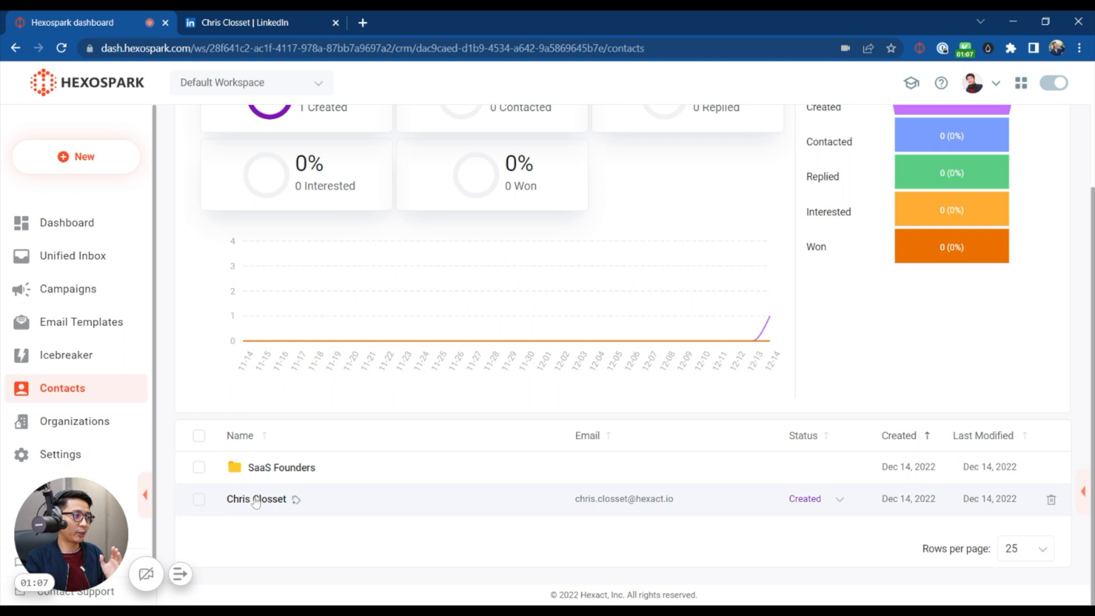
click(256, 499)
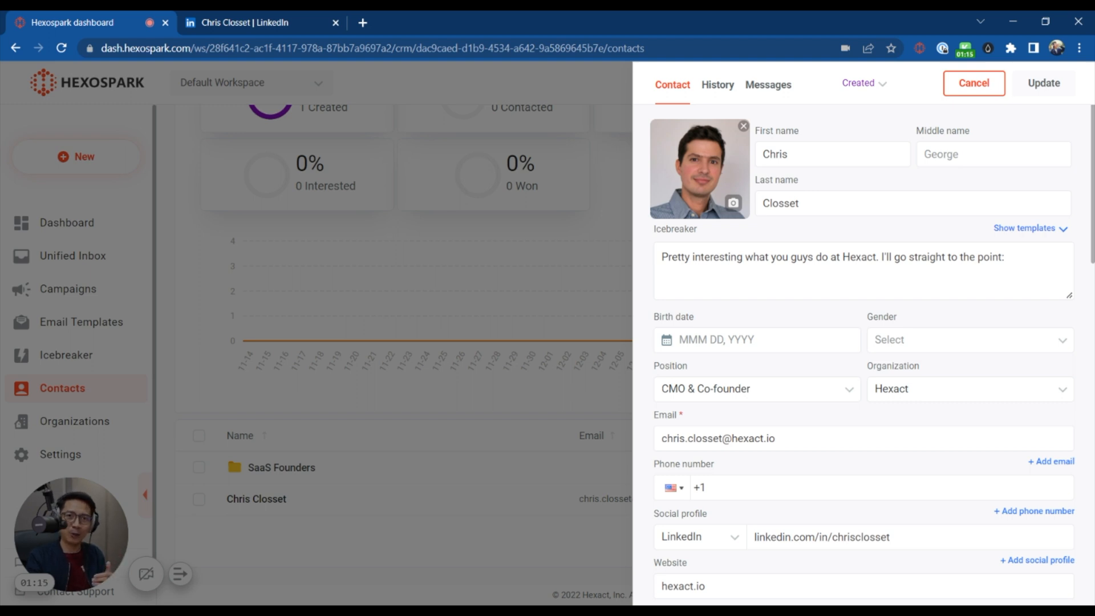
mouse_move(942, 189)
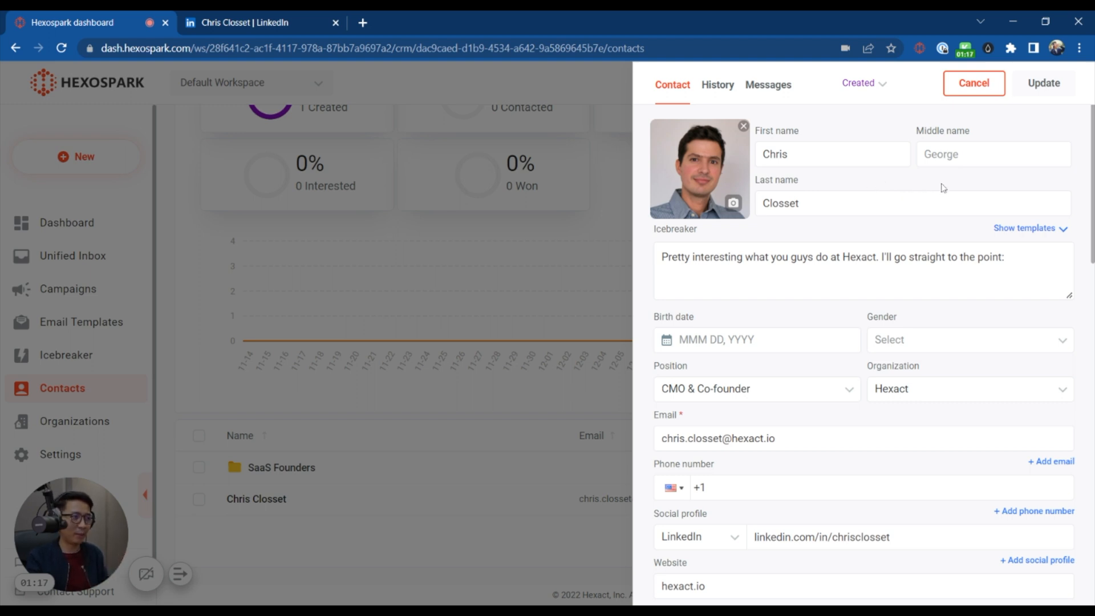
scroll(down, 3)
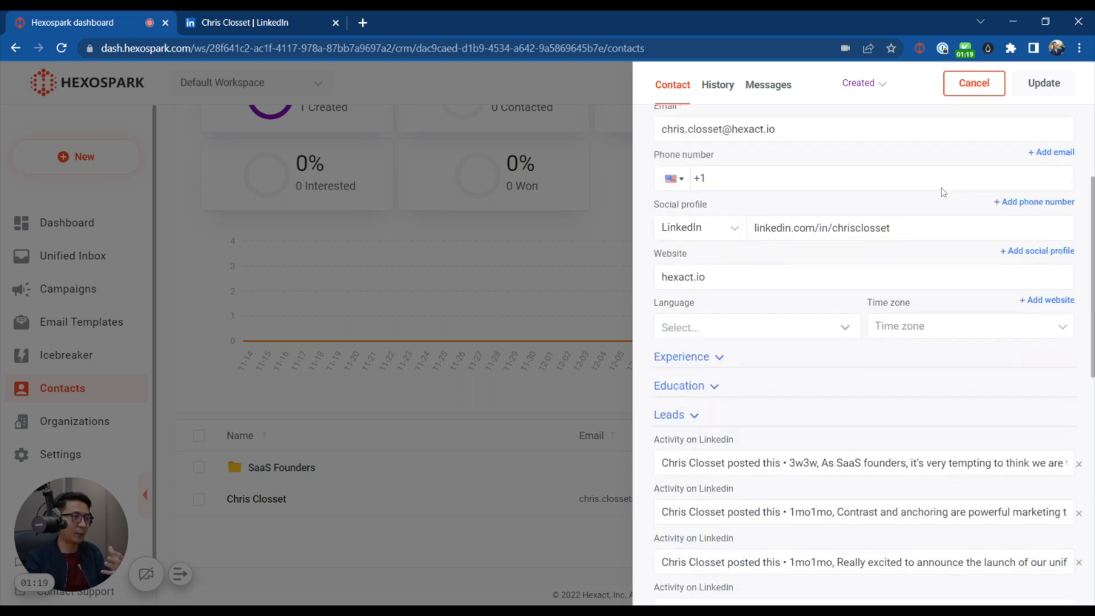
click(688, 355)
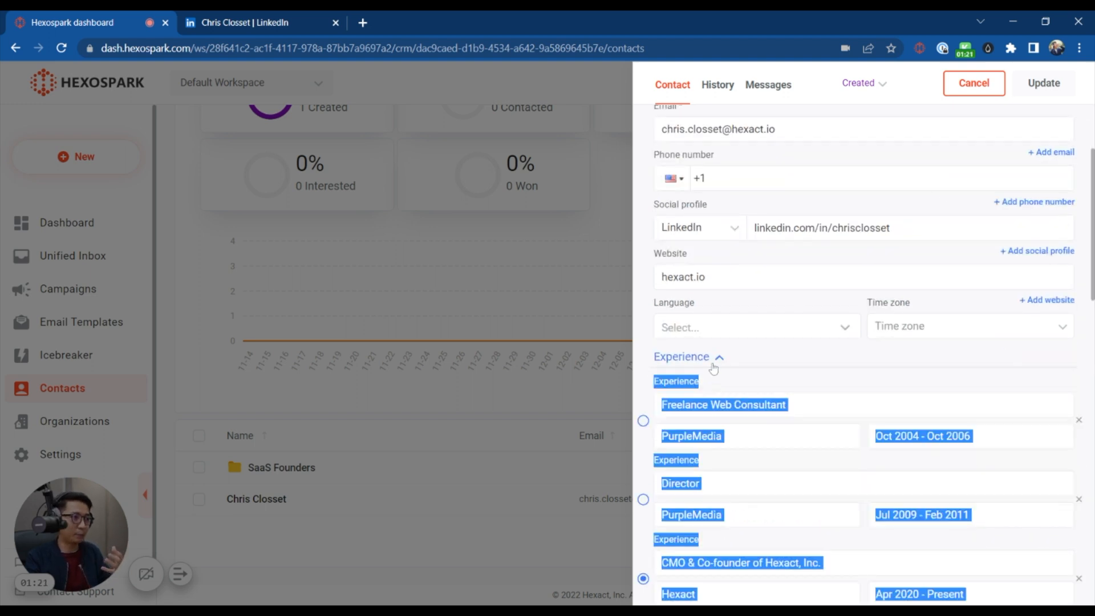
scroll(down, 3)
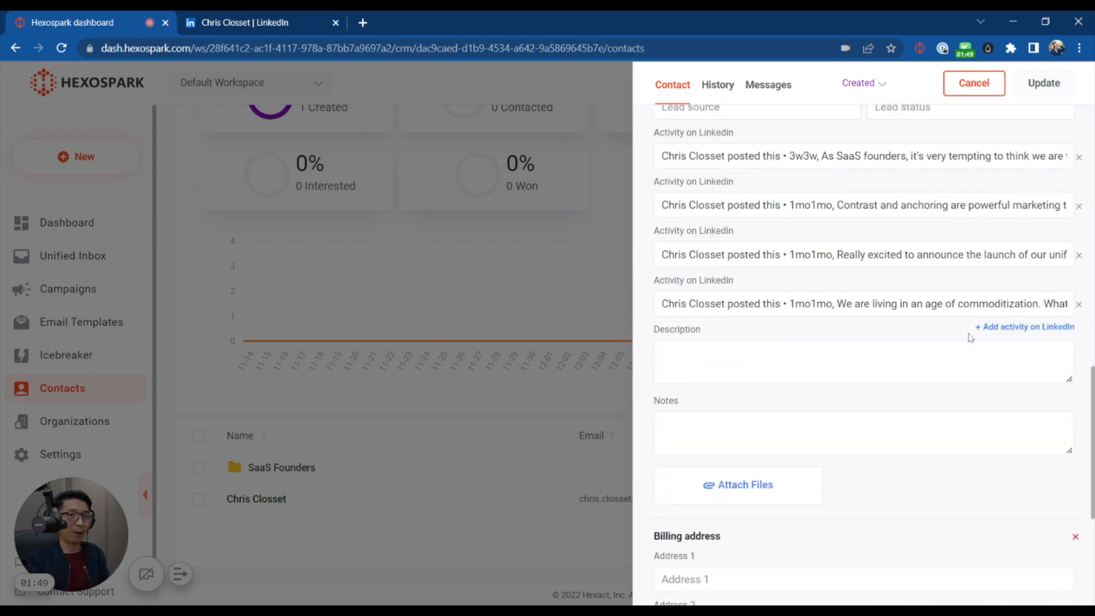
scroll(down, 3)
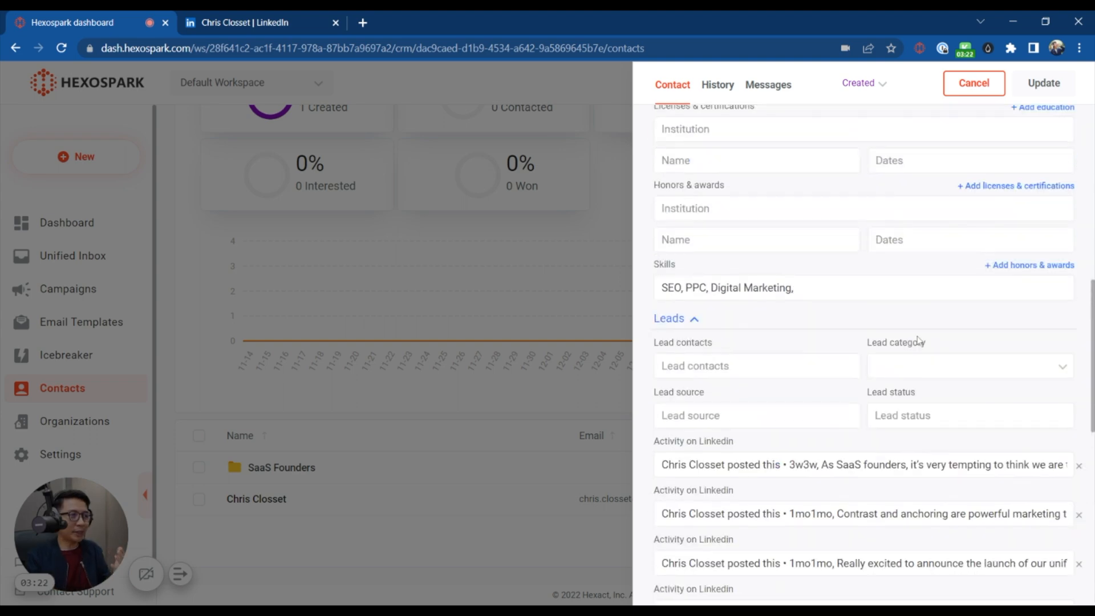
scroll(up, 3)
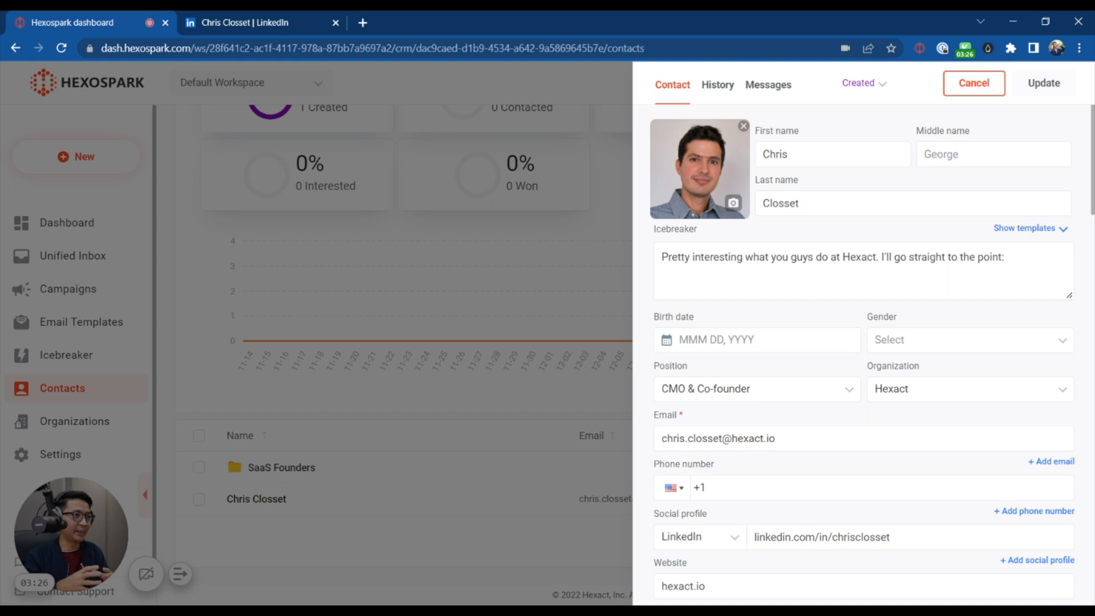
click(973, 82)
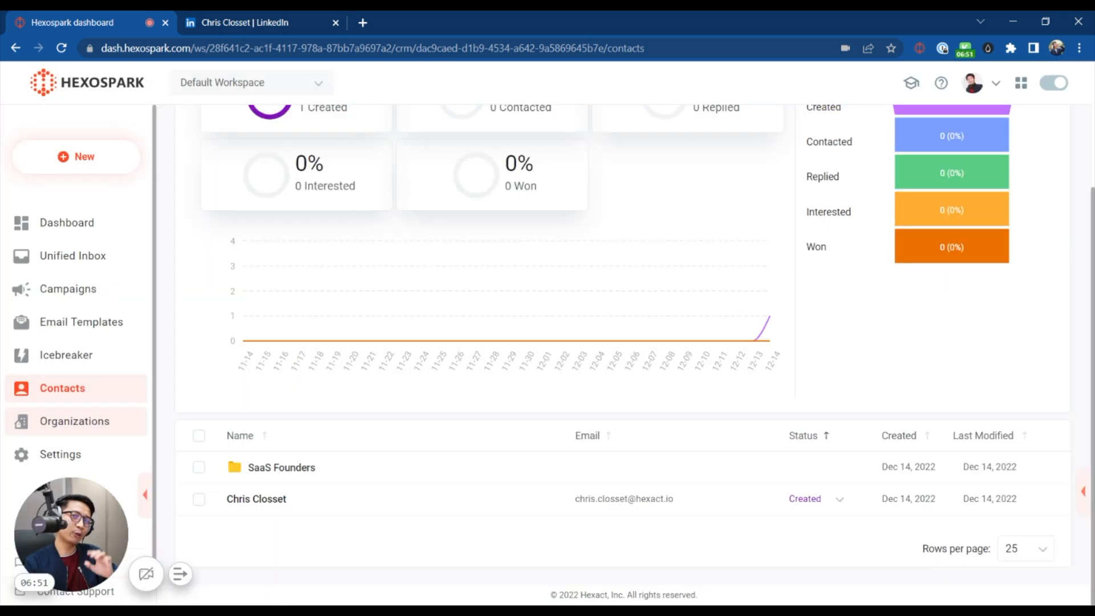
Open the Hexact organization record and review its founding year, employee and follower counts
click(76, 421)
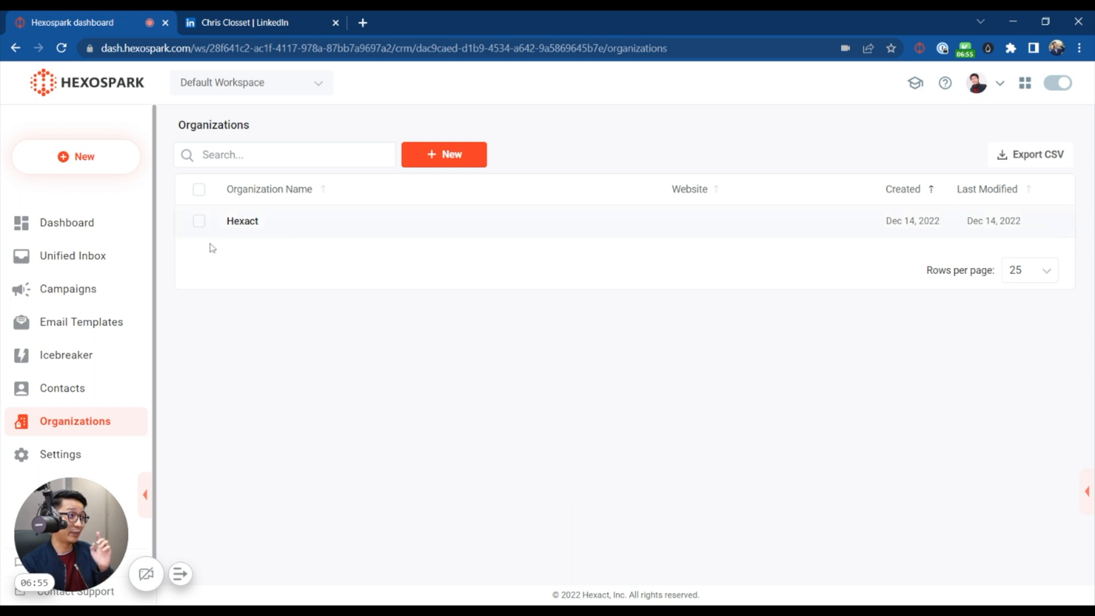
click(242, 220)
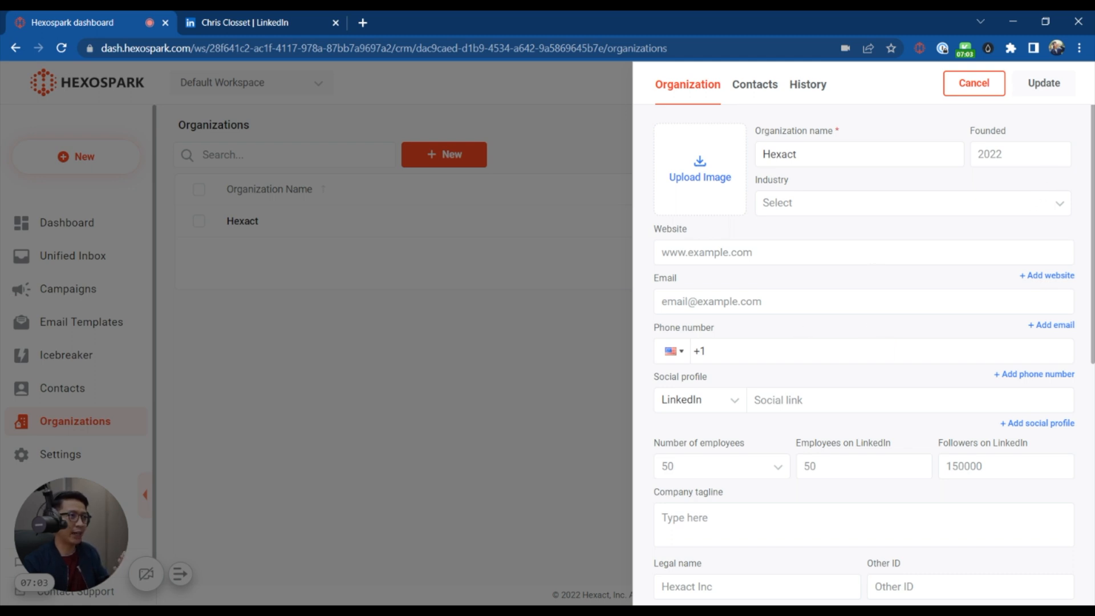
mouse_move(799, 451)
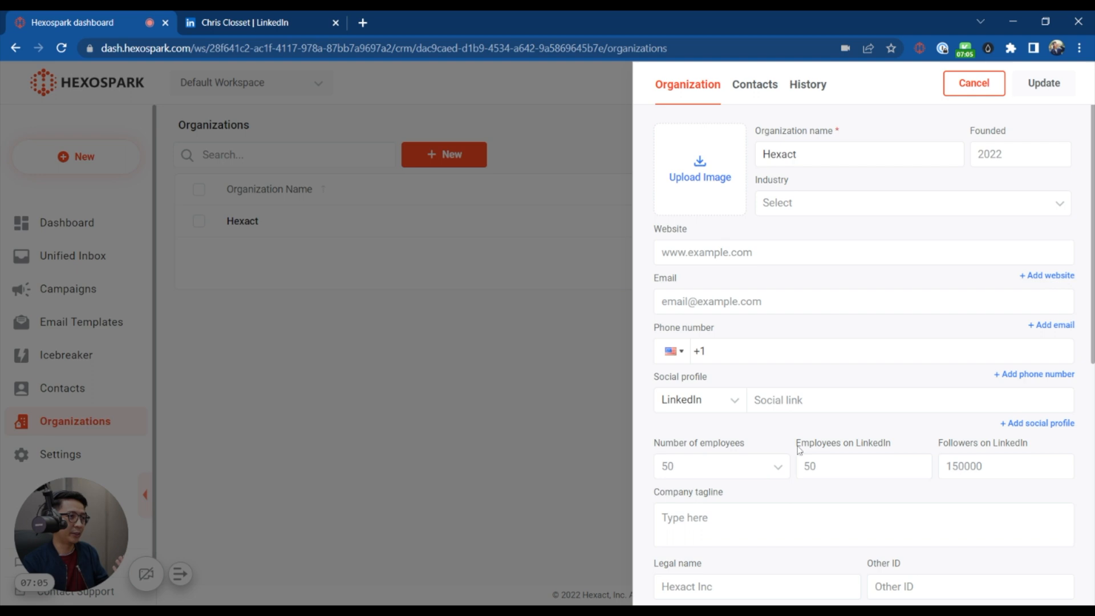
scroll(down, 3)
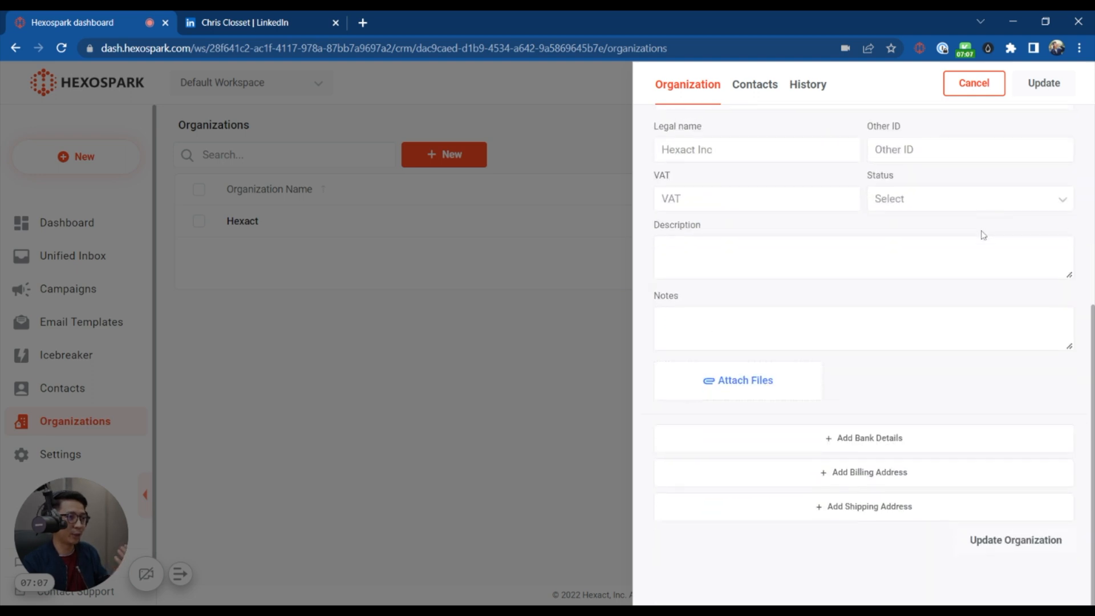
scroll(up, 3)
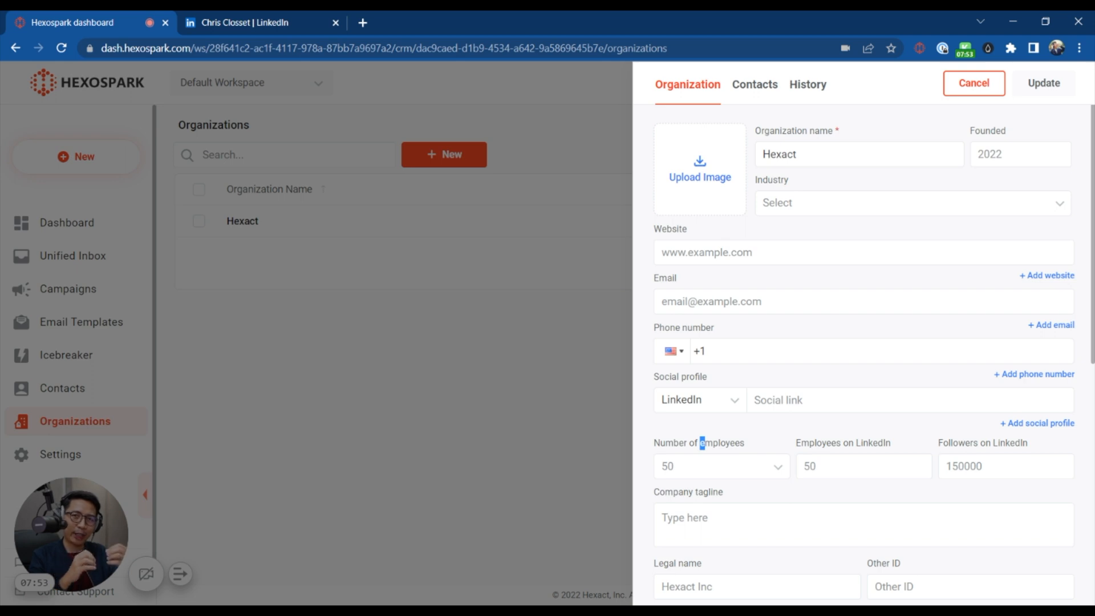
mouse_move(704, 415)
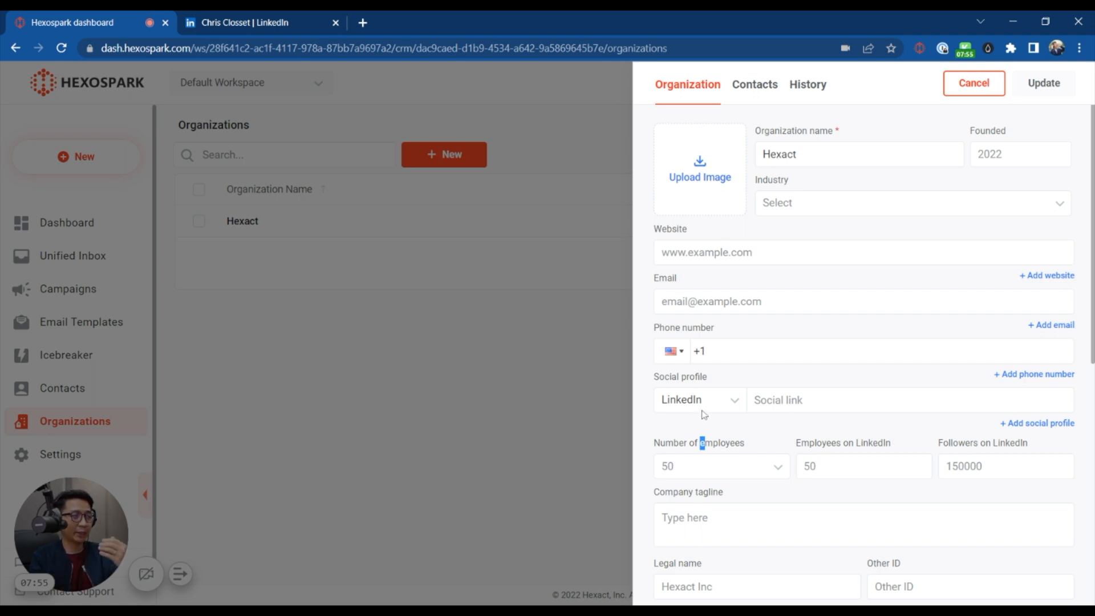
mouse_move(732, 407)
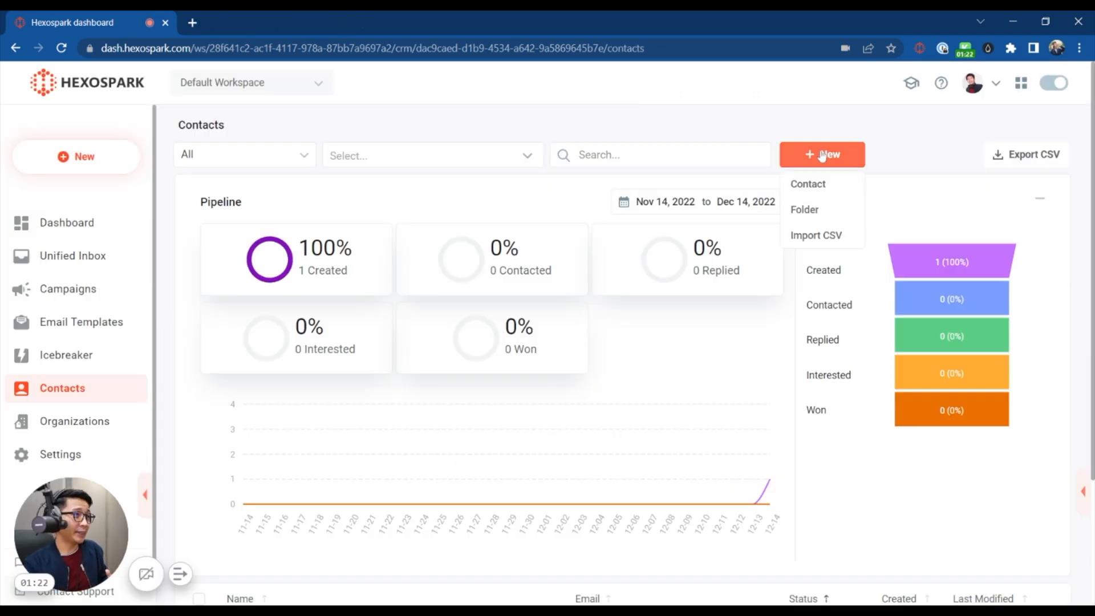
Import the workflow CSV of contacts with headers included and proceed to column mapping
click(815, 235)
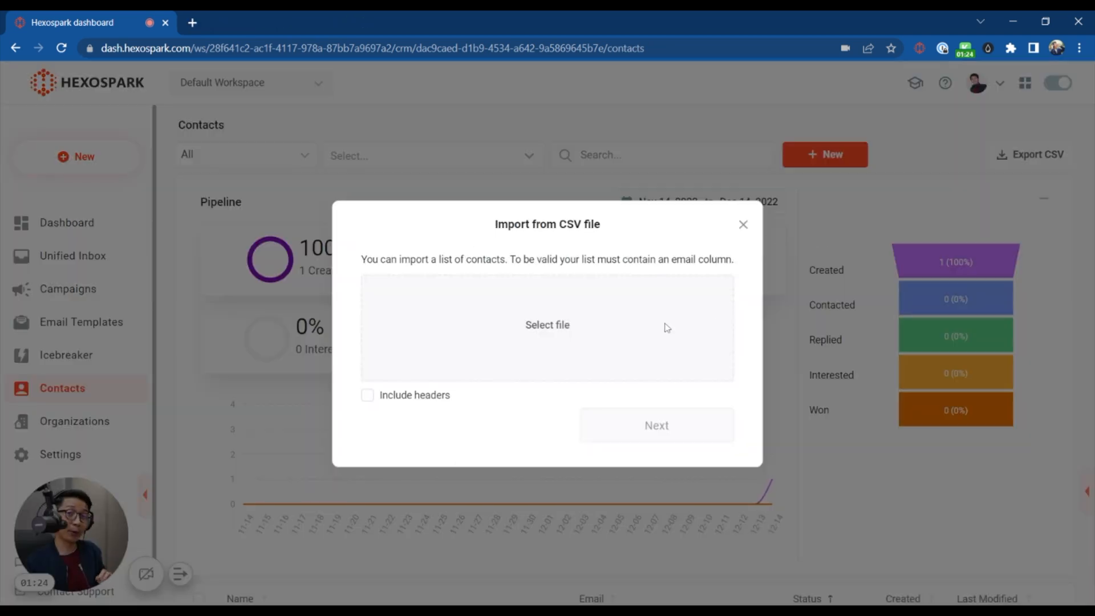
mouse_move(554, 329)
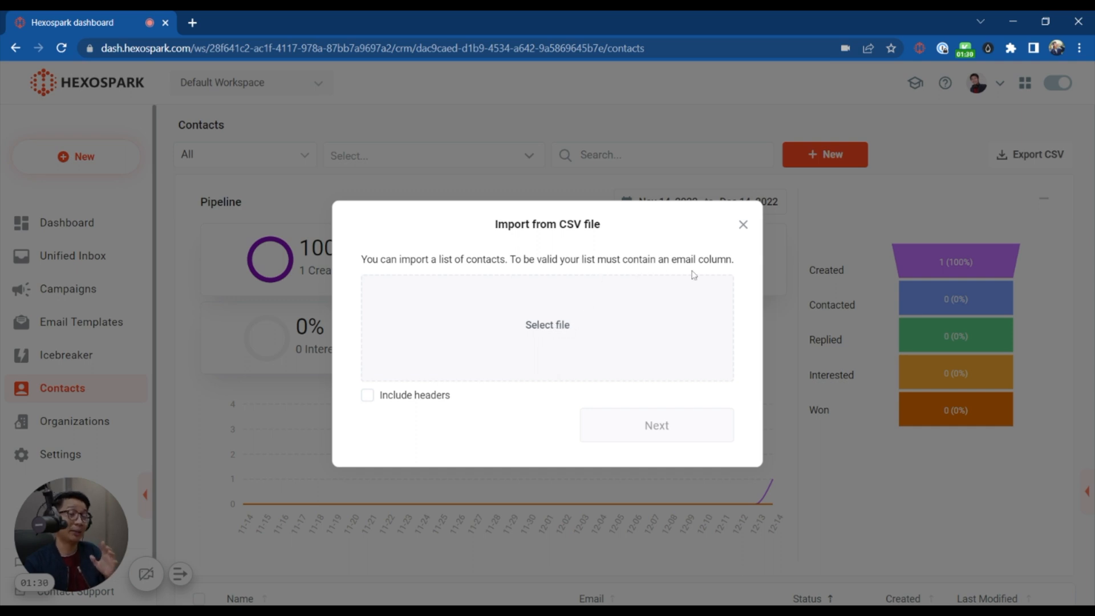
mouse_move(554, 334)
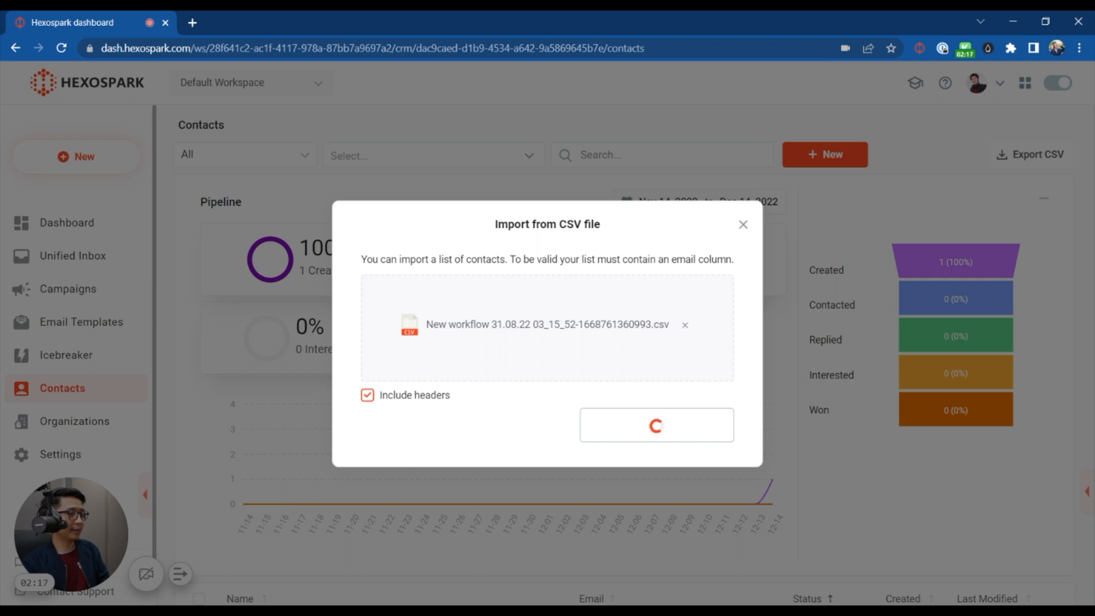
click(655, 425)
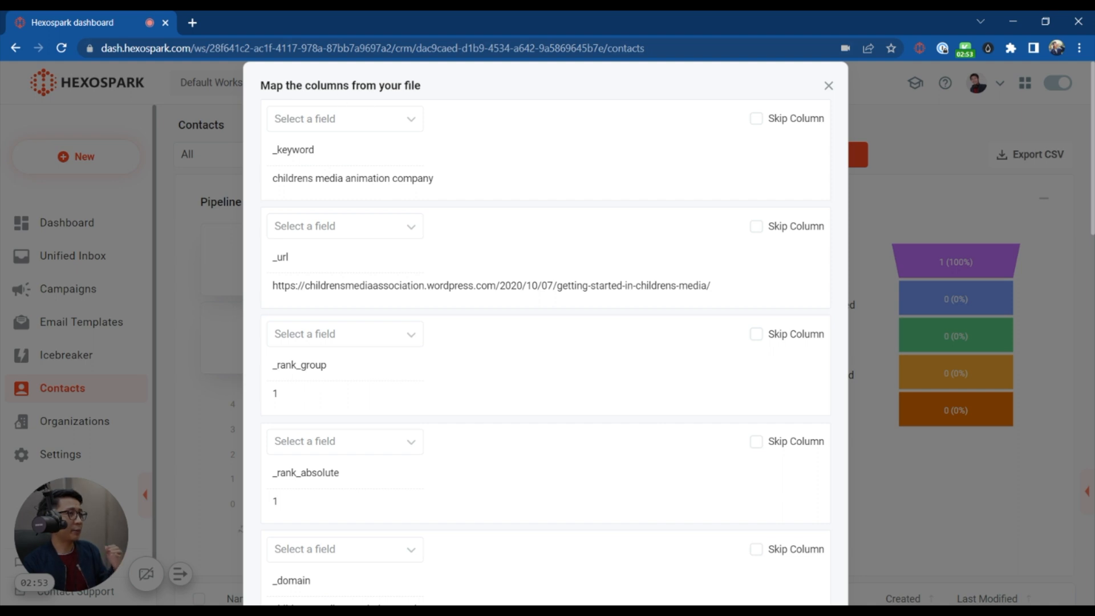
mouse_move(437, 85)
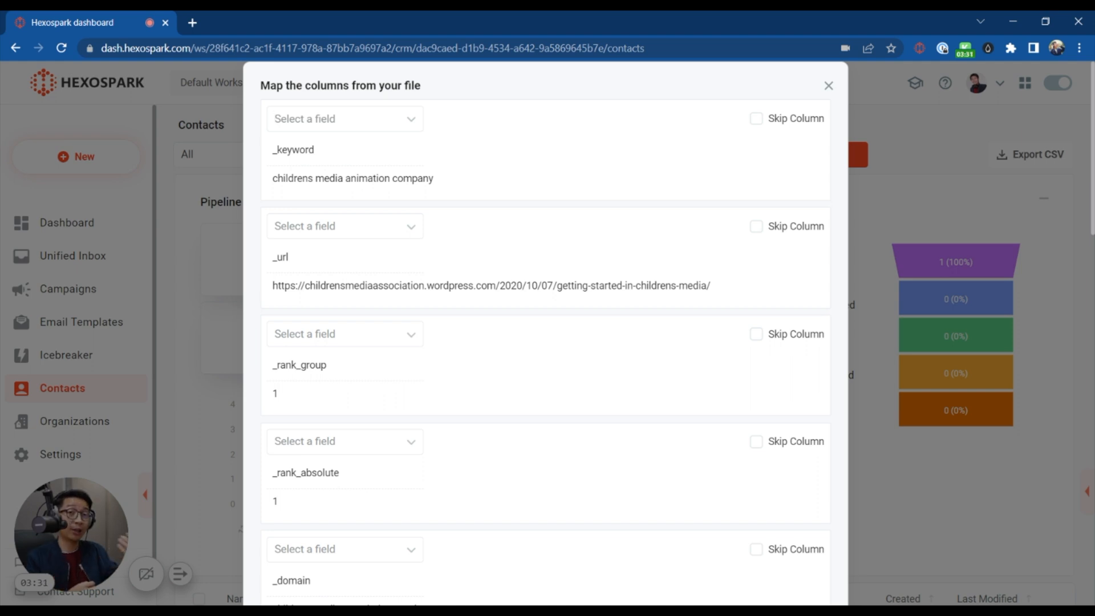
mouse_move(733, 143)
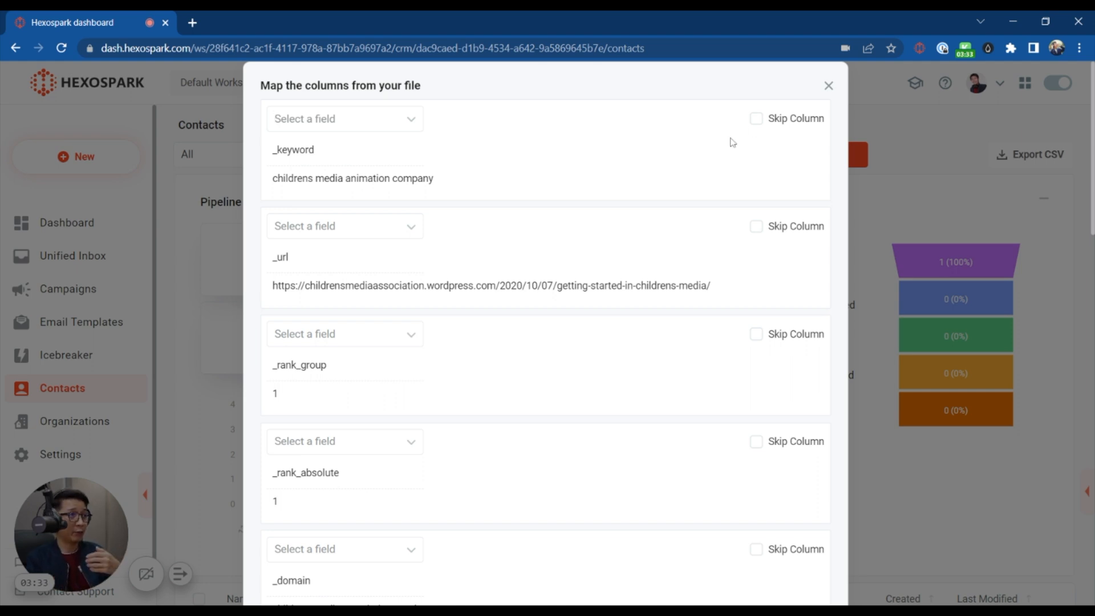
mouse_move(718, 120)
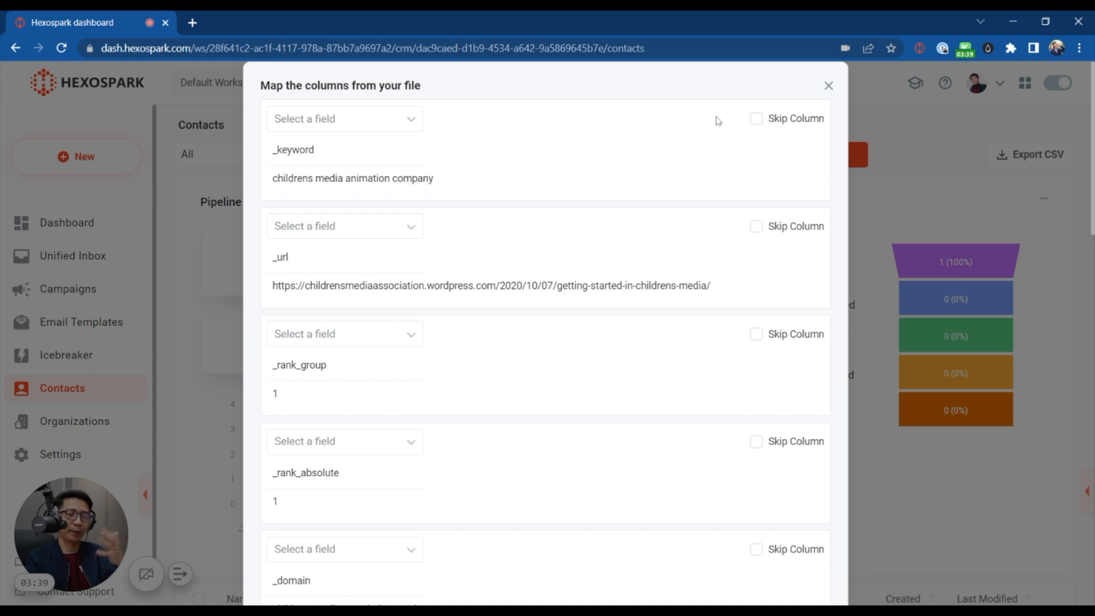
Open the field dropdown for the _url column to map it to website url
scroll(down, 3)
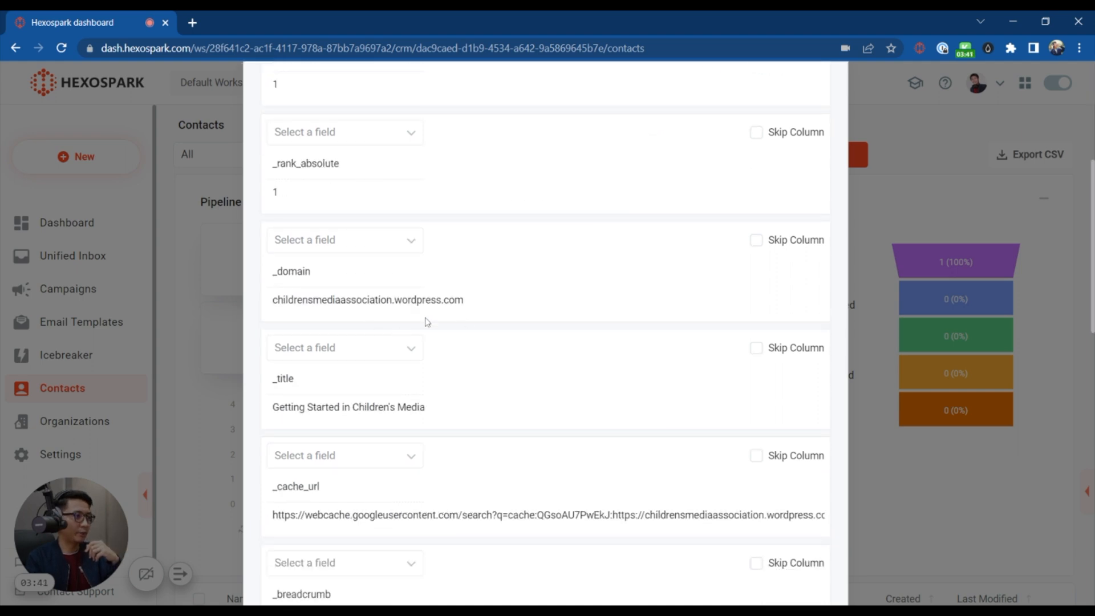
click(345, 226)
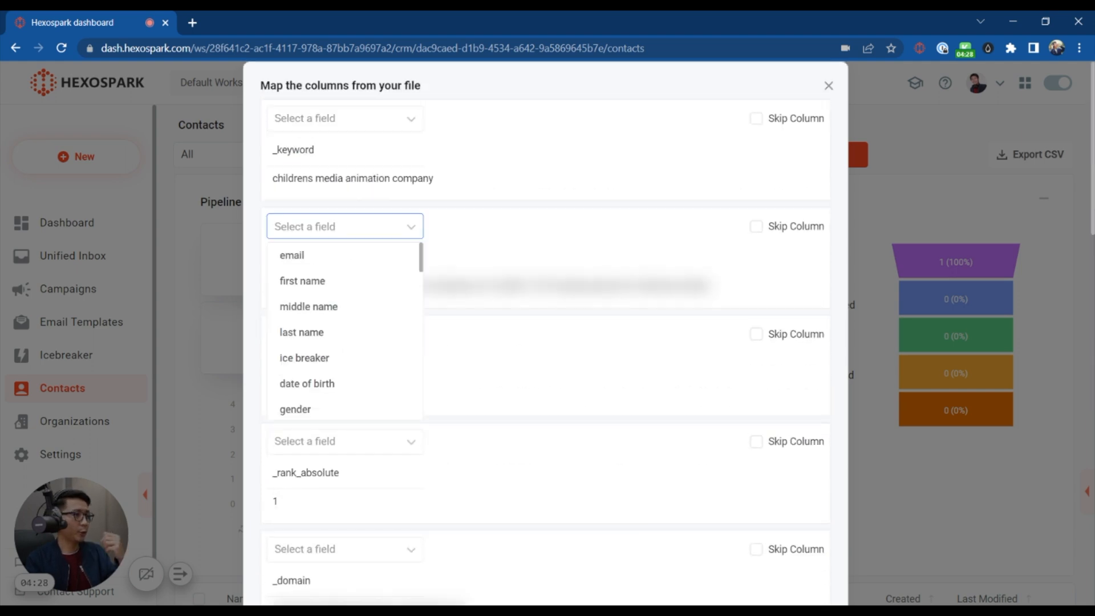
mouse_move(341, 323)
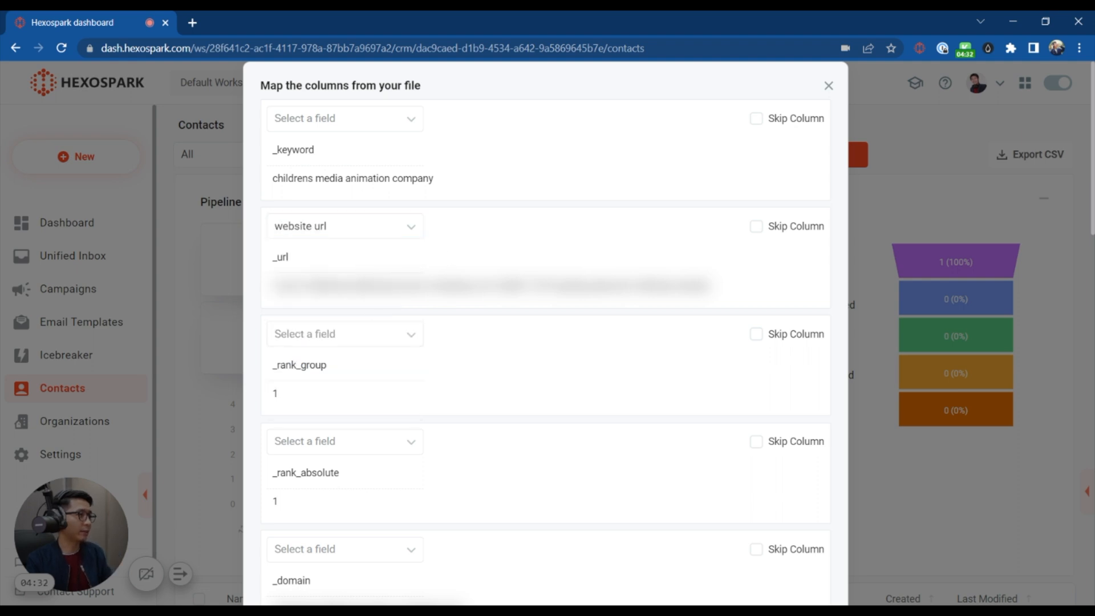
Create a new email template from the Broken Link Building library example
click(81, 322)
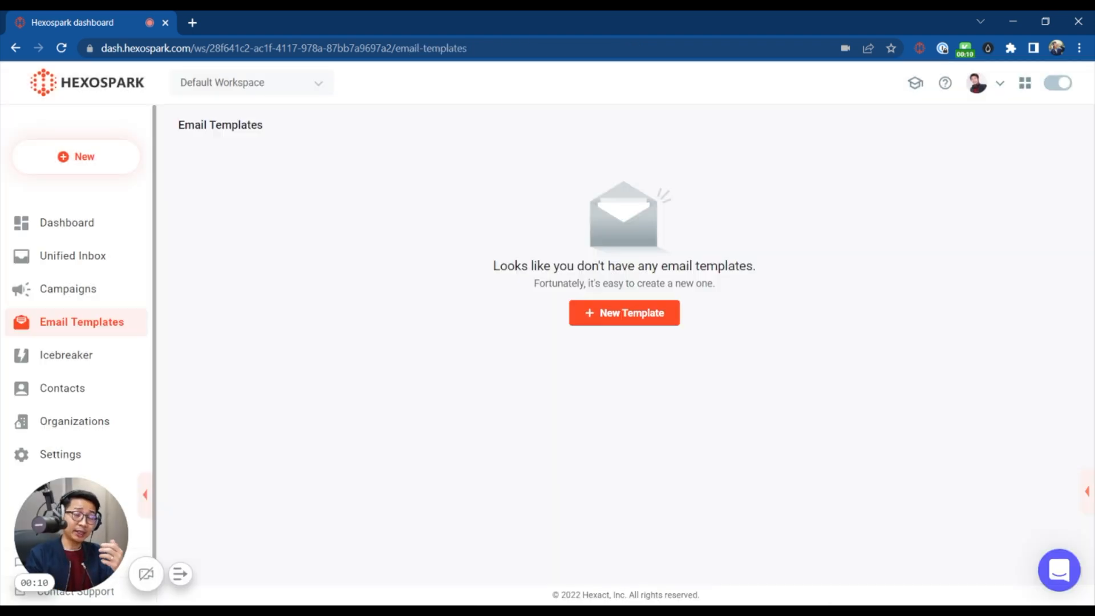
click(623, 312)
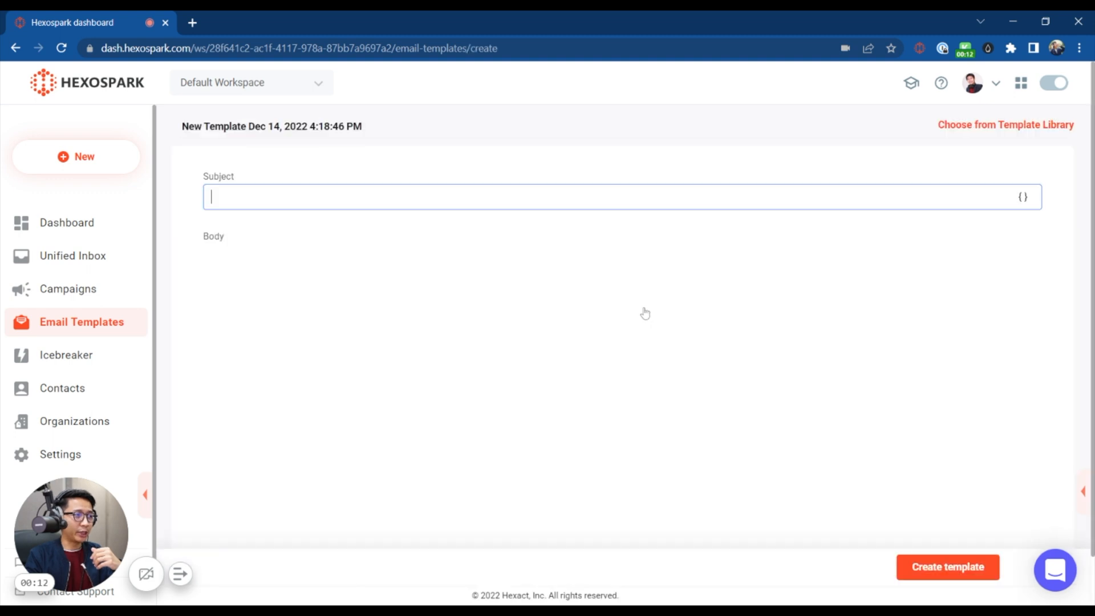
click(1006, 125)
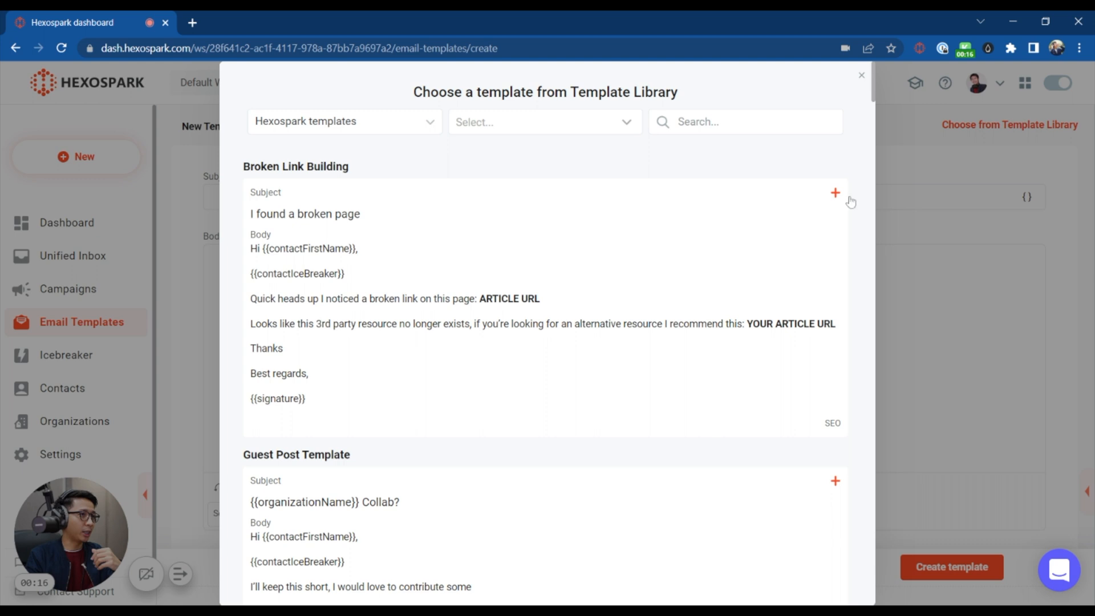
click(835, 193)
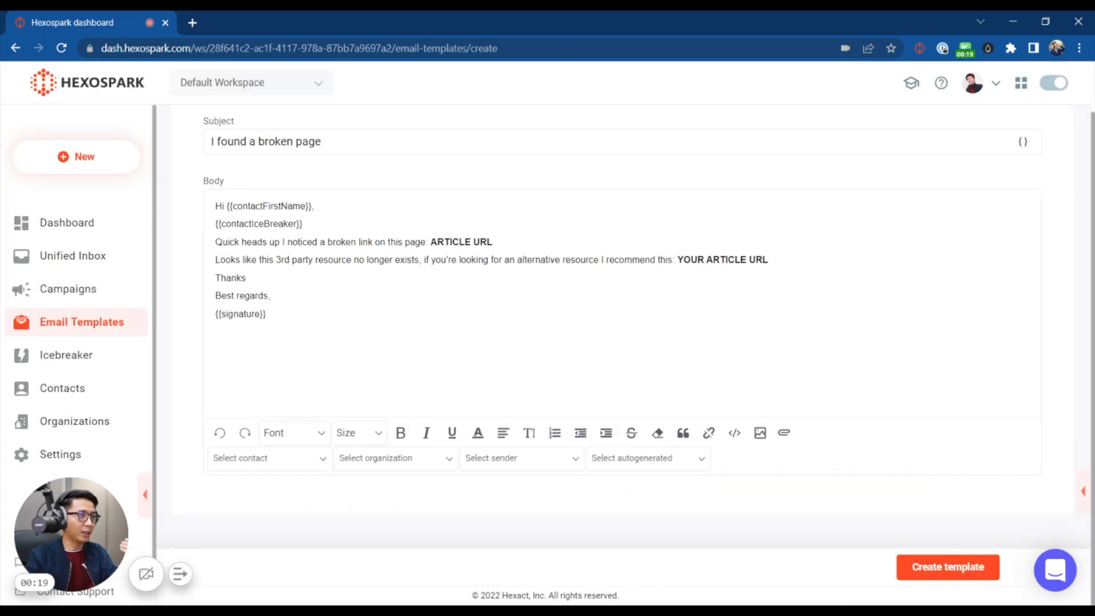
click(947, 567)
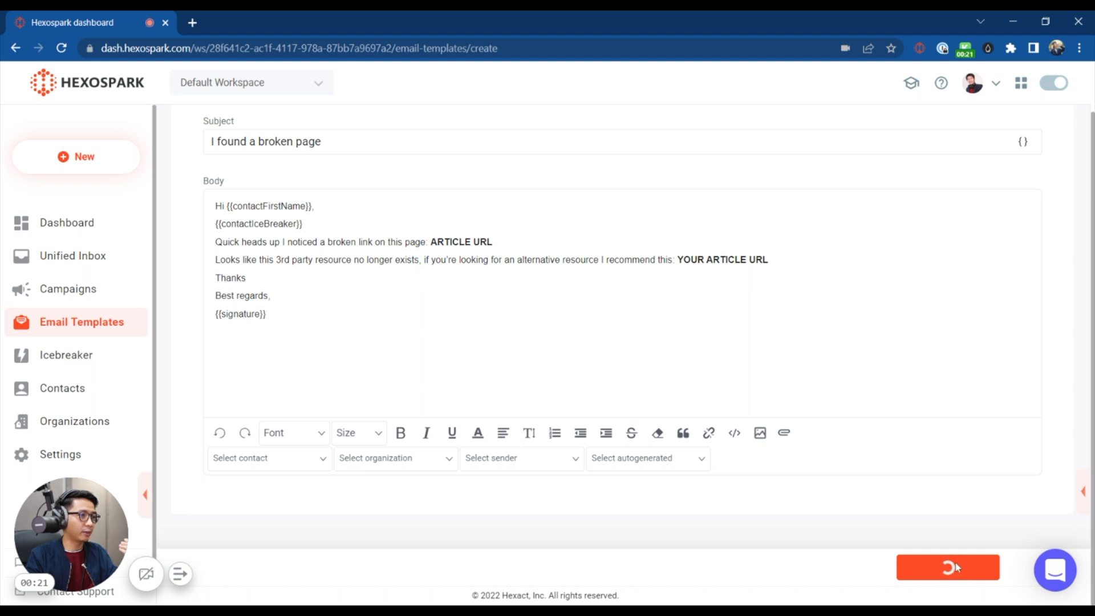
Rename the saved template to 'Broken Link Template'
click(947, 567)
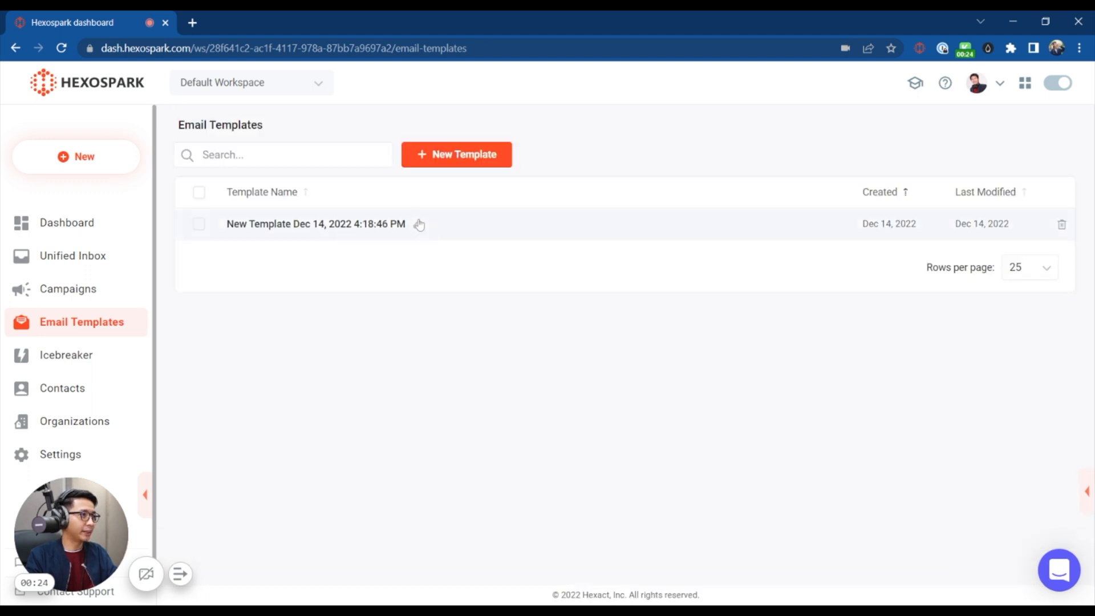
mouse_move(139, 191)
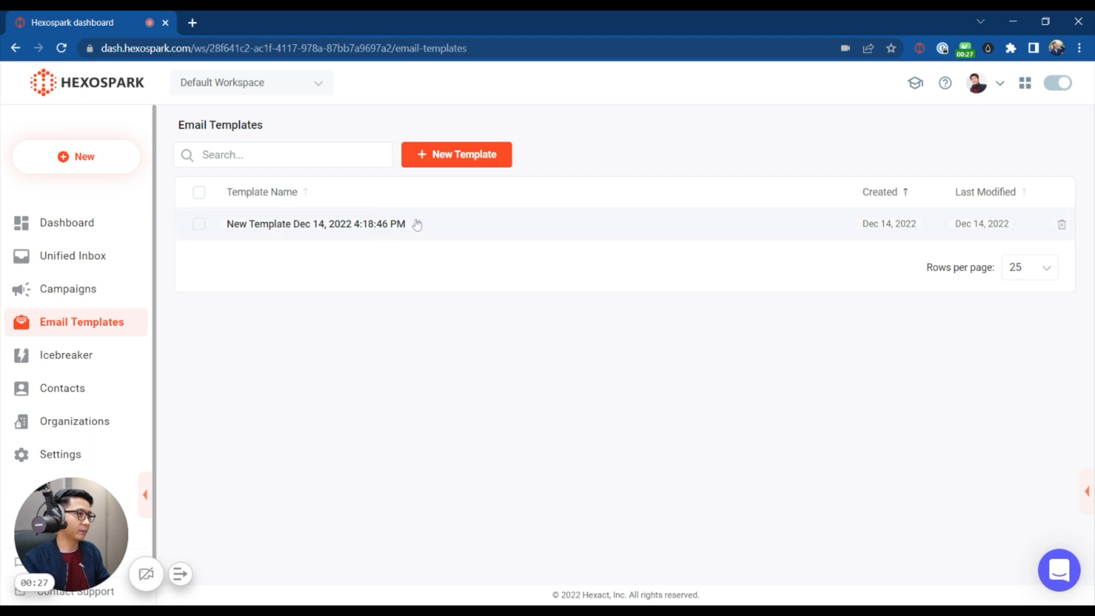
text(bROKEN)
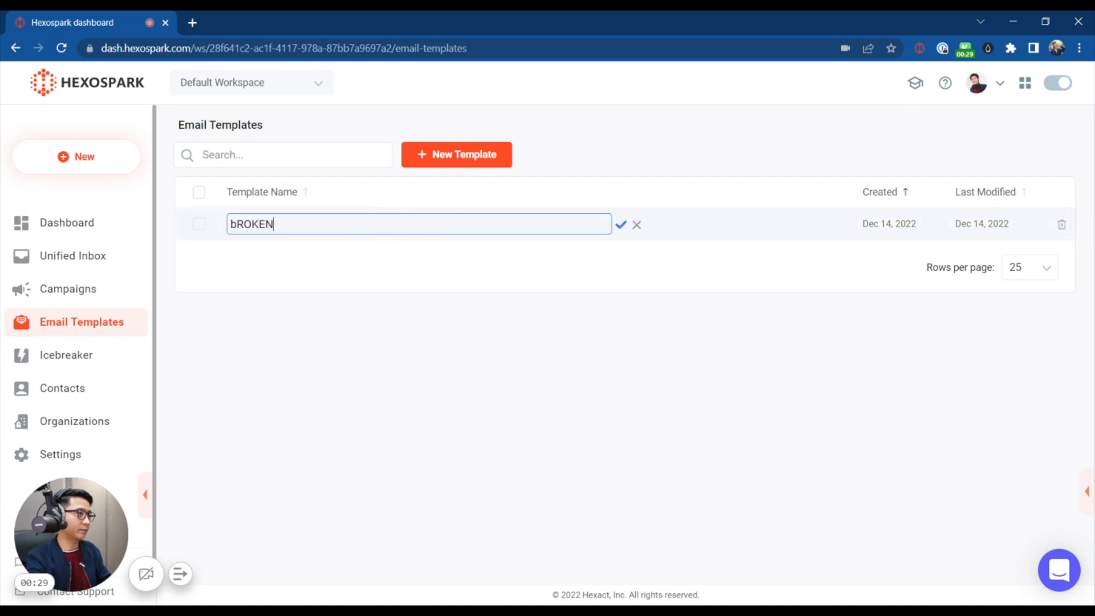
text(Broke)
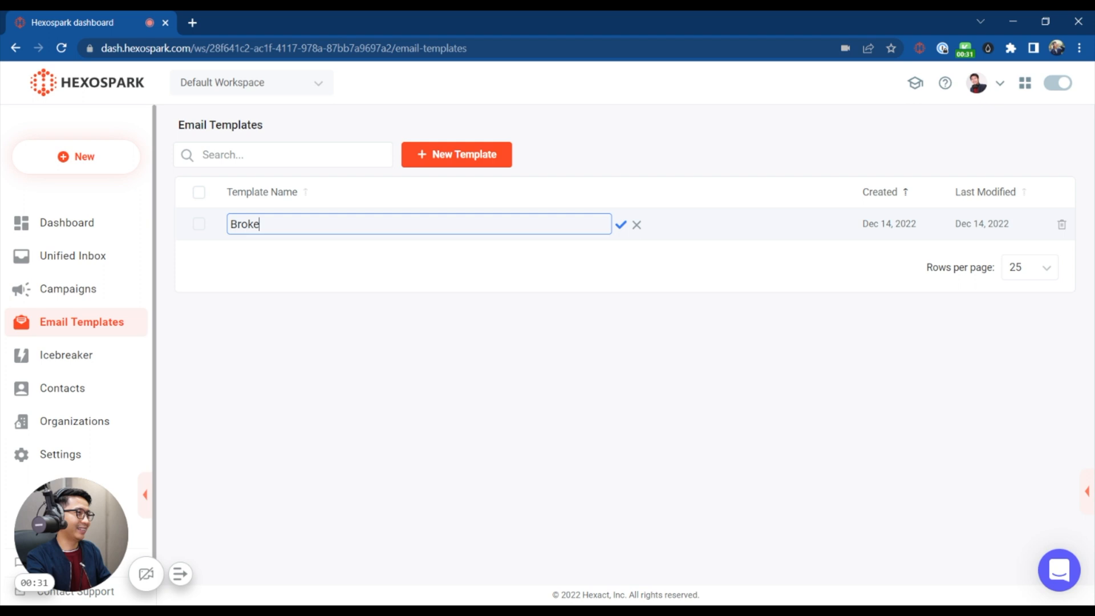
text(n Link Template)
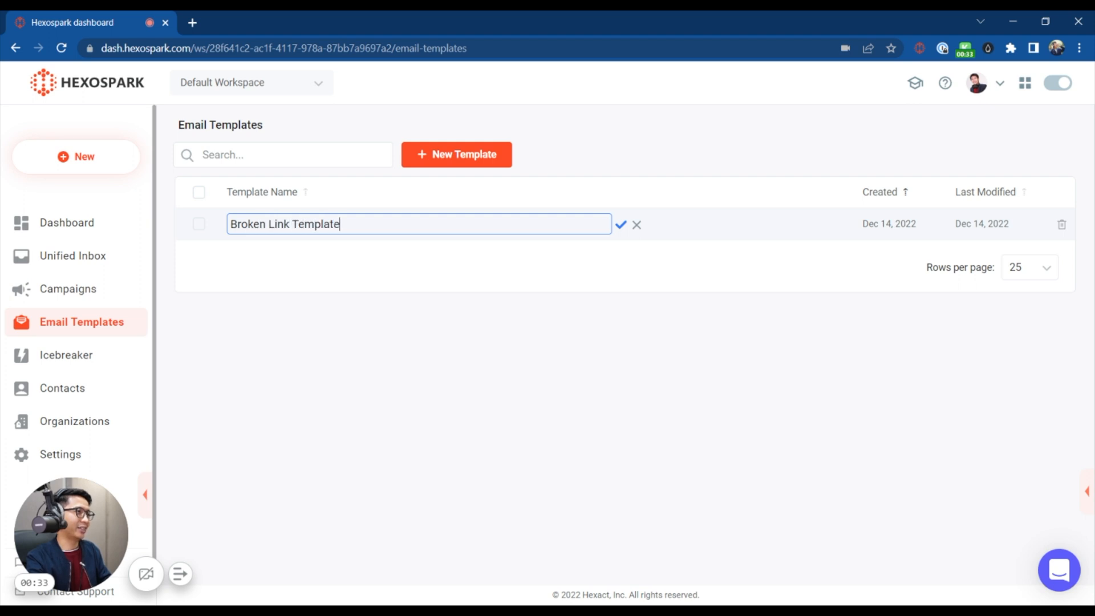
click(637, 225)
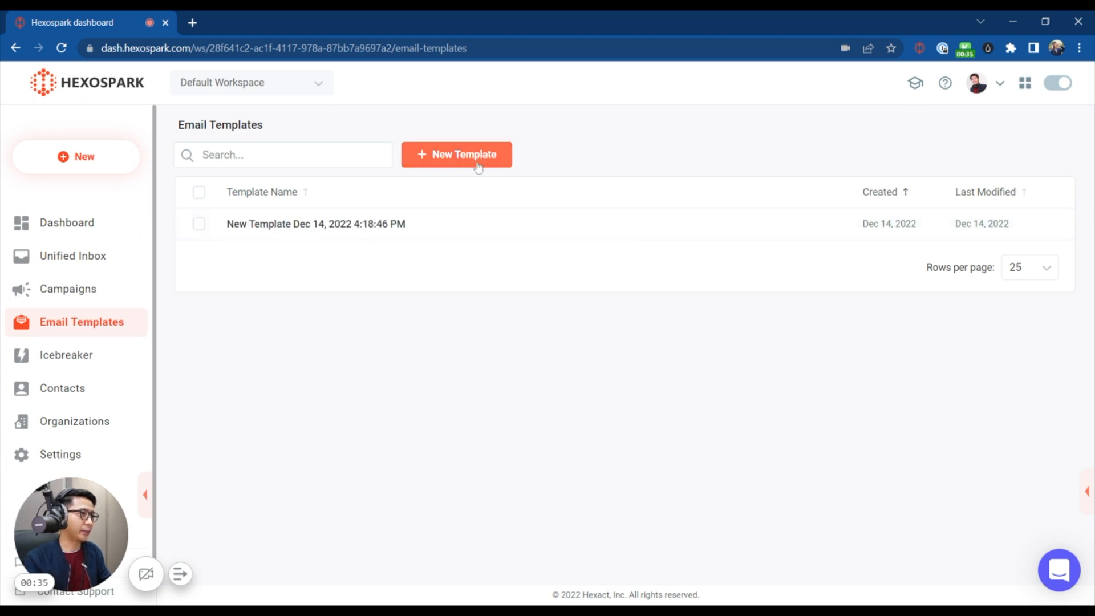
Create a second email template from the Guest Post Template library example
click(456, 154)
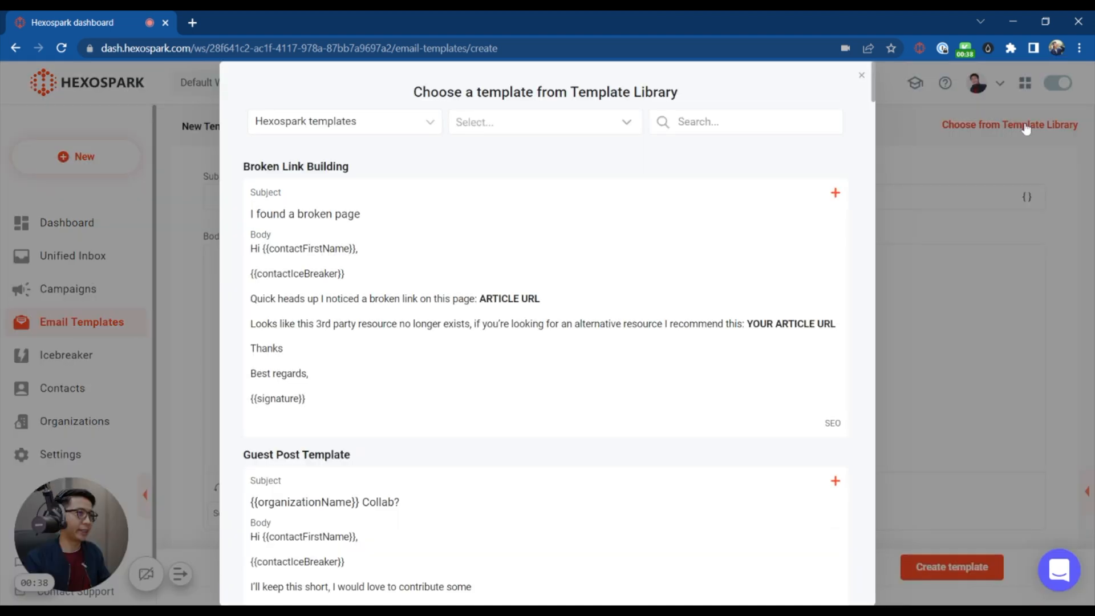
mouse_move(842, 490)
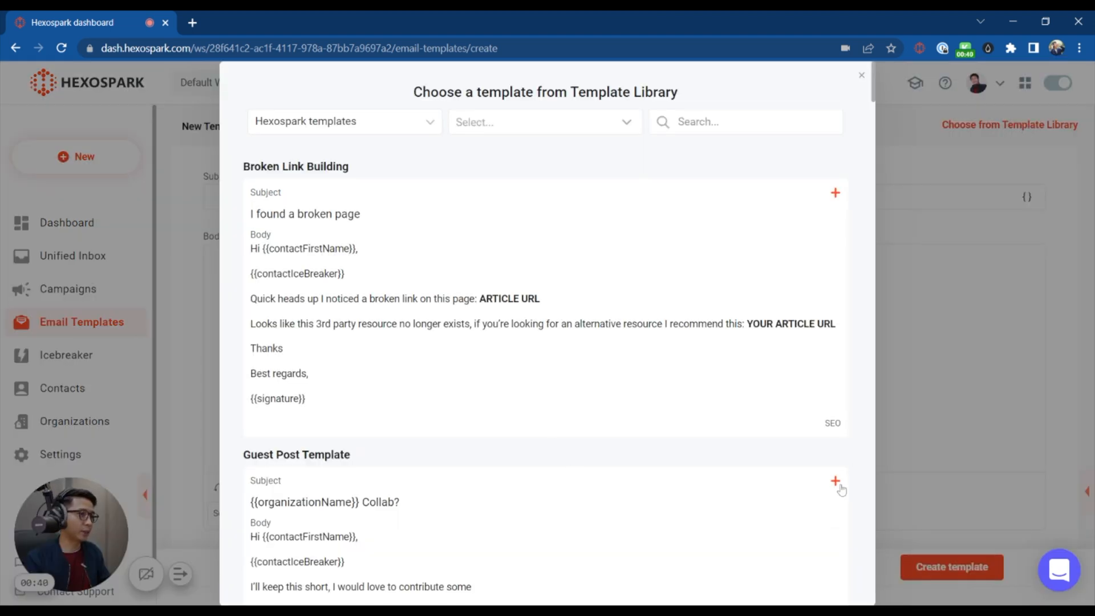
click(835, 481)
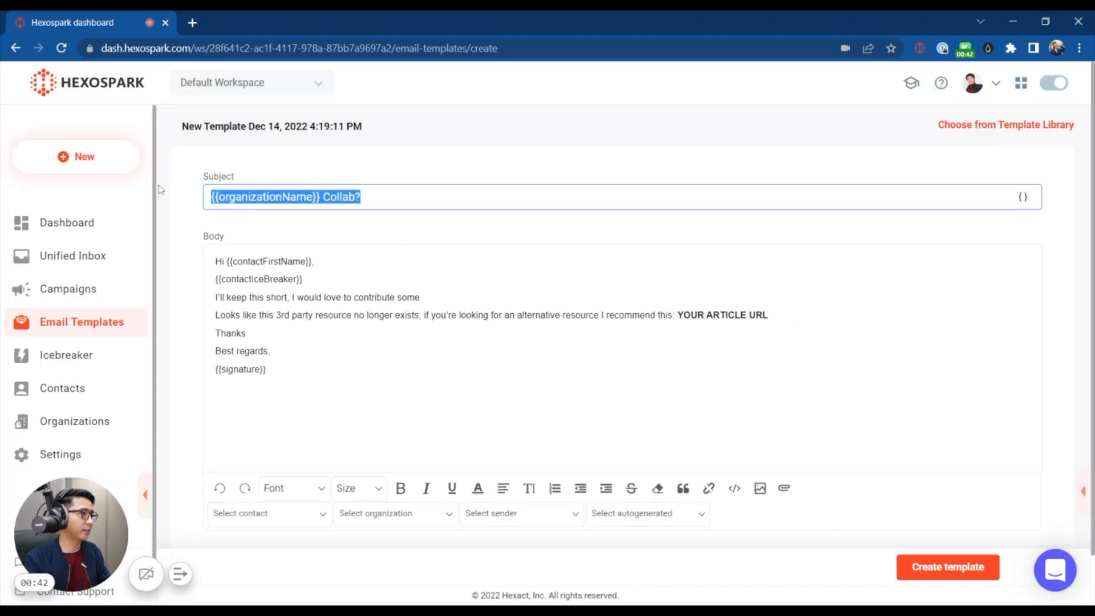
click(279, 196)
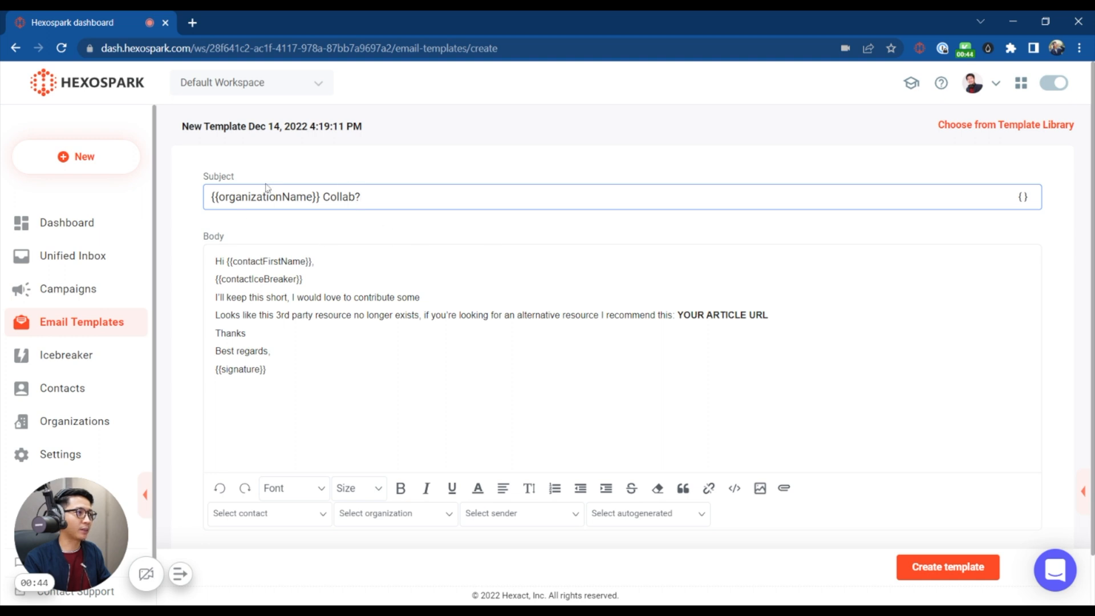
click(947, 567)
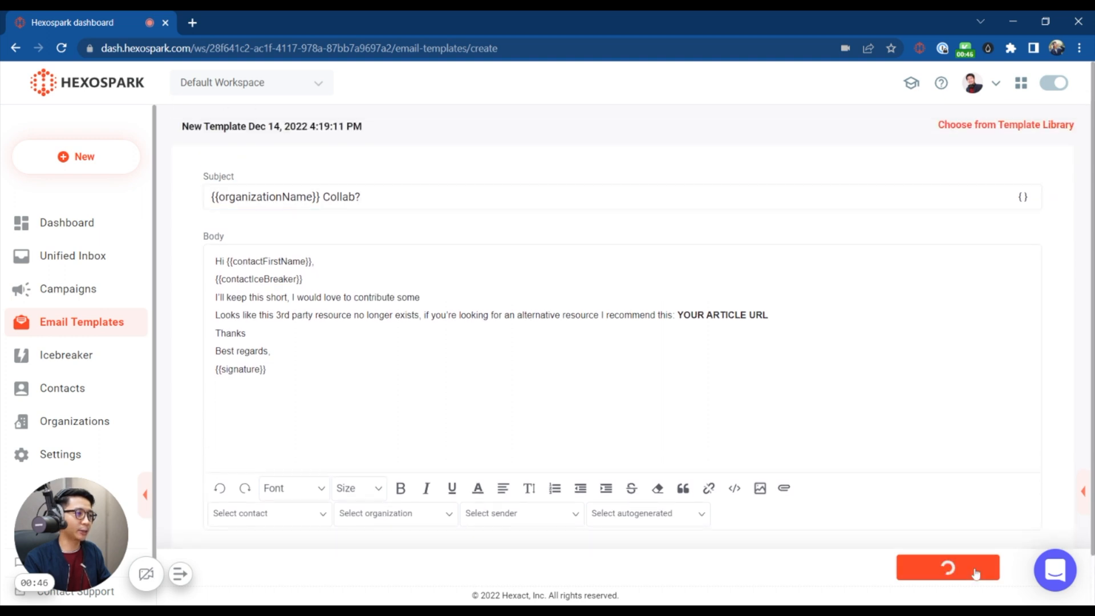
click(948, 567)
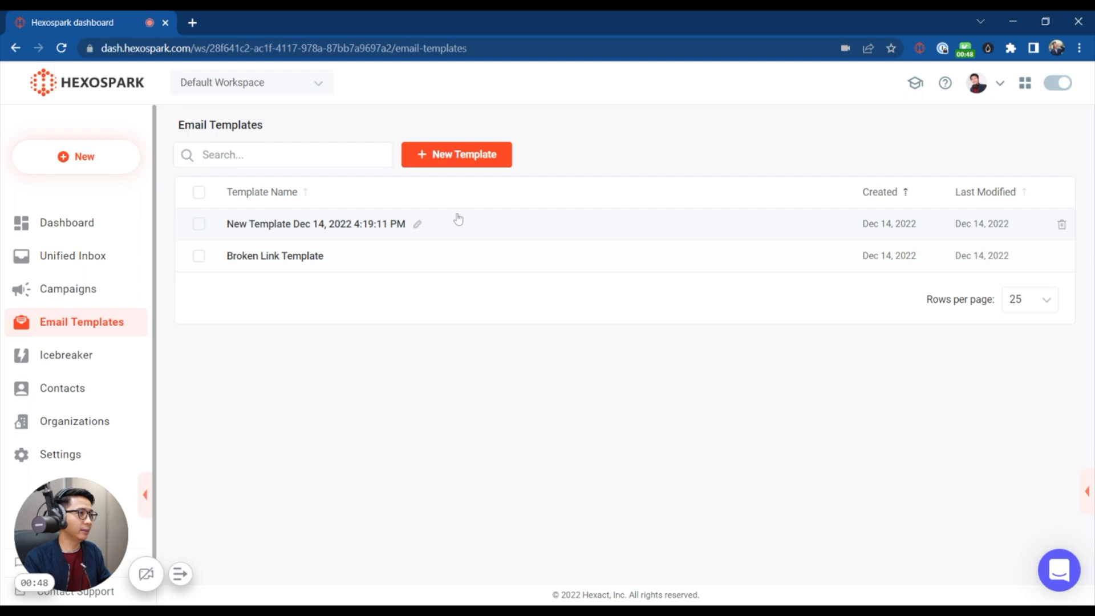
Create a third email template from the Solution To Pain Point library example
click(456, 154)
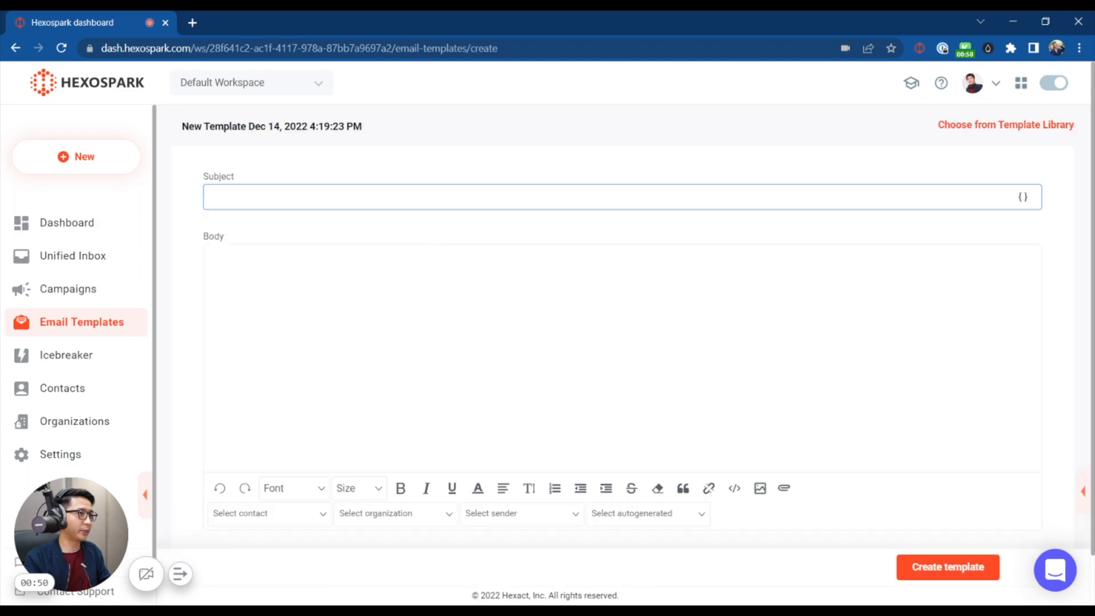
click(1006, 125)
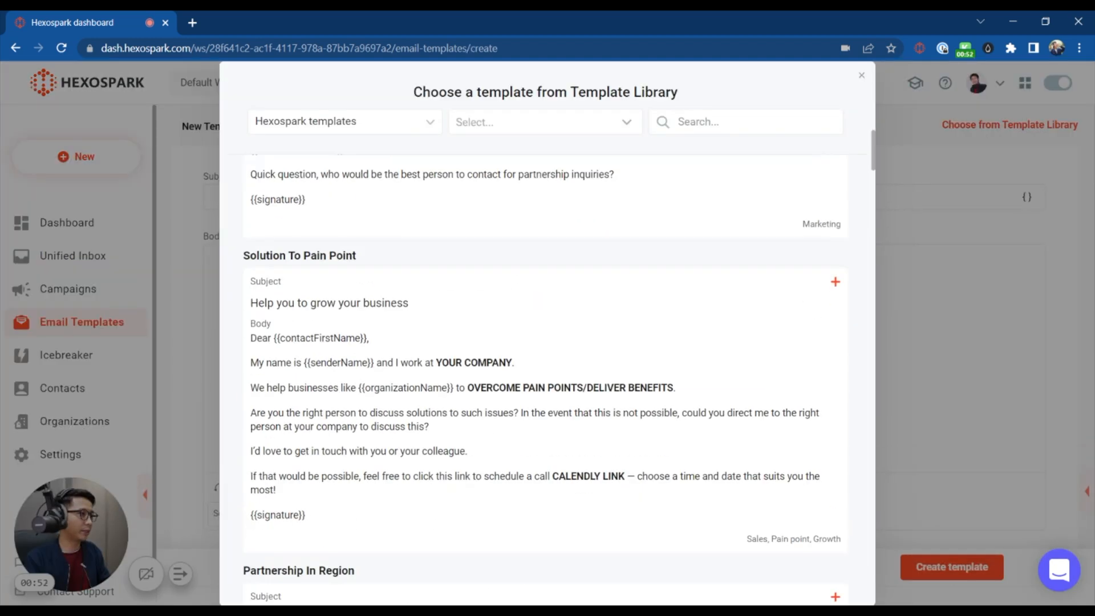
mouse_move(509, 315)
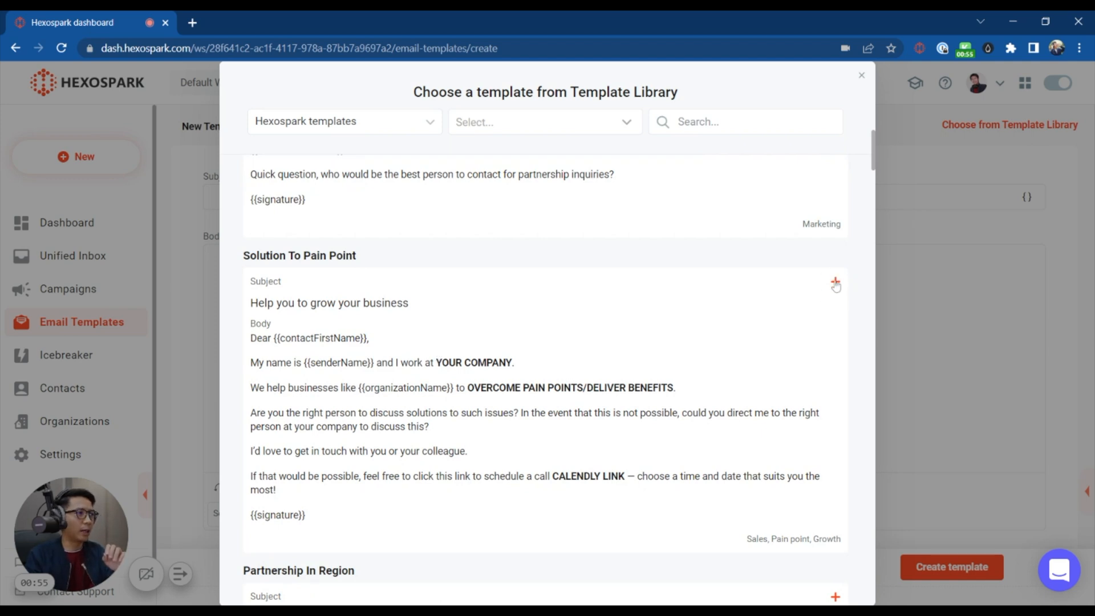
click(835, 285)
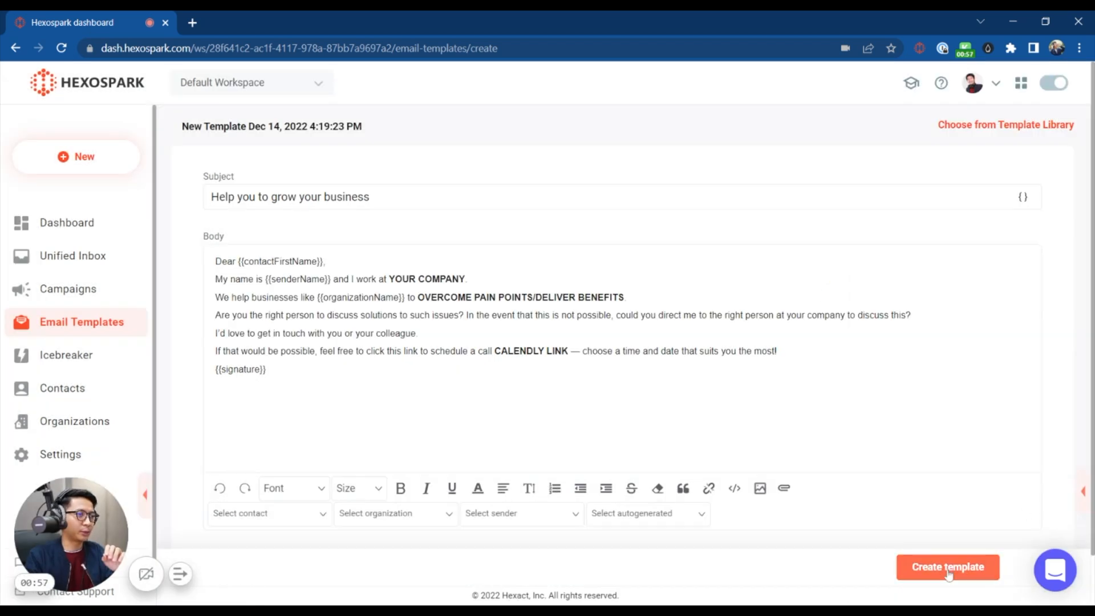
click(947, 567)
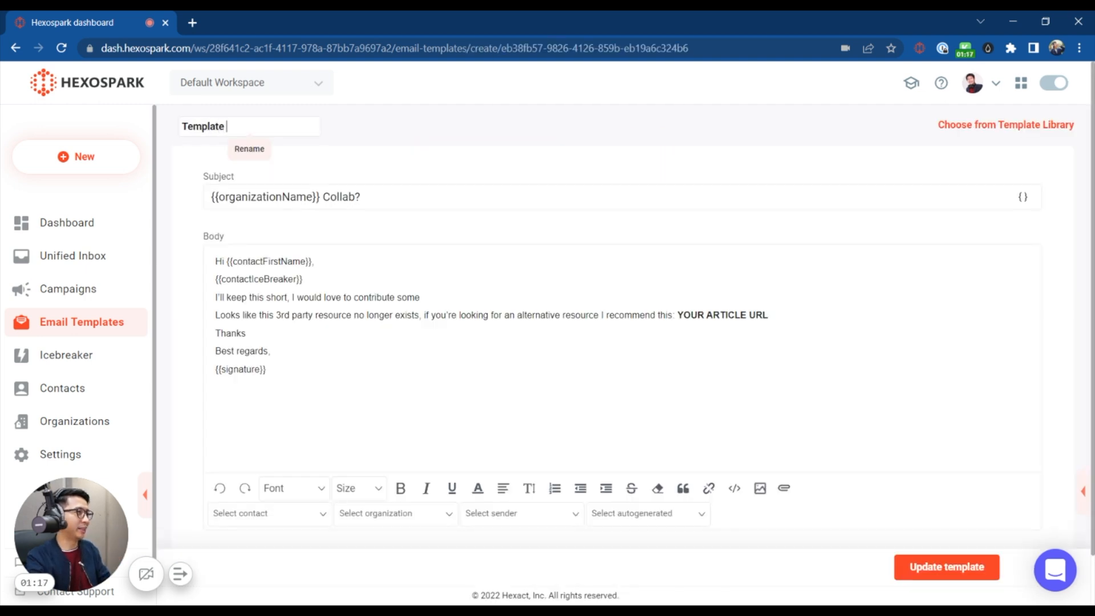
Back in the templates list, rename the newest untitled template to Template 3
click(946, 567)
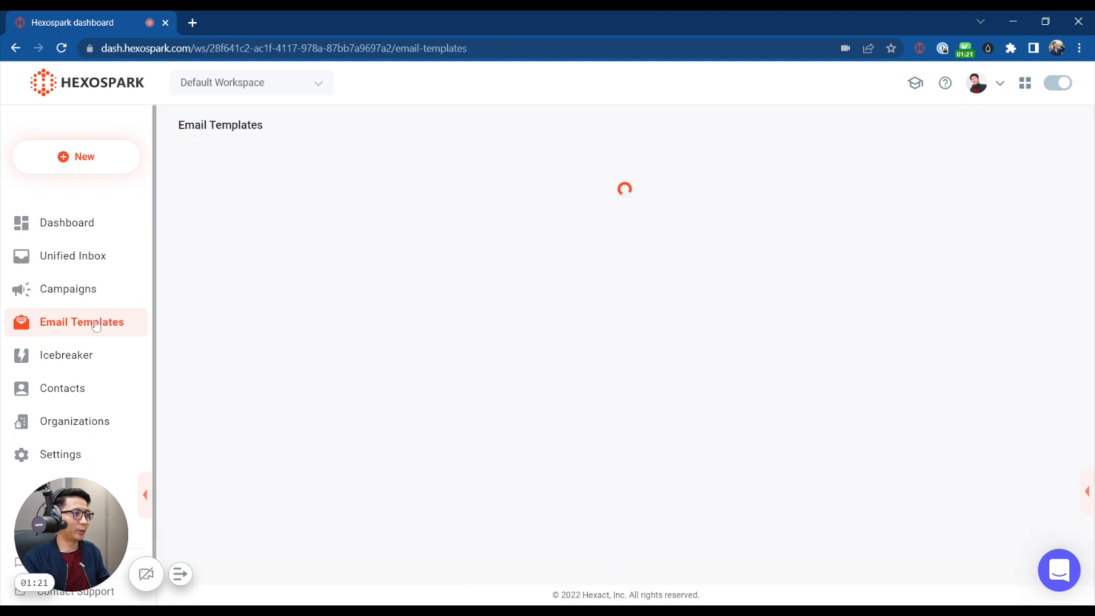
click(456, 154)
text(Templ)
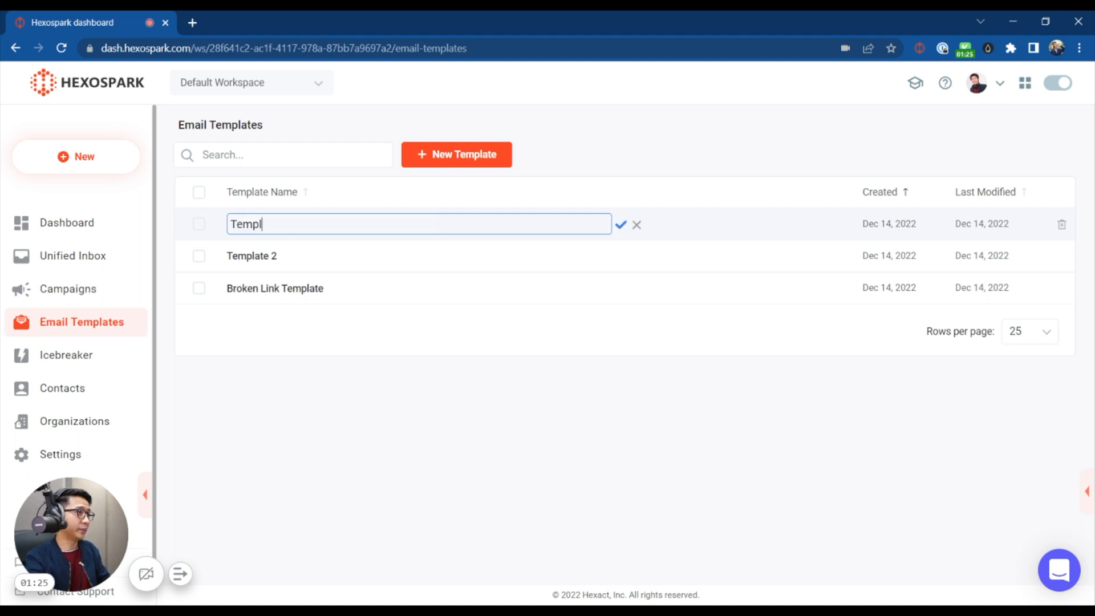
click(620, 224)
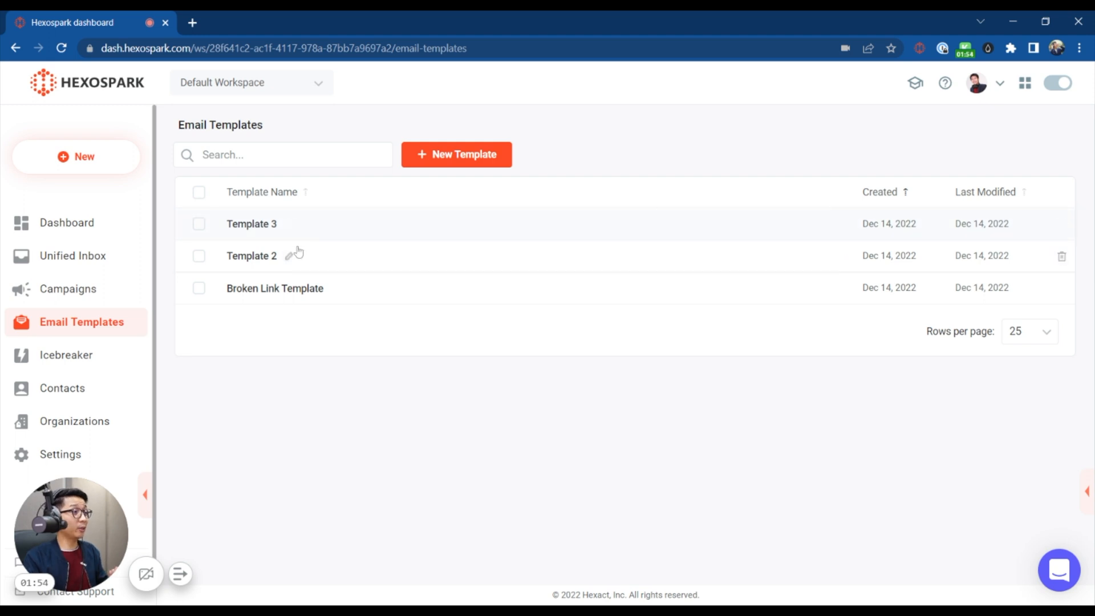
Start a new campaign and add five existing contacts to its contact list
click(67, 289)
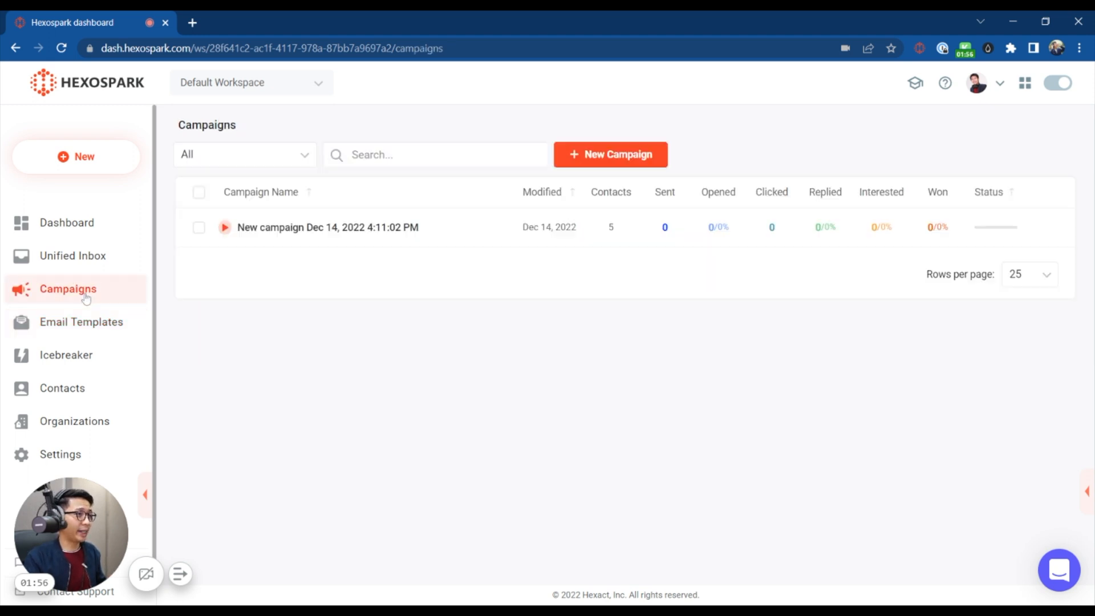
click(609, 154)
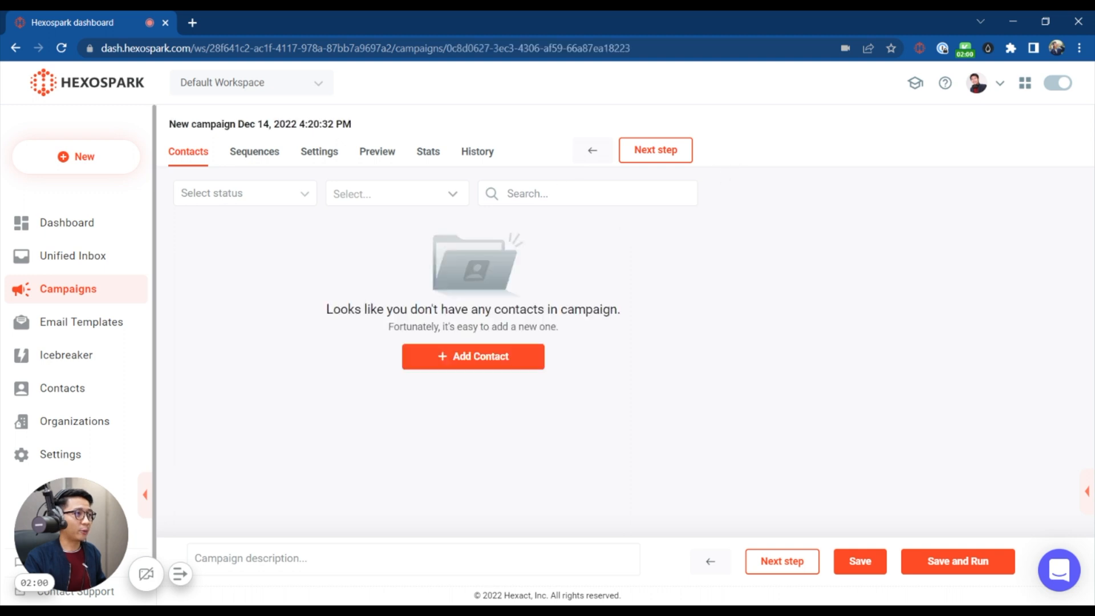
click(472, 356)
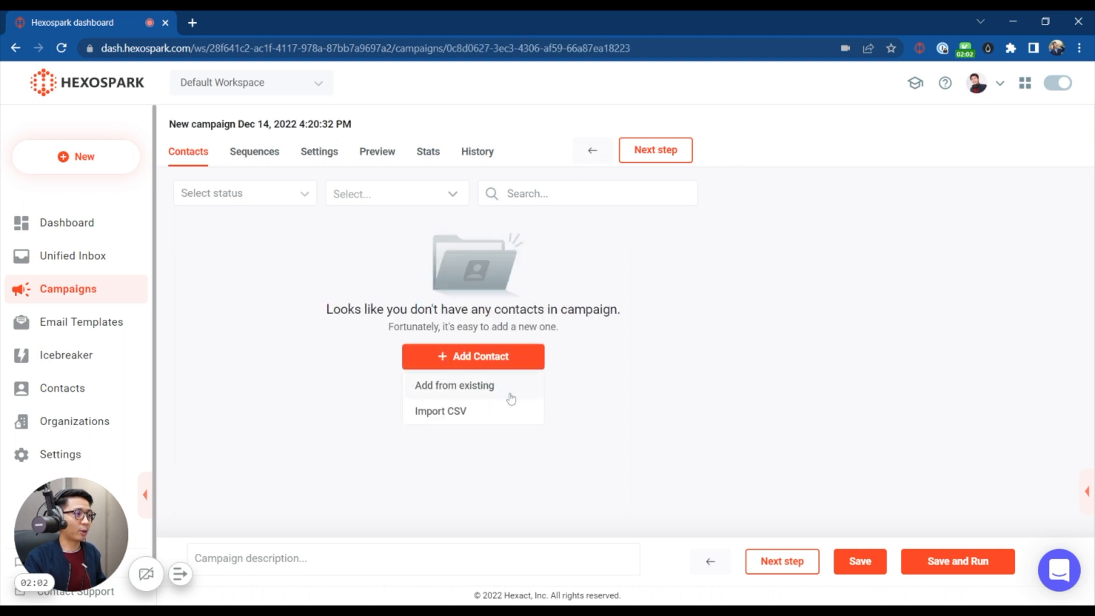
mouse_move(494, 421)
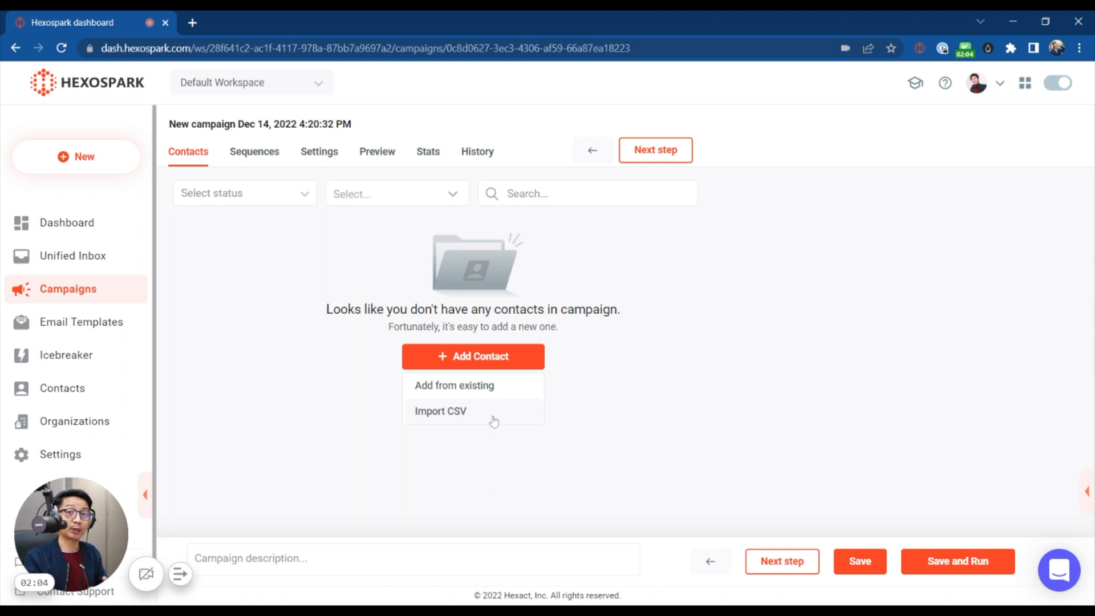
click(454, 385)
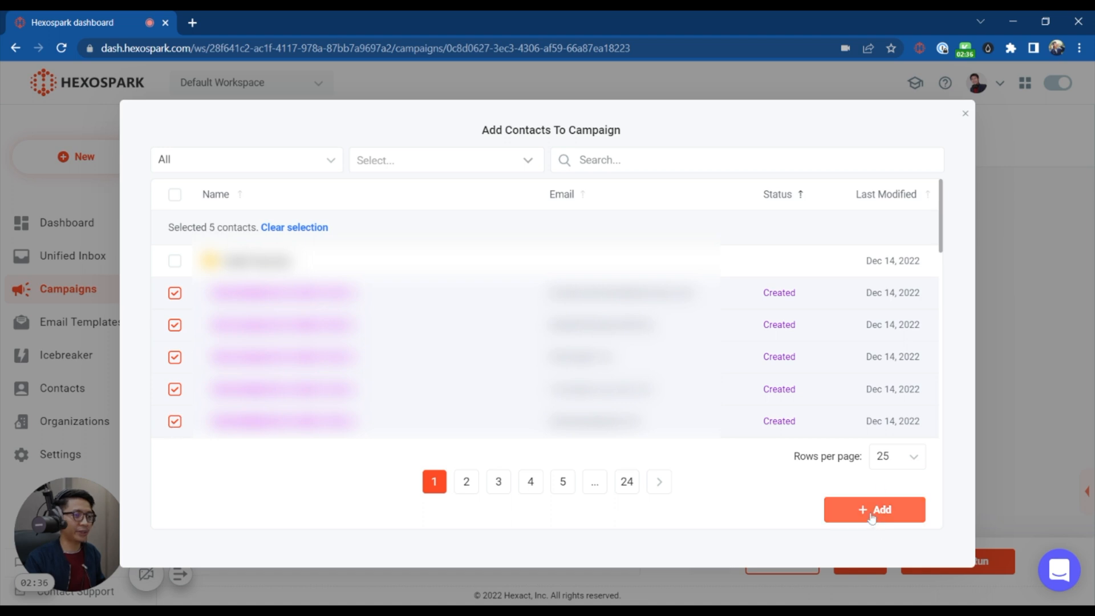
click(874, 509)
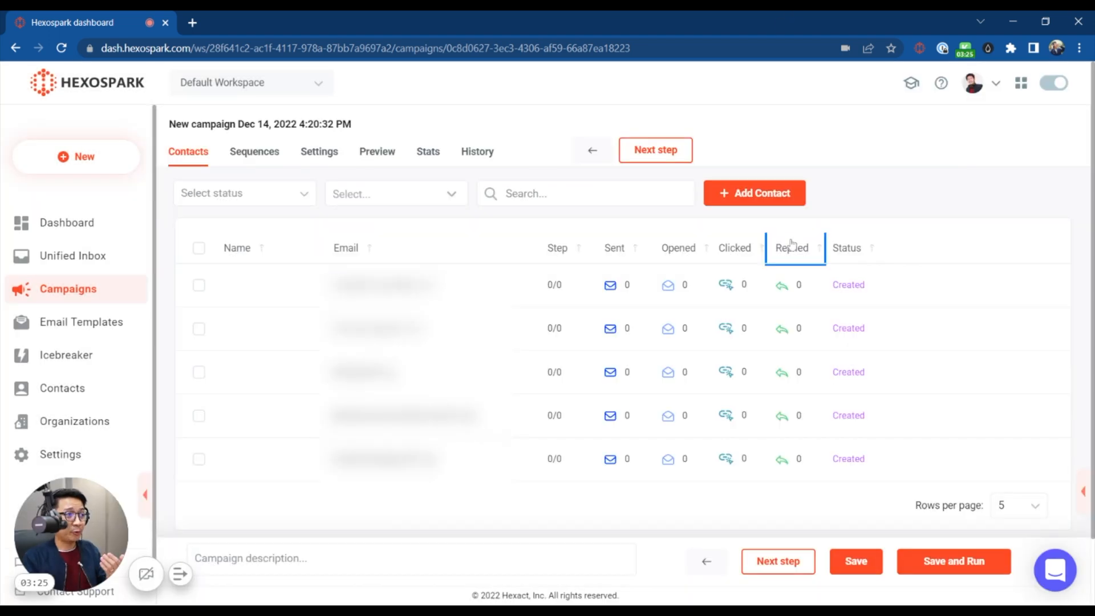
mouse_move(669, 310)
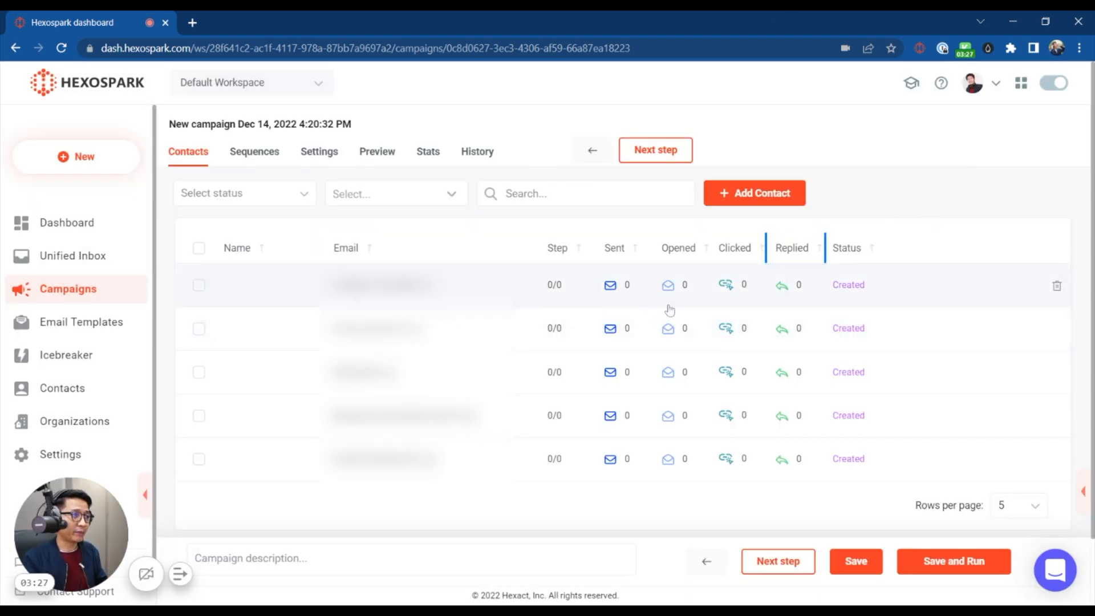
mouse_move(788, 298)
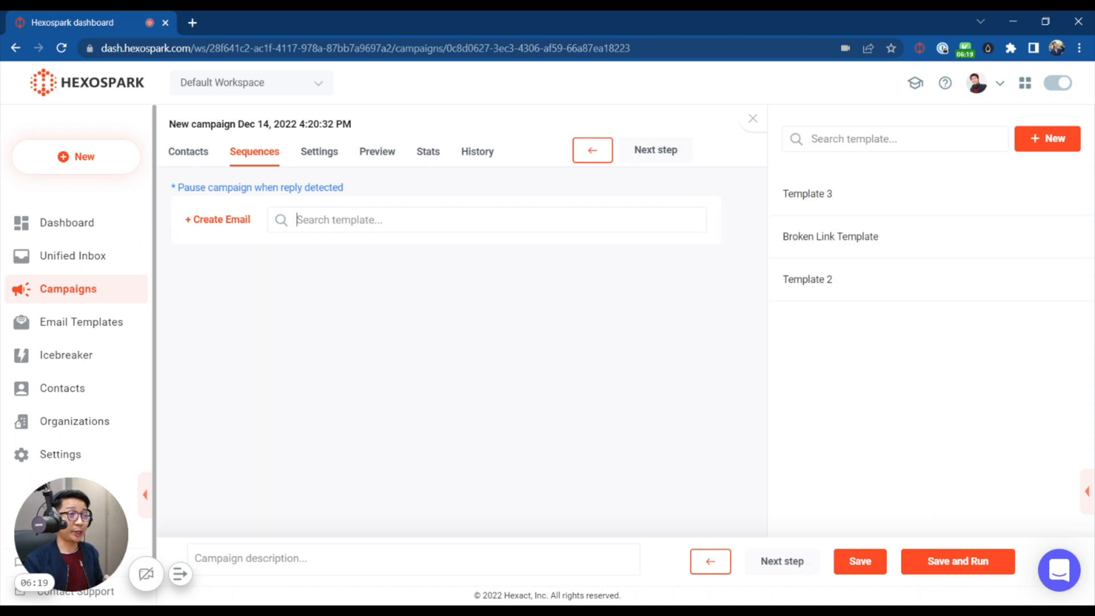
mouse_move(929, 247)
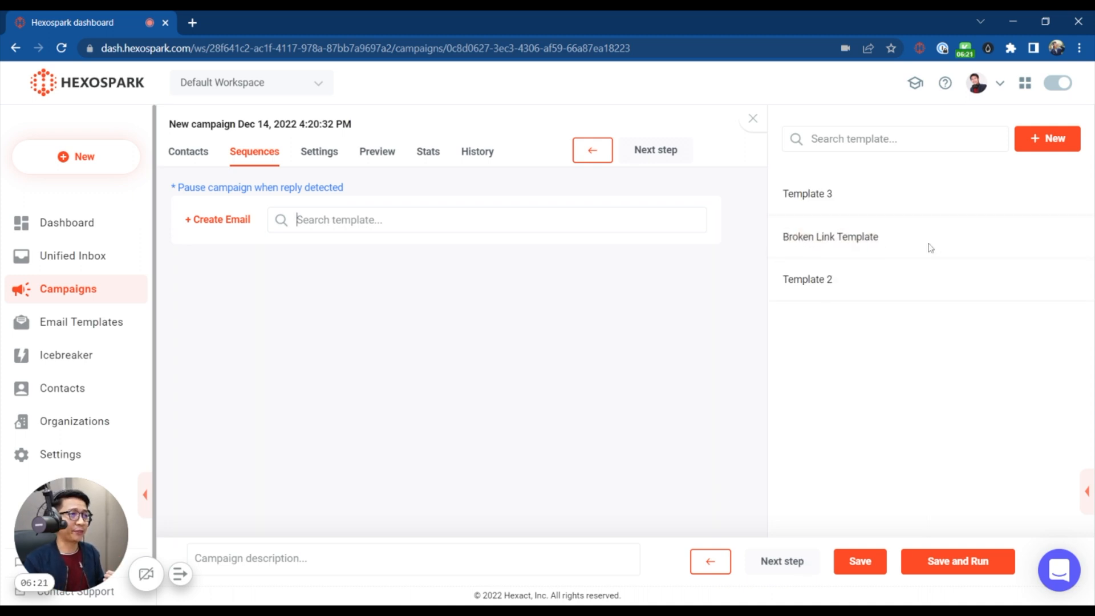
Set Broken Link Template as the first sequence email and preview its body
click(829, 236)
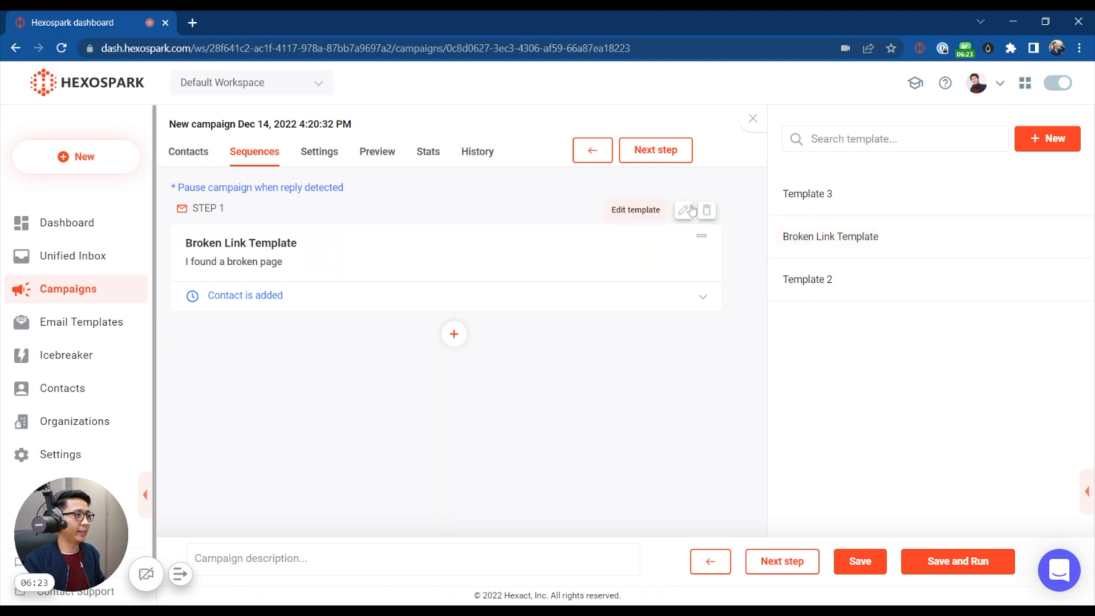
mouse_move(287, 307)
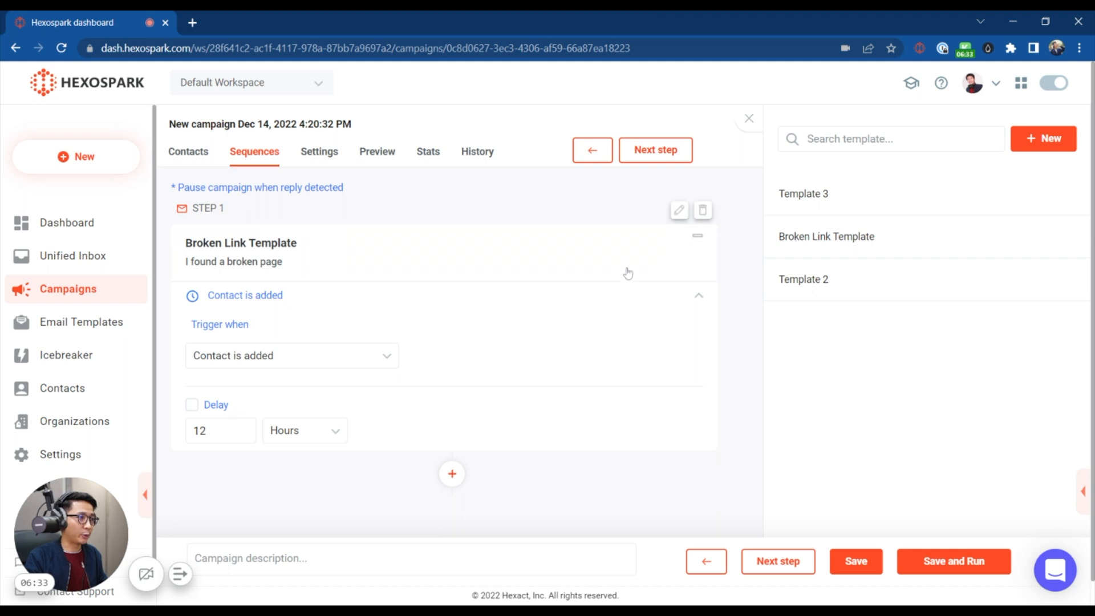
click(697, 235)
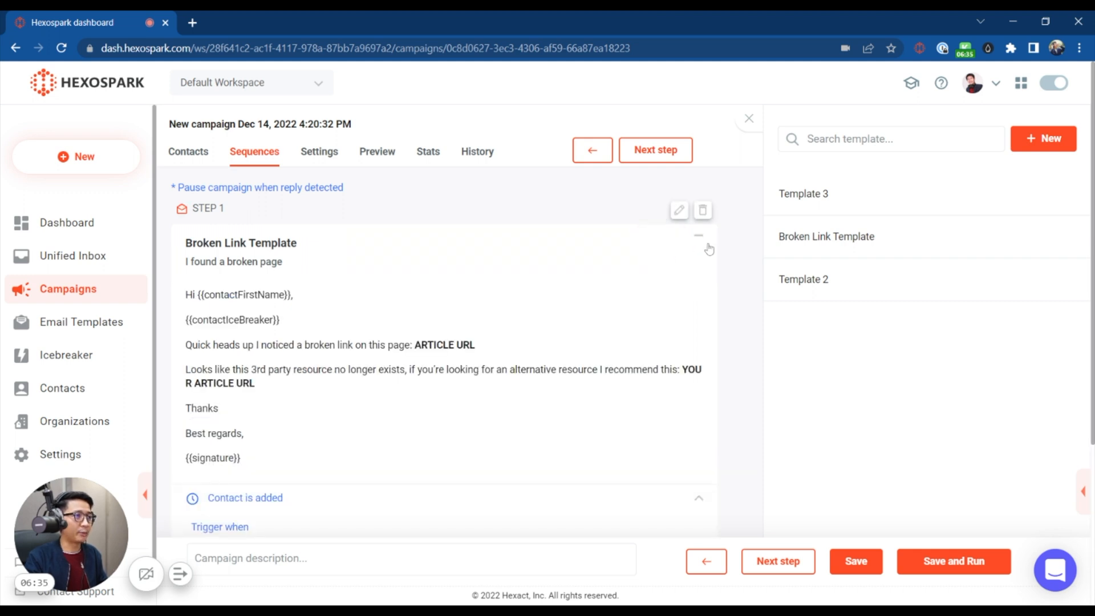
click(698, 235)
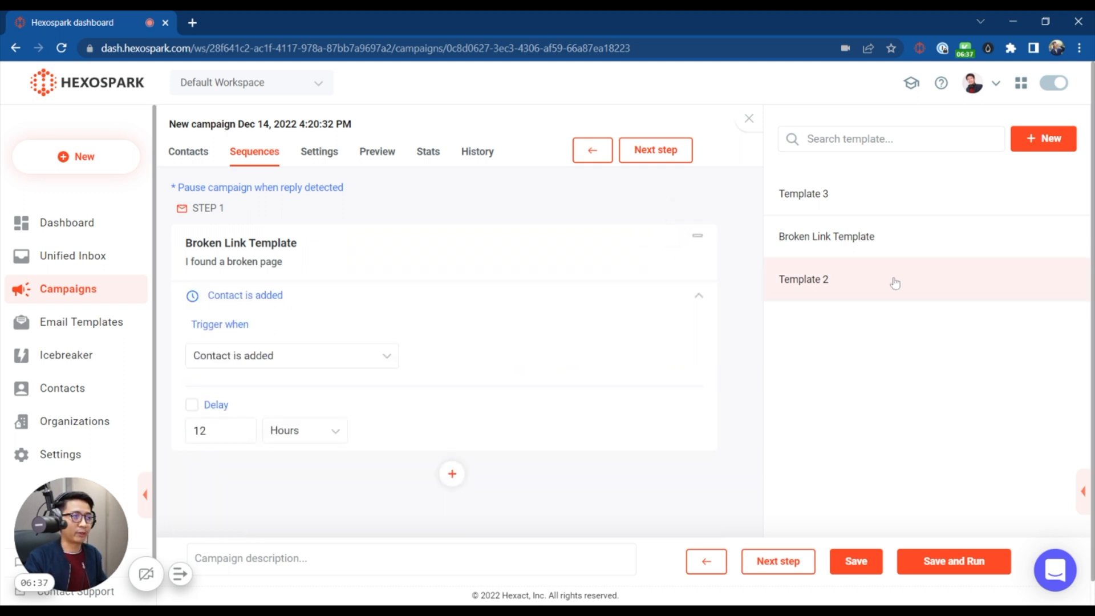
scroll(up, 3)
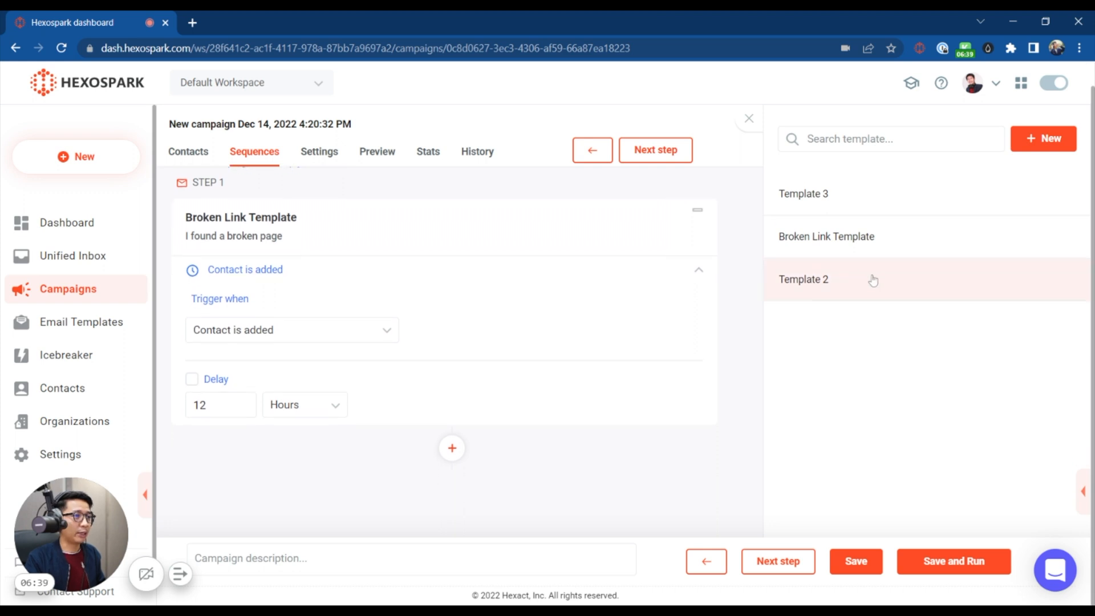
Add Template 2 with a 12-day delay, then Template 3 as the third email
click(803, 279)
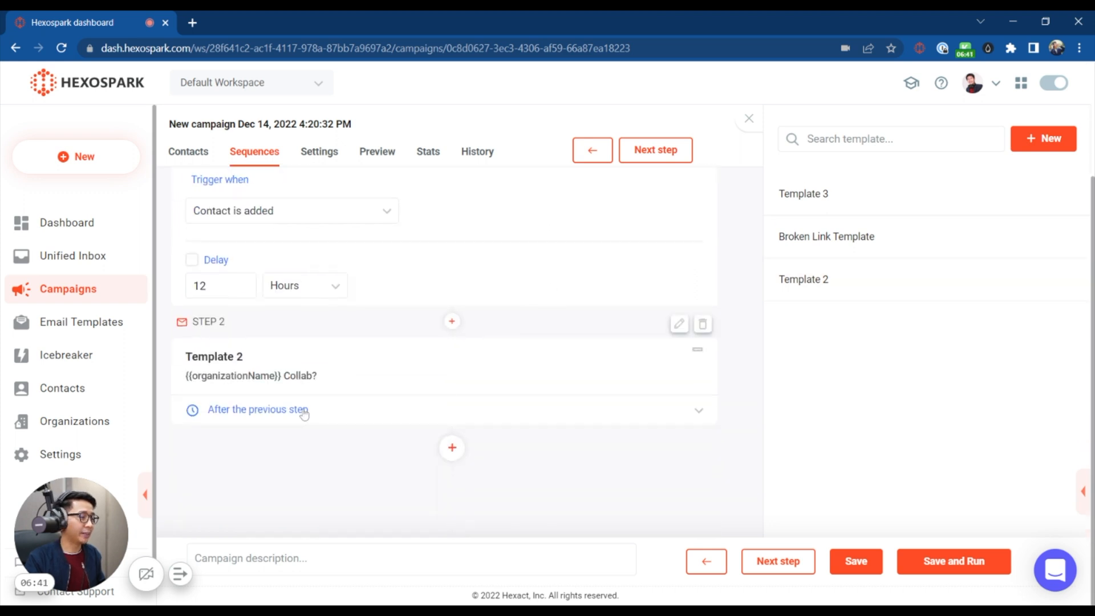
mouse_move(408, 397)
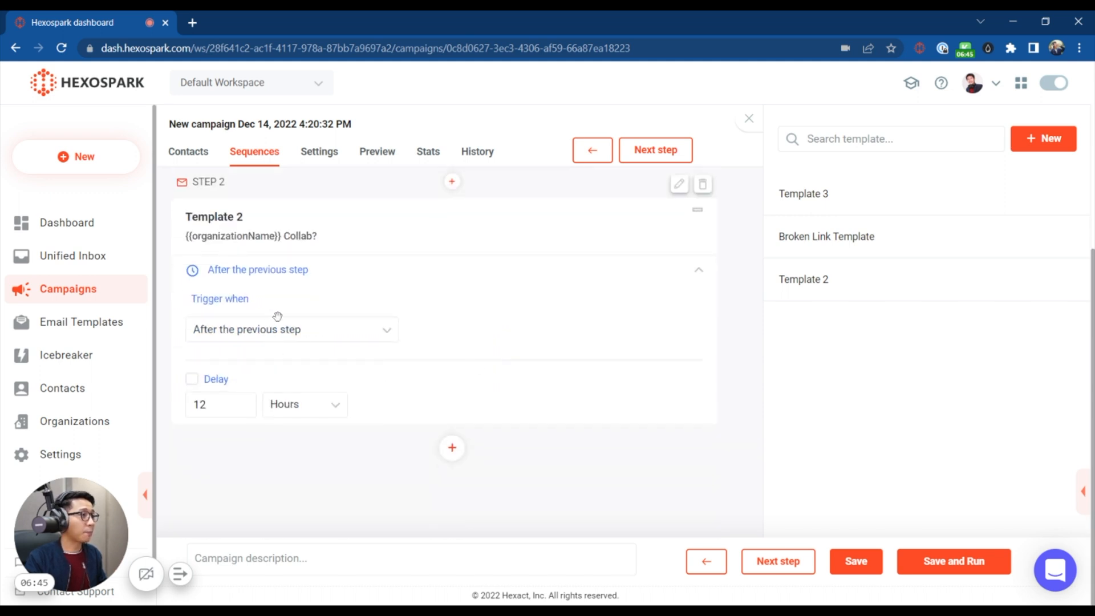
mouse_move(354, 334)
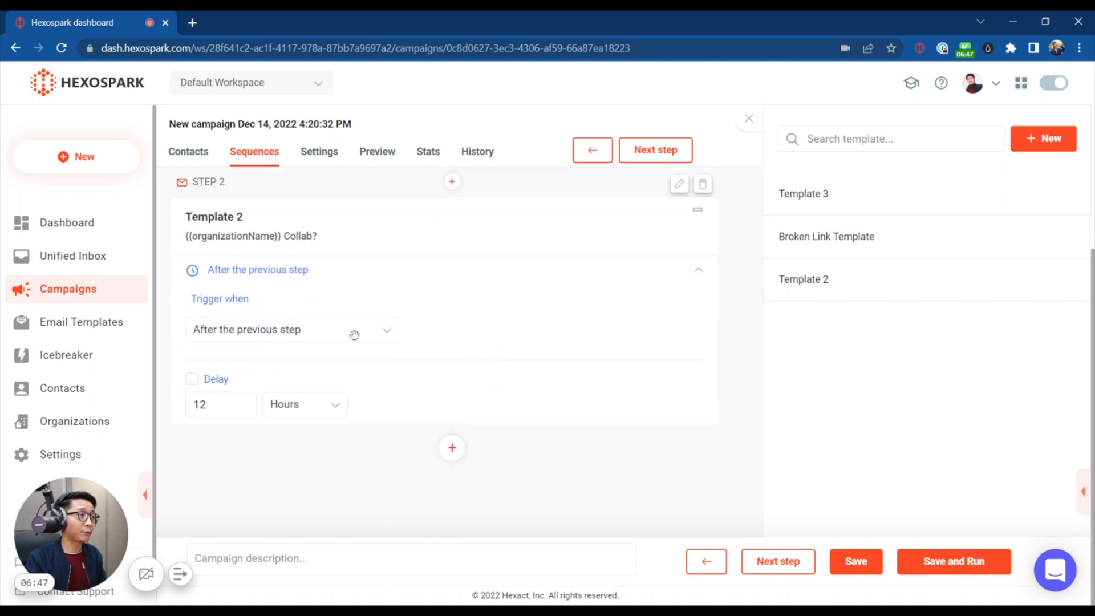
mouse_move(384, 357)
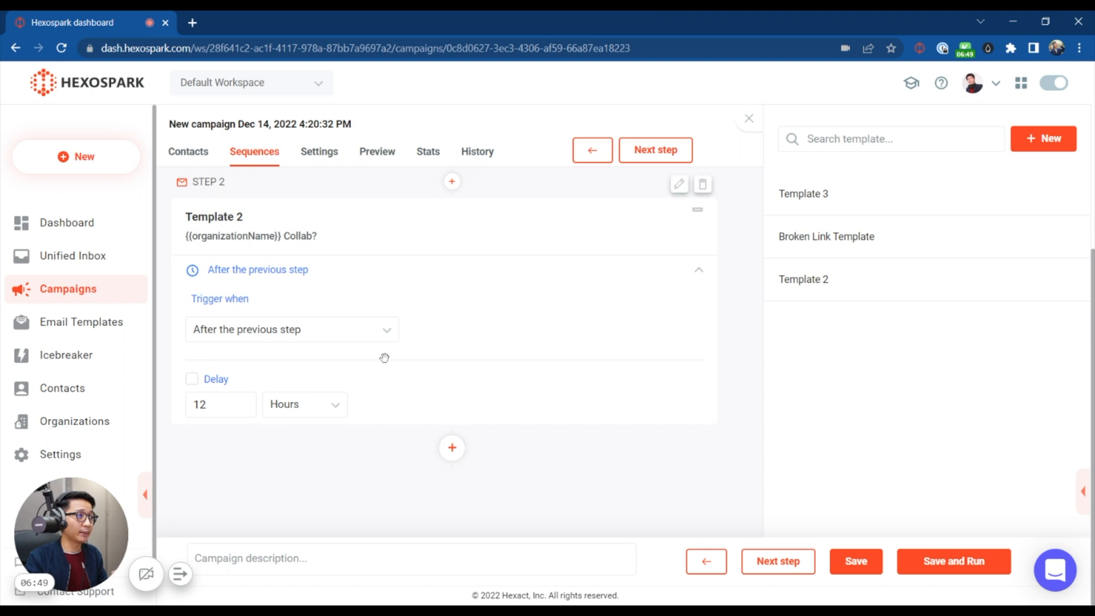
click(192, 379)
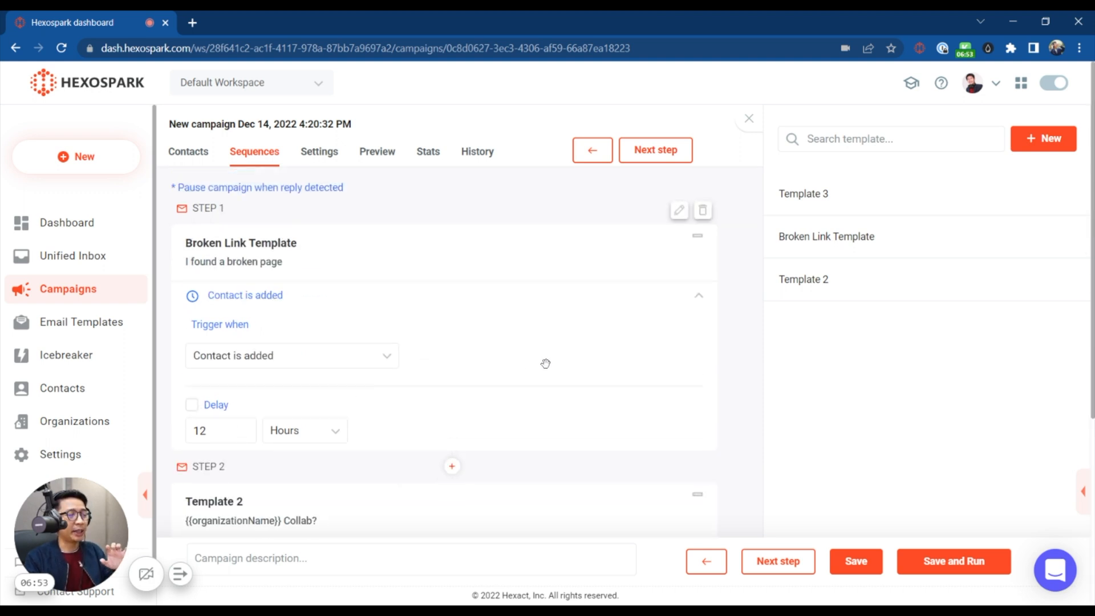
mouse_move(557, 362)
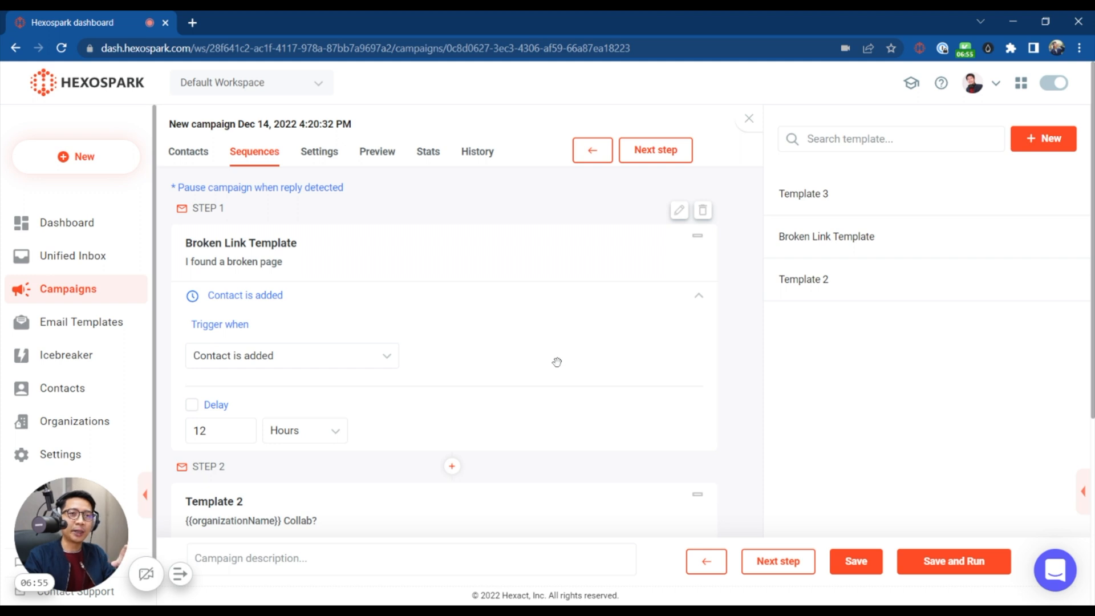
mouse_move(539, 365)
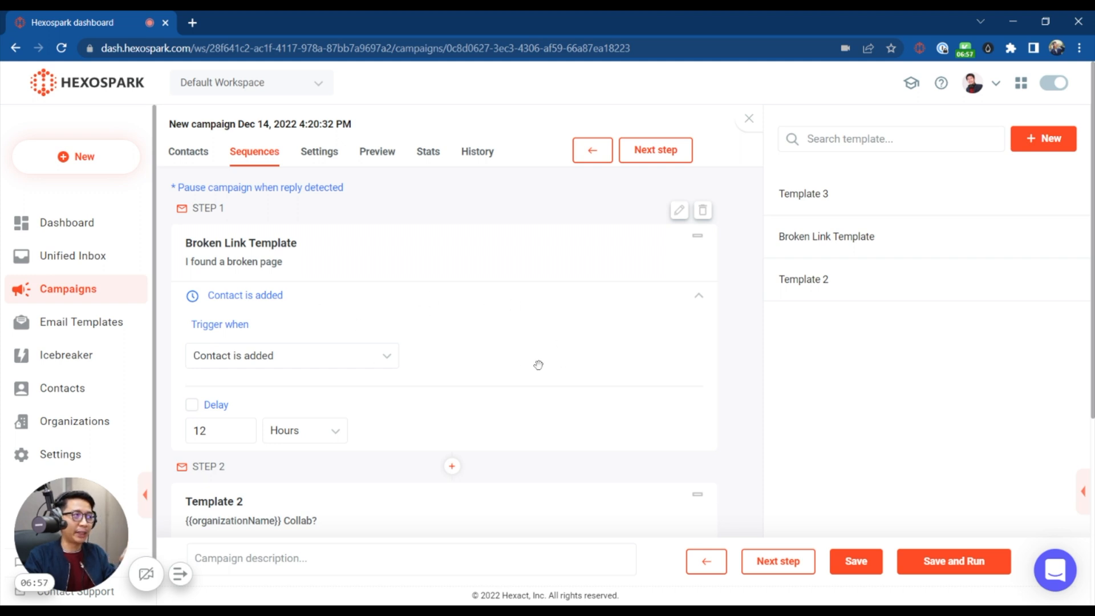
scroll(down, 3)
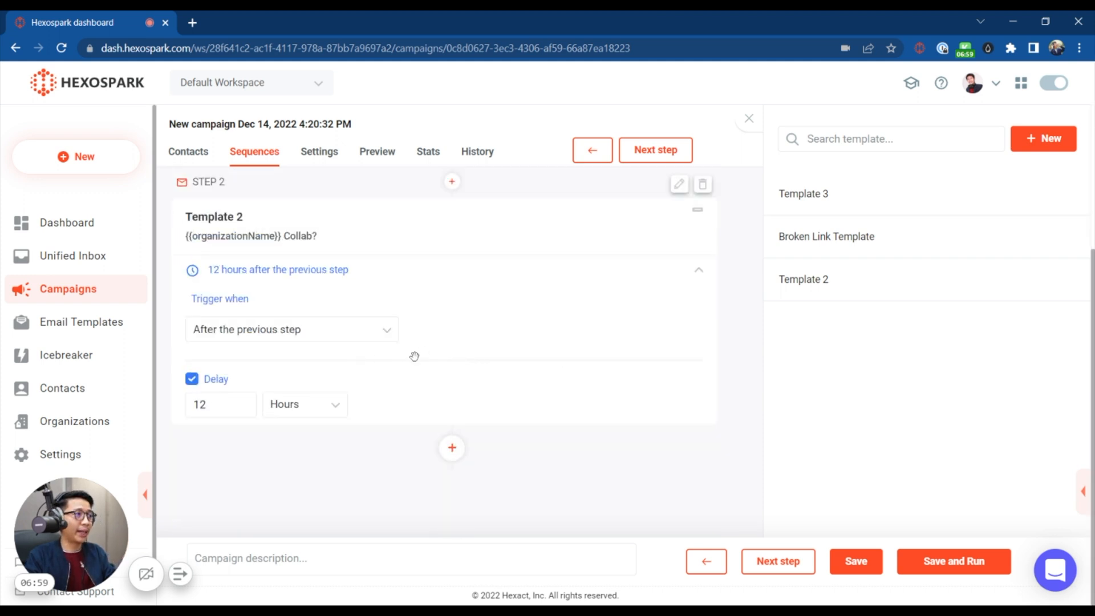
mouse_move(505, 294)
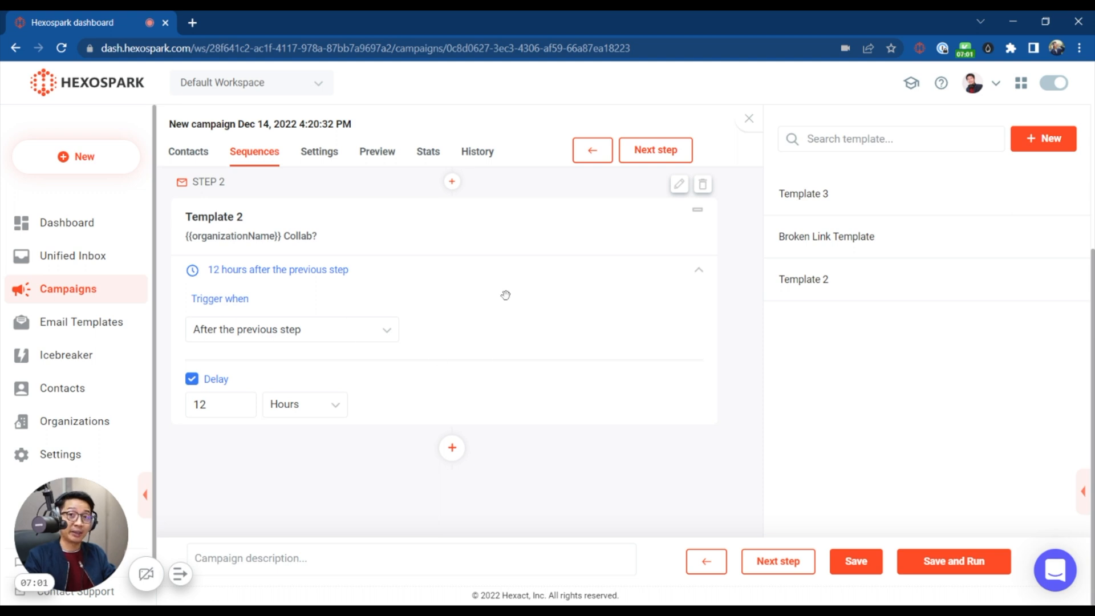
mouse_move(306, 408)
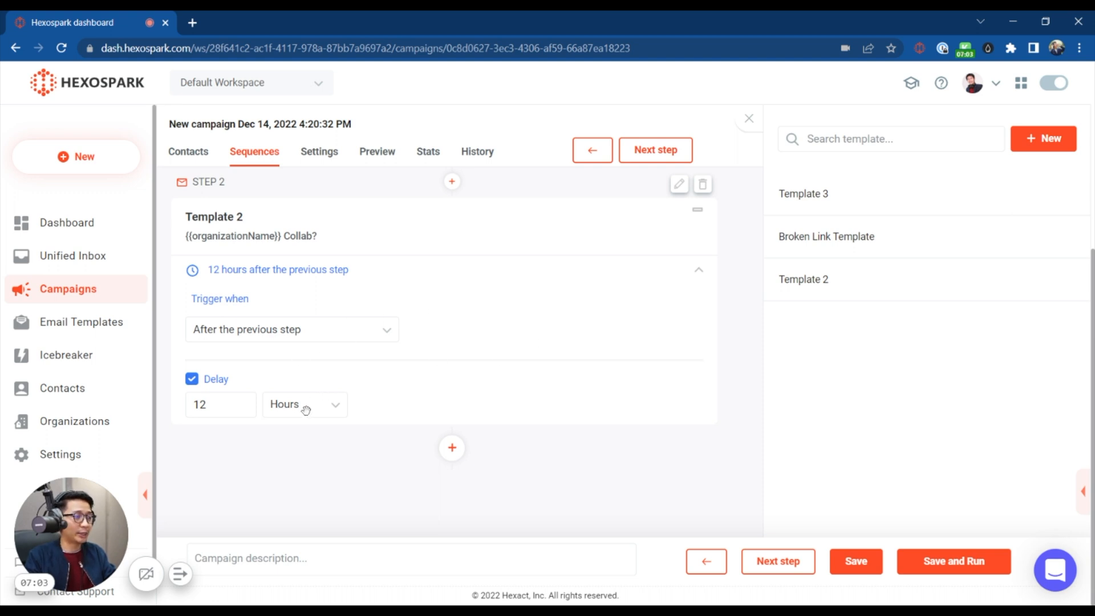
click(303, 404)
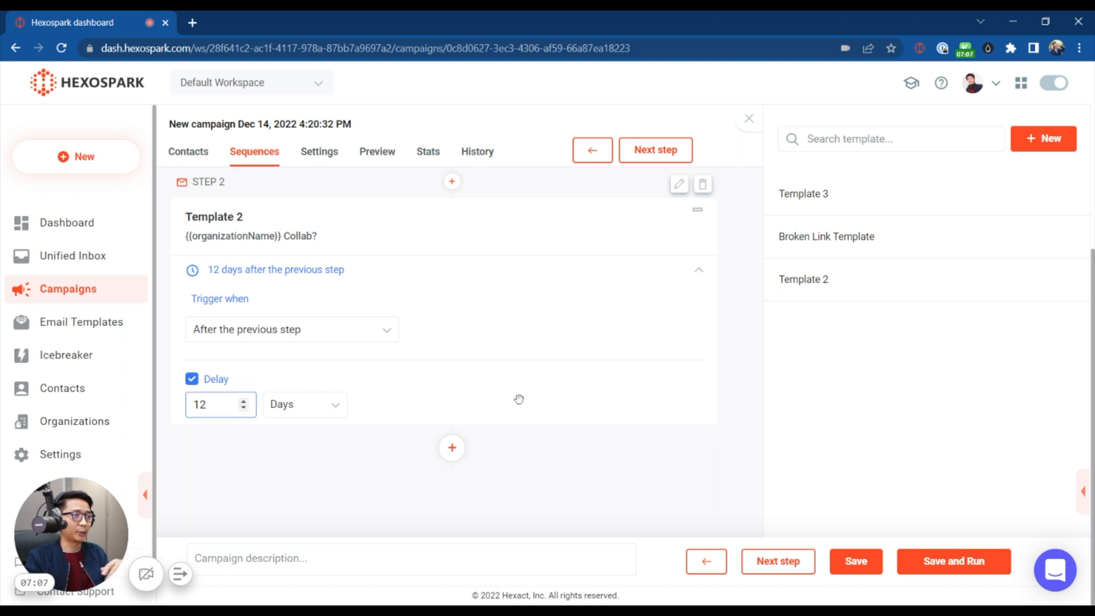
mouse_move(490, 452)
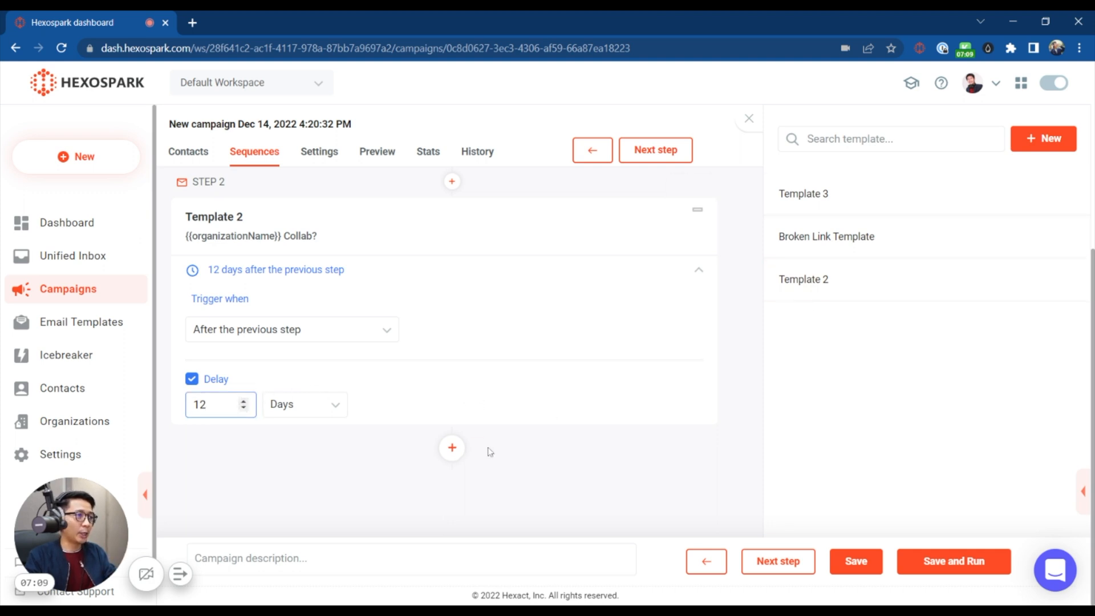
click(452, 447)
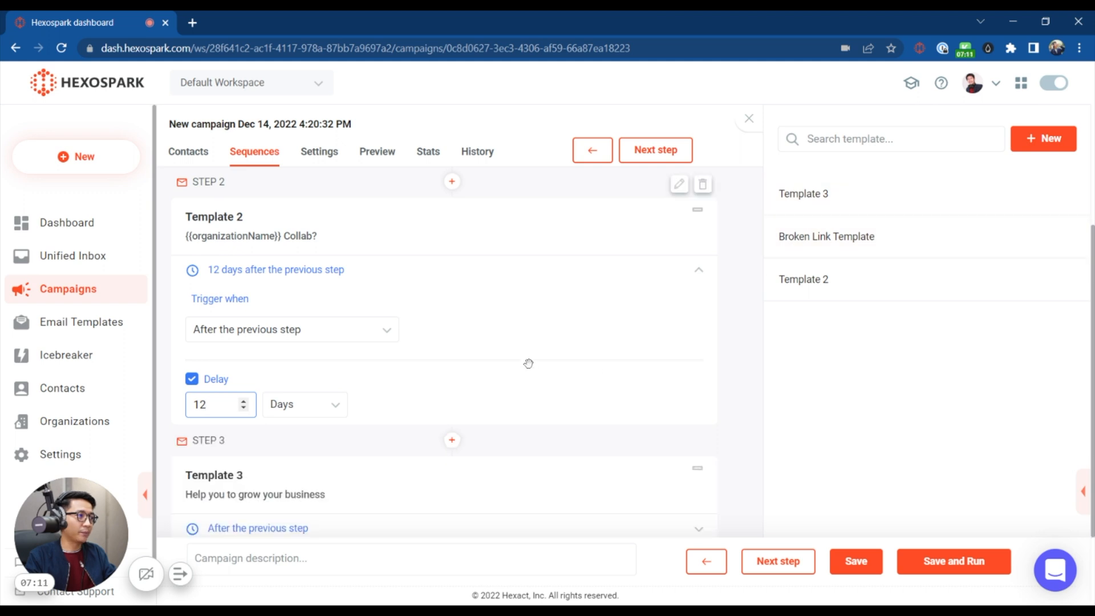
scroll(down, 3)
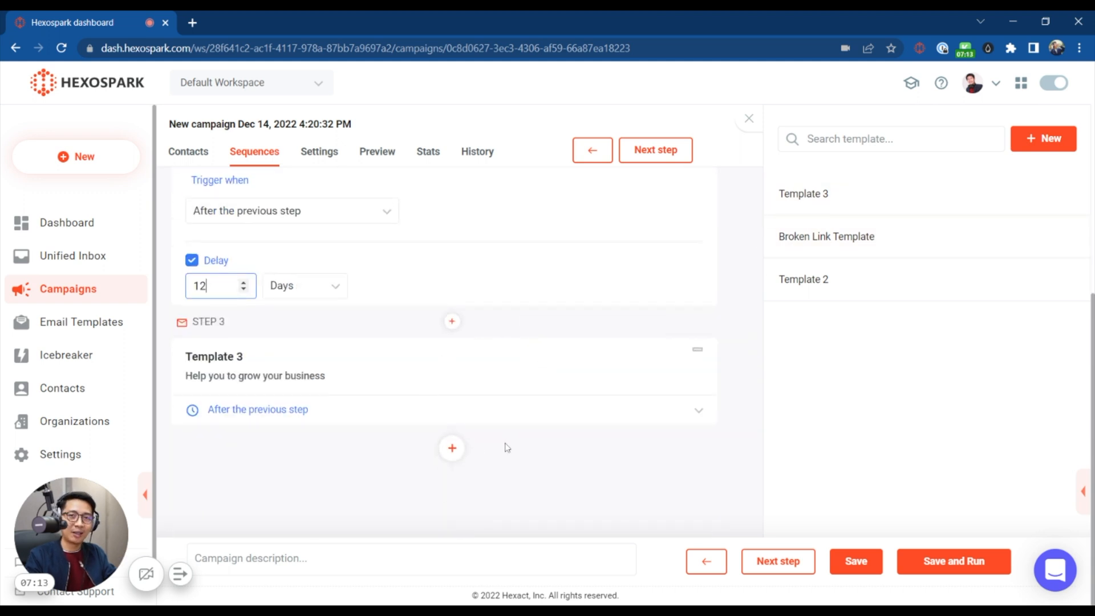
mouse_move(529, 450)
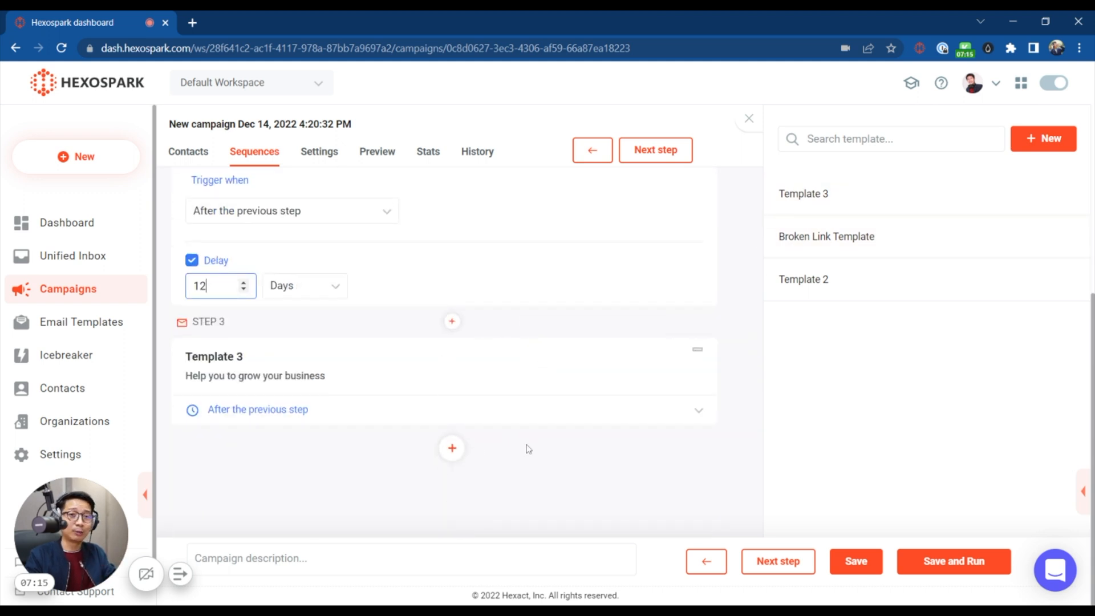
mouse_move(557, 445)
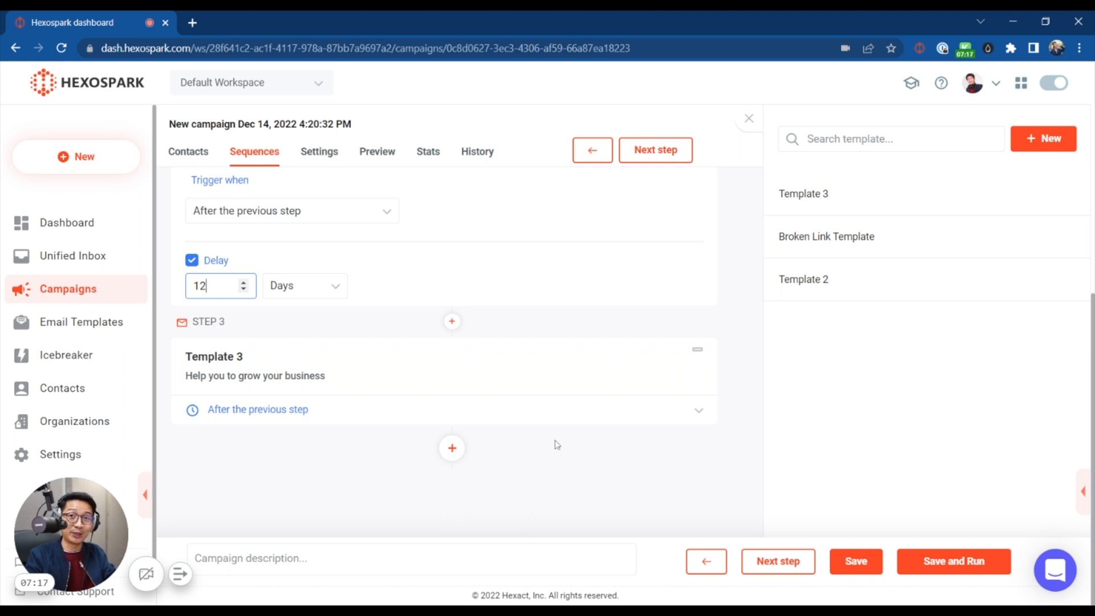
In campaign settings, add the last sending account so all eight accounts are used
click(318, 152)
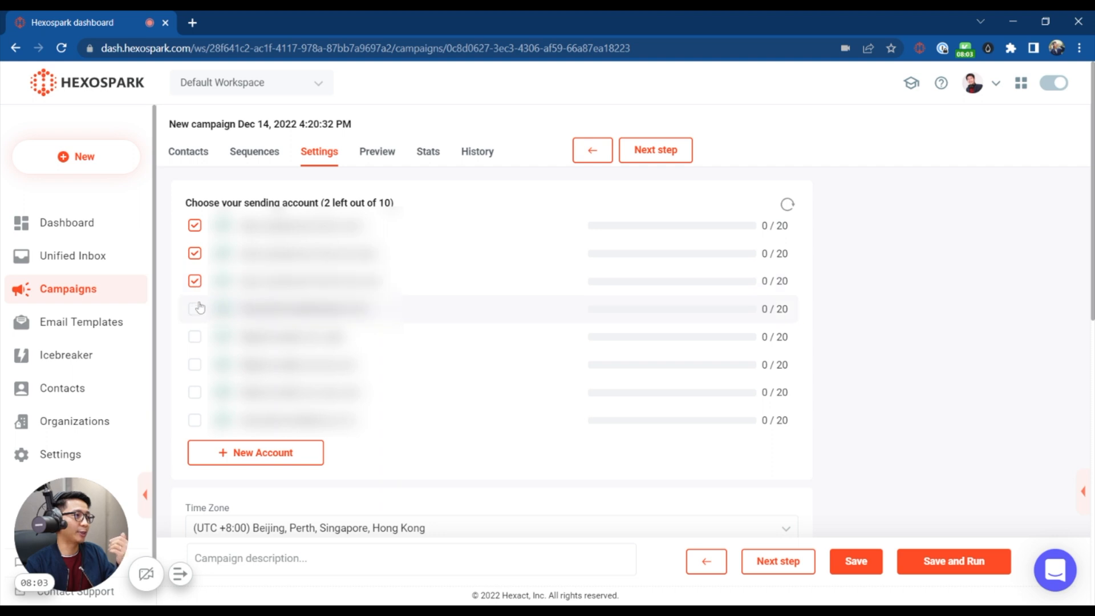
click(194, 309)
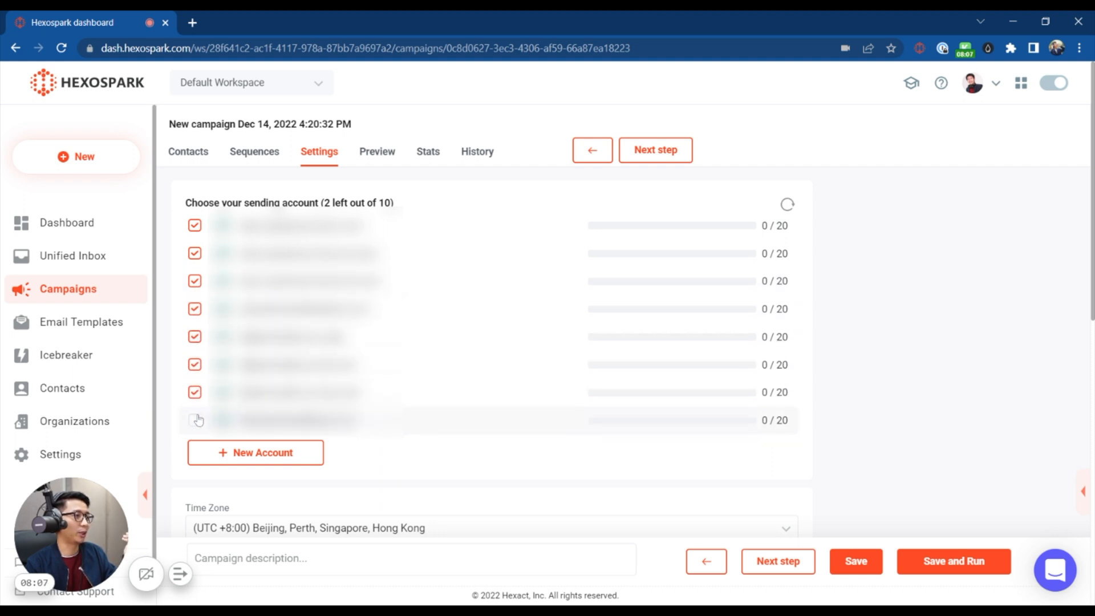
click(195, 420)
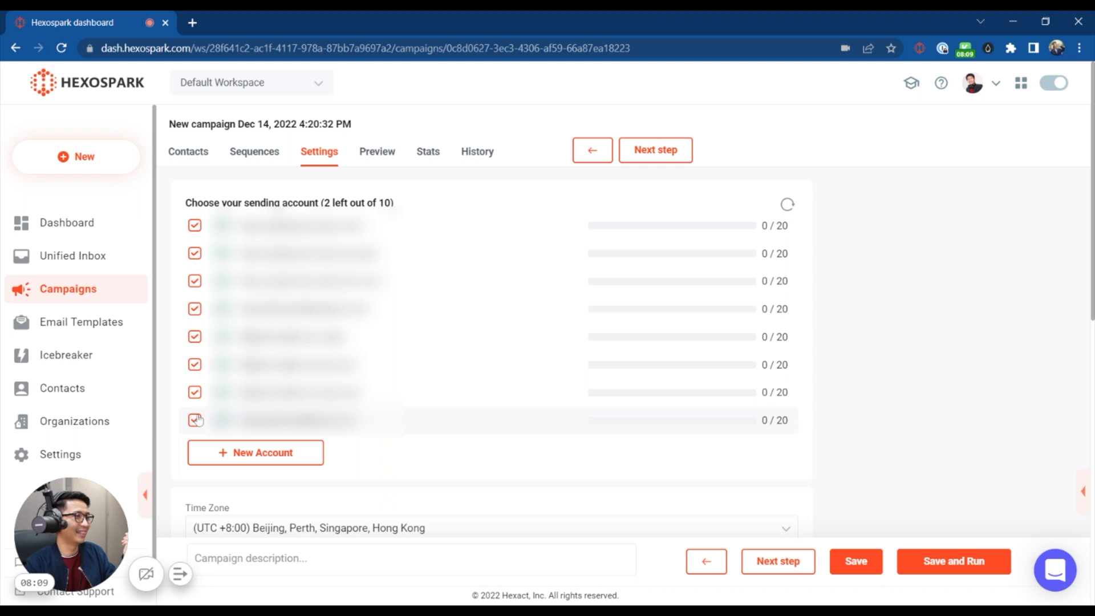
scroll(down, 3)
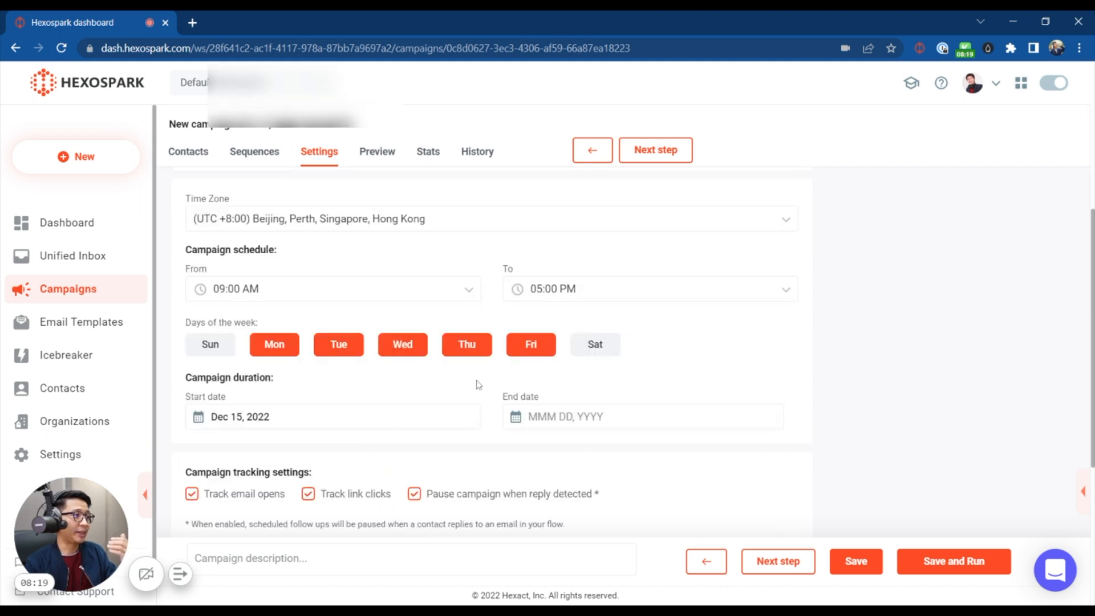
mouse_move(309, 351)
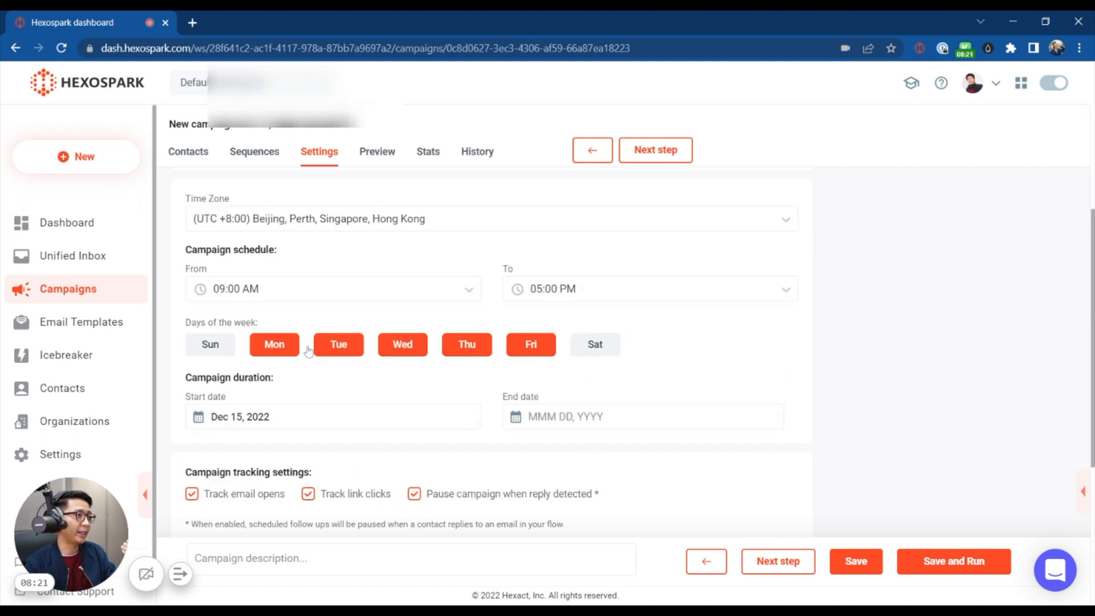
Schedule sending Monday through Saturday and enable opt-out text on campaign emails
click(210, 343)
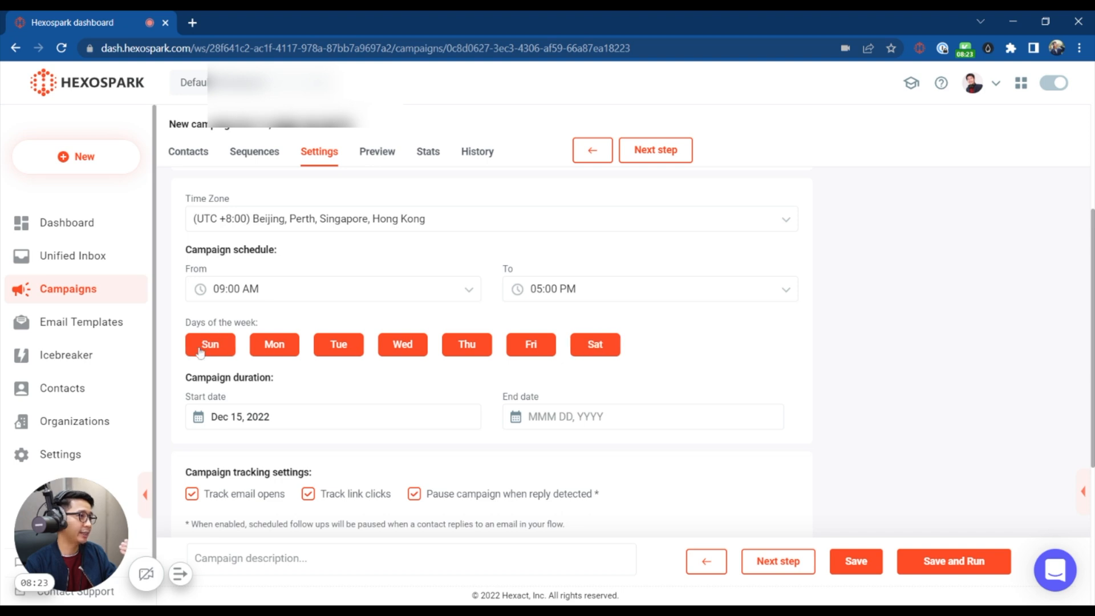
click(210, 343)
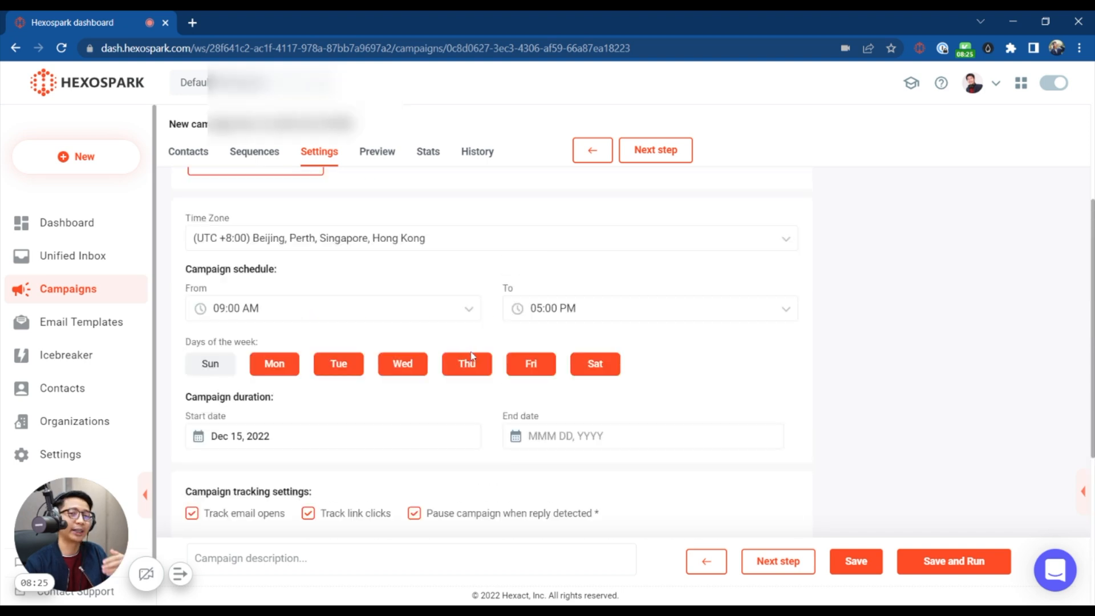
scroll(down, 3)
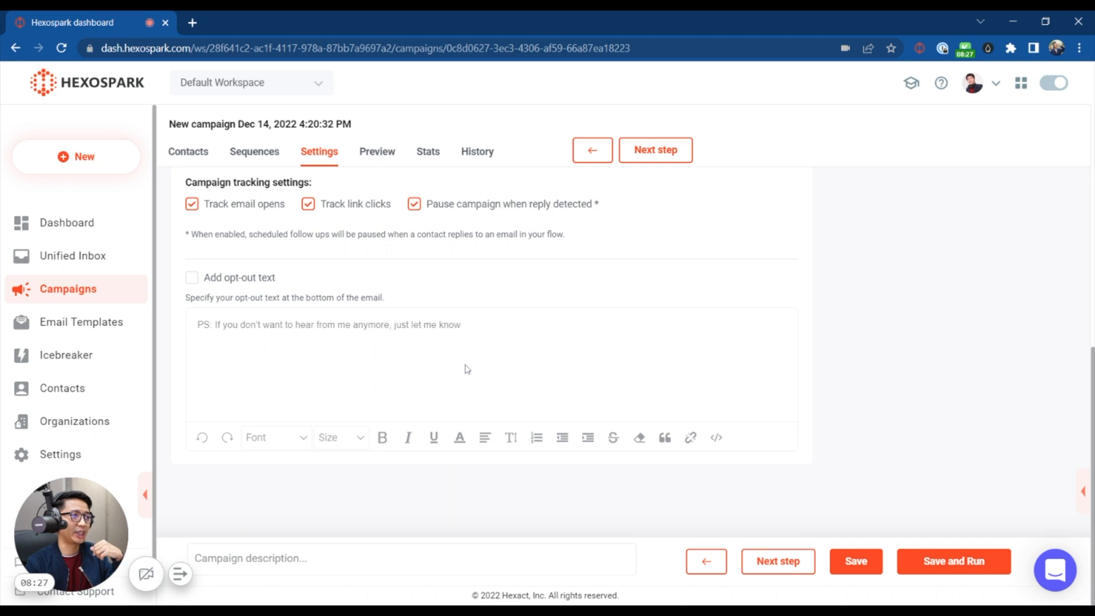
click(191, 278)
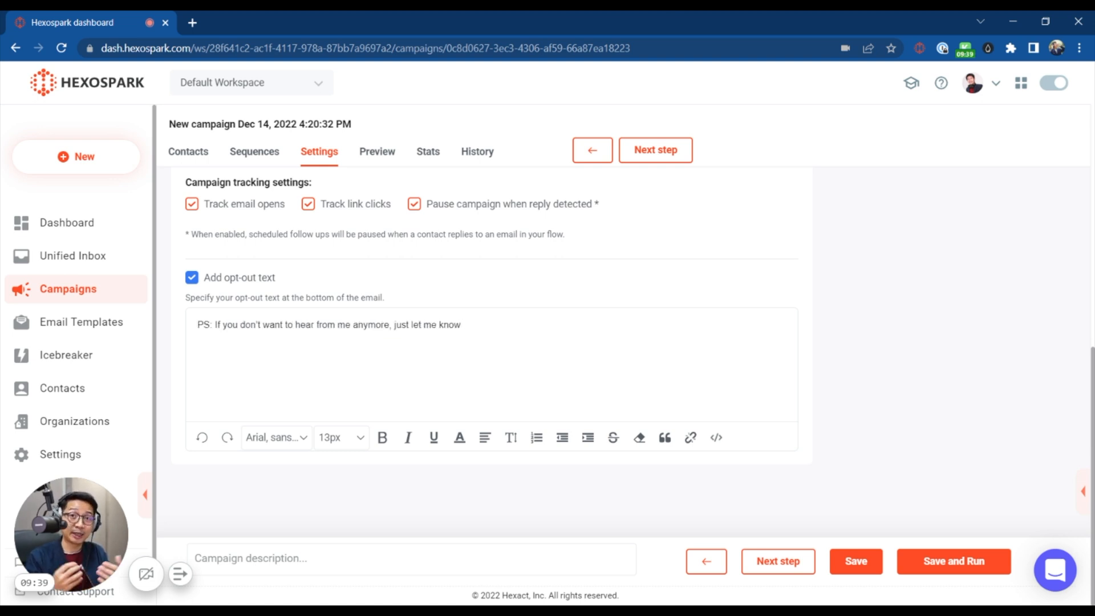
Preview the campaign's emails, checking the opt-out PS line, then move on to the Pricing Plans page
click(376, 152)
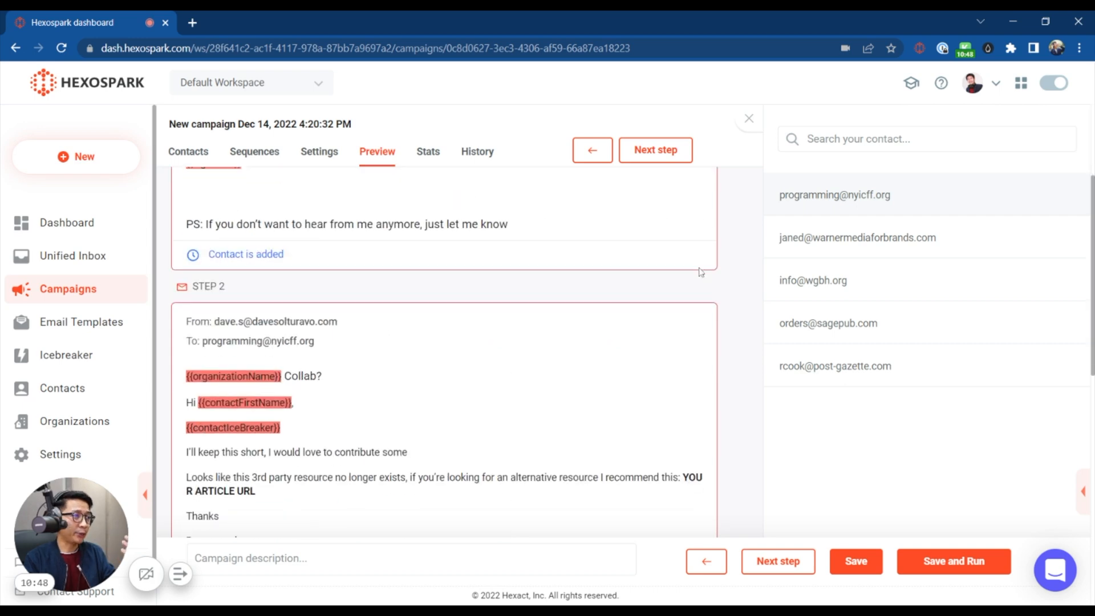
scroll(up, 3)
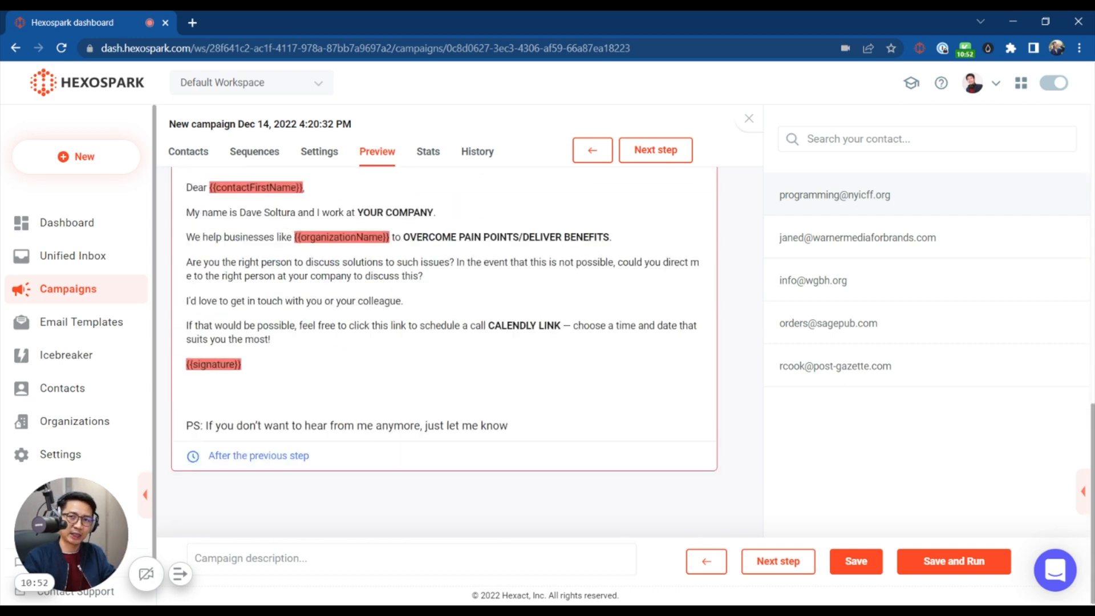
click(428, 152)
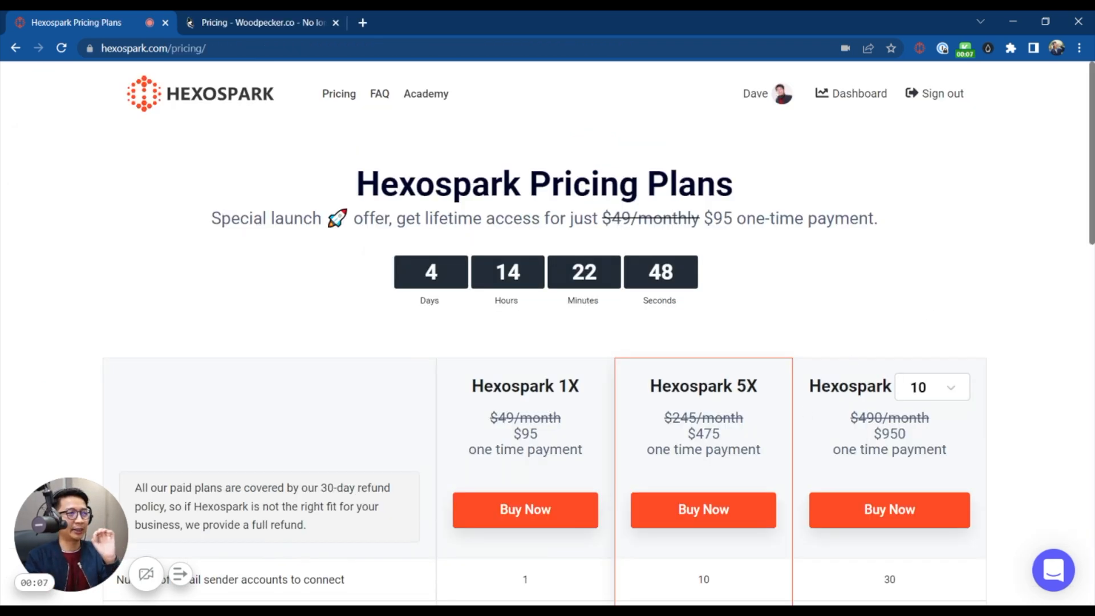
Scroll the plan table comparing the 1X, 5X and 10X lifetime tiers with their account and workspace limits
scroll(down, 3)
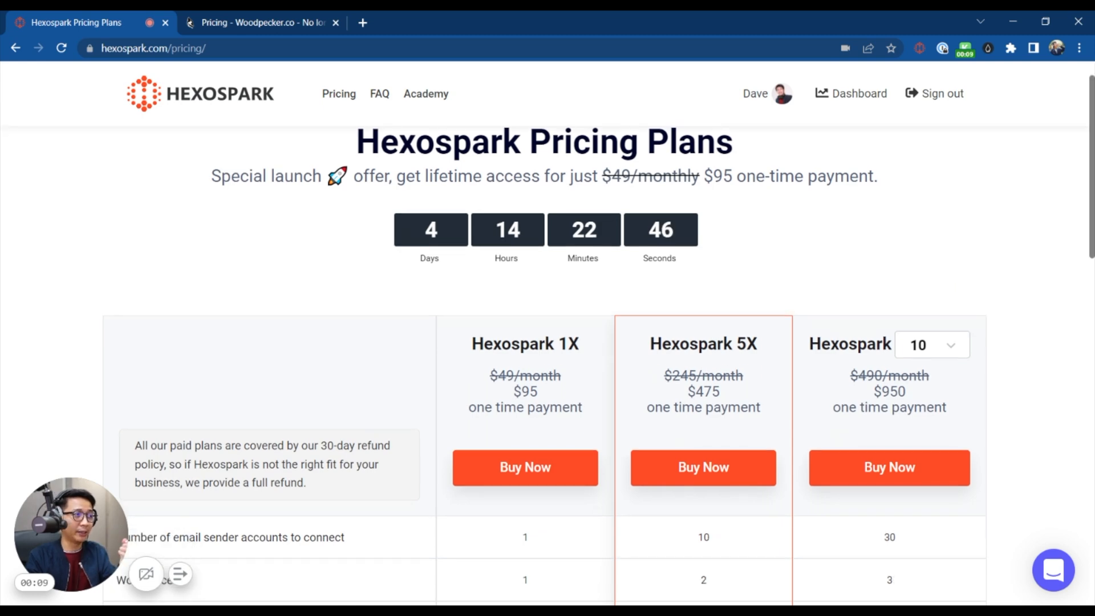
scroll(down, 3)
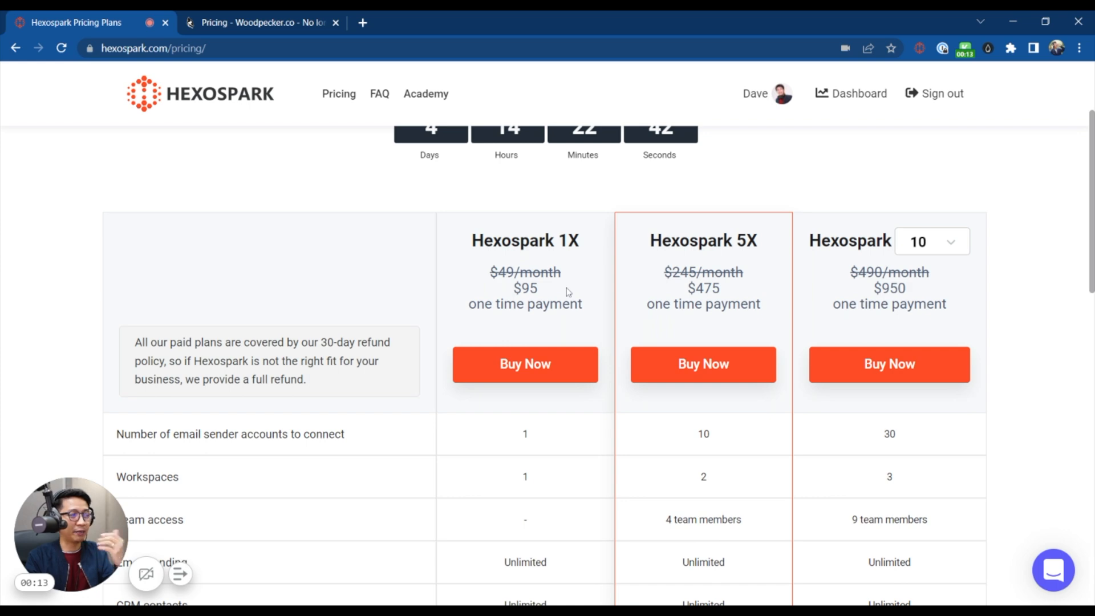
scroll(up, 3)
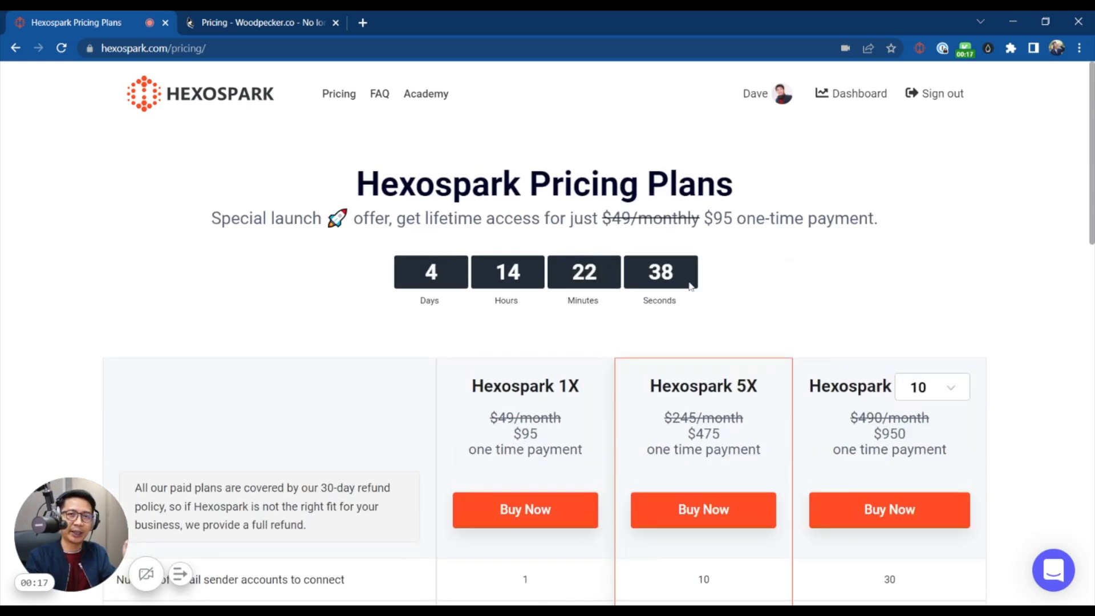
scroll(down, 3)
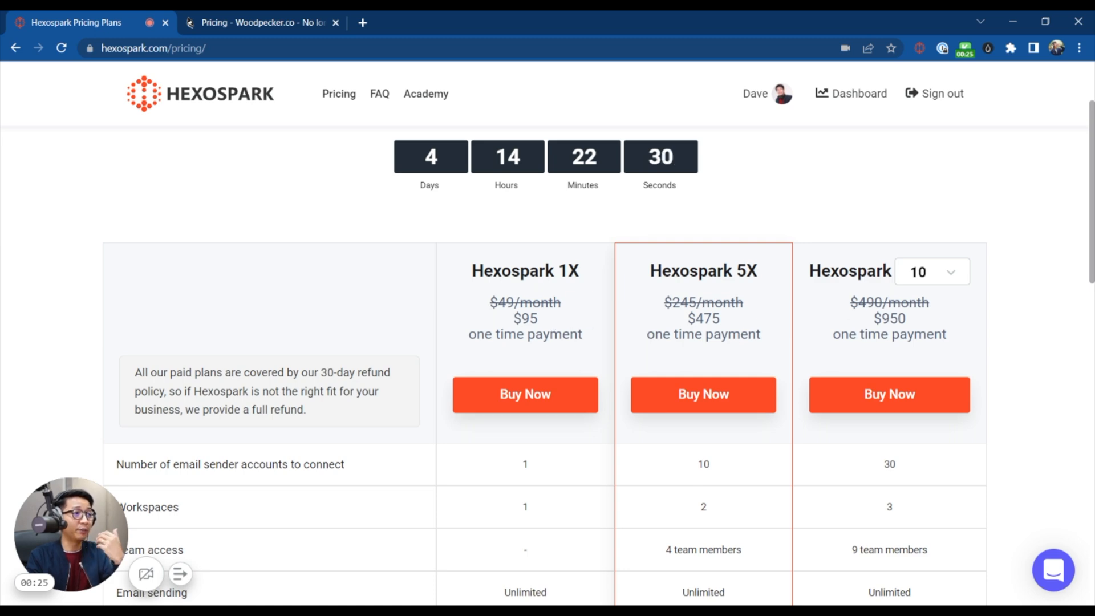
scroll(up, 3)
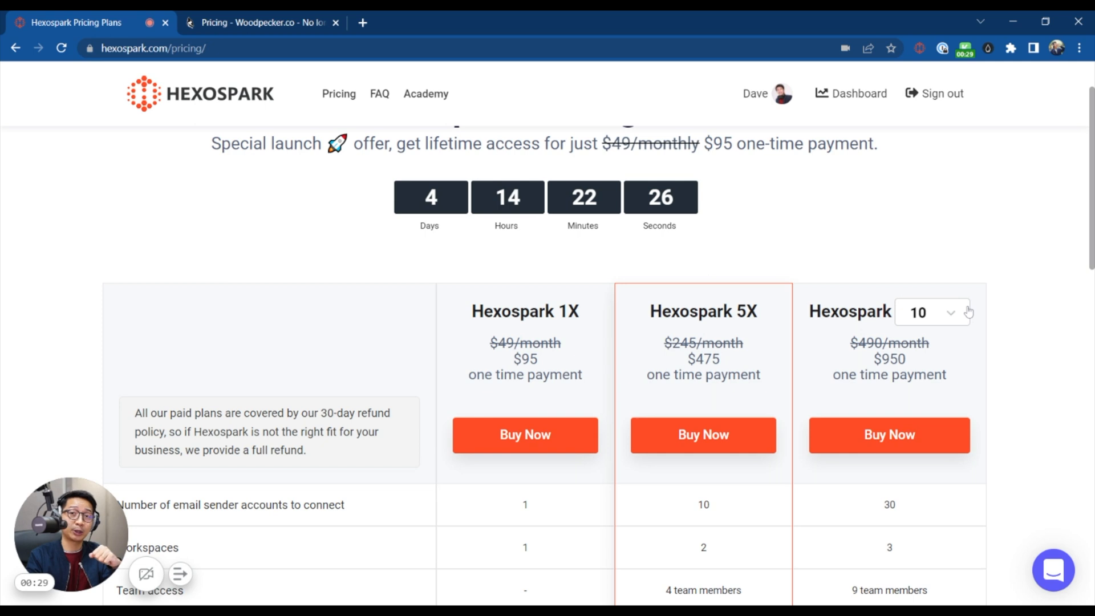
scroll(up, 3)
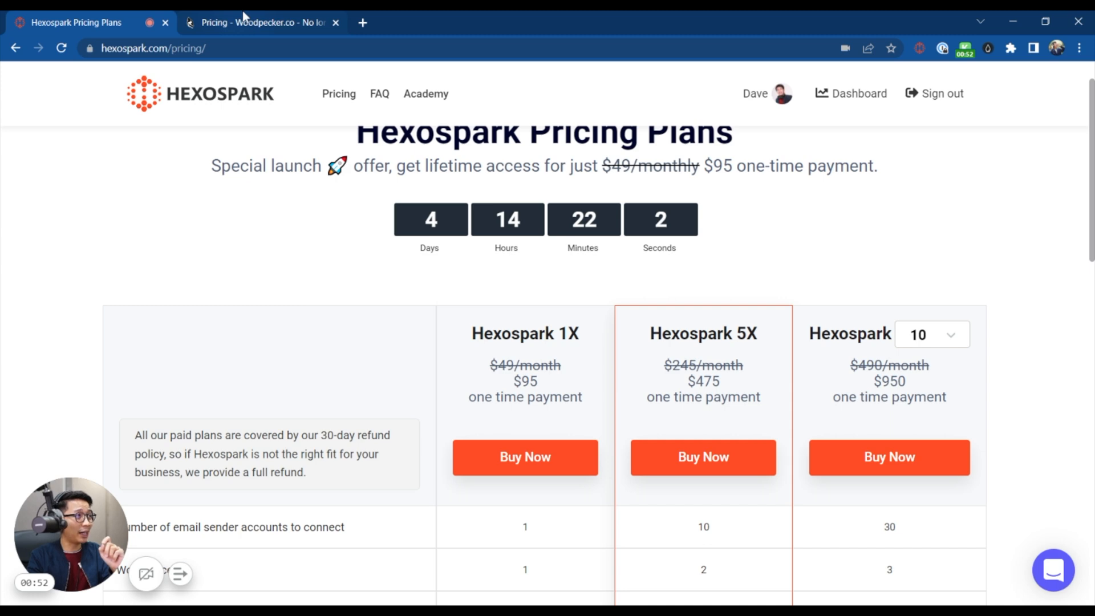
Switch to Woodpecker's pricing tab and review the $49 per email slot monthly price at 1500 prospects
click(258, 22)
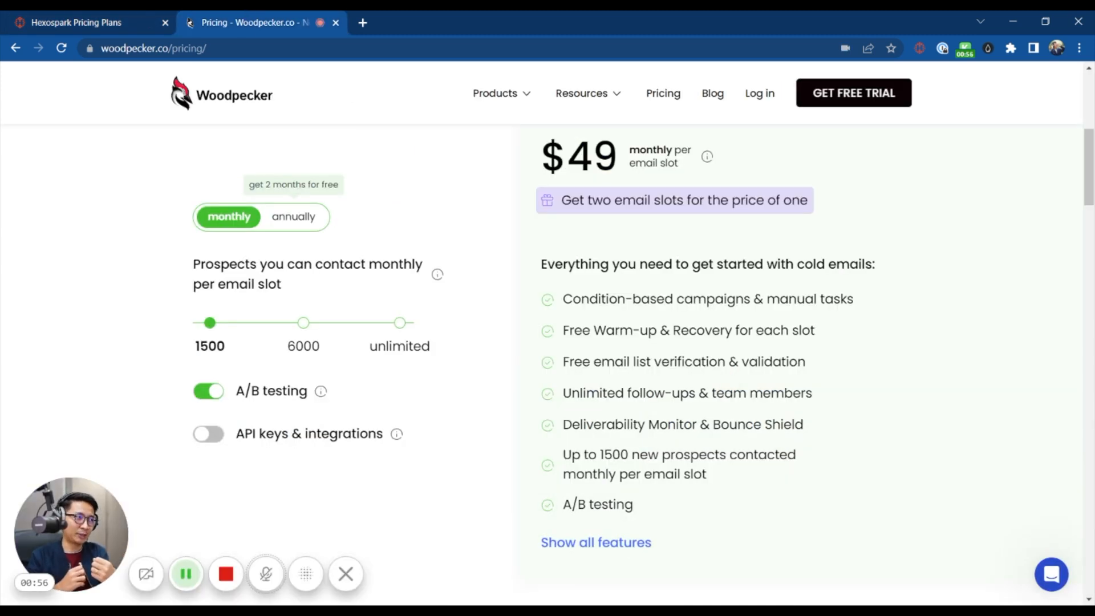
mouse_move(871, 458)
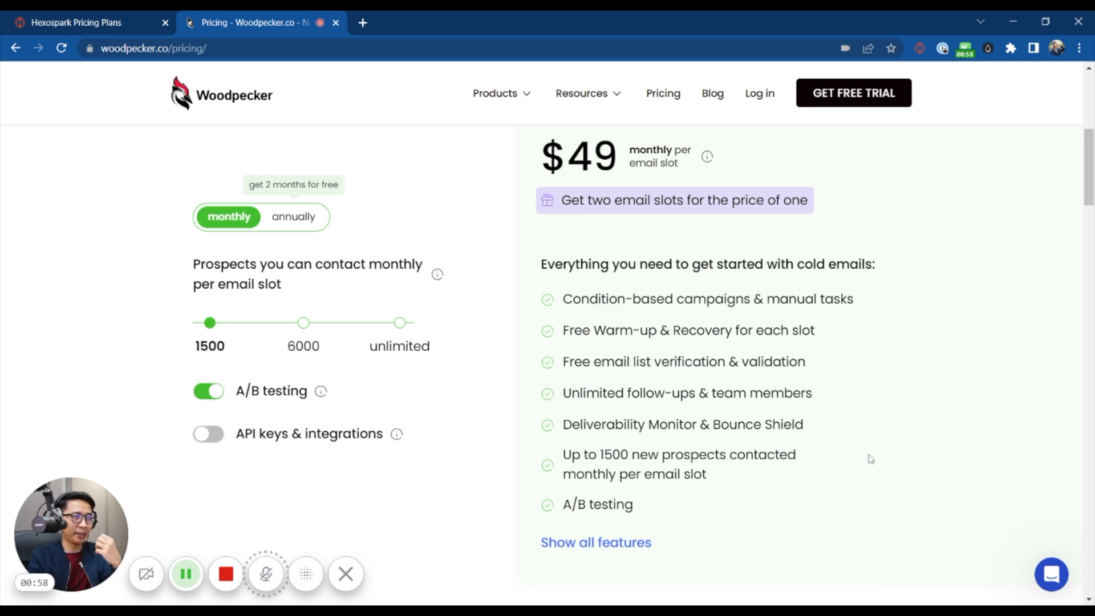
scroll(down, 3)
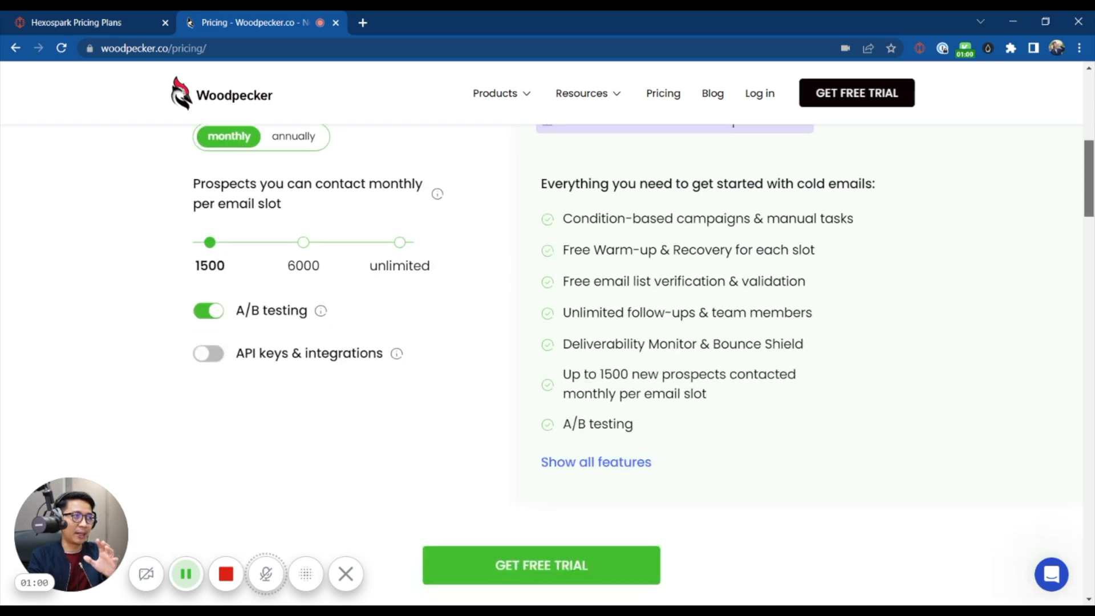
scroll(up, 3)
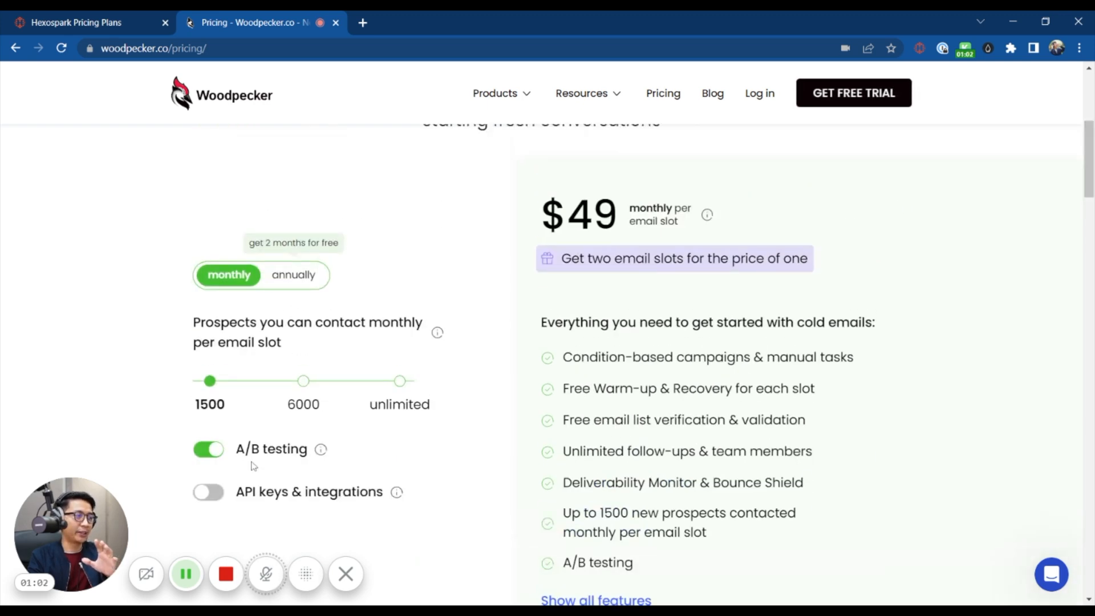
mouse_move(487, 419)
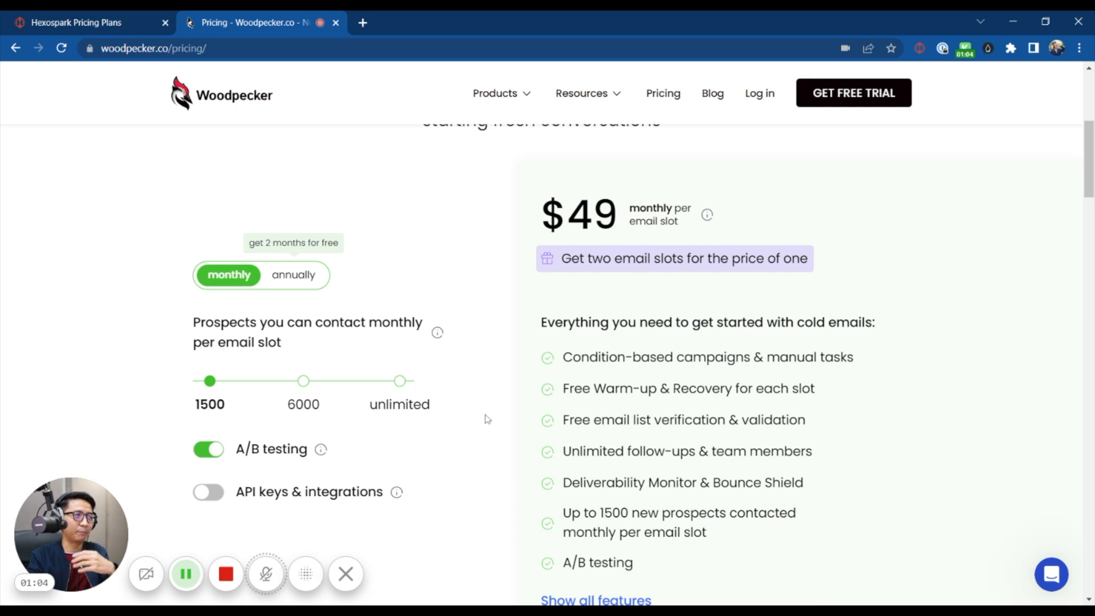
mouse_move(675, 344)
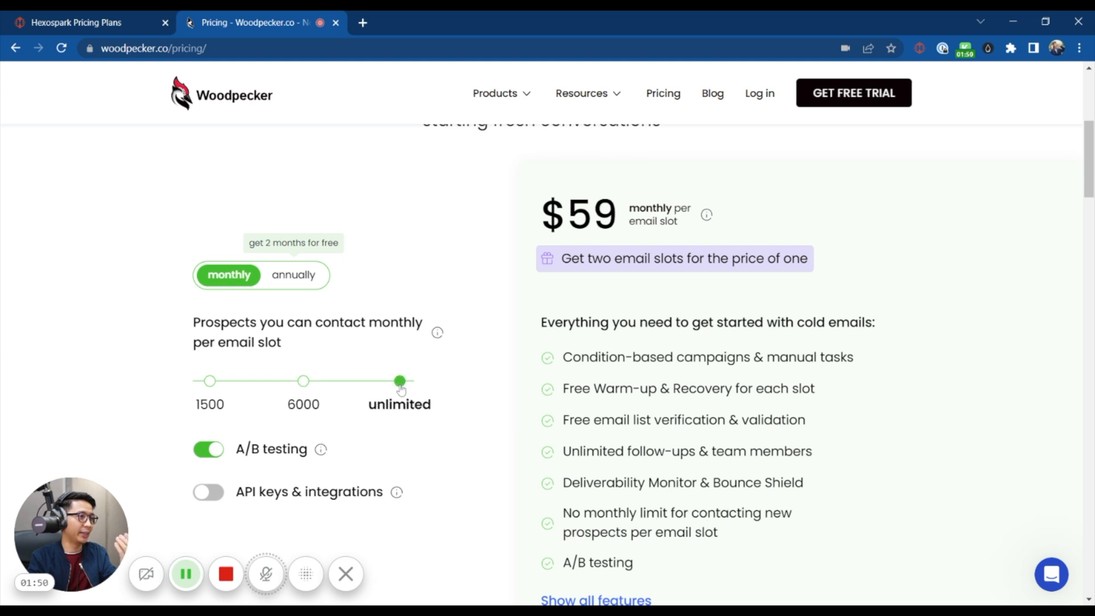
mouse_move(708, 213)
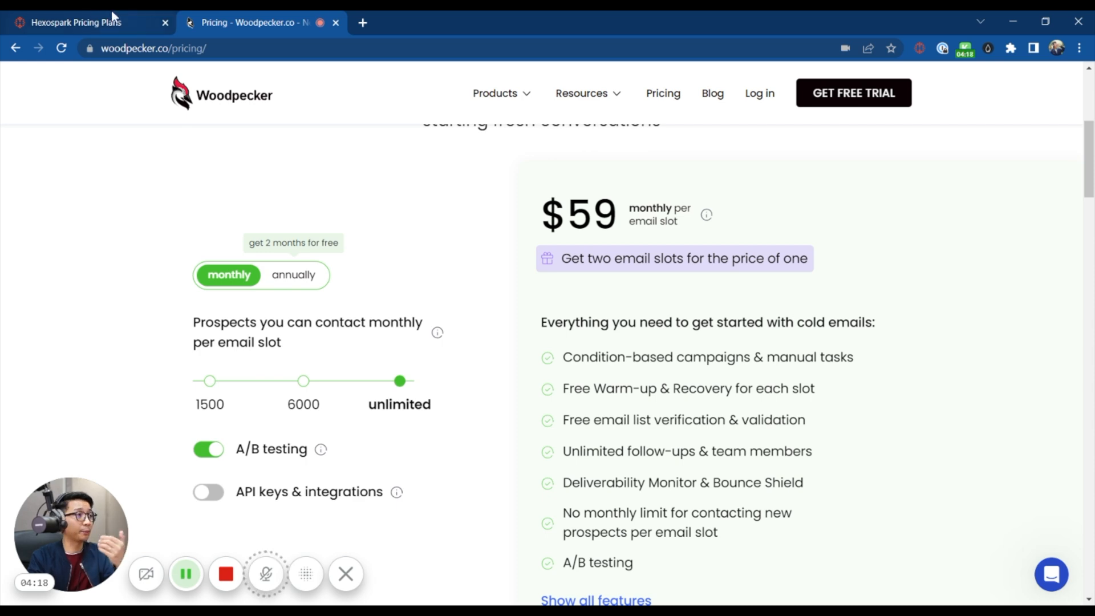
Return to the Hexospark pricing tab and scroll through each plan's feature comparison rows
click(76, 23)
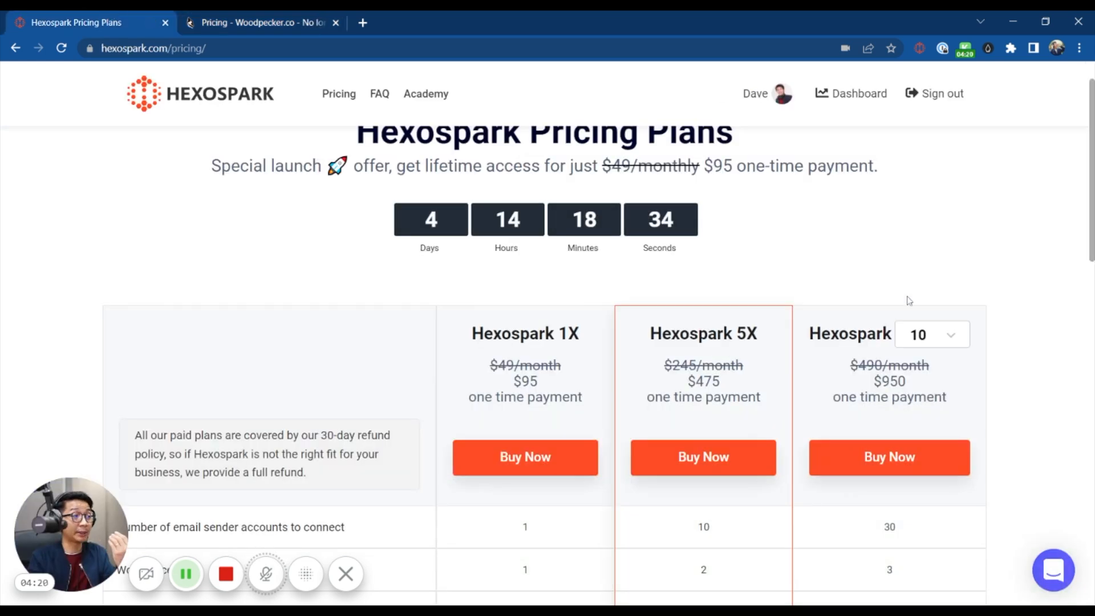
scroll(down, 3)
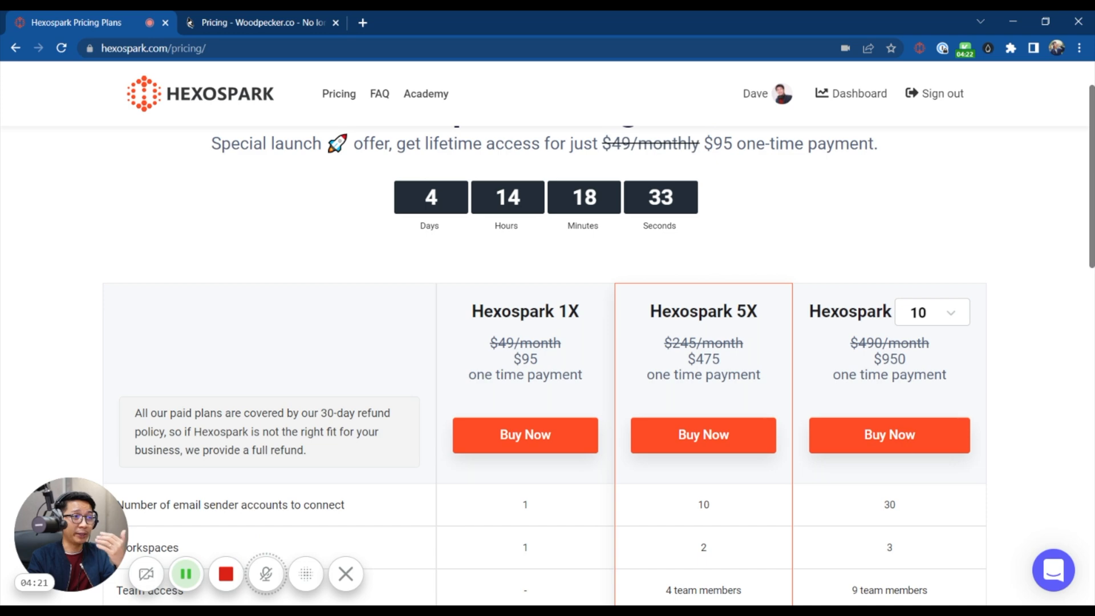
scroll(down, 3)
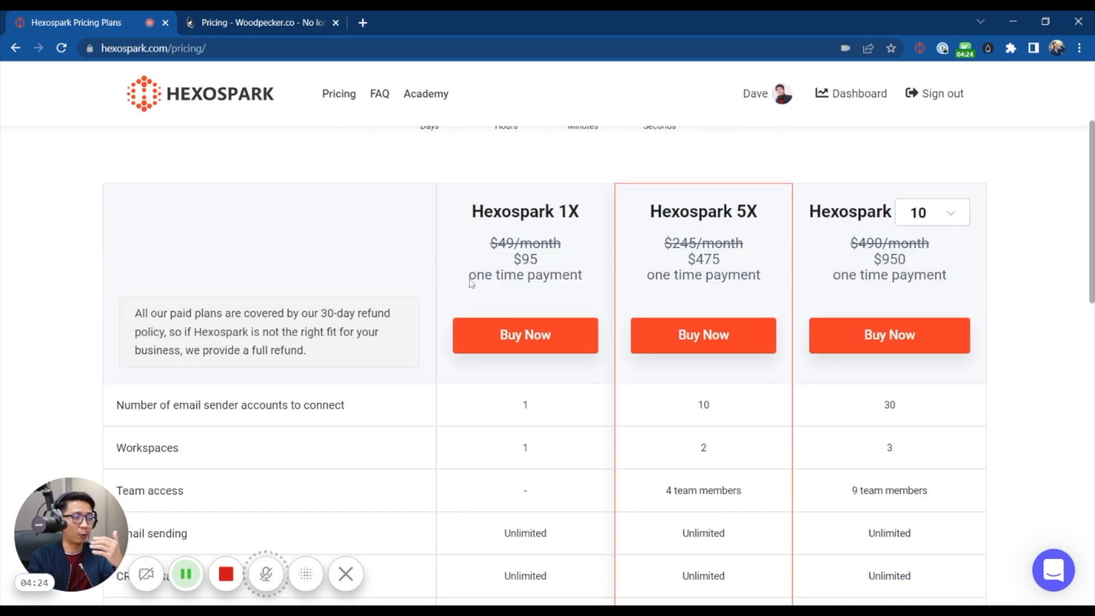
scroll(up, 3)
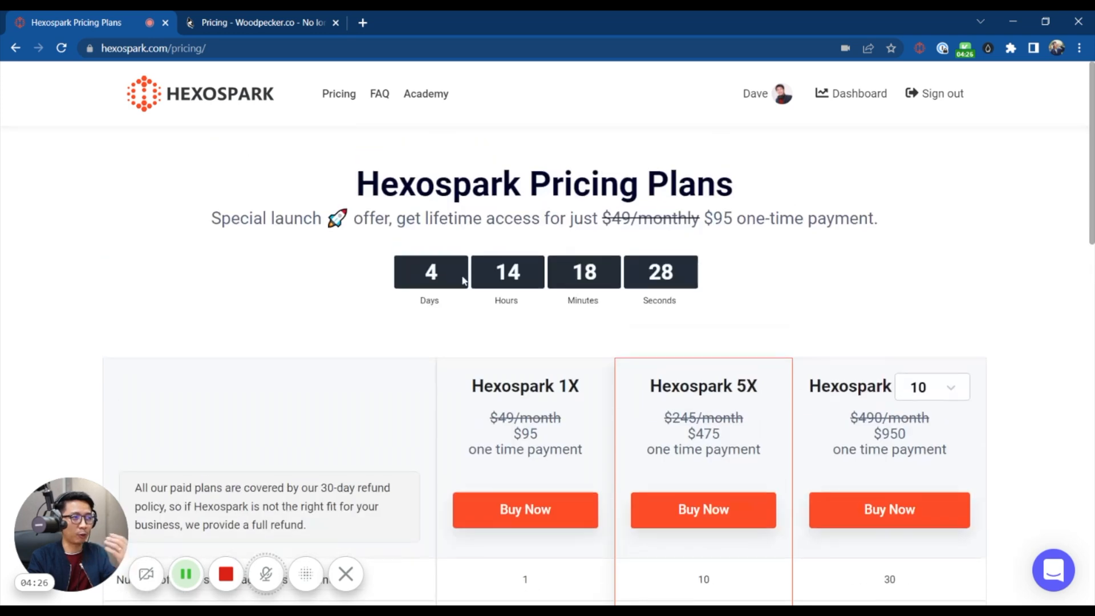
scroll(down, 3)
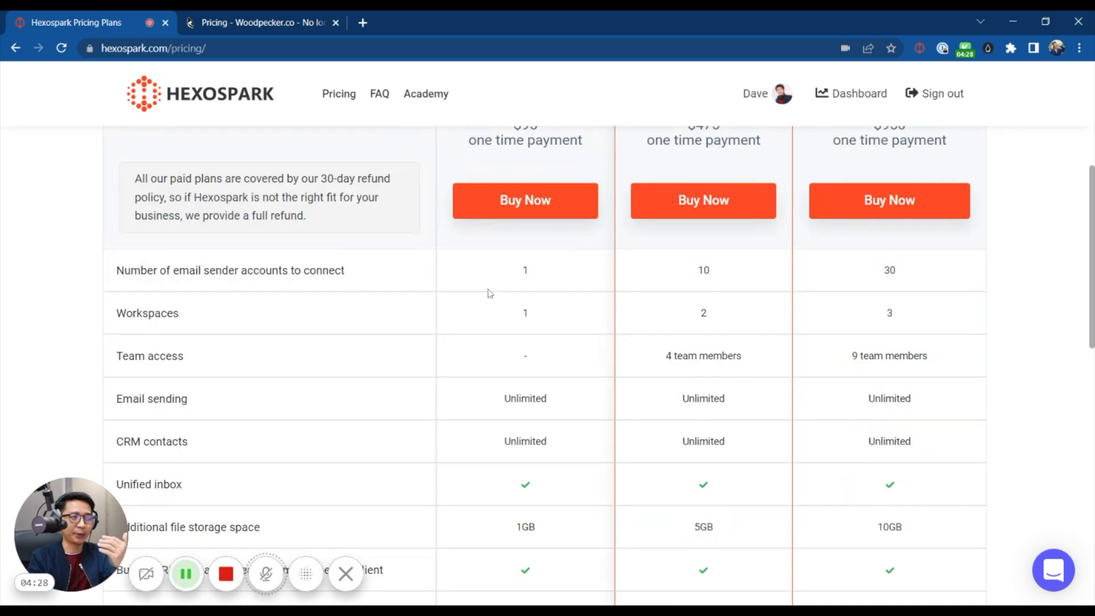
scroll(down, 3)
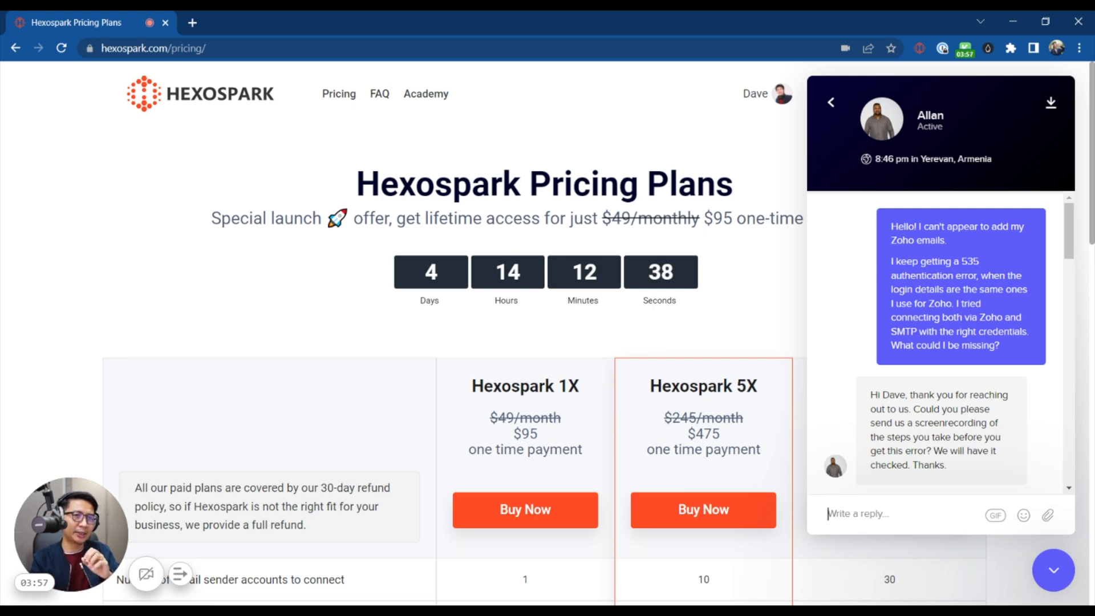
scroll(down, 3)
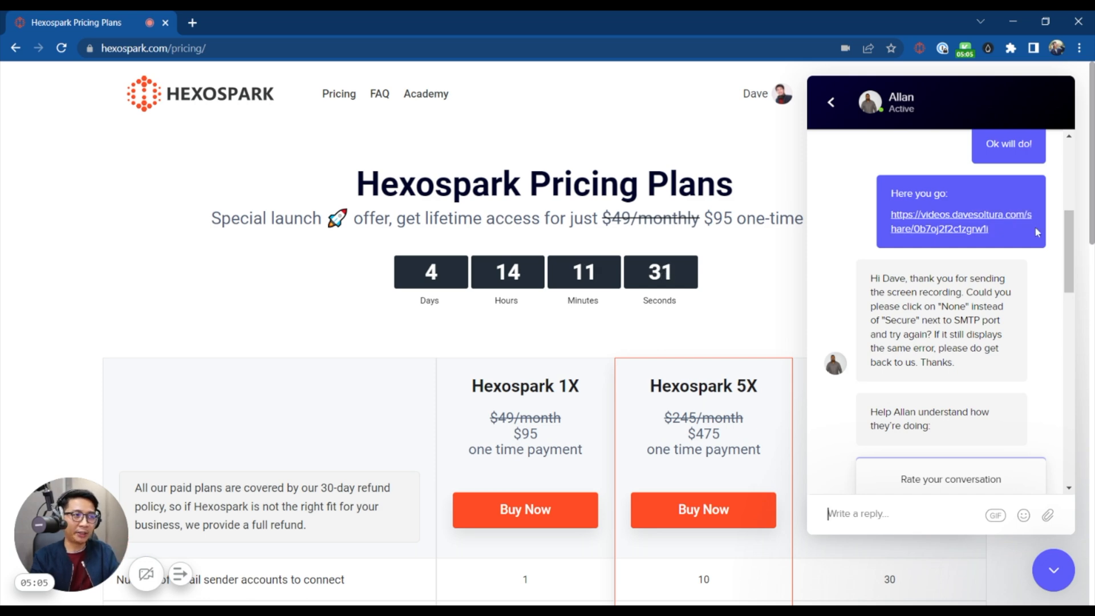
scroll(down, 3)
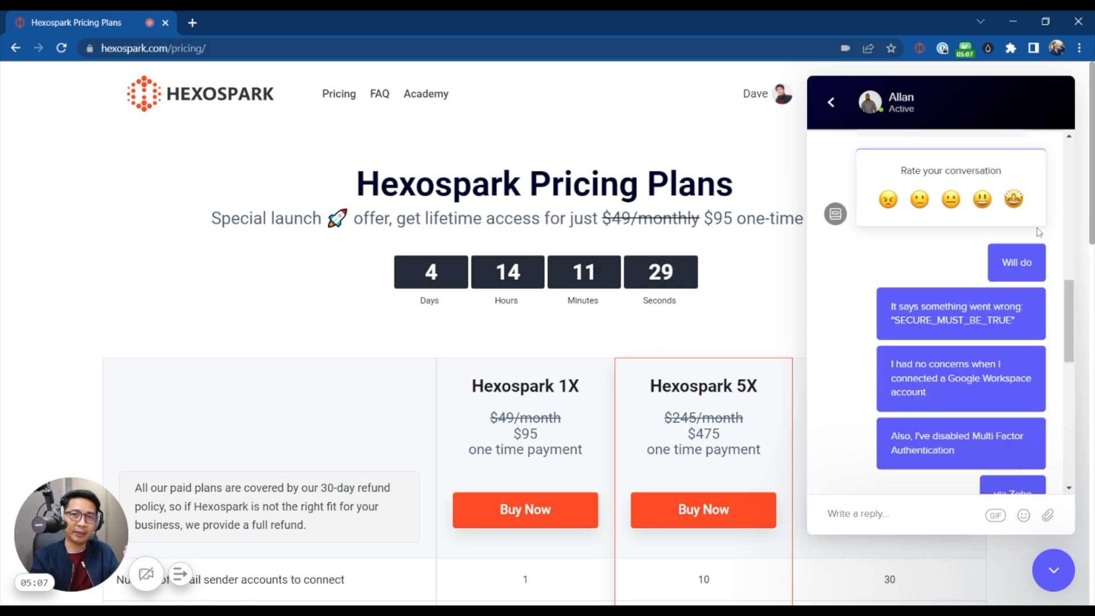
scroll(down, 3)
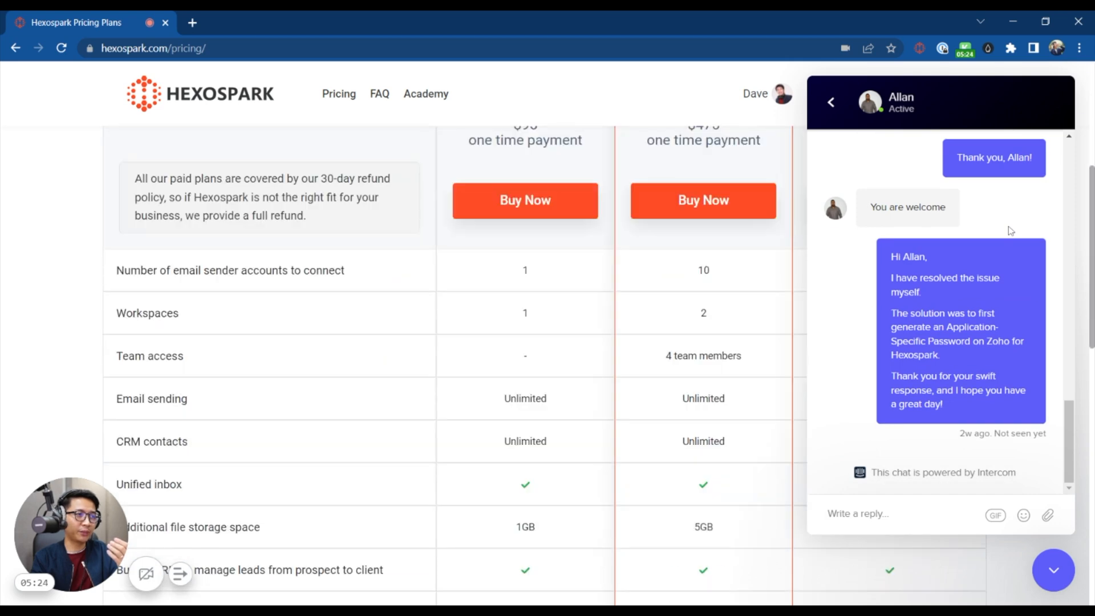
scroll(up, 3)
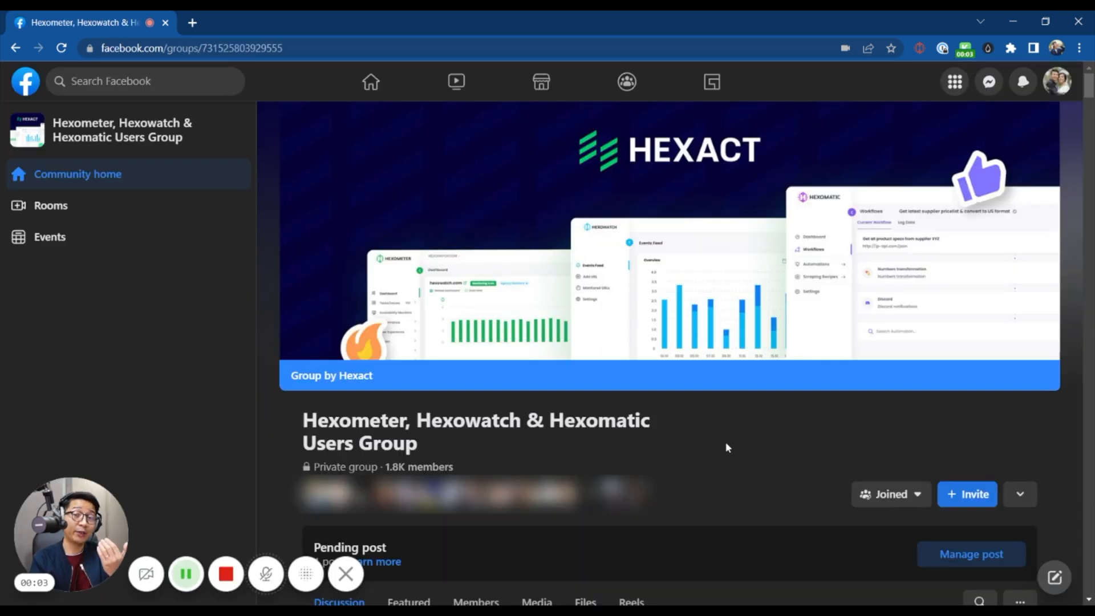
mouse_move(536, 476)
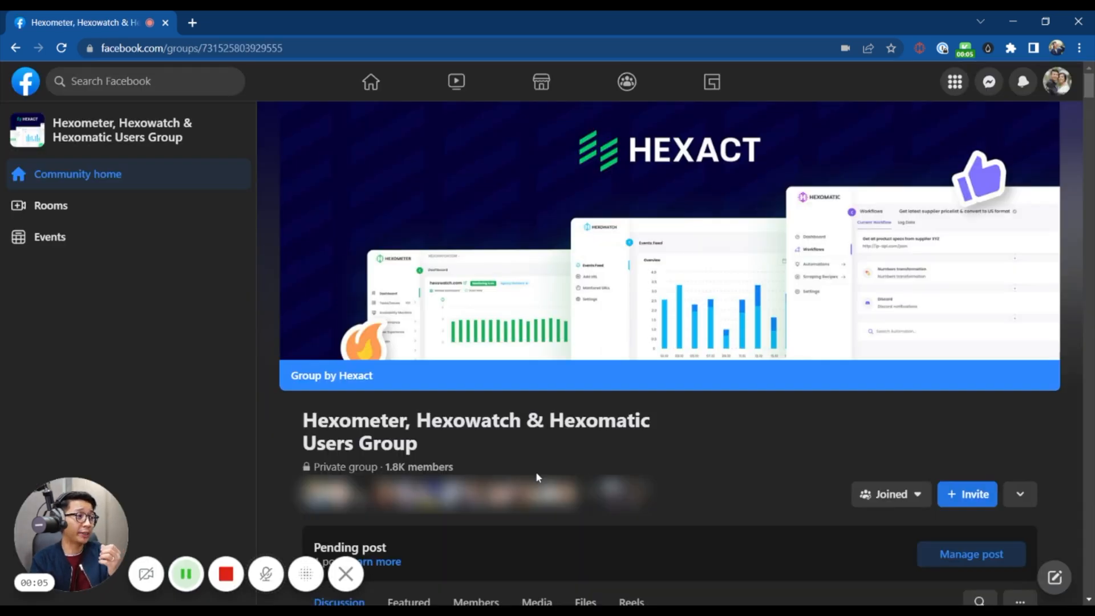
scroll(down, 3)
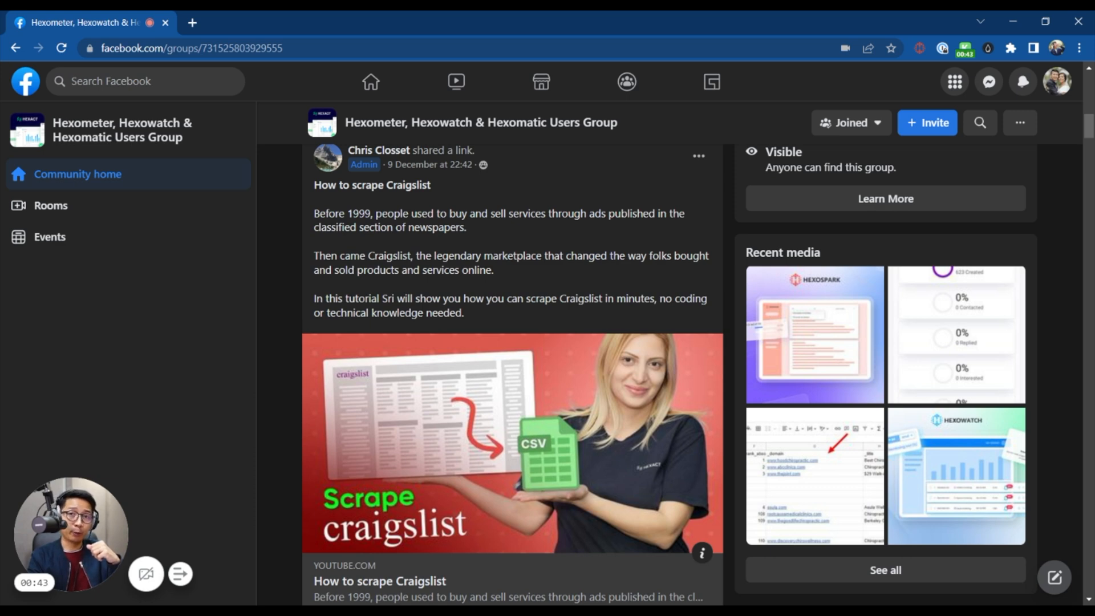
scroll(down, 3)
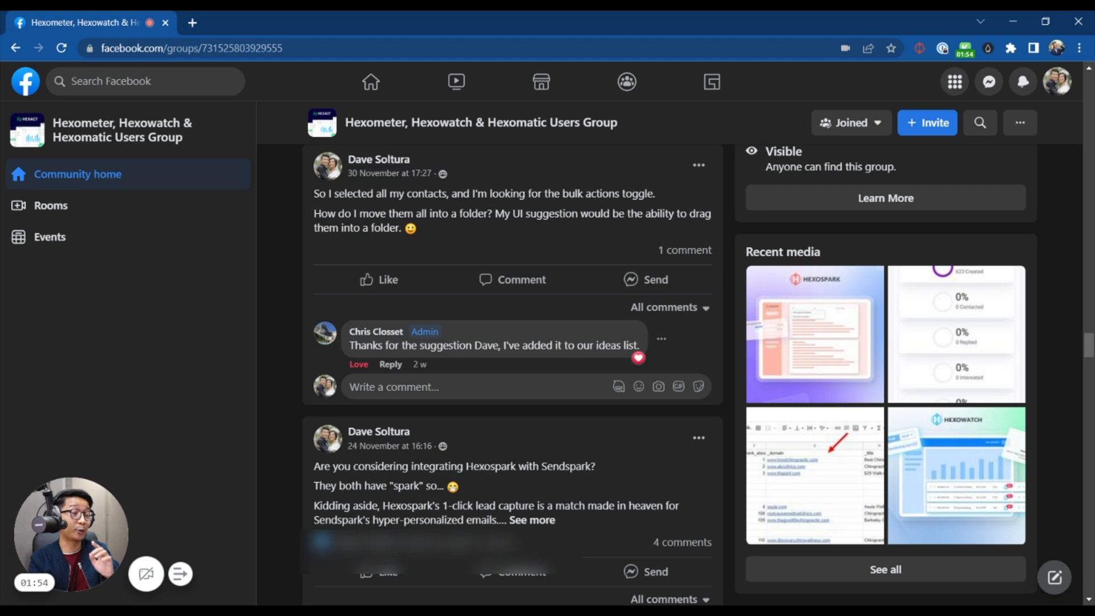
scroll(down, 3)
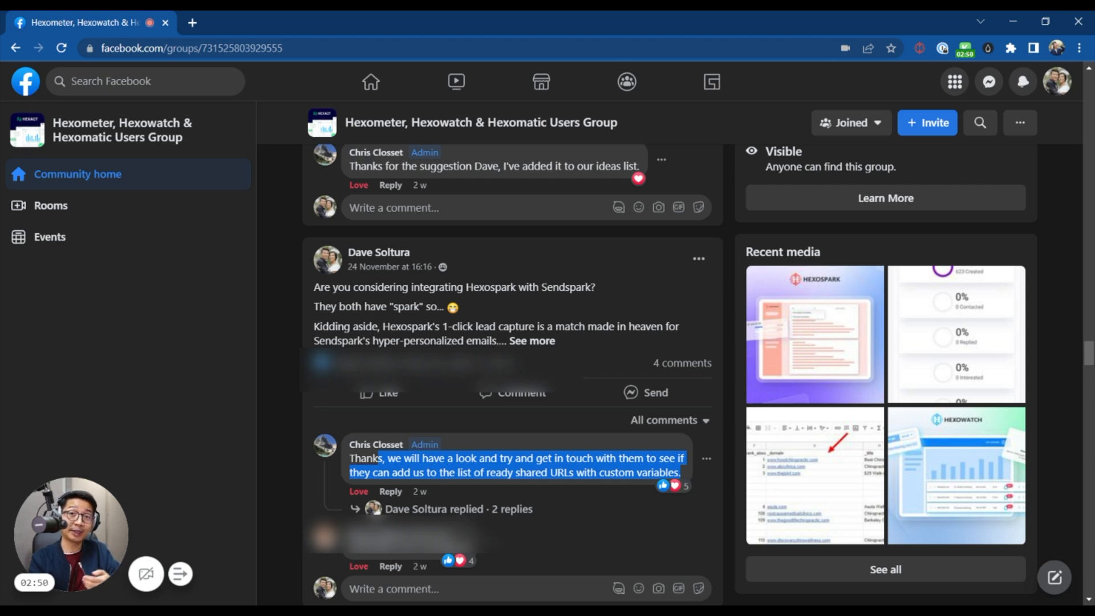
click(828, 23)
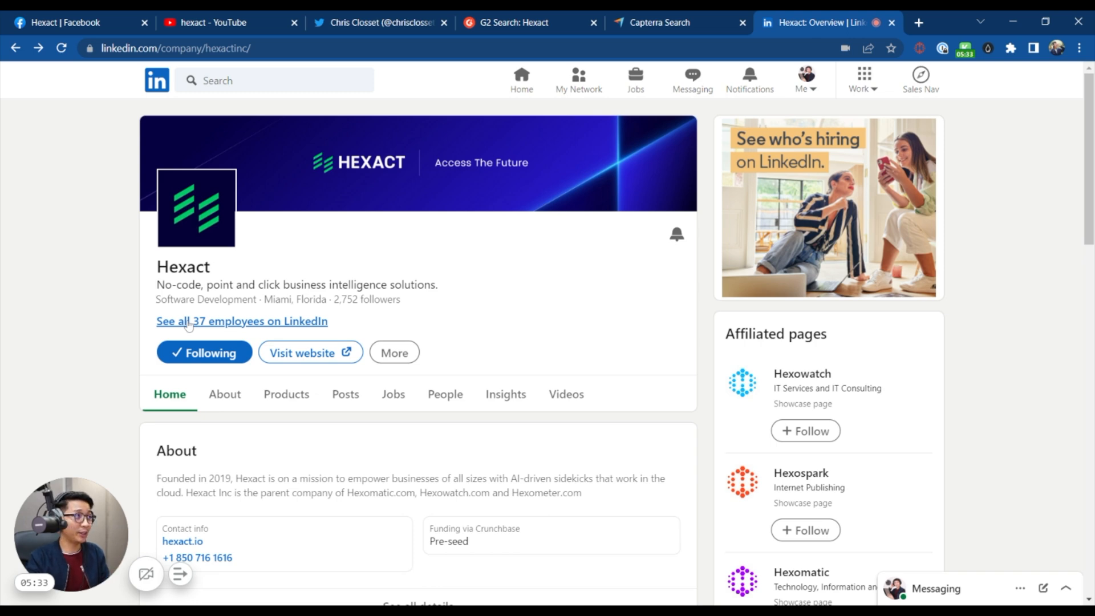
View Hexact's Facebook page, YouTube results and CMO's Twitter profile, then land on the G2 Hexact search
click(77, 23)
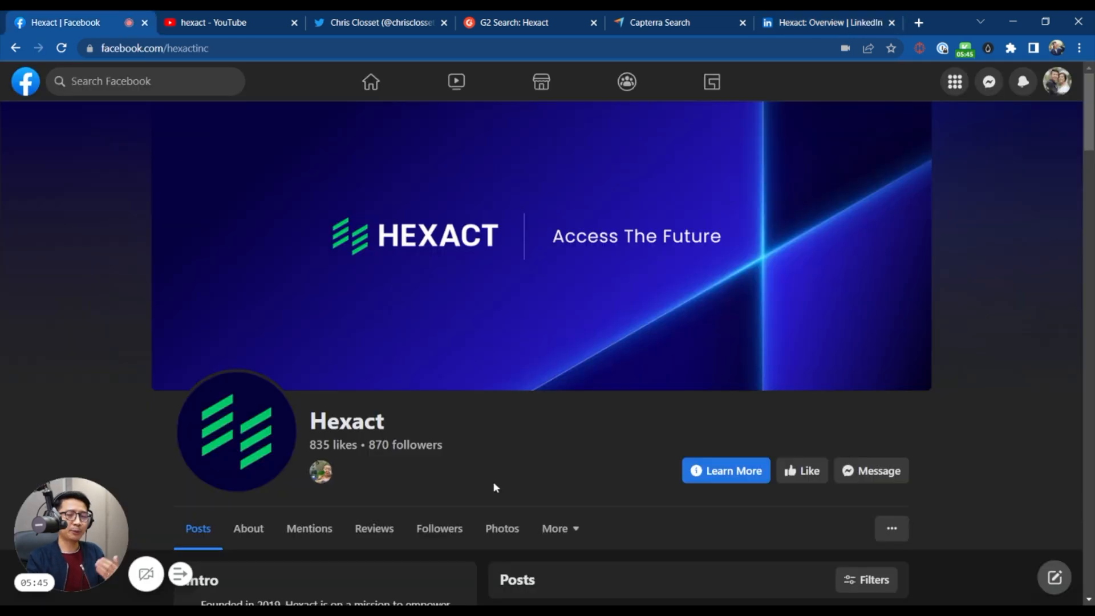
mouse_move(396, 476)
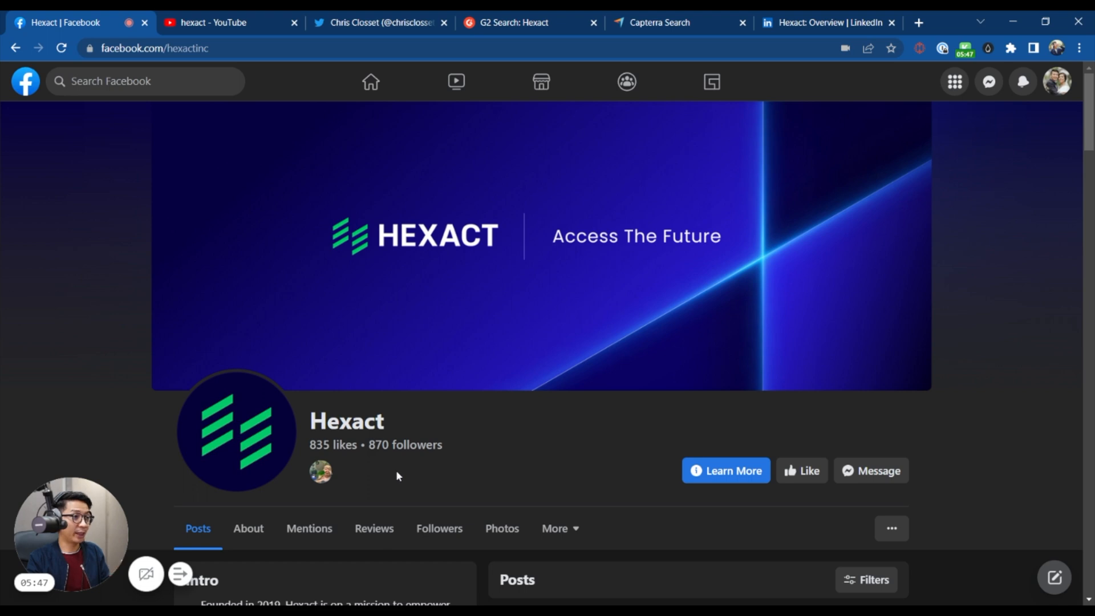
click(223, 22)
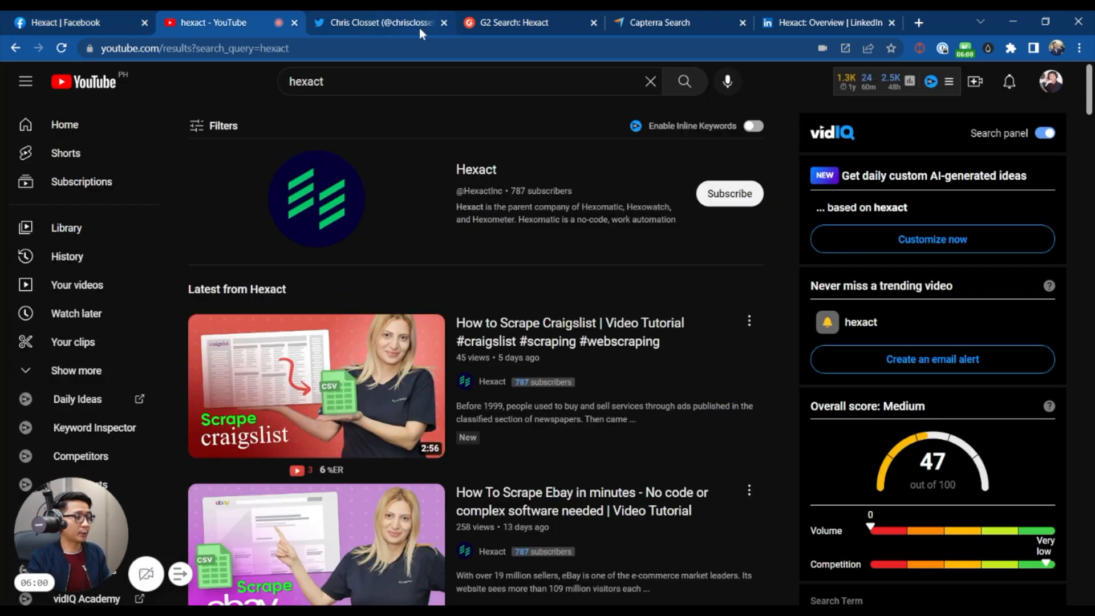
click(378, 23)
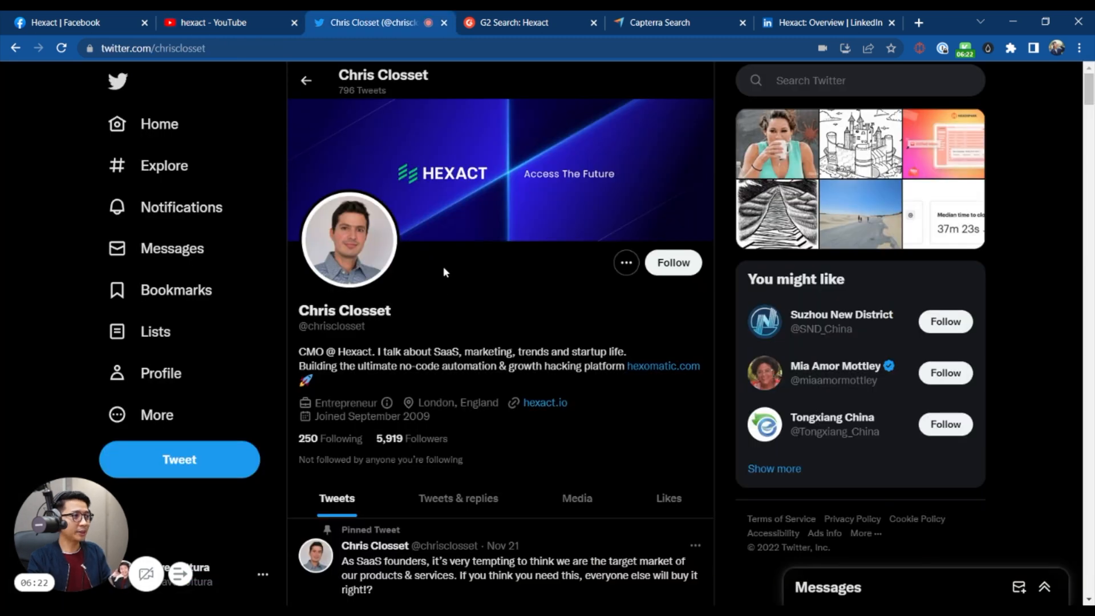
mouse_move(398, 453)
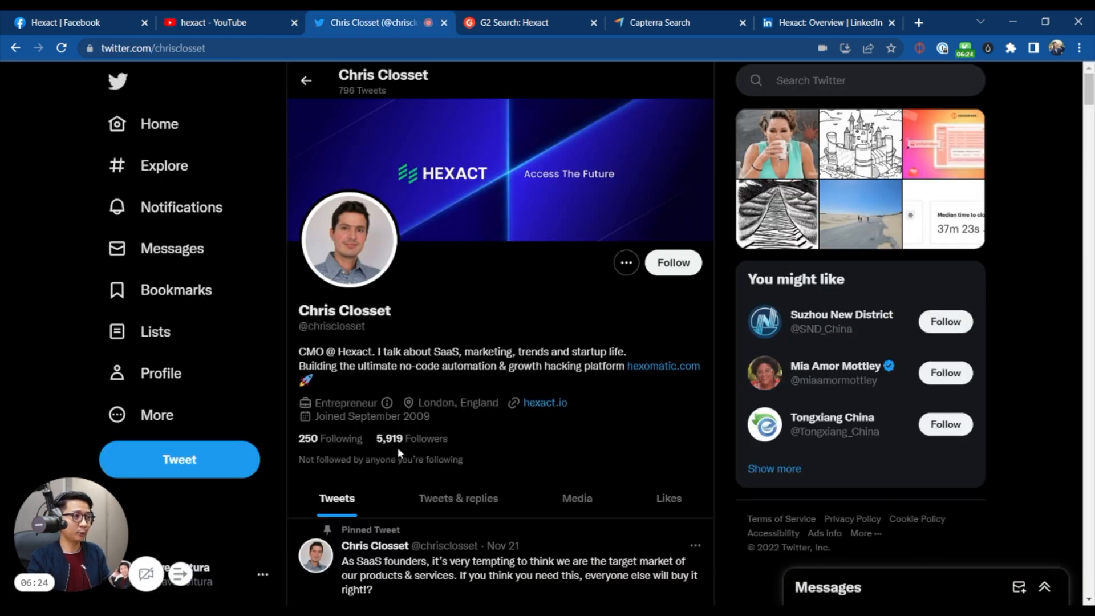
mouse_move(395, 445)
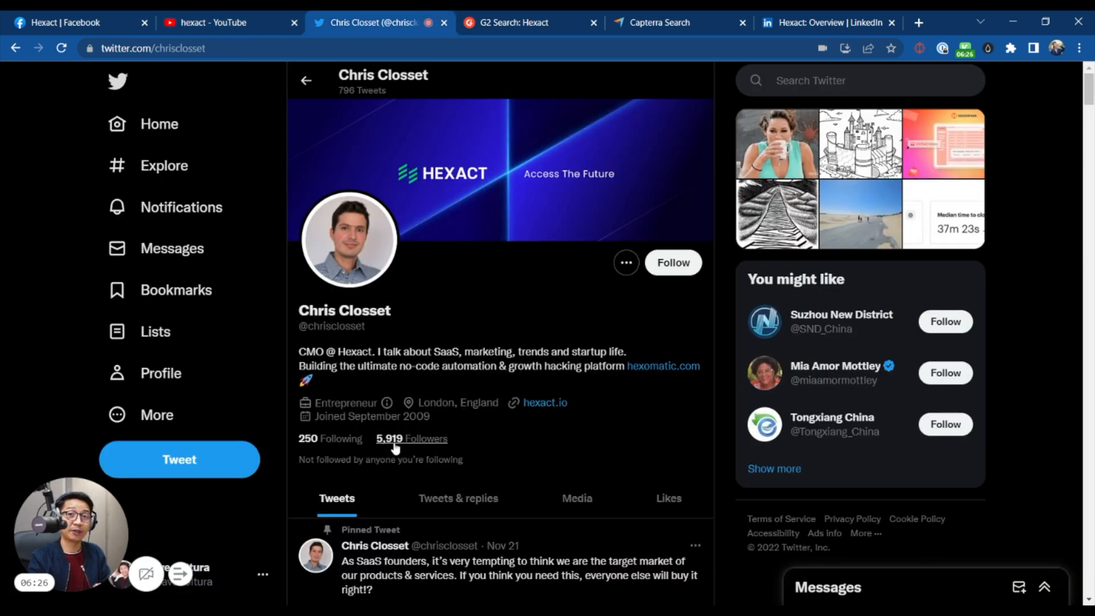
click(514, 23)
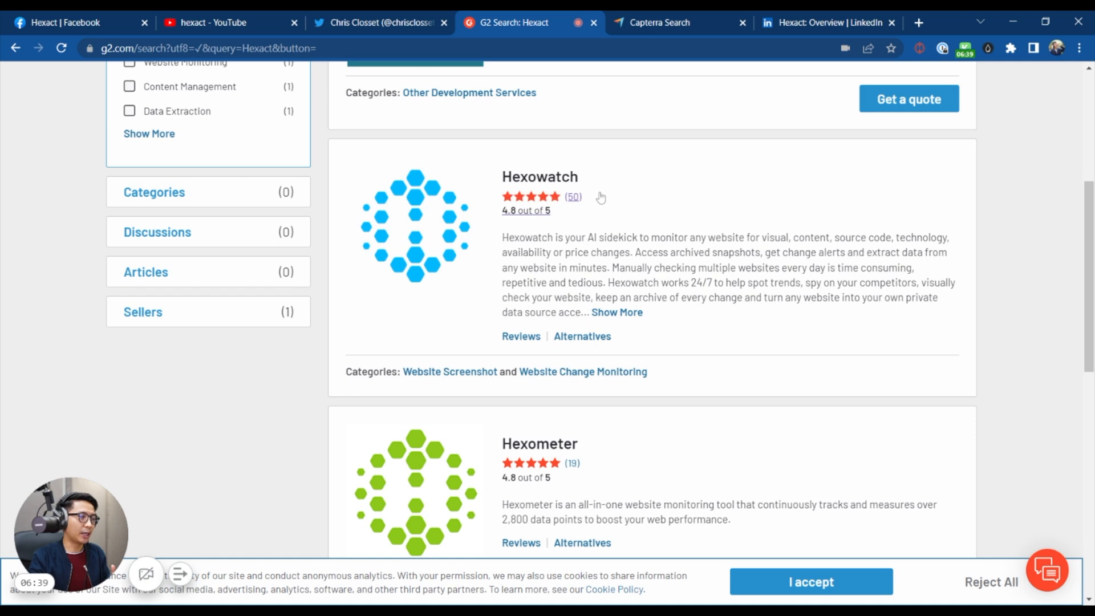
Review G2's Hexact results listing Hexowatch, Hexometer and Hexomatic at 4.8 stars
scroll(down, 3)
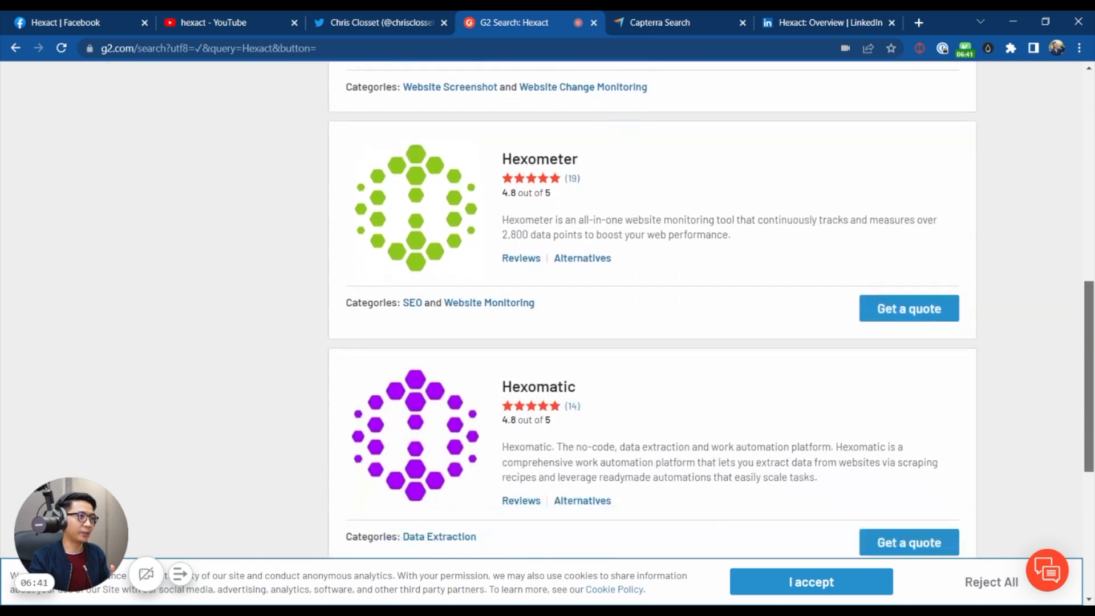
scroll(down, 3)
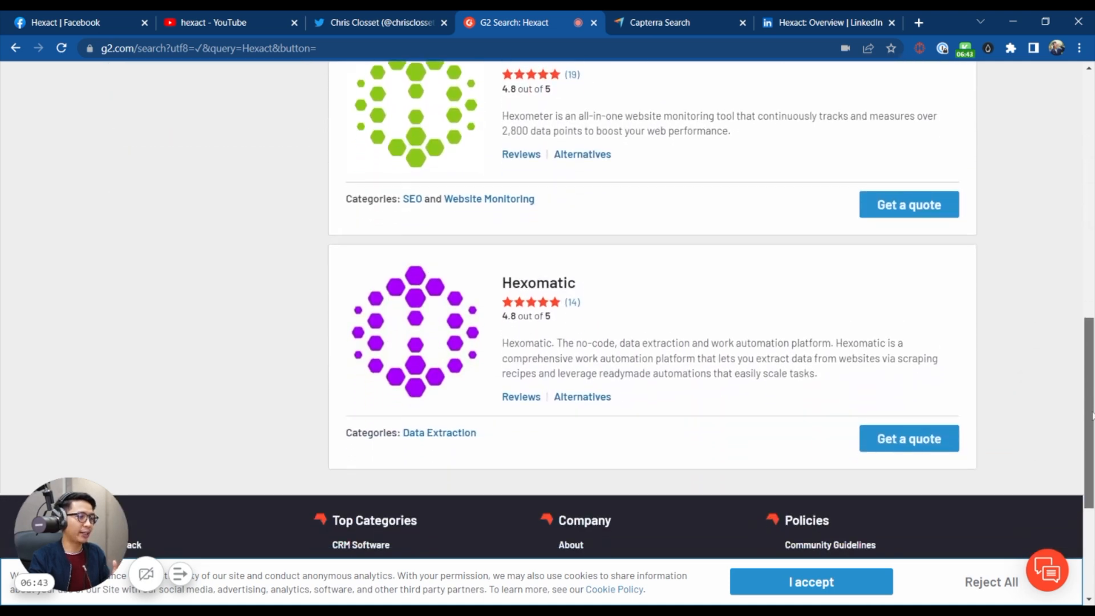
scroll(up, 3)
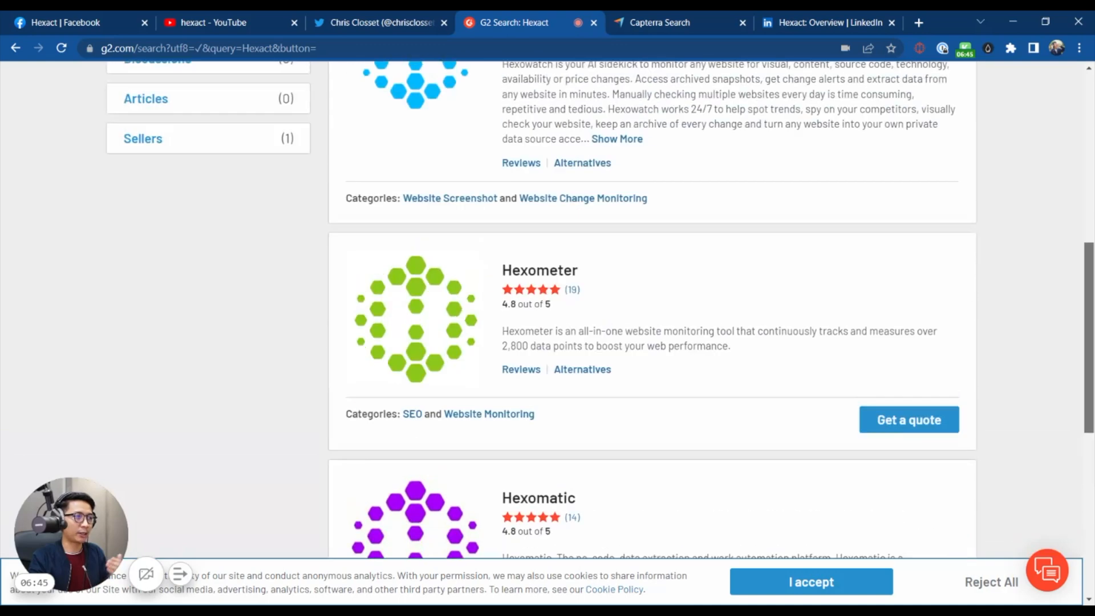
scroll(up, 3)
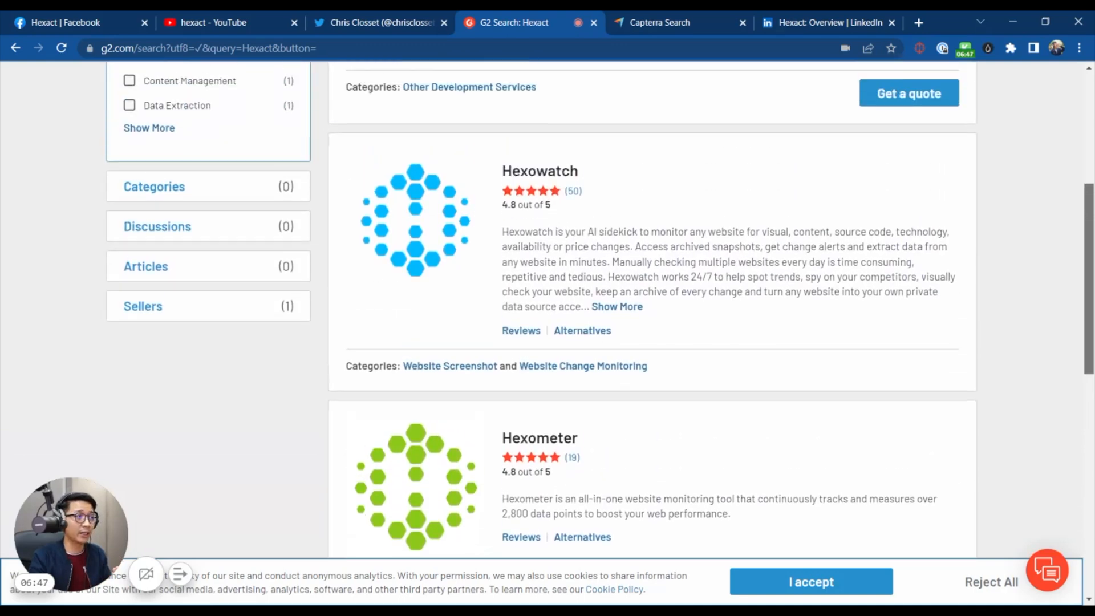
scroll(down, 3)
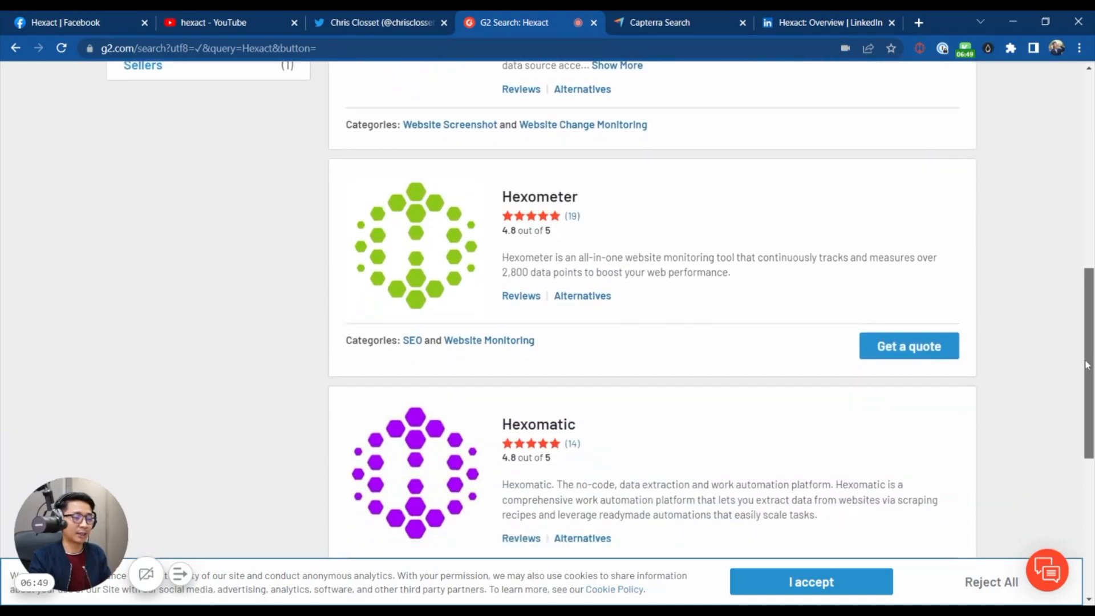
scroll(up, 3)
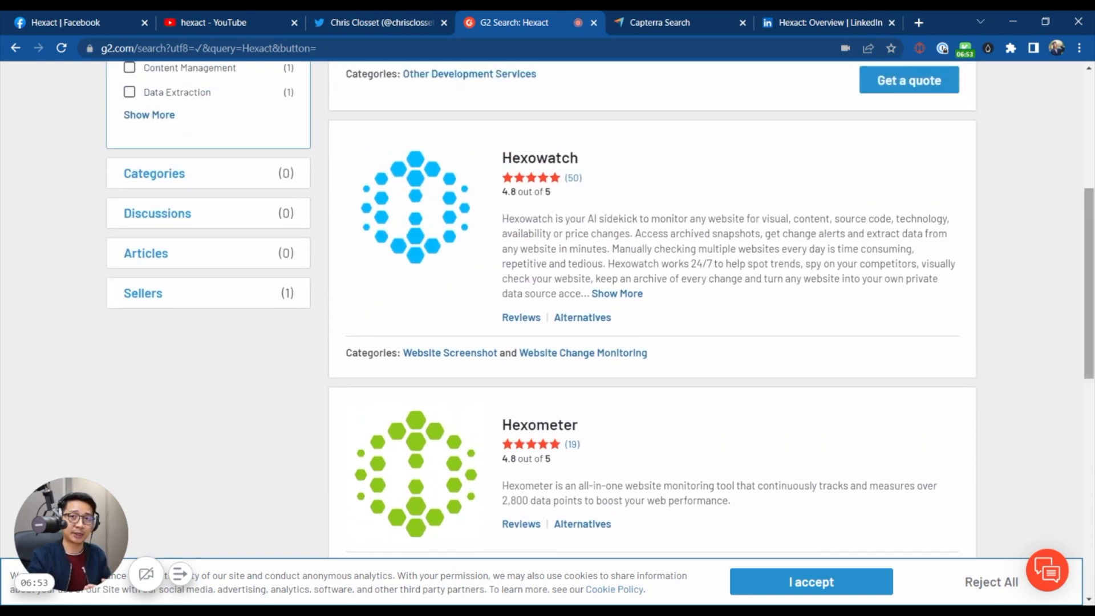
Bring up the Capterra search results for Hexact and scroll into the listings
click(660, 23)
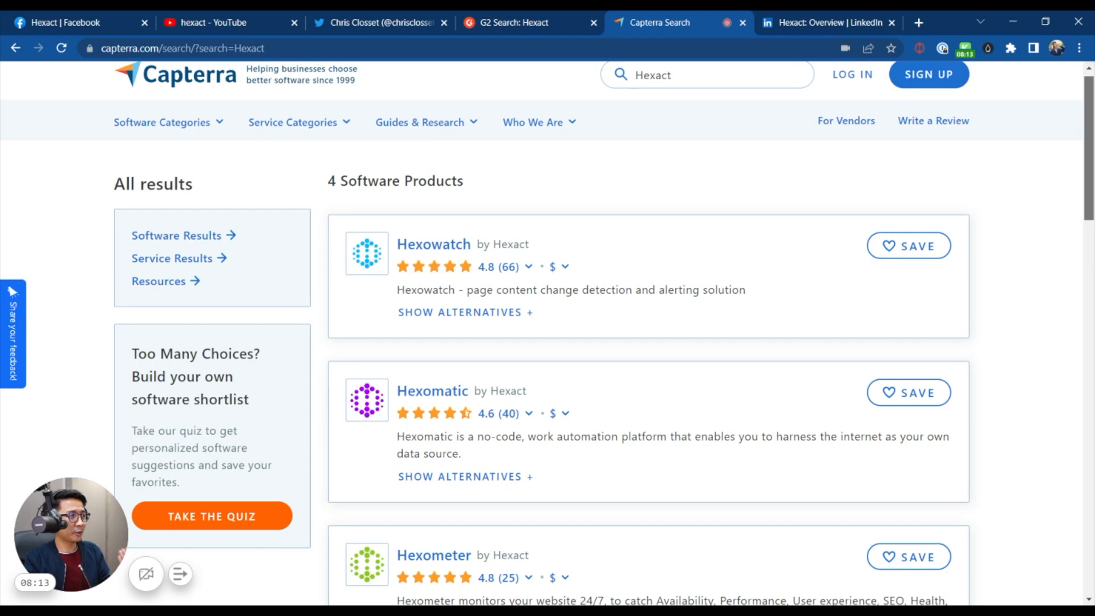
scroll(down, 3)
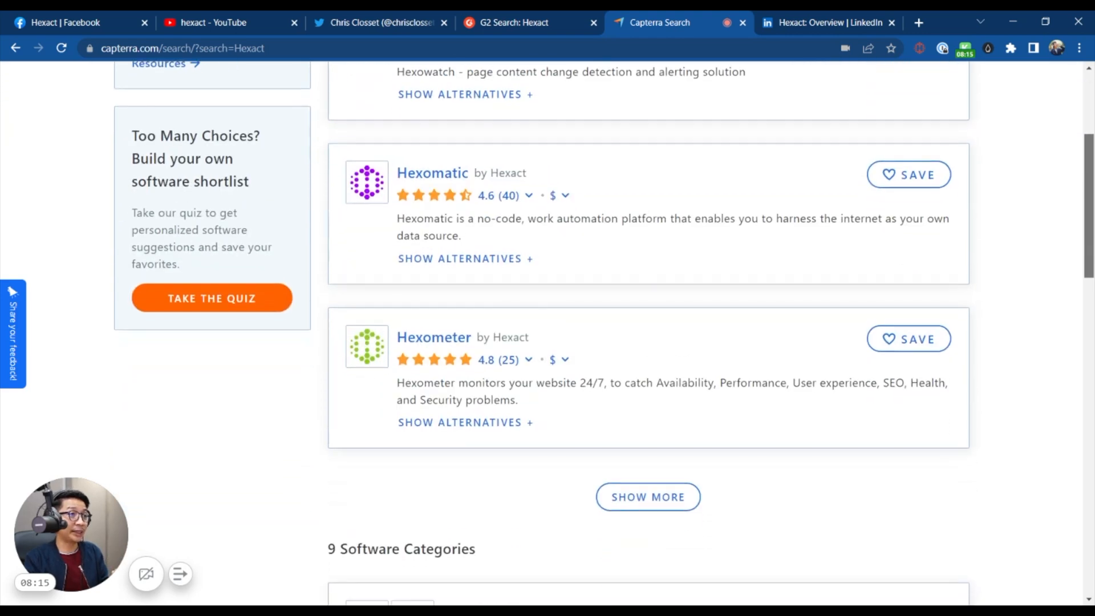